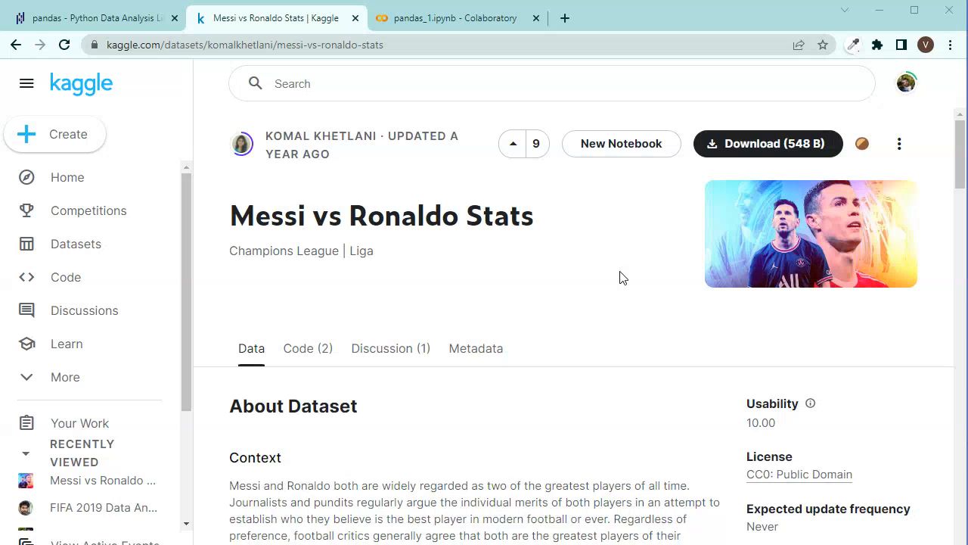
mouse_move(370, 220)
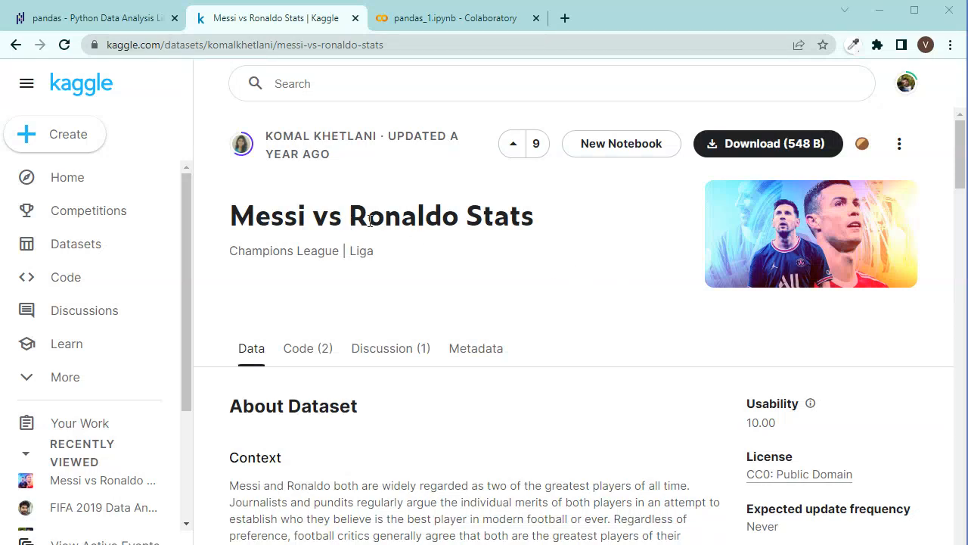
mouse_move(381, 244)
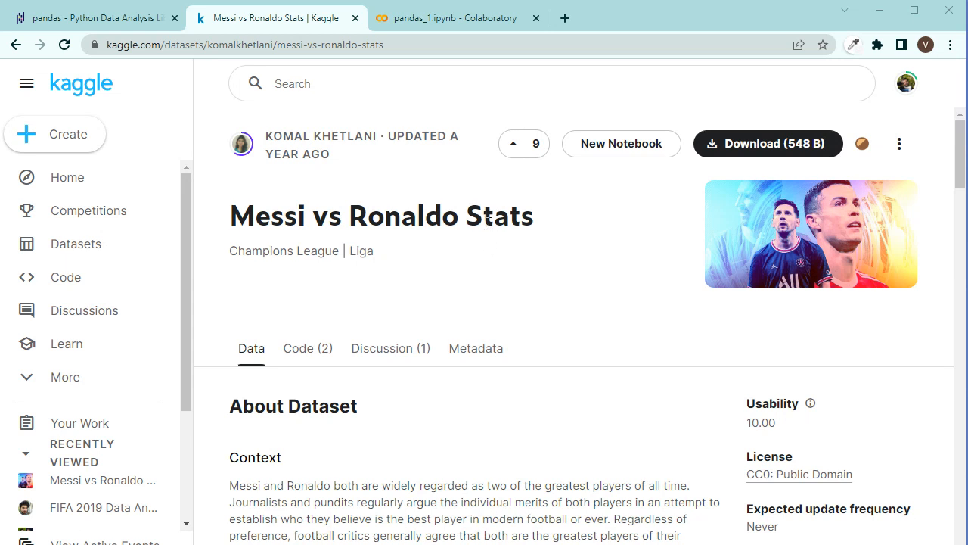
mouse_move(466, 255)
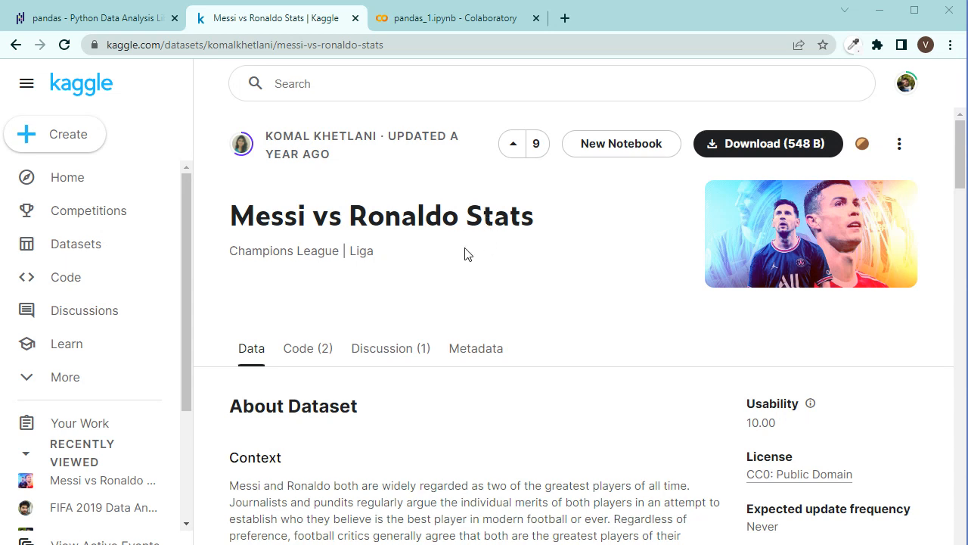
mouse_move(495, 224)
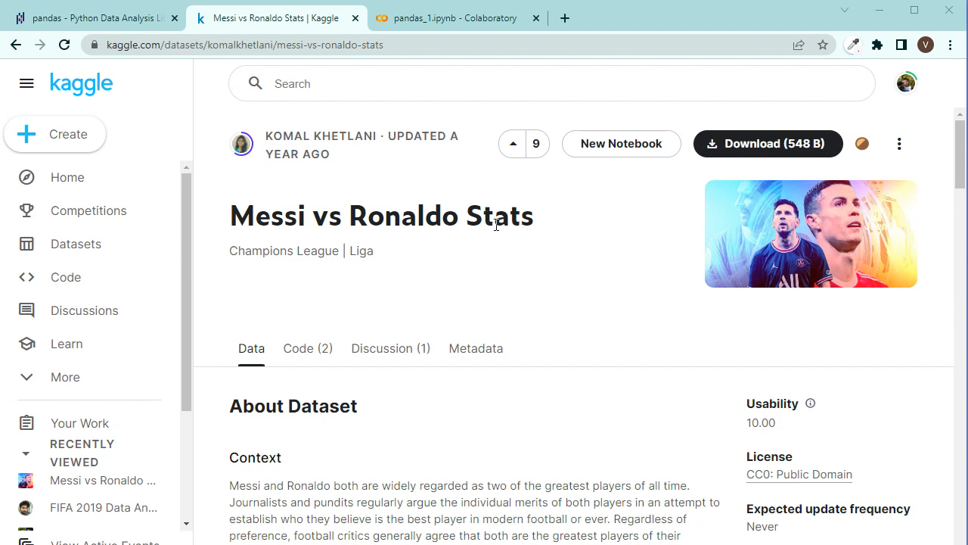
Step: Show the pandas.pydata.org home page announcing version 1.5.0
click(90, 17)
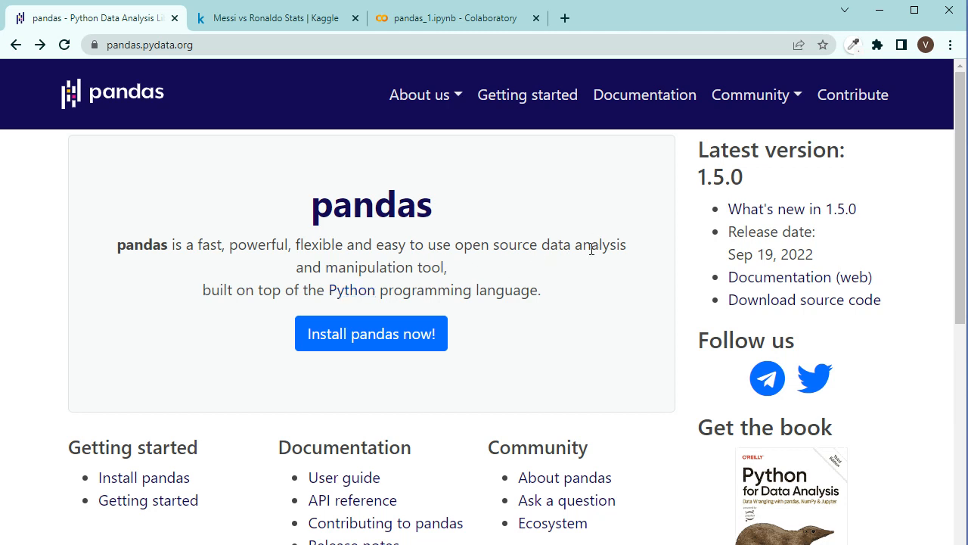
mouse_move(425, 268)
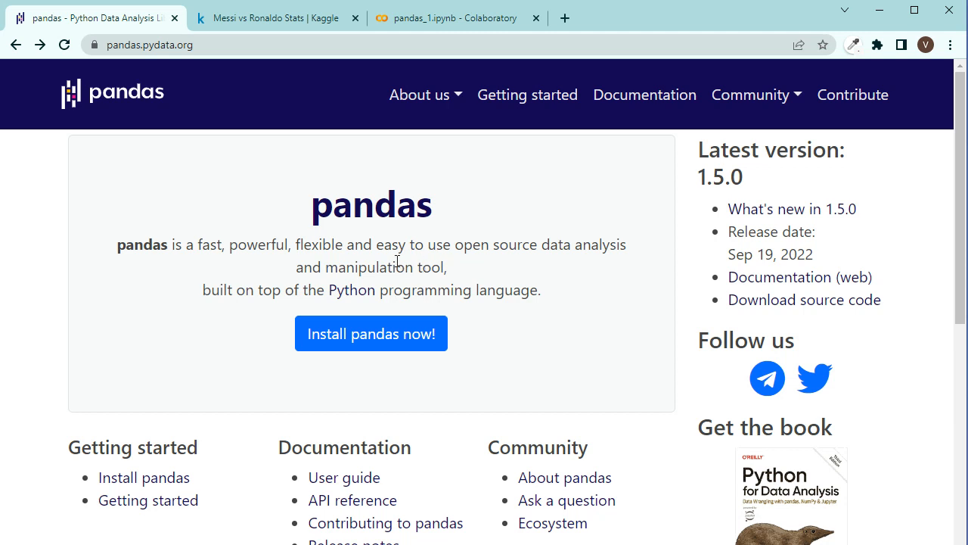
mouse_move(378, 106)
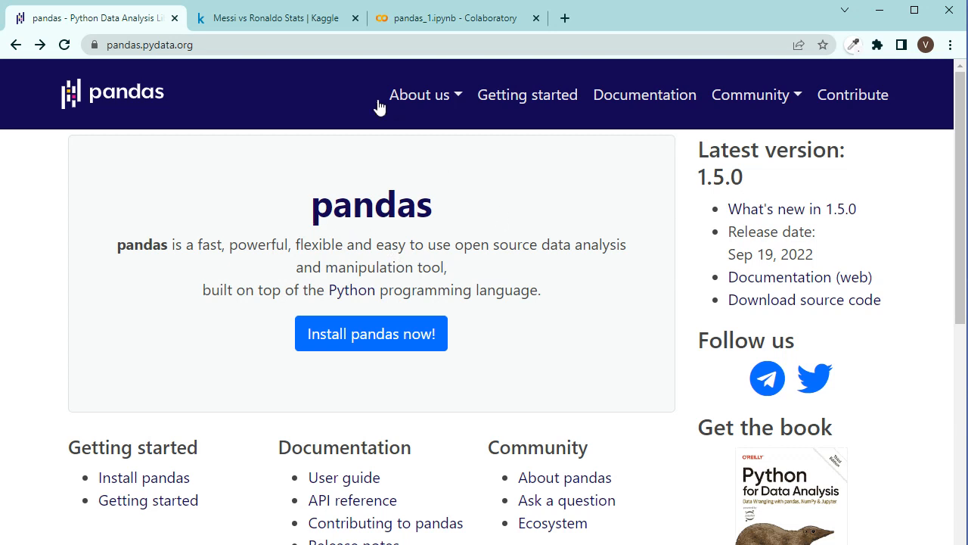
Step: Reopen Kaggle's Messi vs Ronaldo Stats dataset from the Datasets page's Recently Viewed section
click(272, 17)
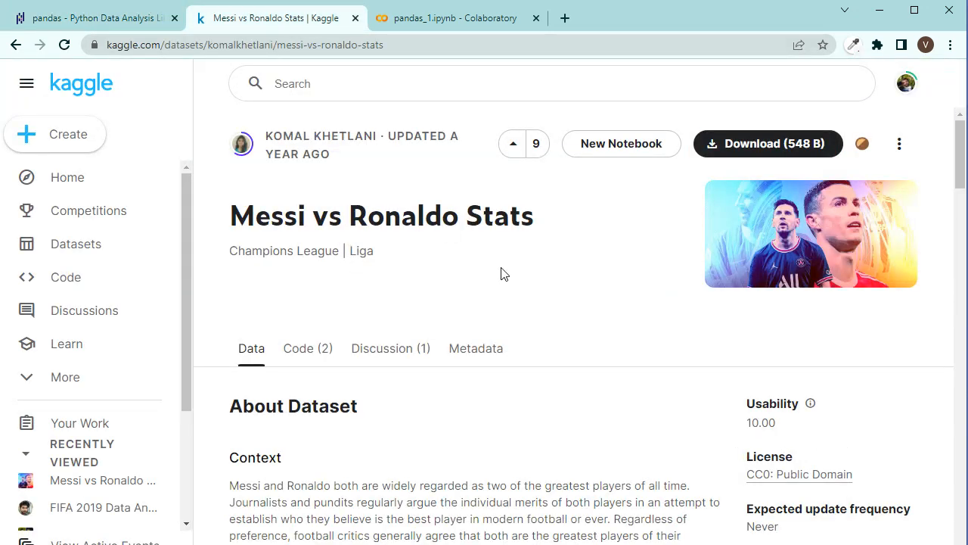
mouse_move(600, 228)
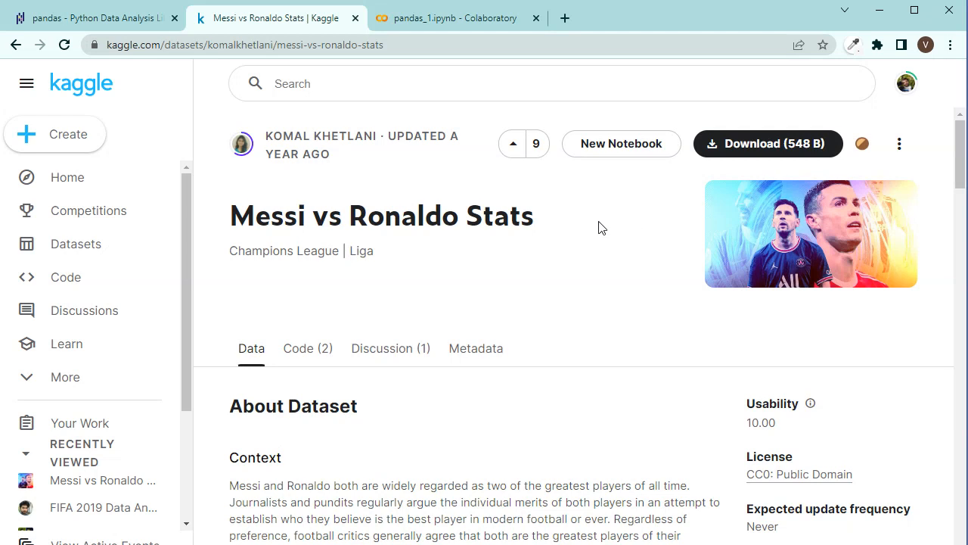
mouse_move(76, 163)
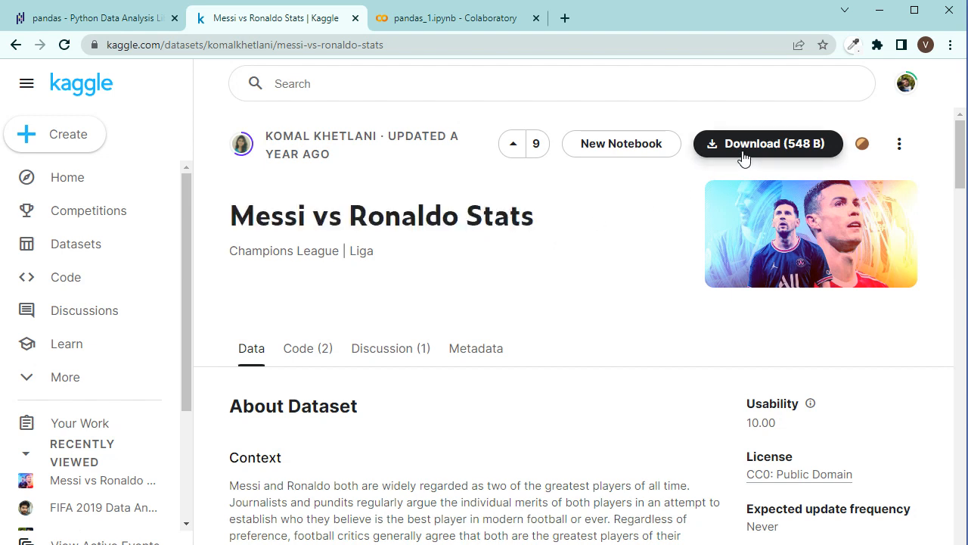
click(75, 244)
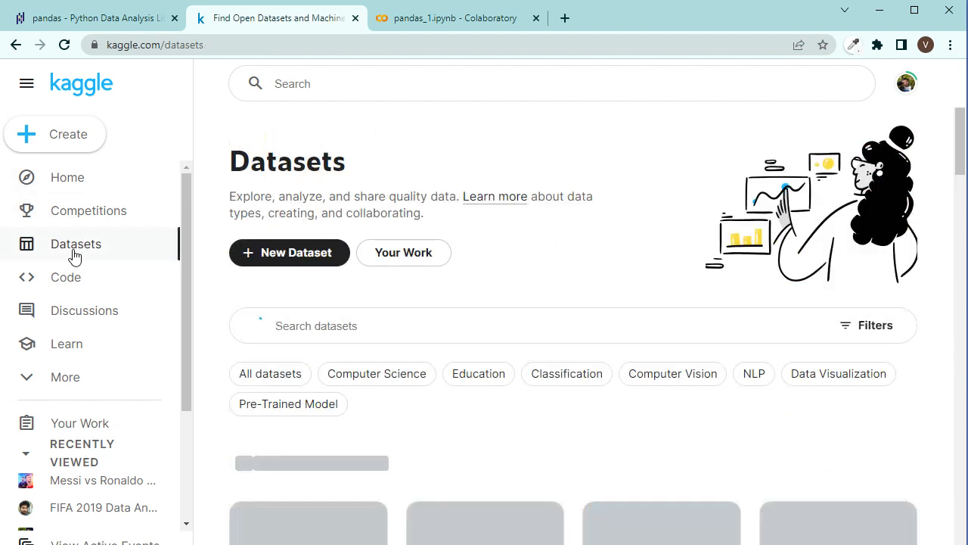
scroll(down, 3)
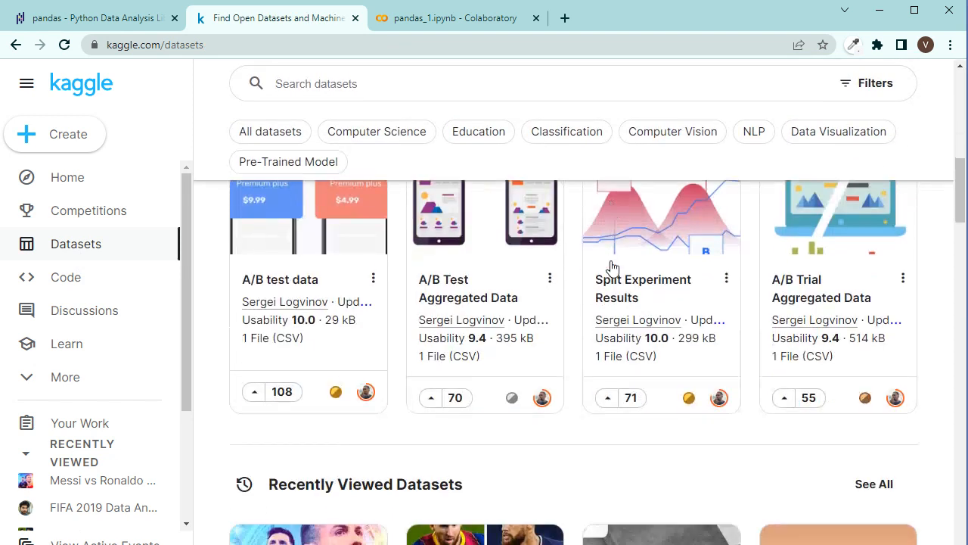
scroll(down, 3)
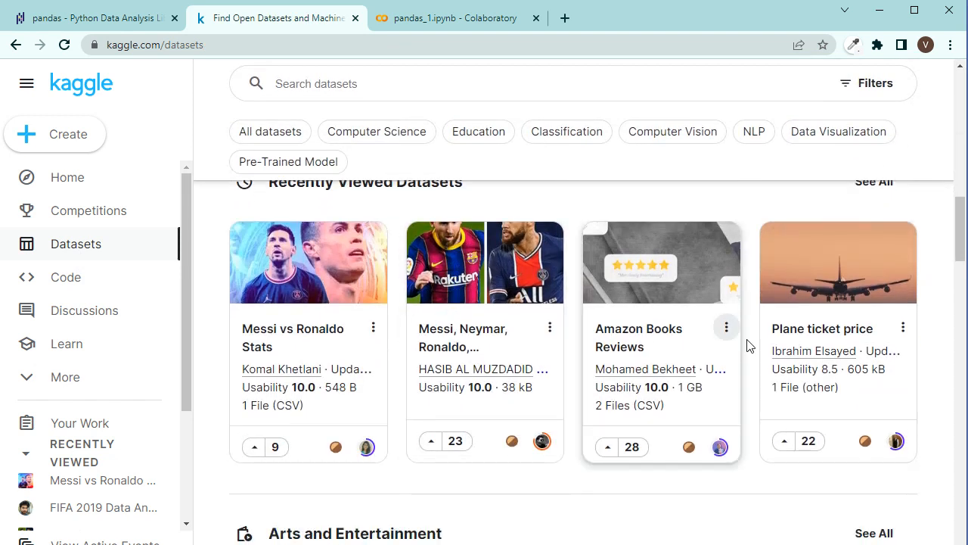
mouse_move(385, 317)
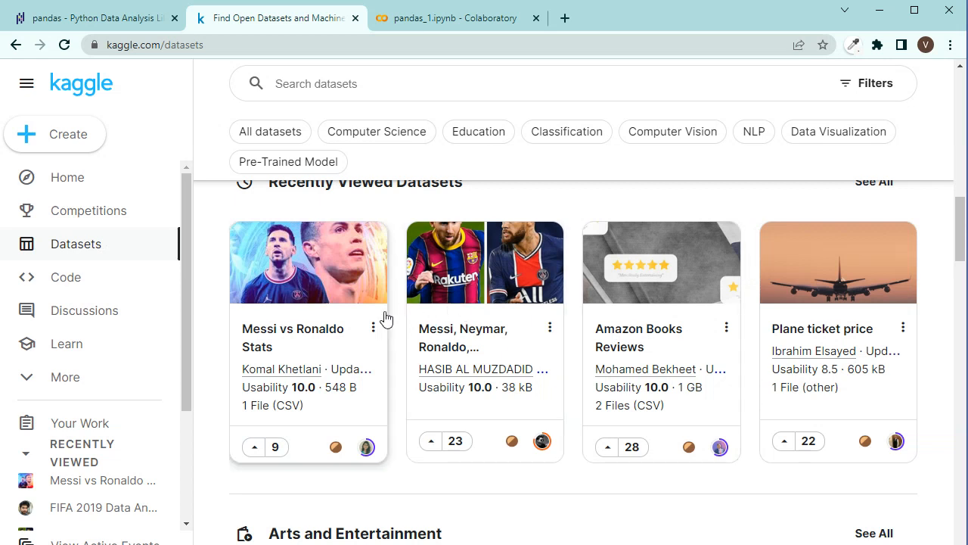
click(292, 338)
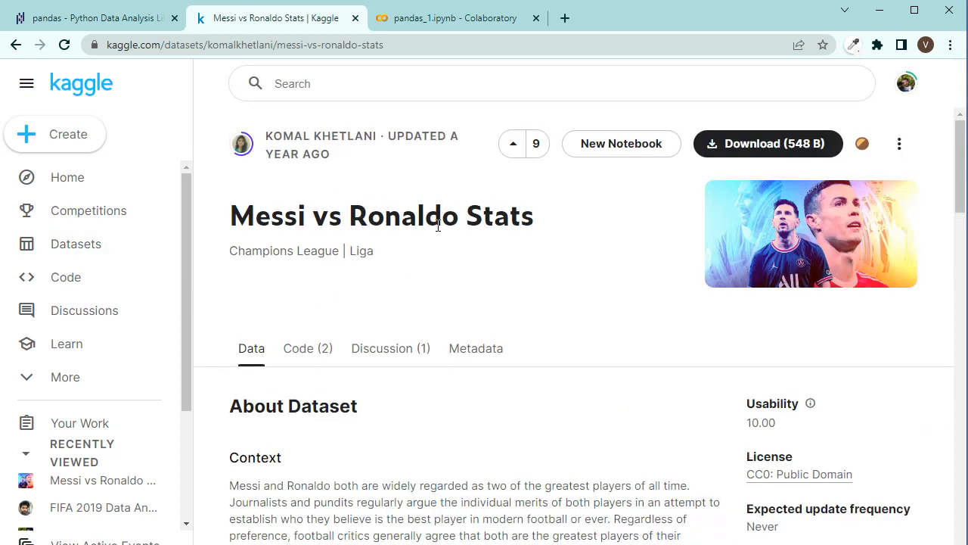
mouse_move(376, 159)
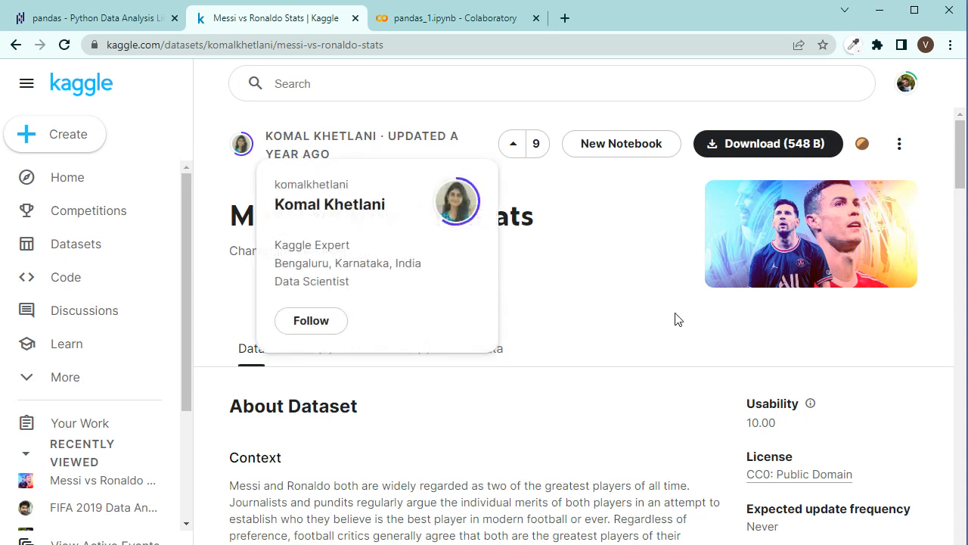
mouse_move(677, 224)
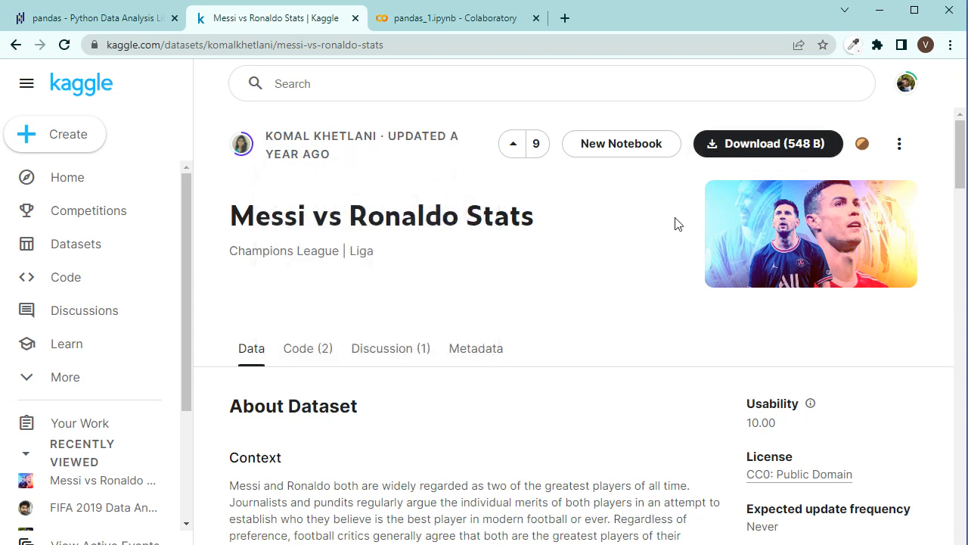
mouse_move(603, 216)
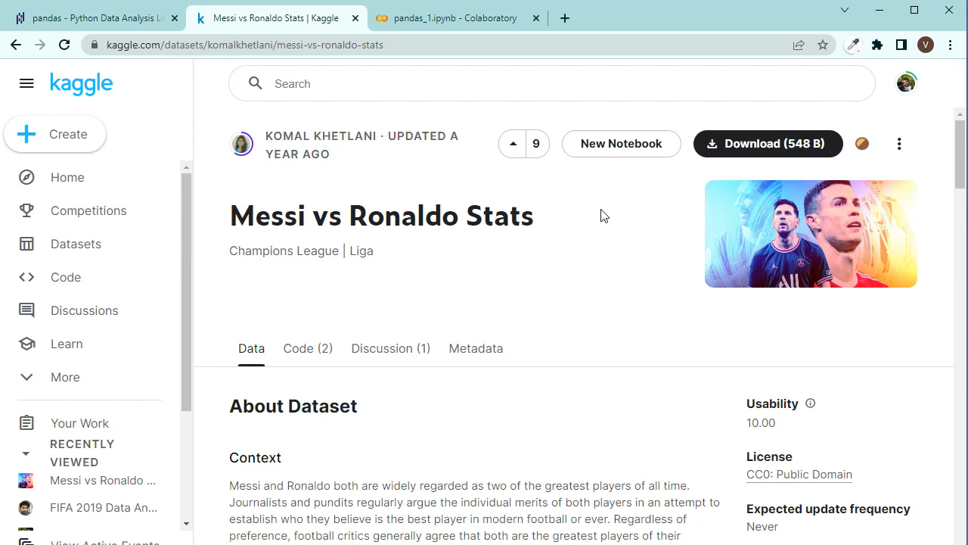
Step: Bring the pandas_1.ipynb notebook to the front, leaving its title unchanged
click(454, 17)
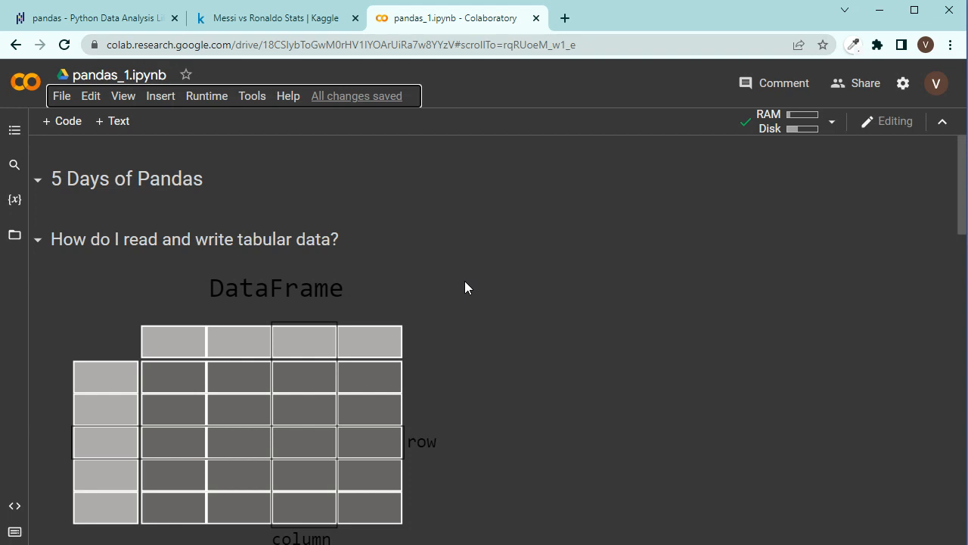
mouse_move(99, 120)
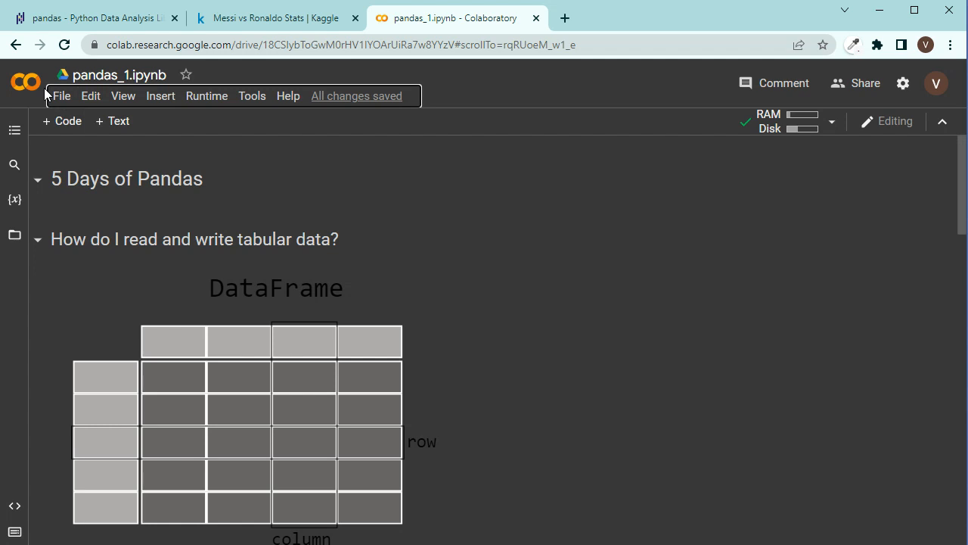
mouse_move(567, 202)
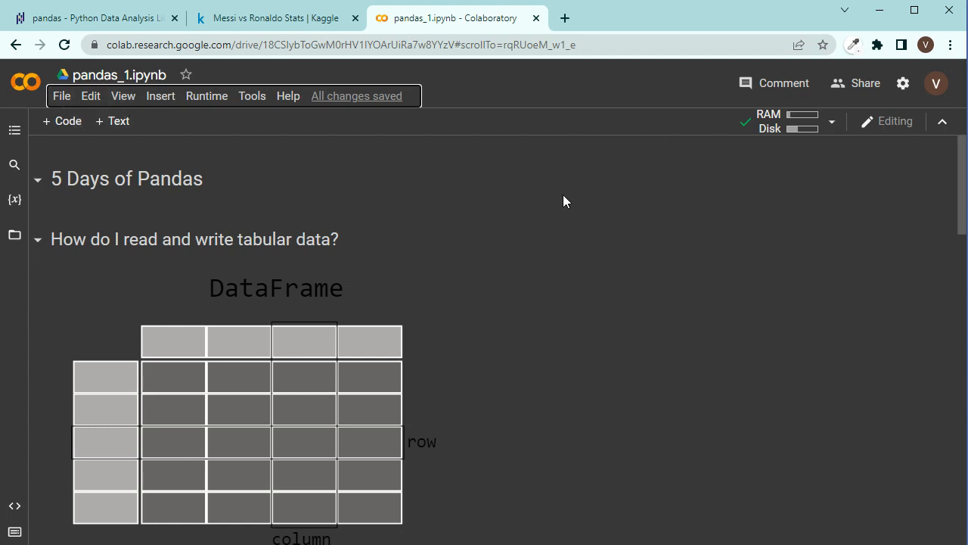
click(62, 95)
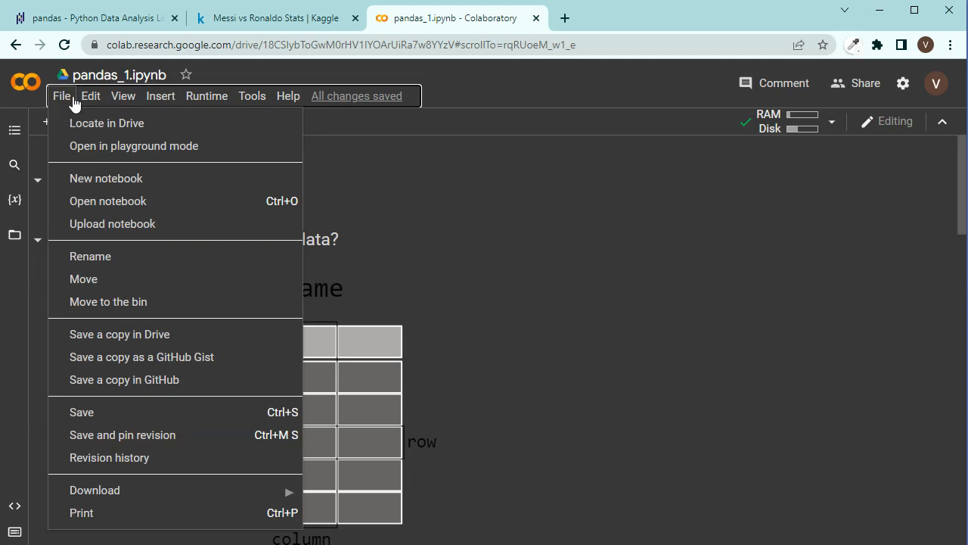
mouse_move(110, 178)
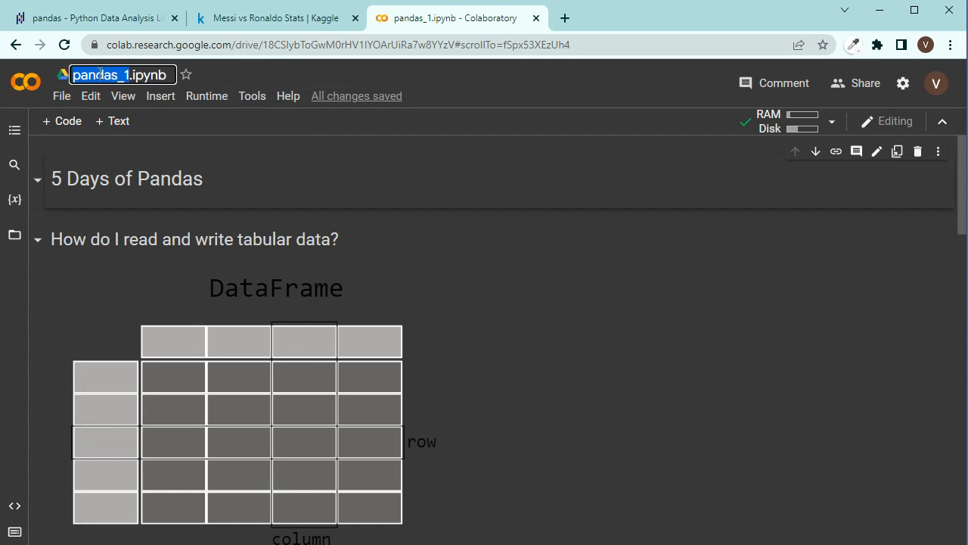
mouse_move(299, 193)
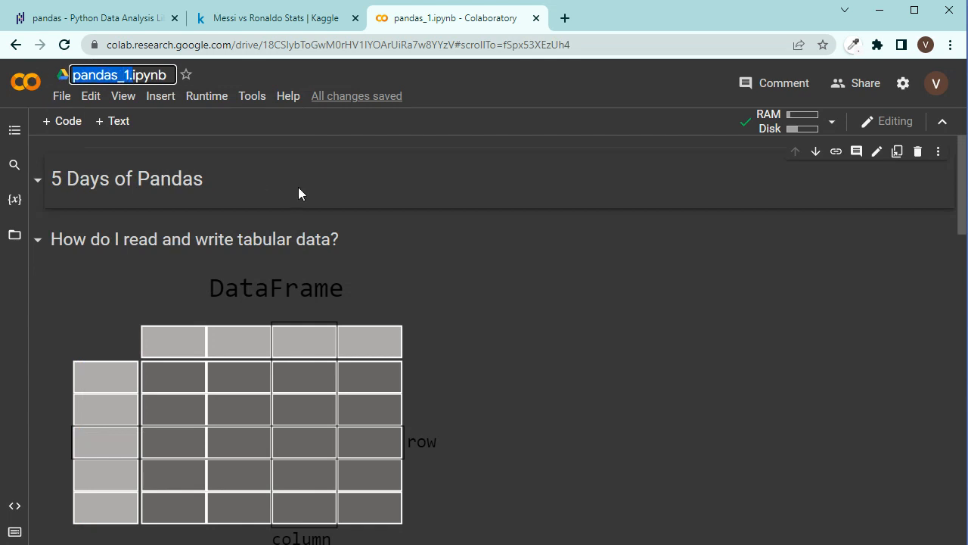
click(593, 307)
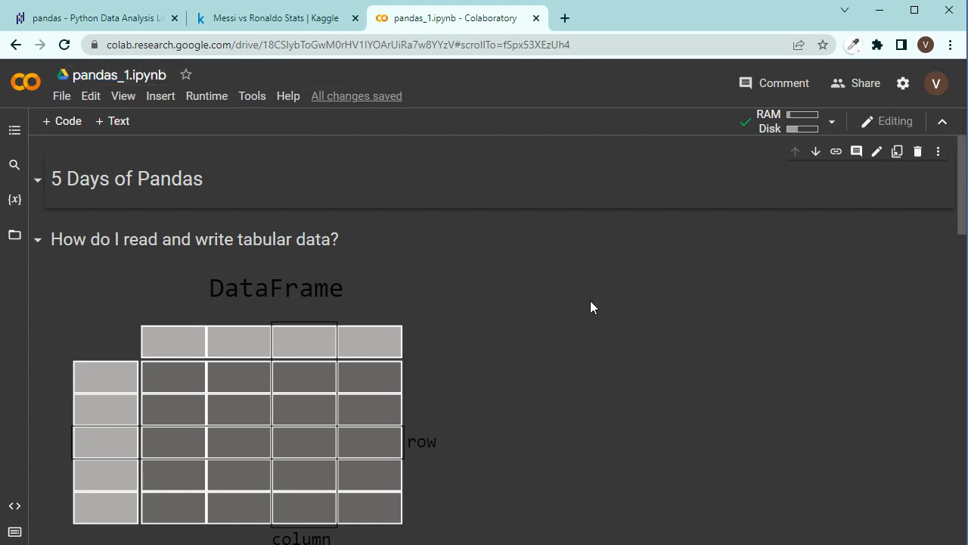
mouse_move(335, 348)
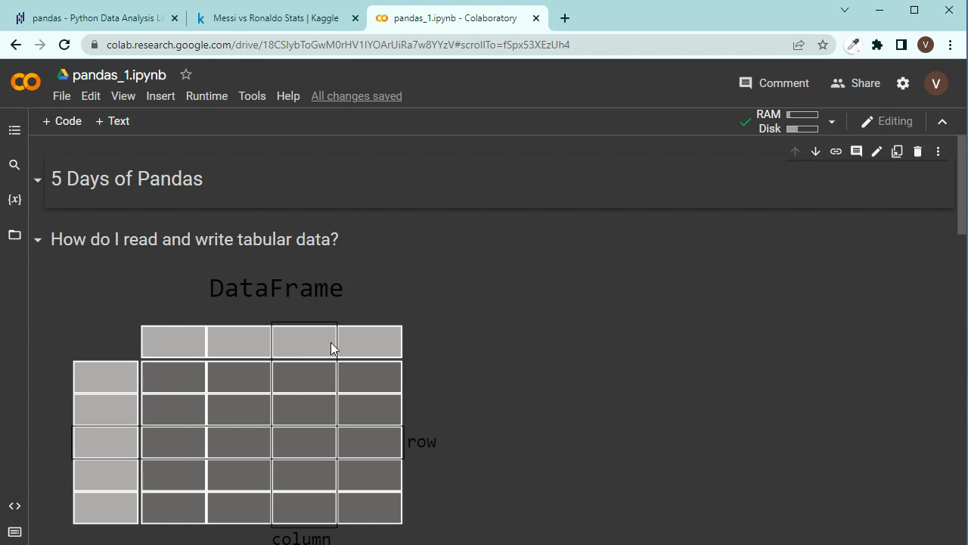
click(13, 234)
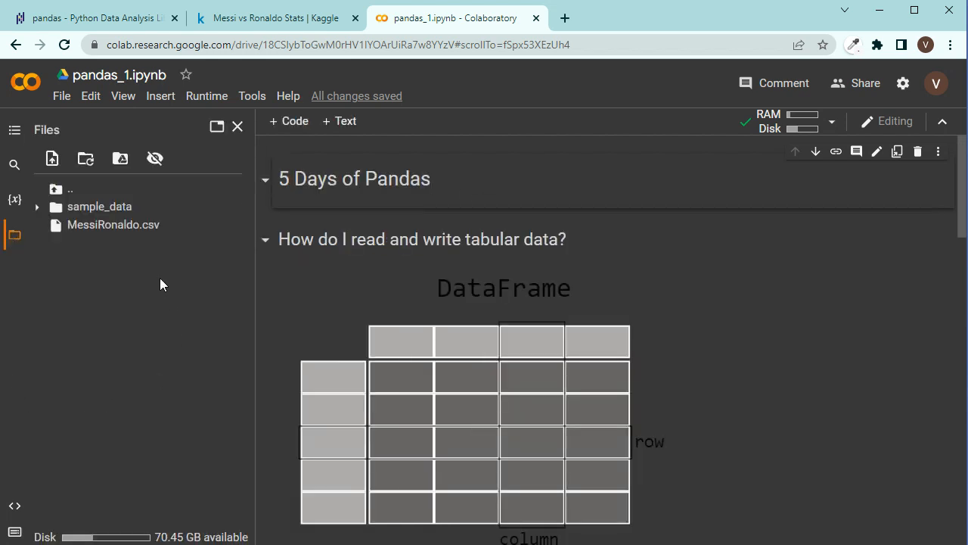
mouse_move(269, 81)
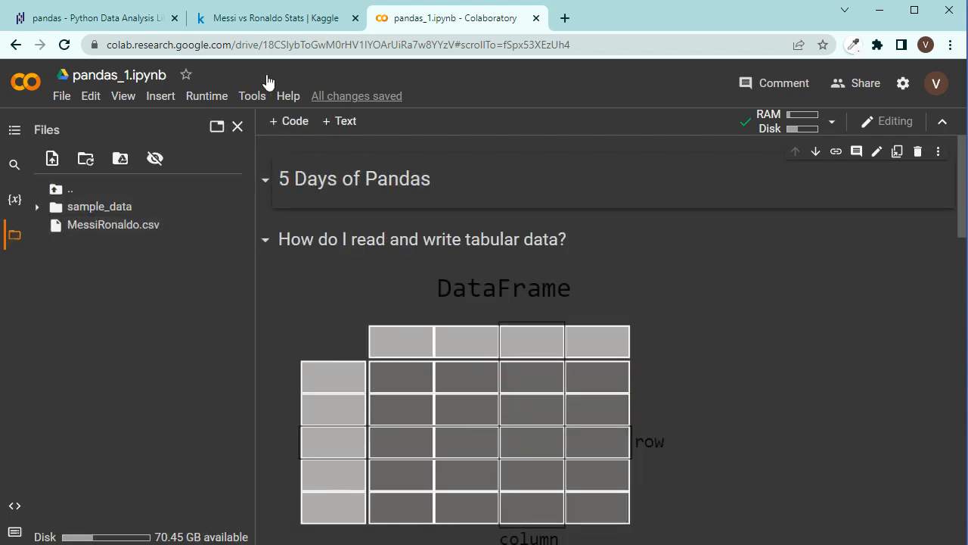
mouse_move(422, 333)
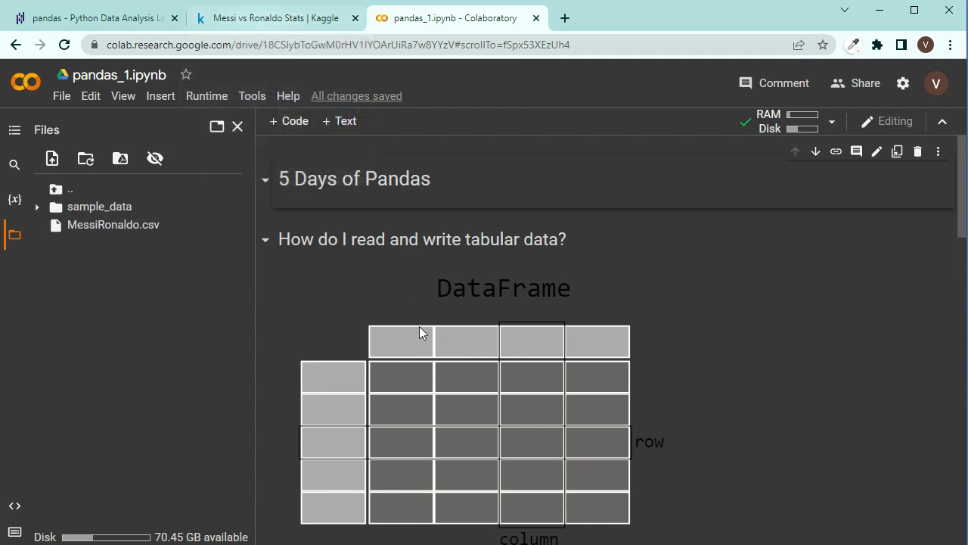
mouse_move(25, 245)
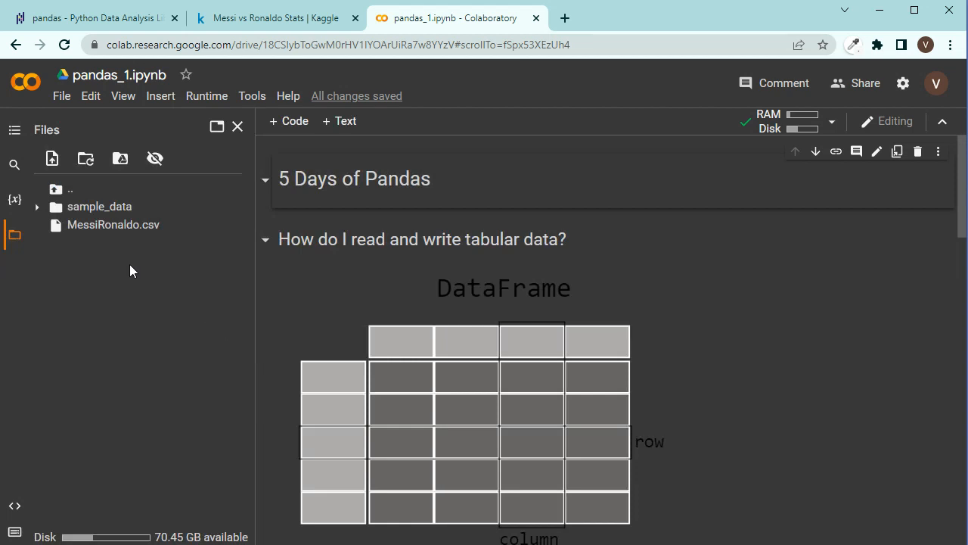
mouse_move(150, 253)
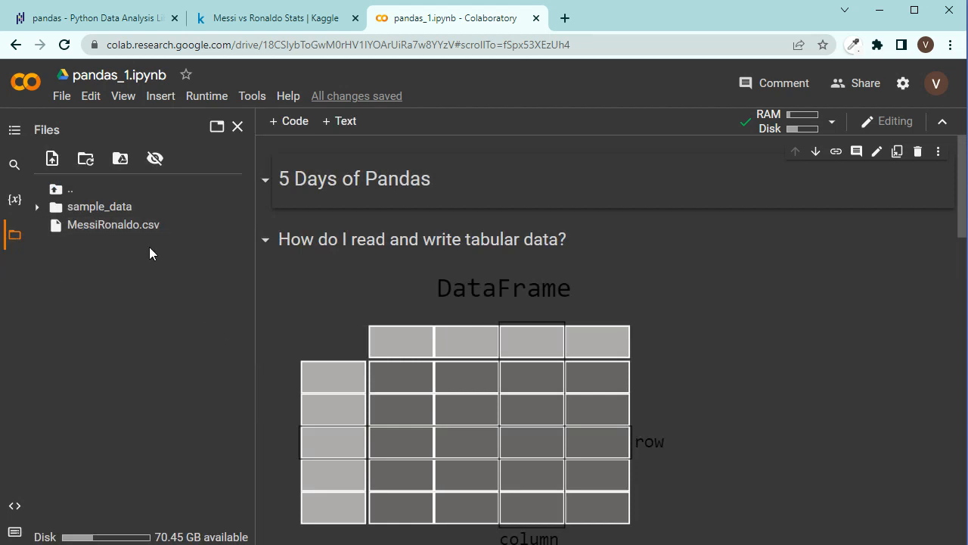
mouse_move(524, 181)
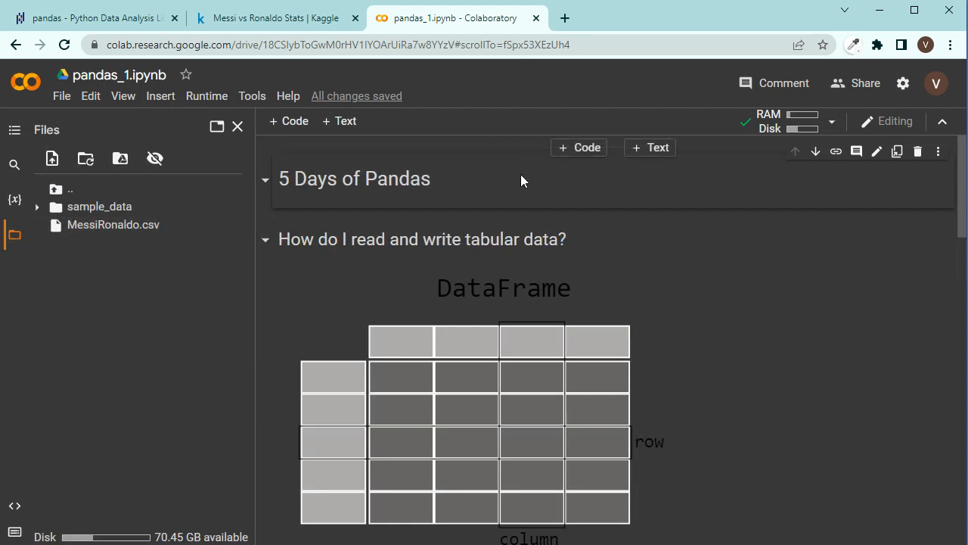
mouse_move(214, 224)
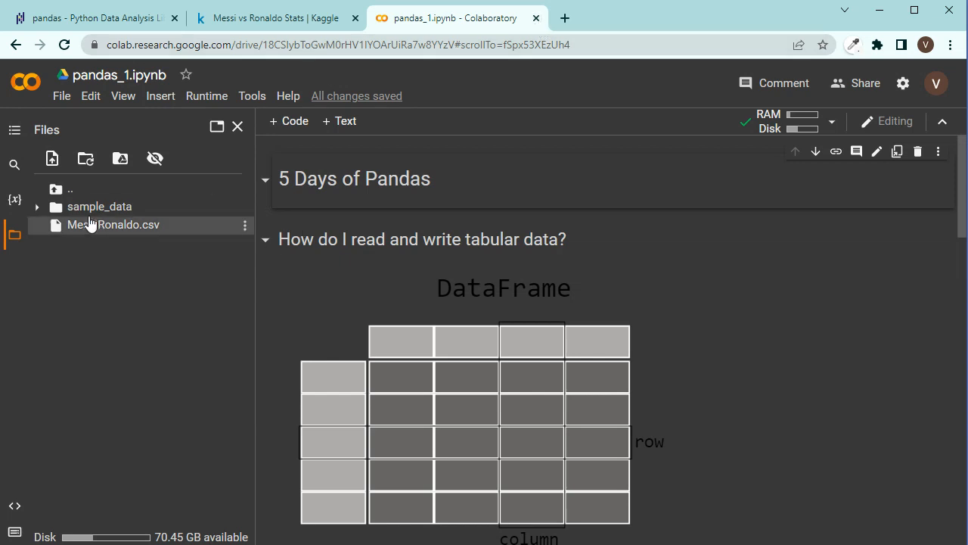
mouse_move(108, 292)
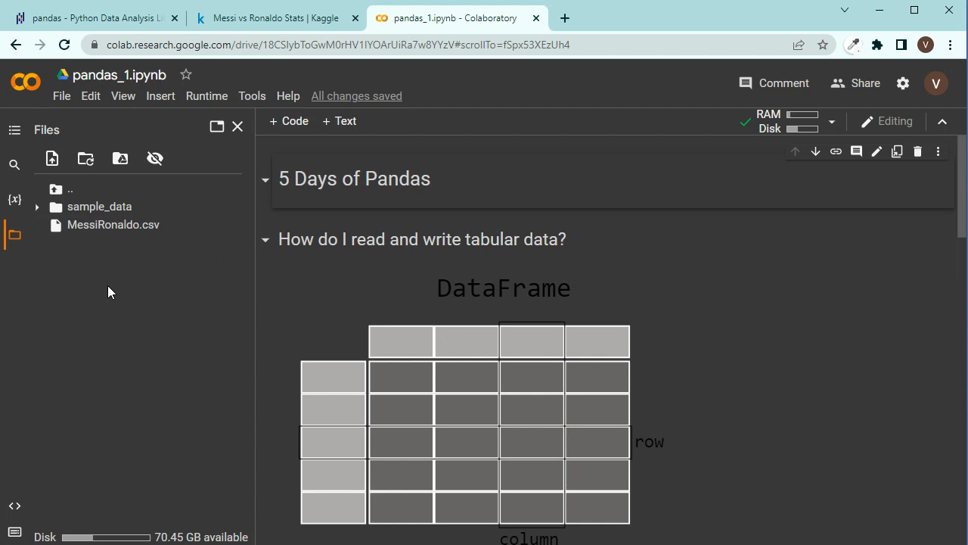
mouse_move(562, 234)
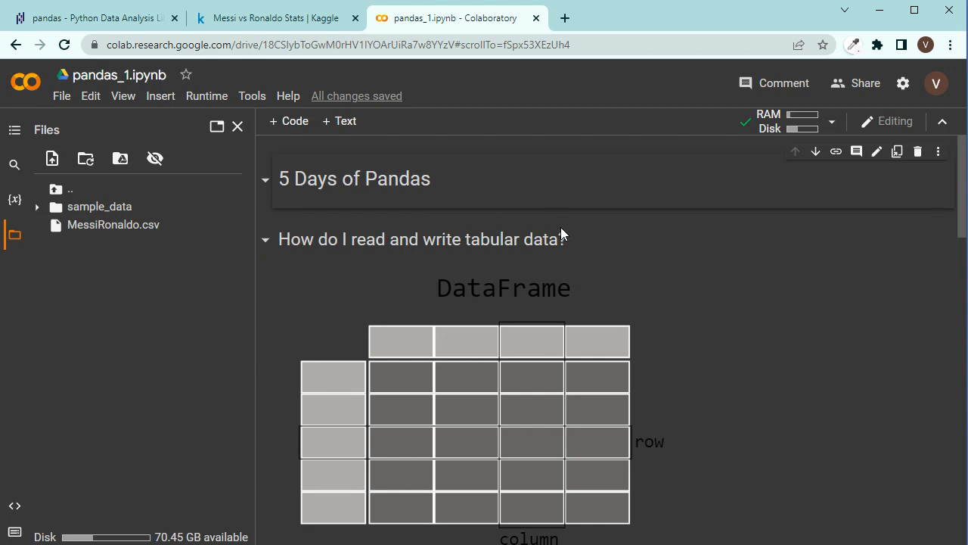
Step: Close the Files panel so the pandas_1 notebook fills the window
click(237, 126)
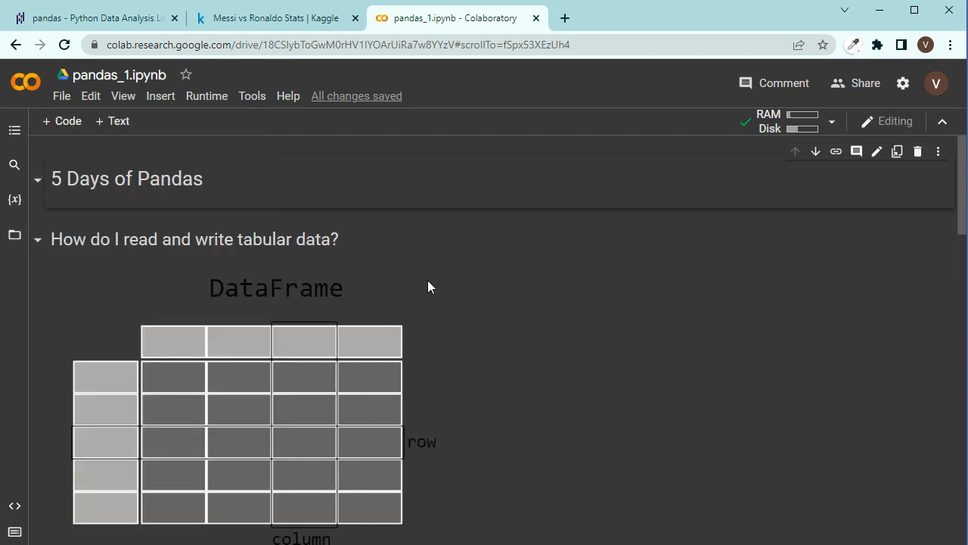
mouse_move(186, 214)
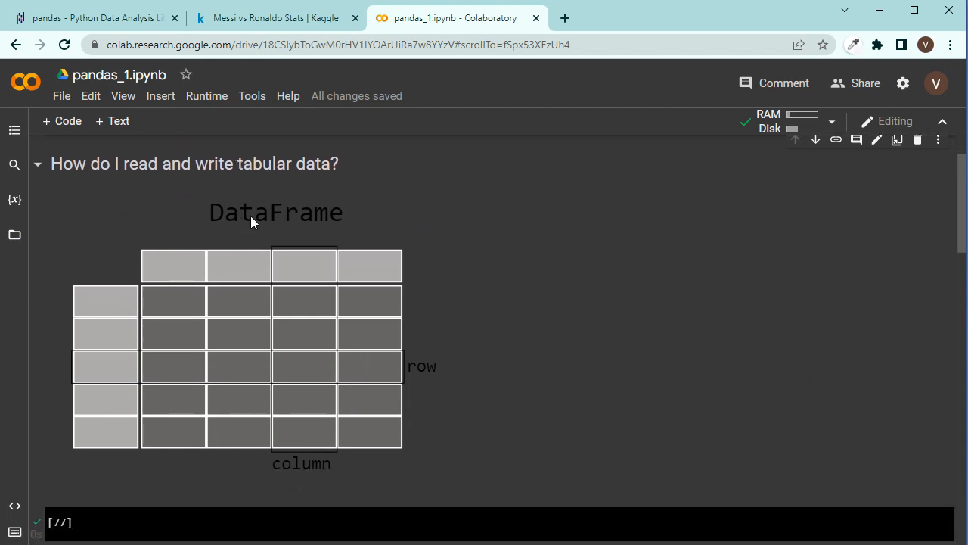
mouse_move(285, 206)
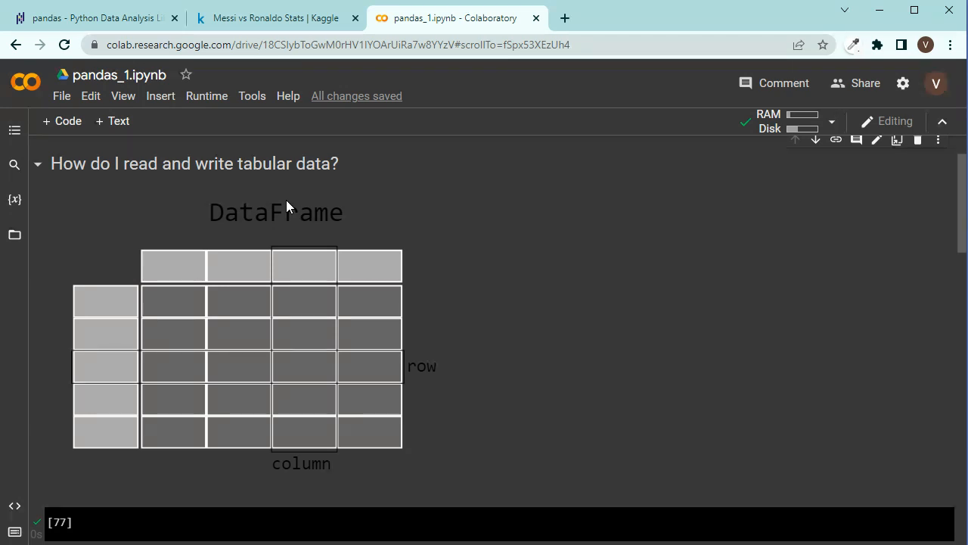
mouse_move(251, 218)
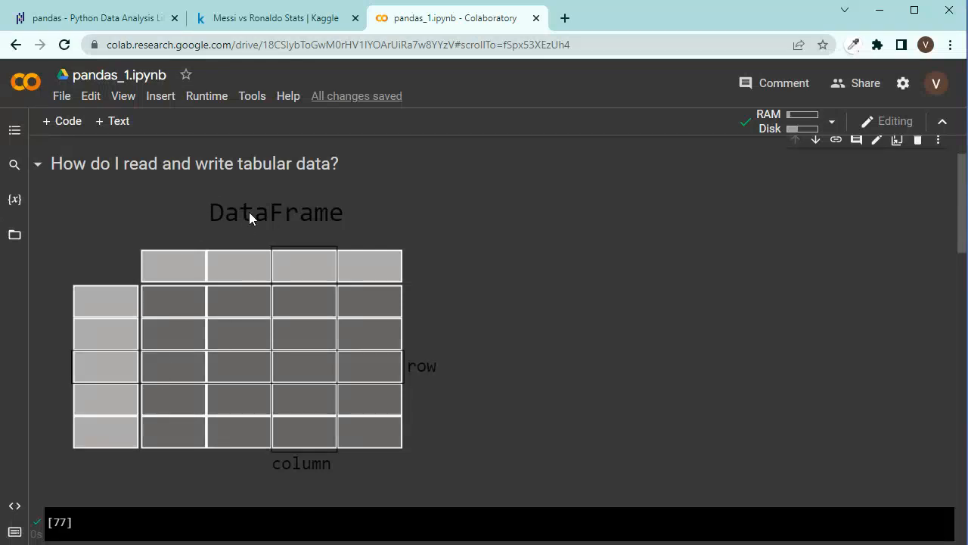
mouse_move(187, 318)
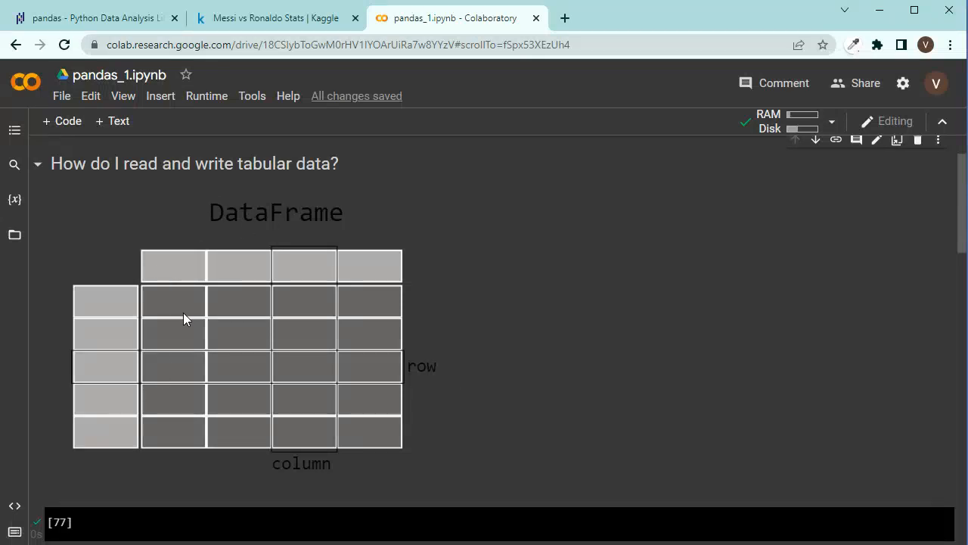
mouse_move(272, 314)
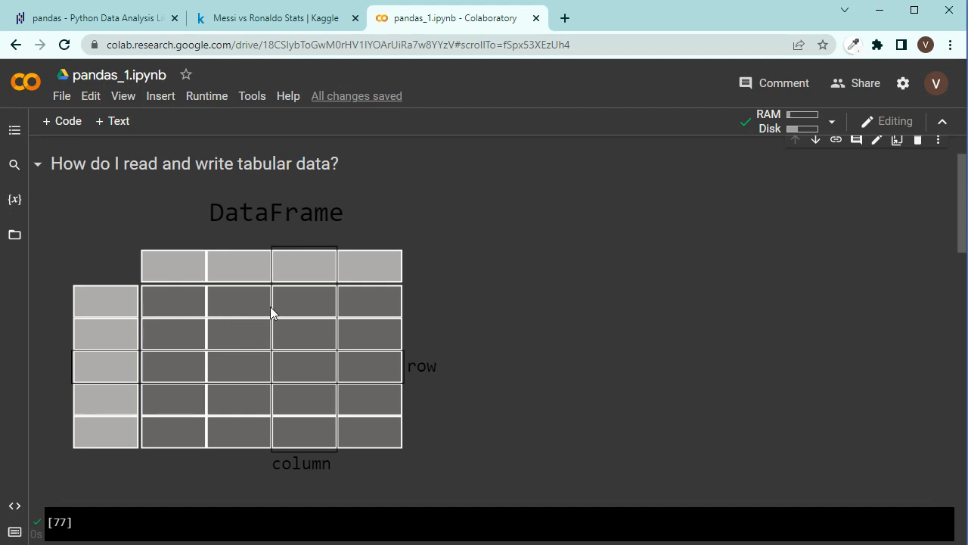
mouse_move(168, 365)
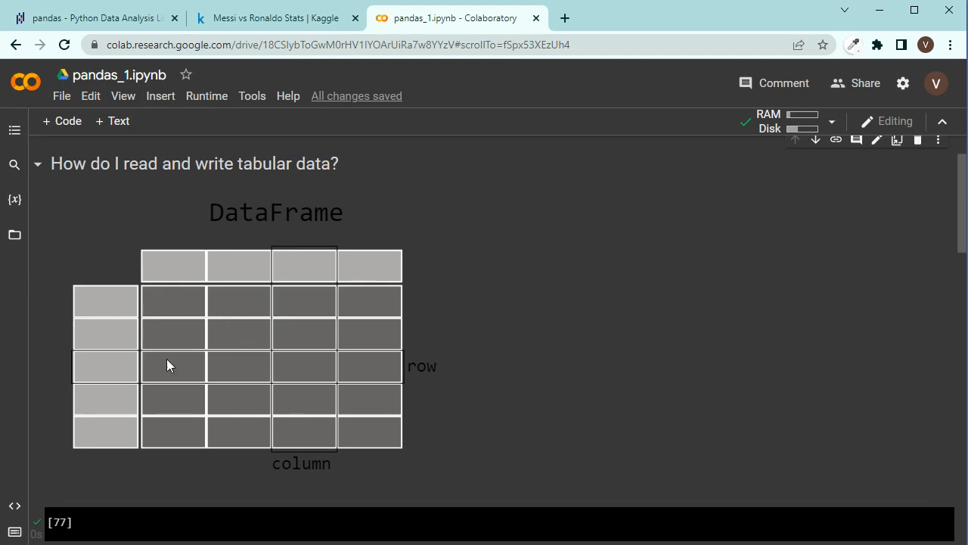
mouse_move(297, 212)
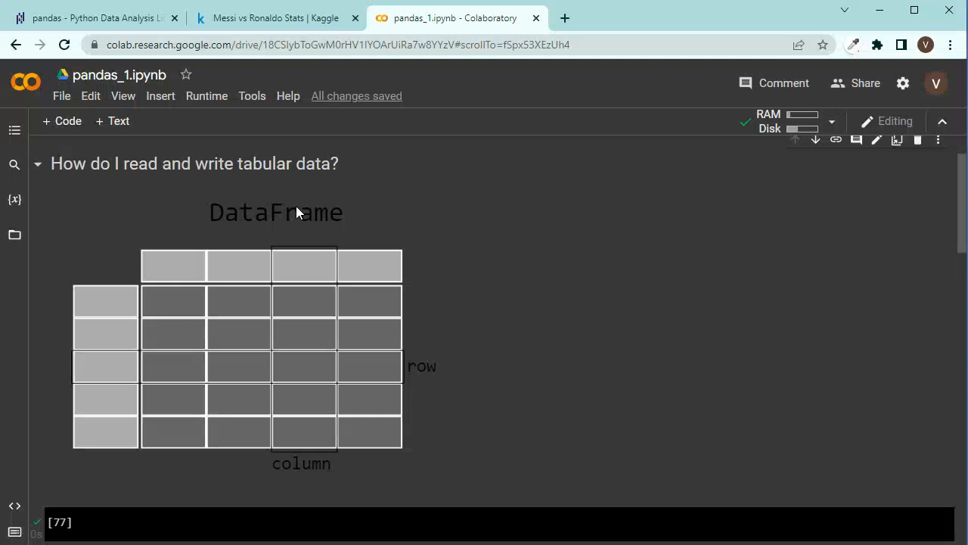
Step: Reopen the Files panel showing MessiRonaldo.csv and start typing df = pd in the diagram's code cell
scroll(down, 3)
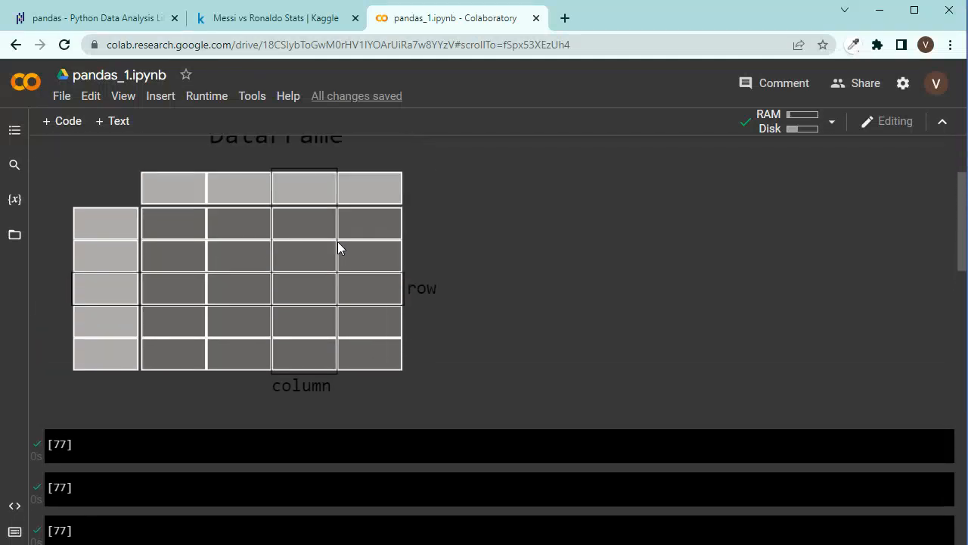
click(14, 234)
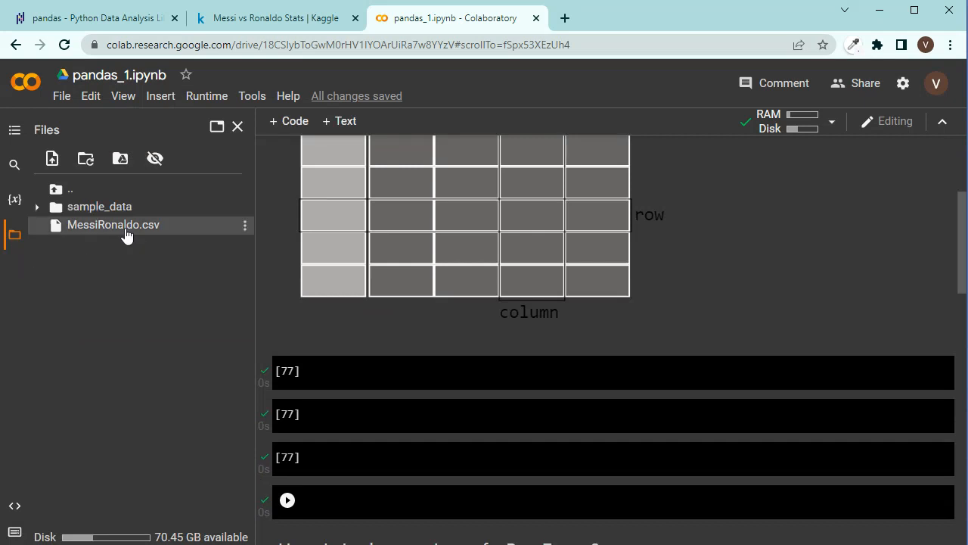
click(426, 370)
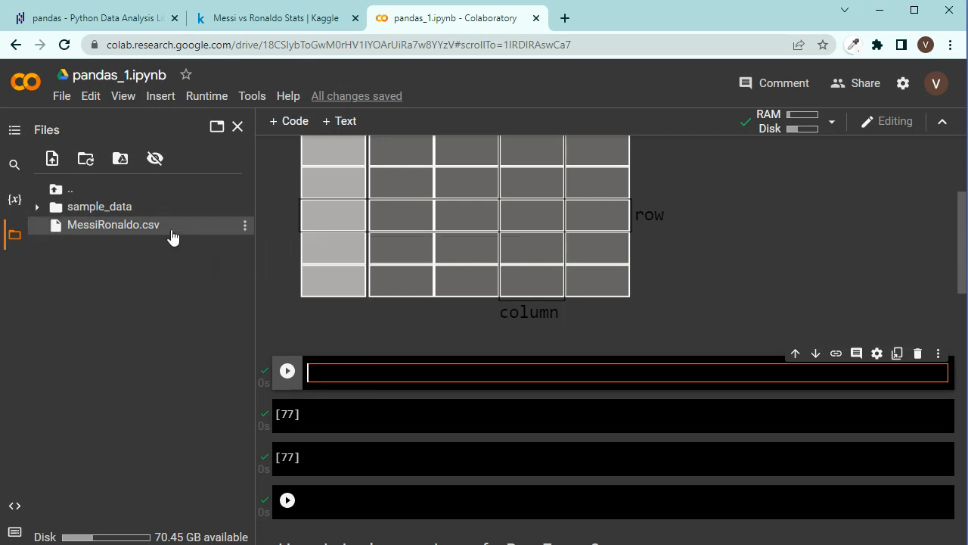
mouse_move(339, 365)
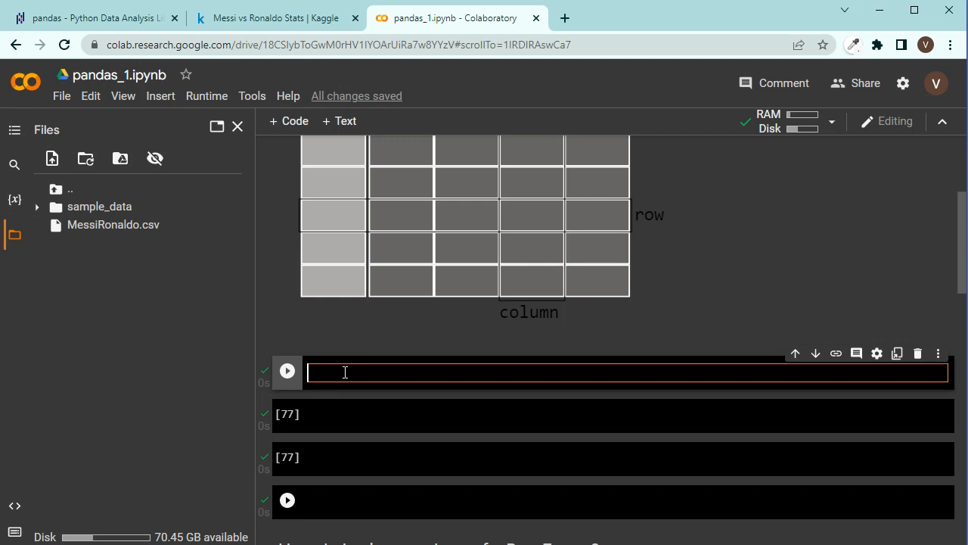
text(df)
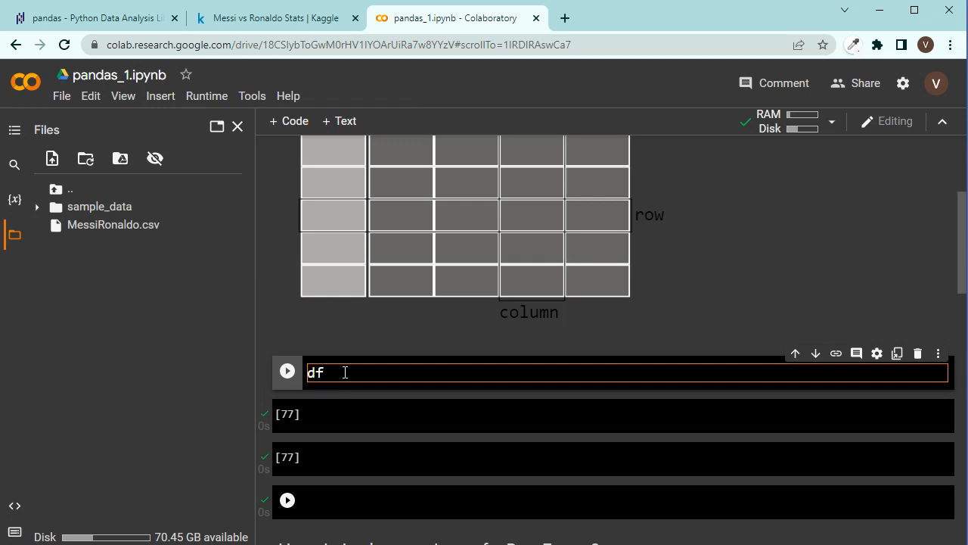
text(=)
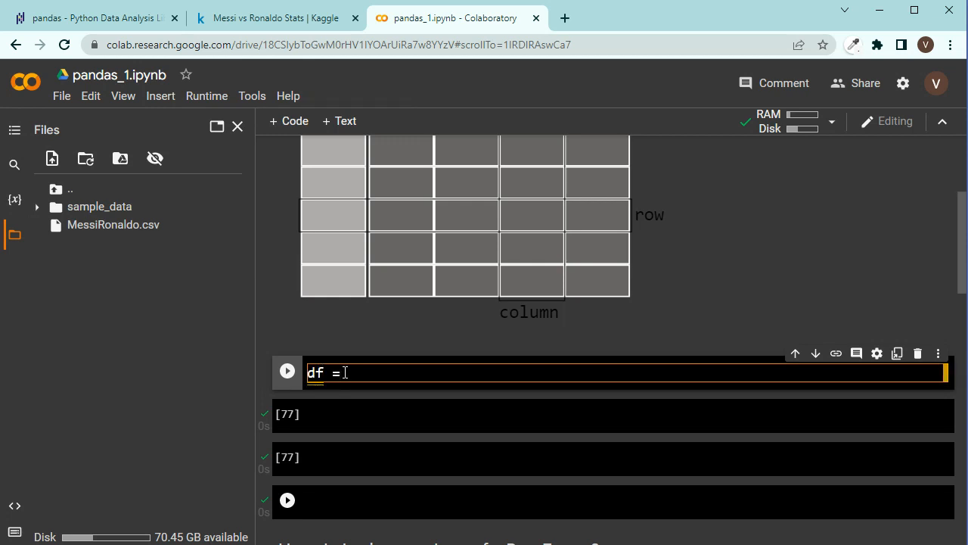
text(pd)
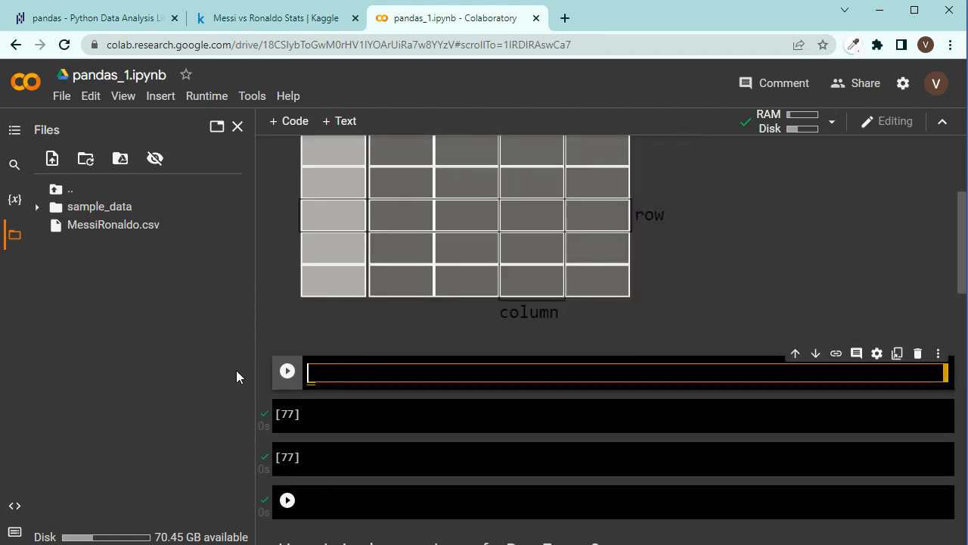
Step: Write import pandas as pd, then df = pd.read_csv('MessiRonaldo.csv') in the next cell
text(import p)
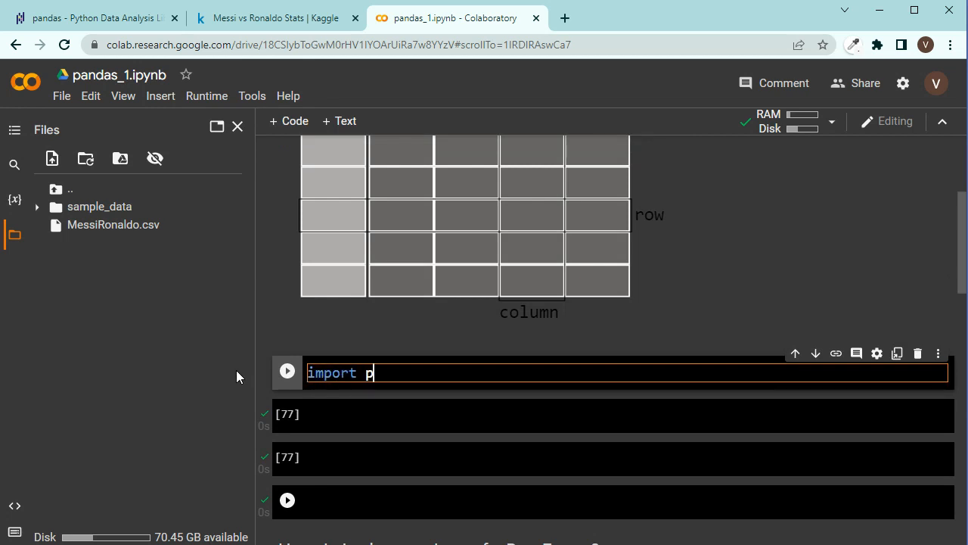
text(andas as pd)
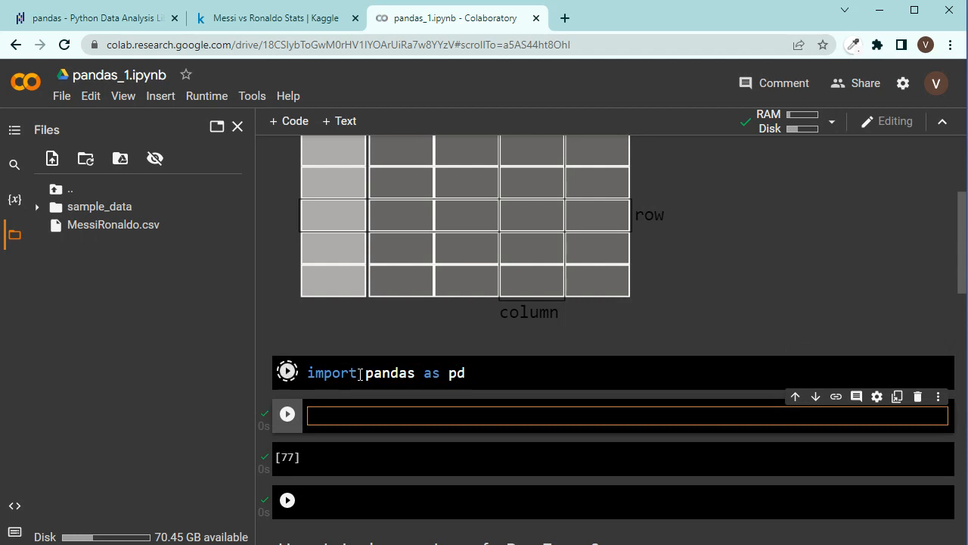
double_click(454, 372)
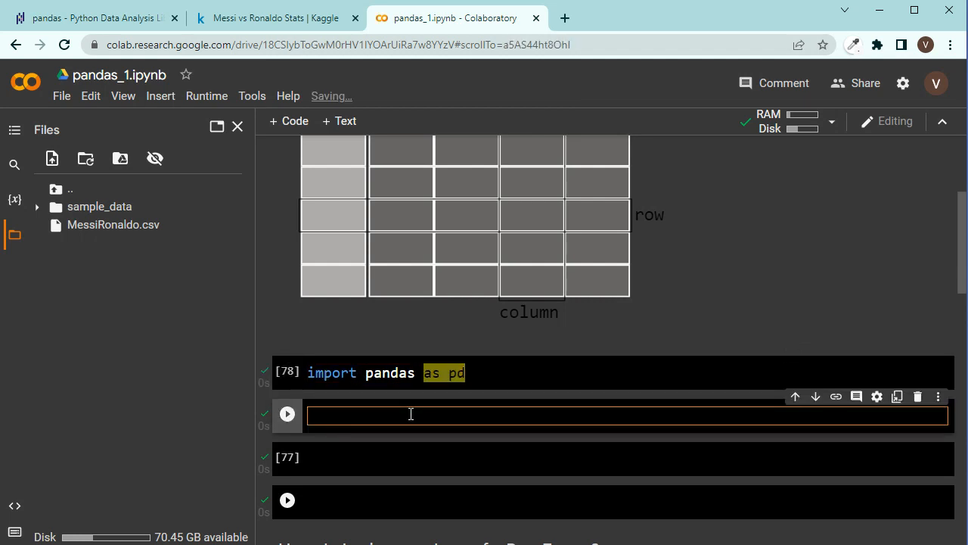
text(df =)
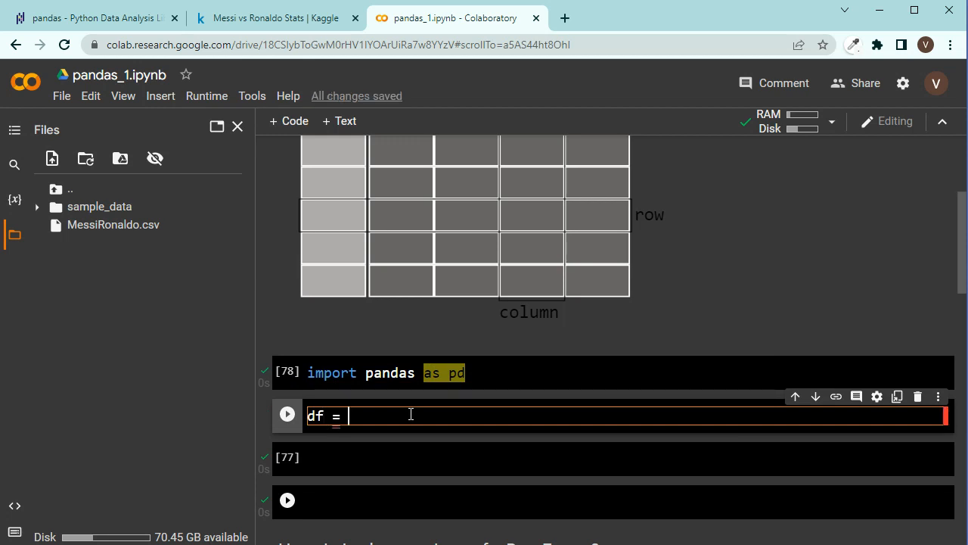
text(pd.)
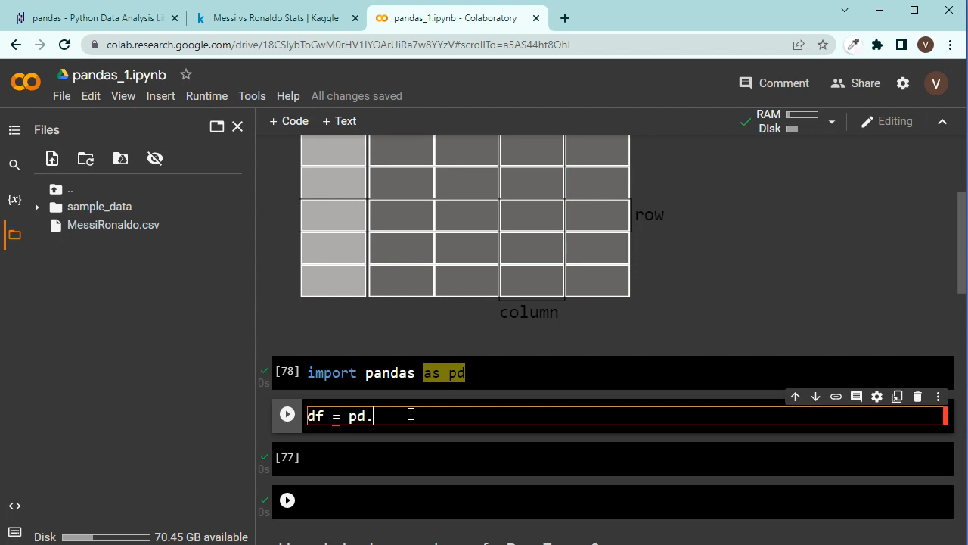
text(read)
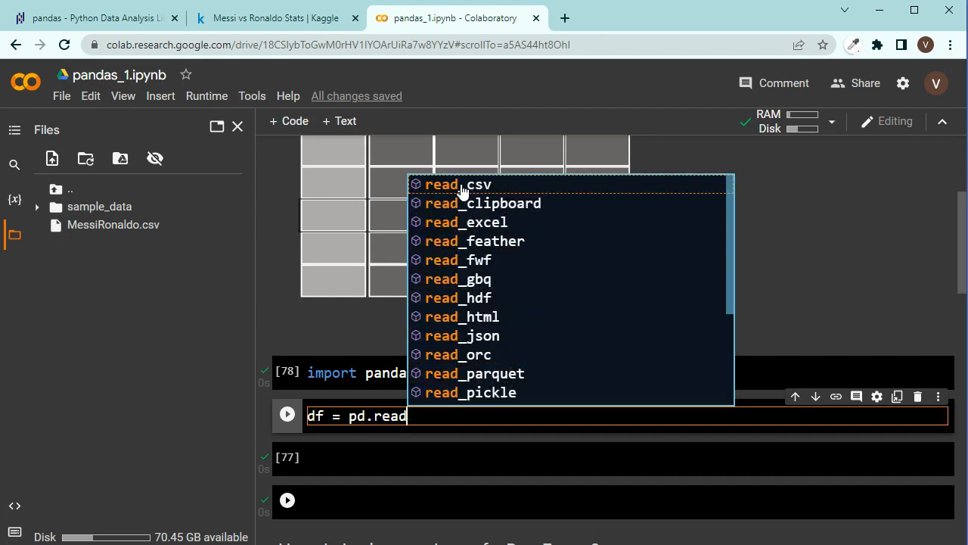
mouse_move(480, 231)
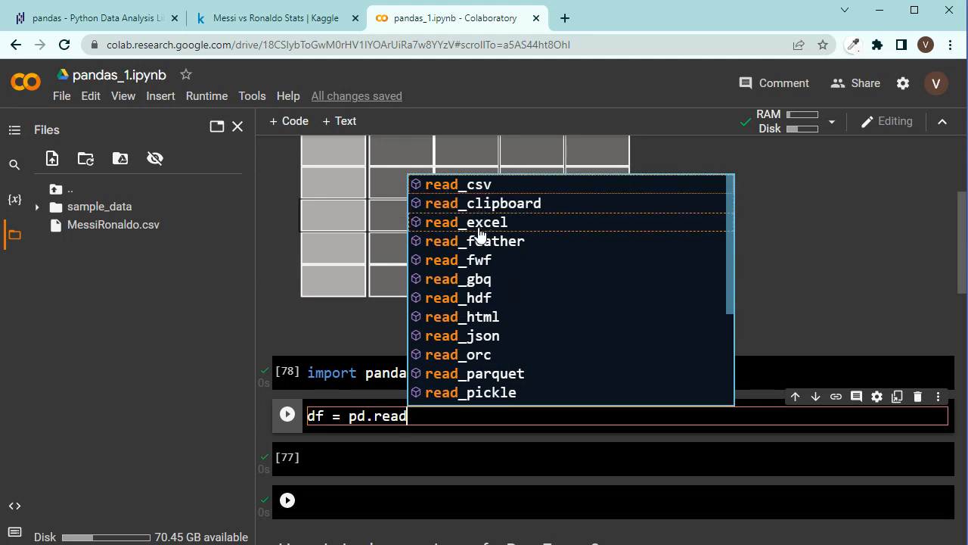
mouse_move(479, 346)
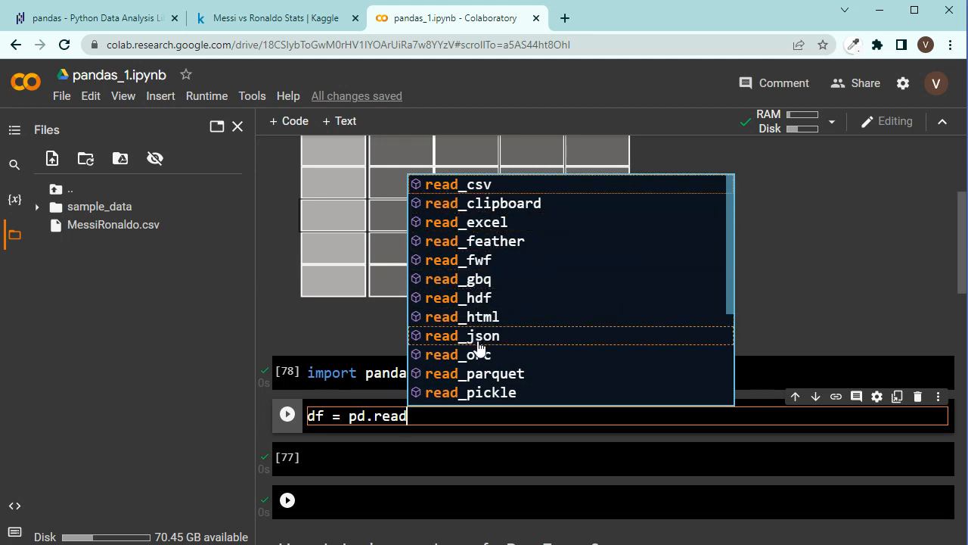
click(458, 184)
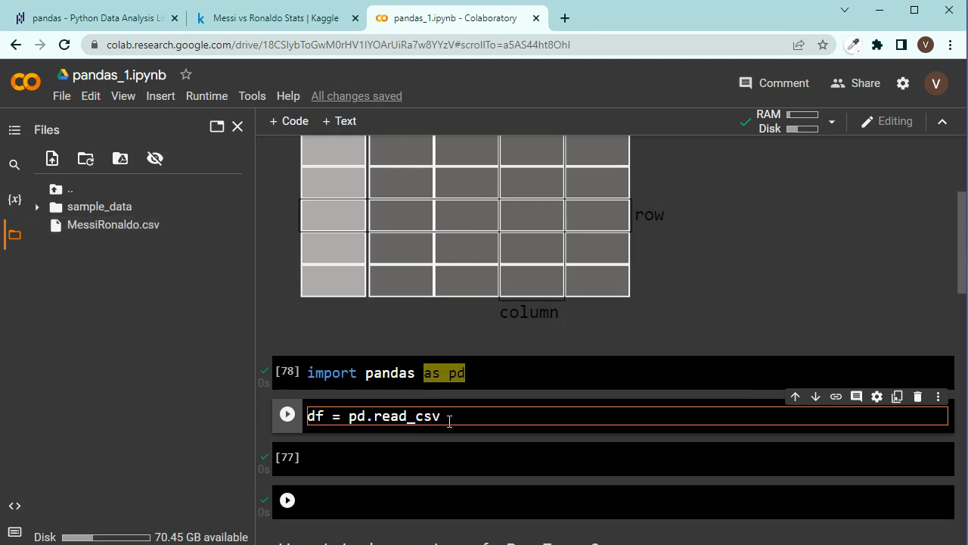
text((''))
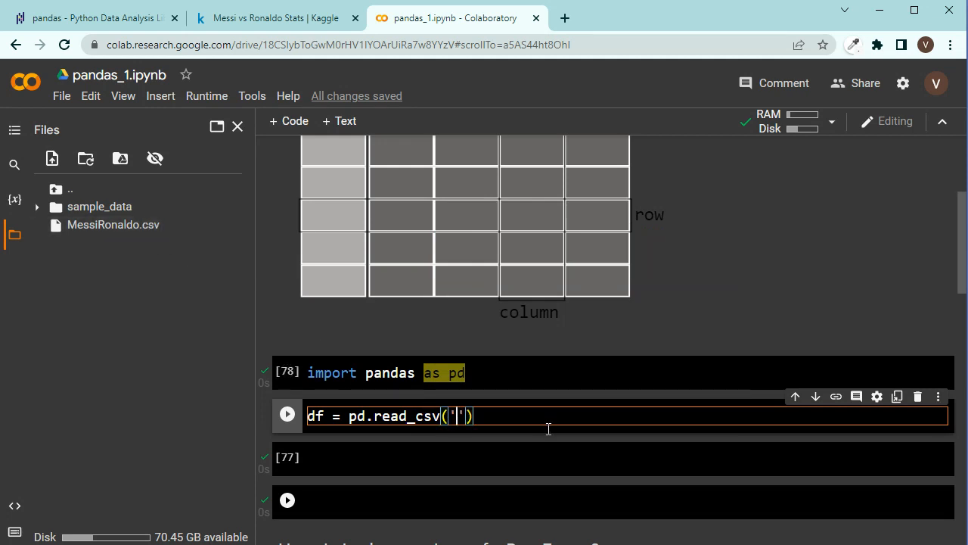
text(MessiRonald)
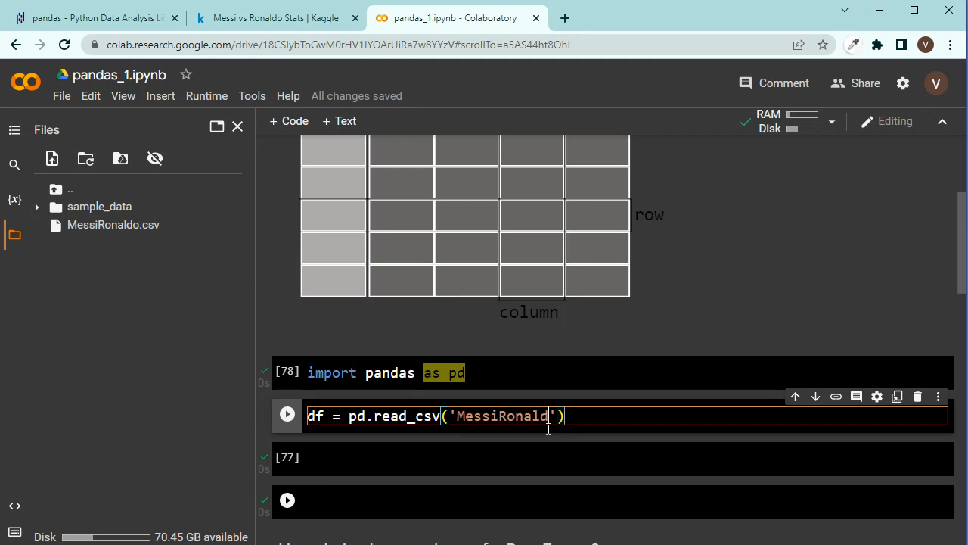
text(.csv)
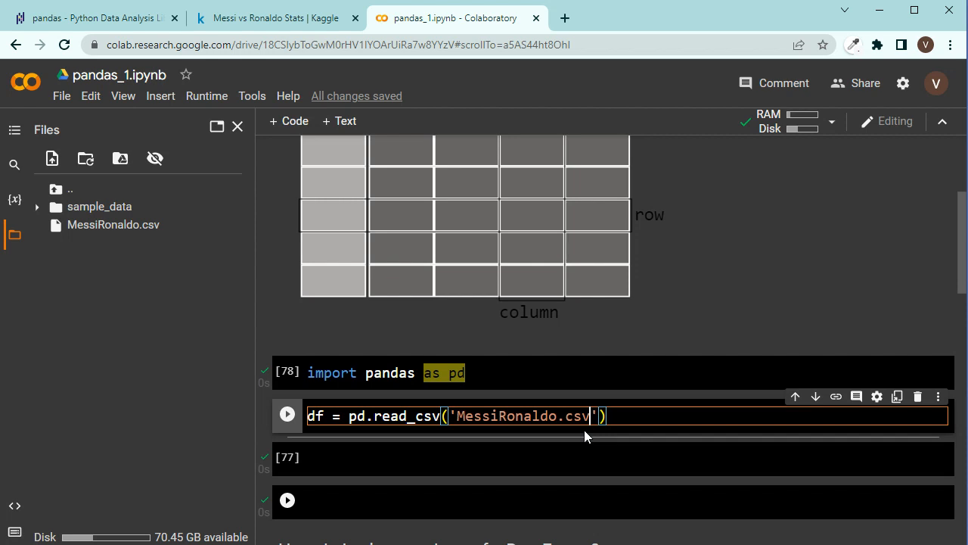
mouse_move(492, 432)
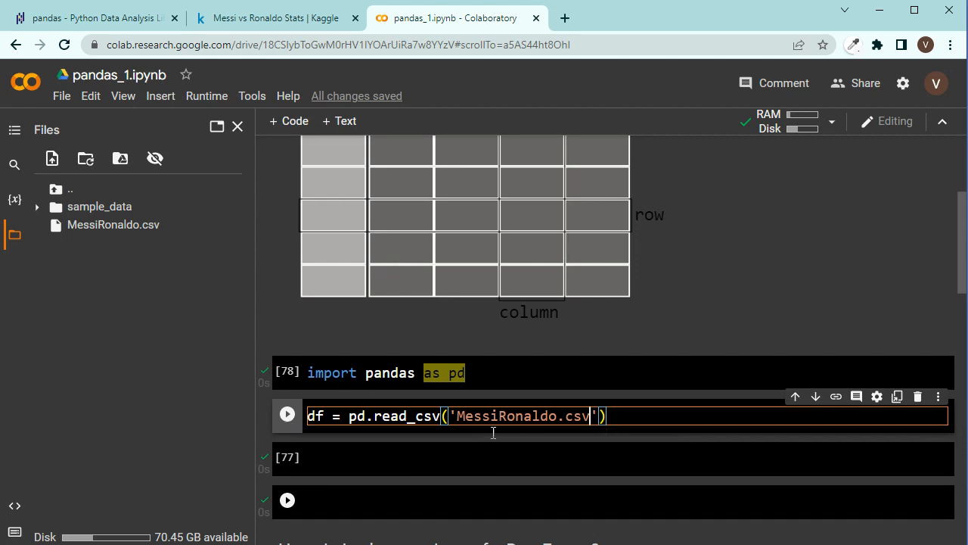
click(287, 413)
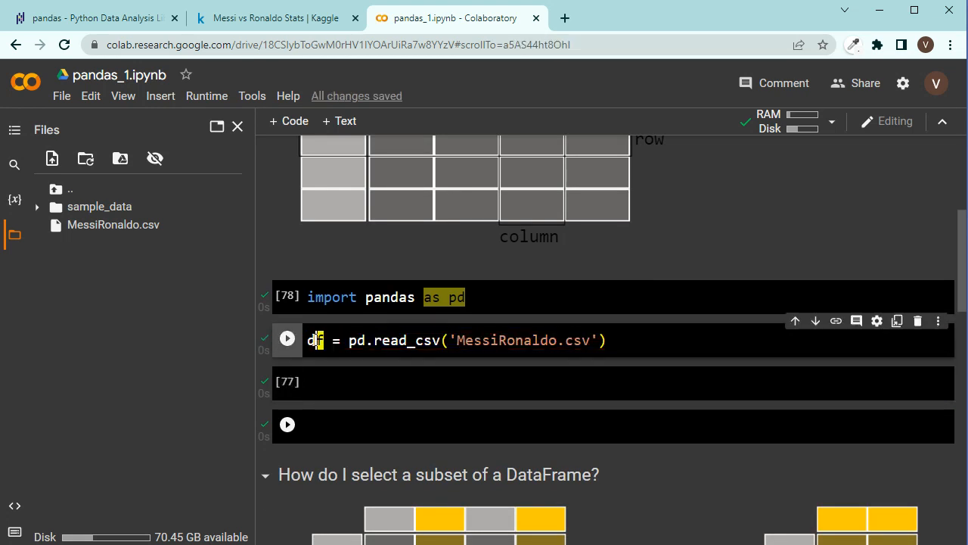
Step: Run the load cell, preview five rows with df.head(), and close the Files sidebar
double_click(315, 339)
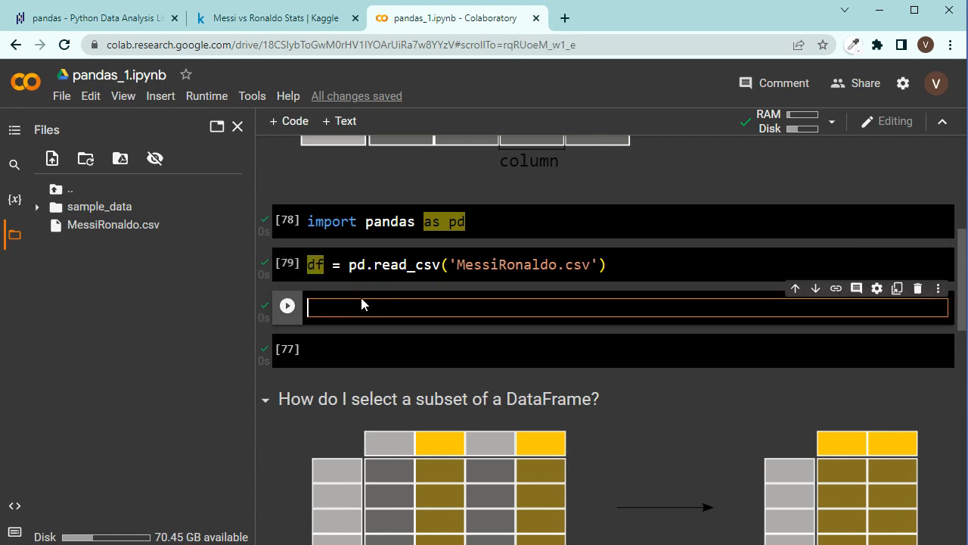
text(df)
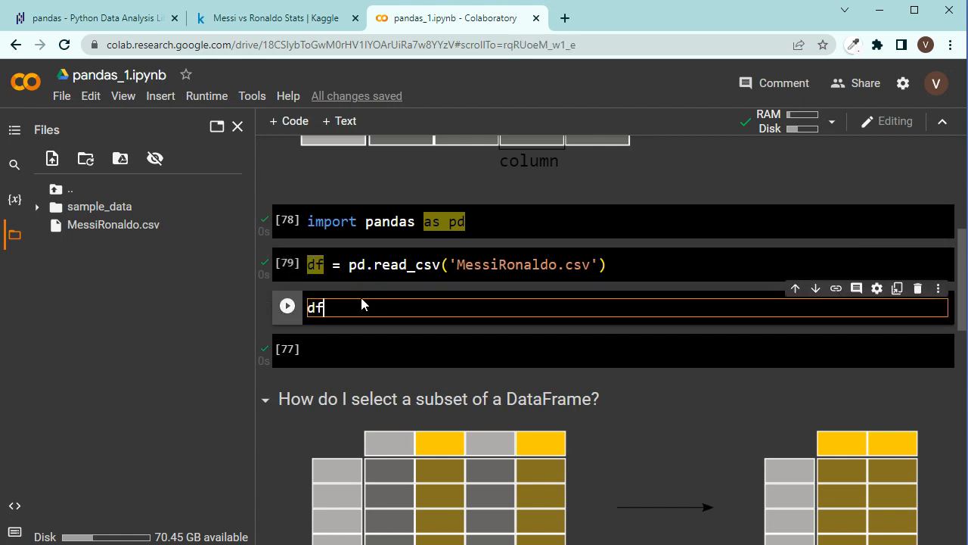
text(.head())
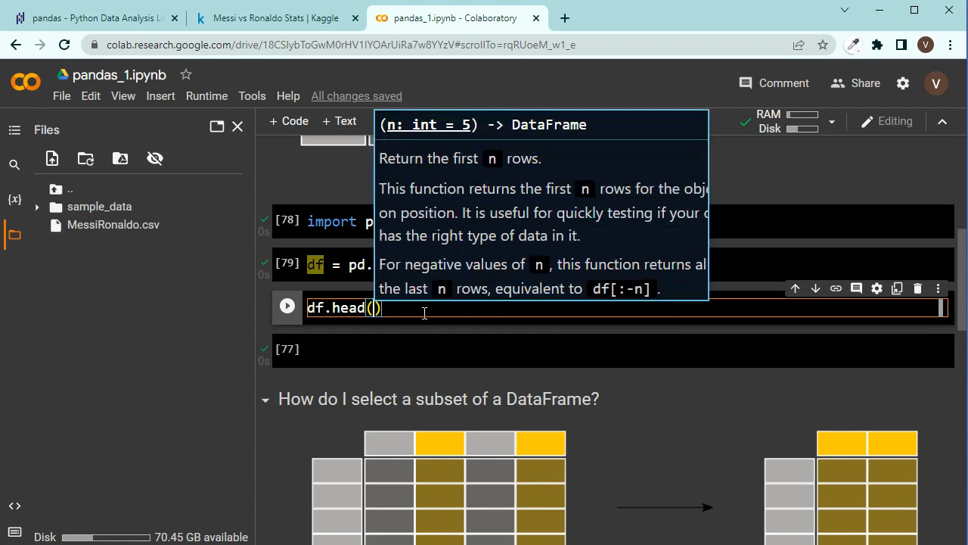
click(287, 305)
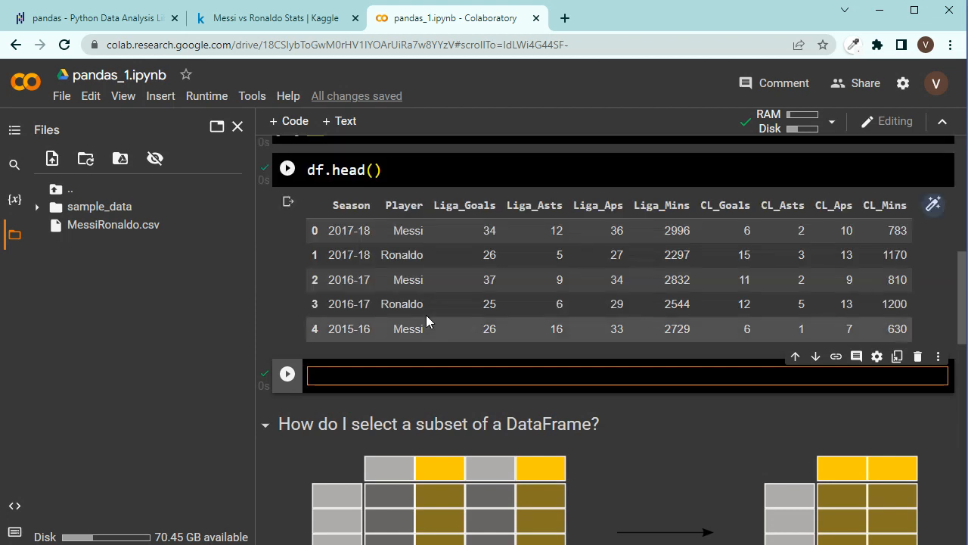
click(237, 126)
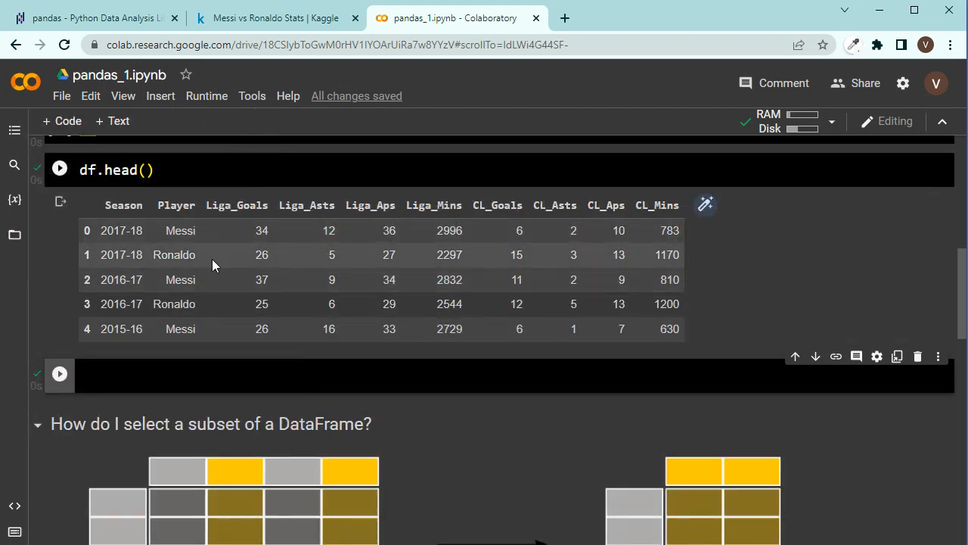
mouse_move(99, 230)
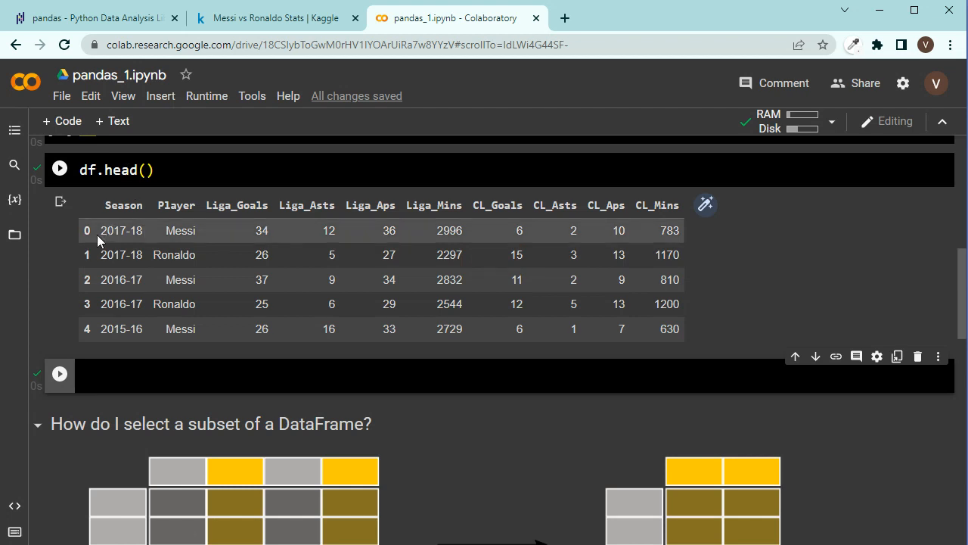
mouse_move(186, 295)
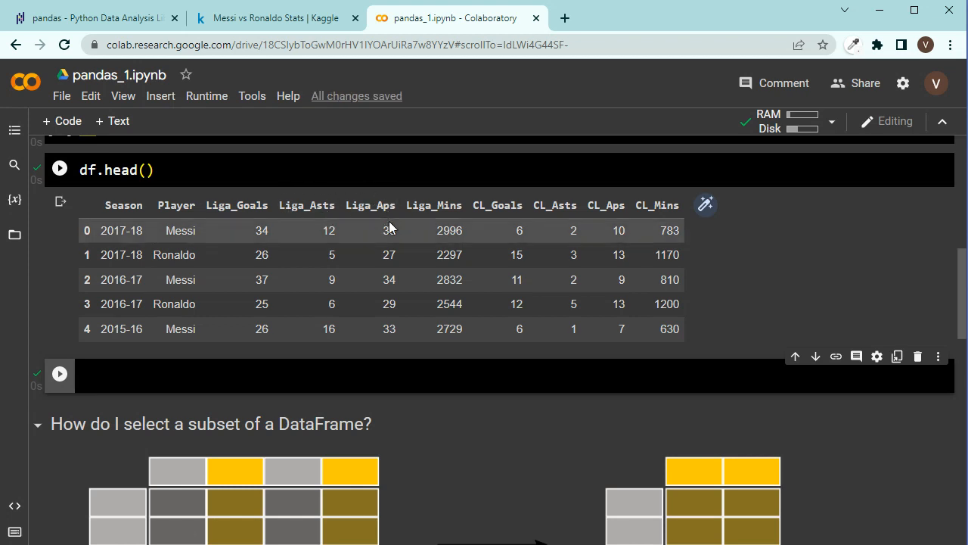
mouse_move(577, 199)
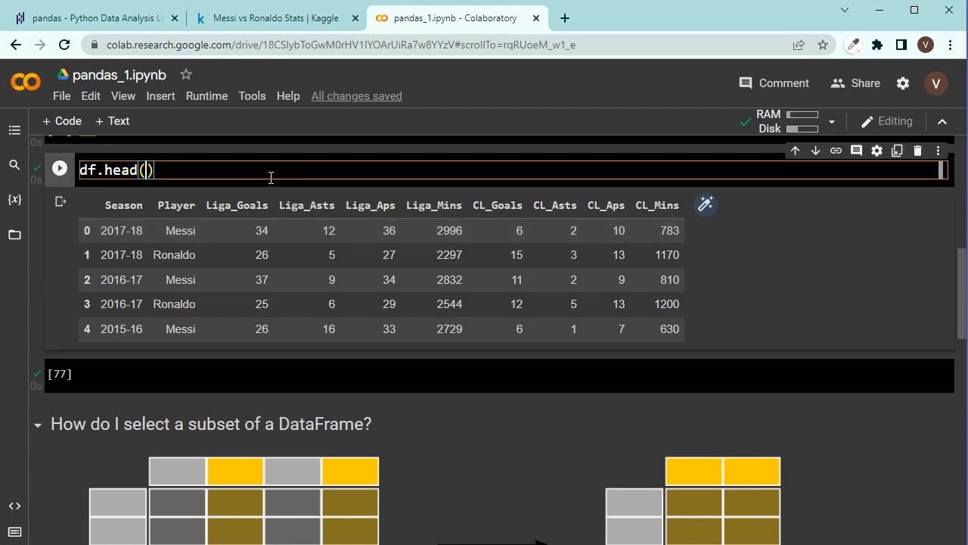
Step: Run df.head(2) to show only Messi and Ronaldo's 2017-18 rows
text(2)
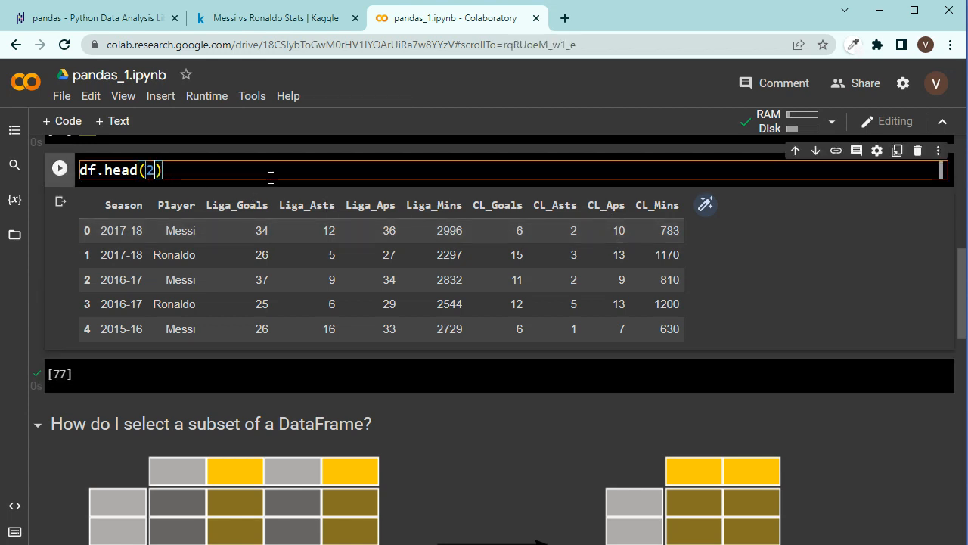
mouse_move(245, 168)
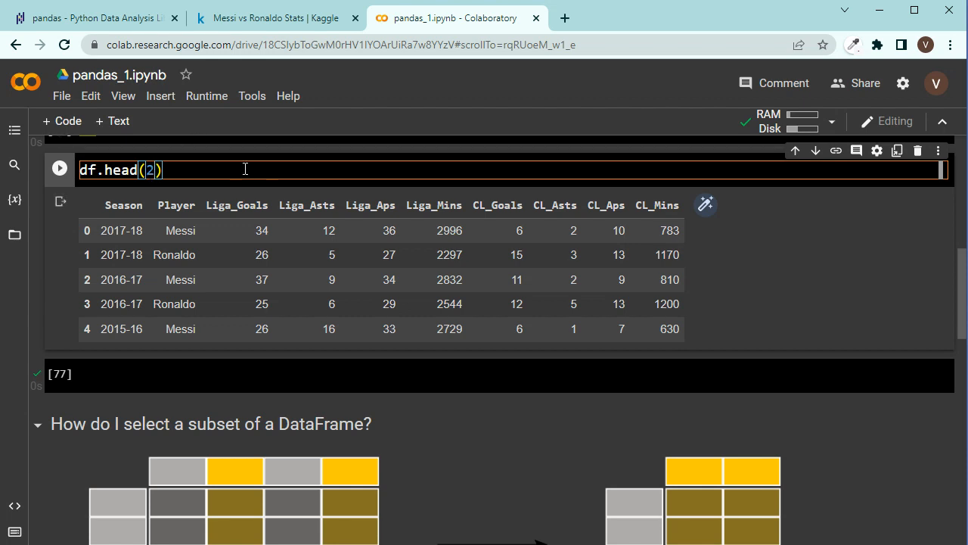
click(59, 169)
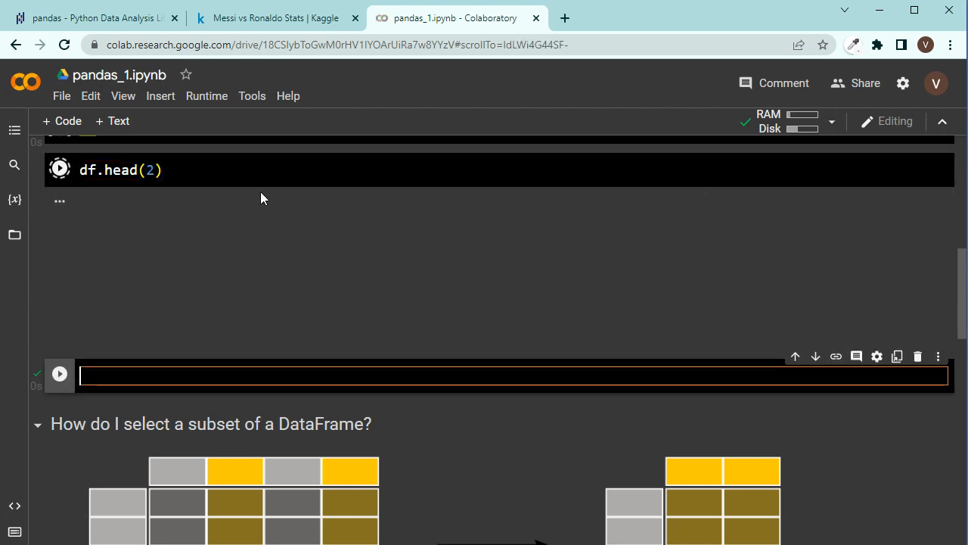
click(59, 169)
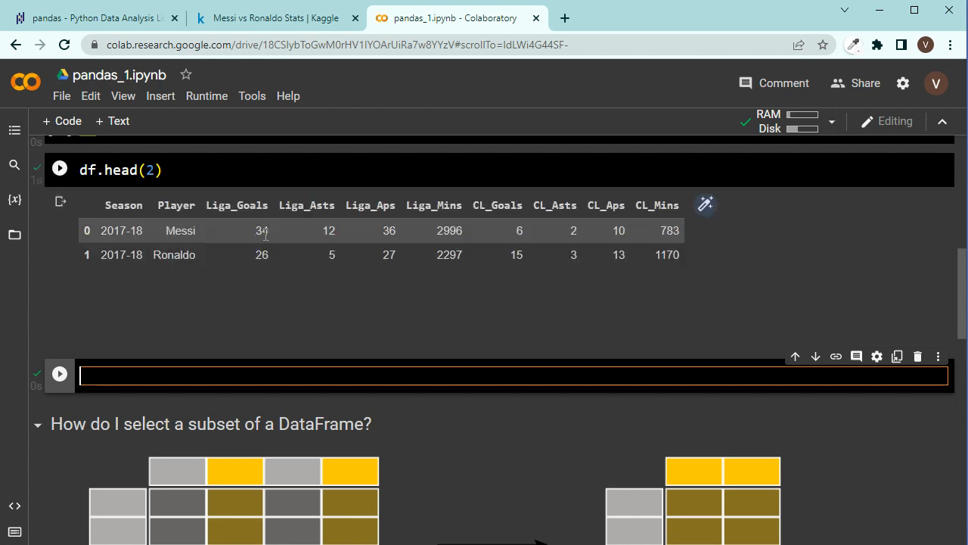
scroll(up, 3)
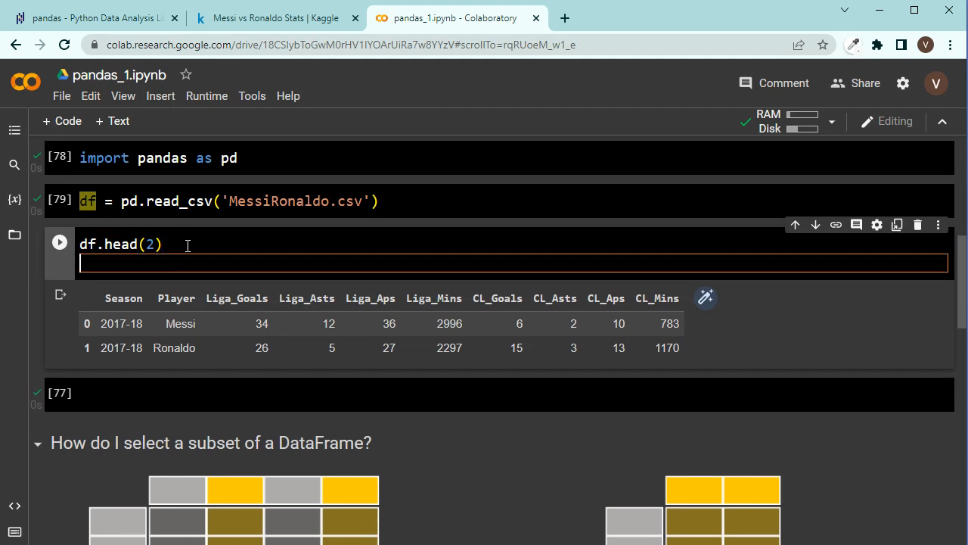
Step: Add df.tail(2) below df.head(2) to show the 2009-10 rows, then begin a new line
text(d)
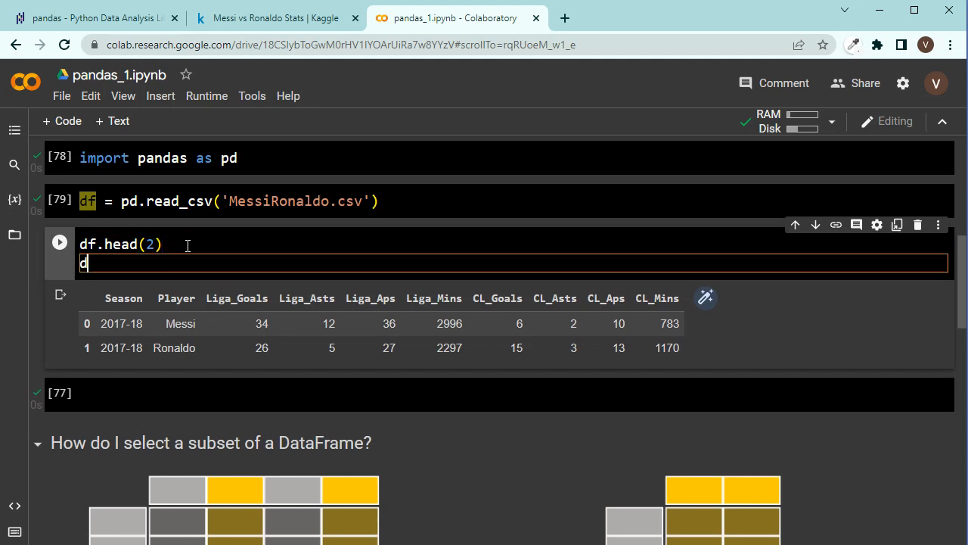
text(df.tail())
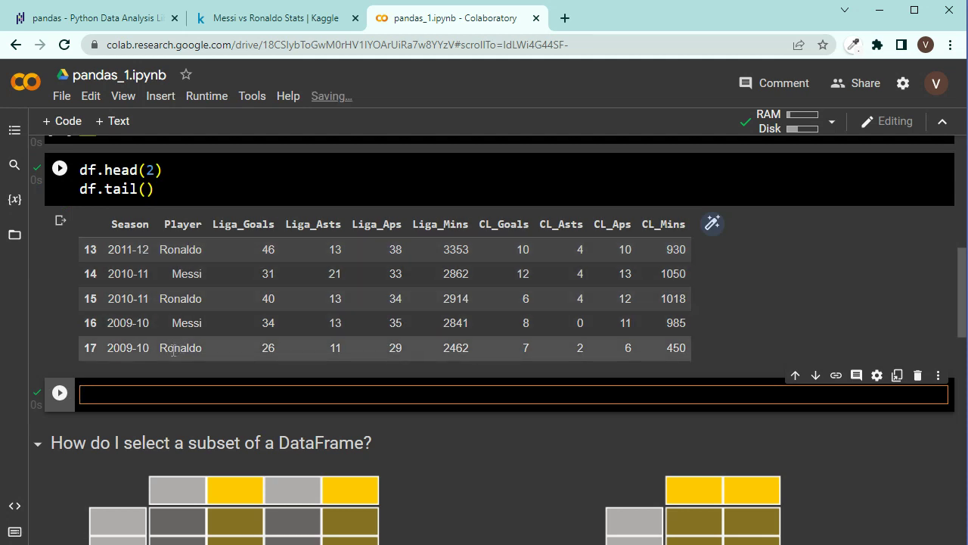
click(59, 392)
text(2)
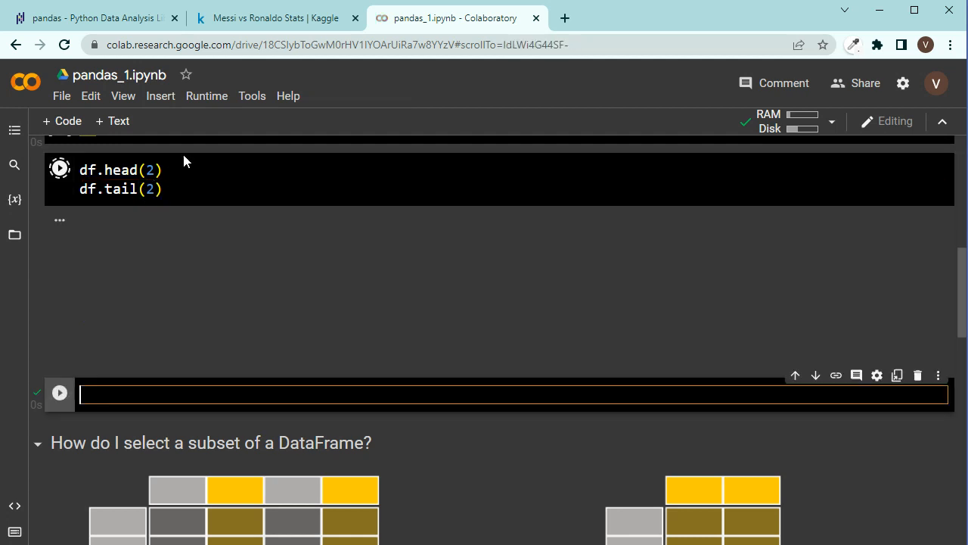
click(59, 242)
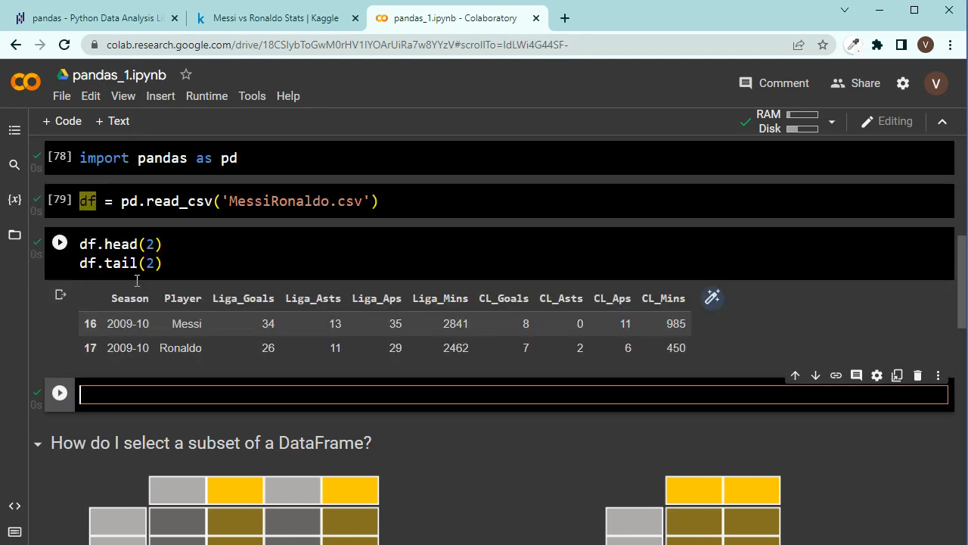
mouse_move(276, 291)
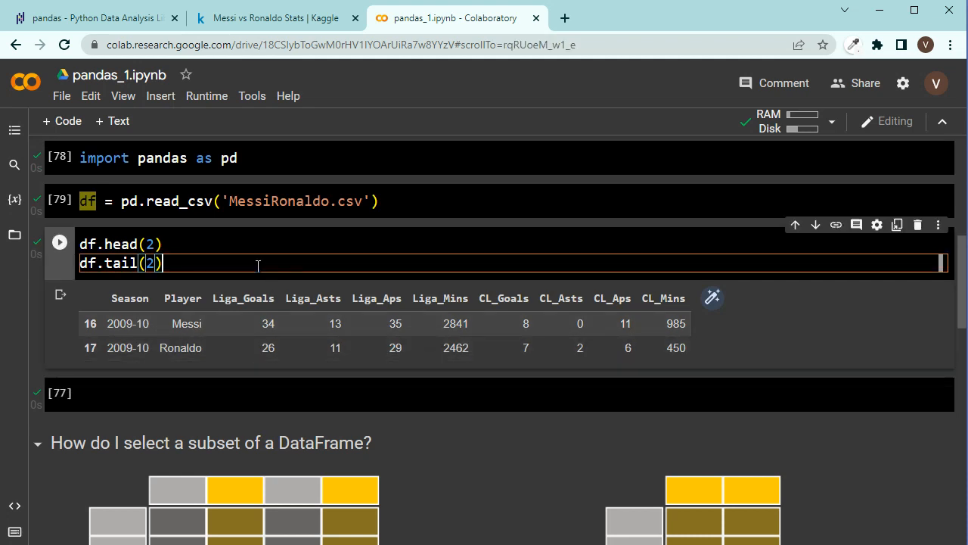
key(enter)
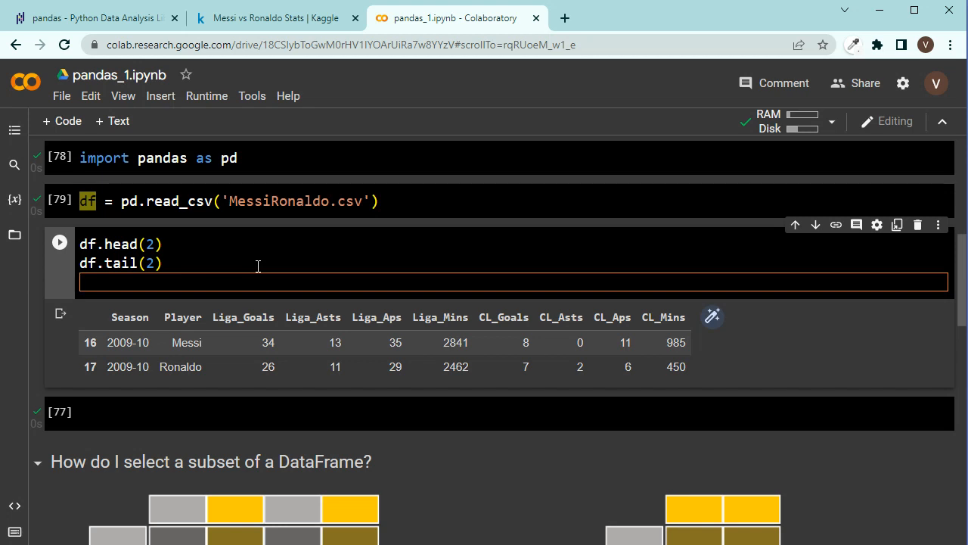
mouse_move(468, 318)
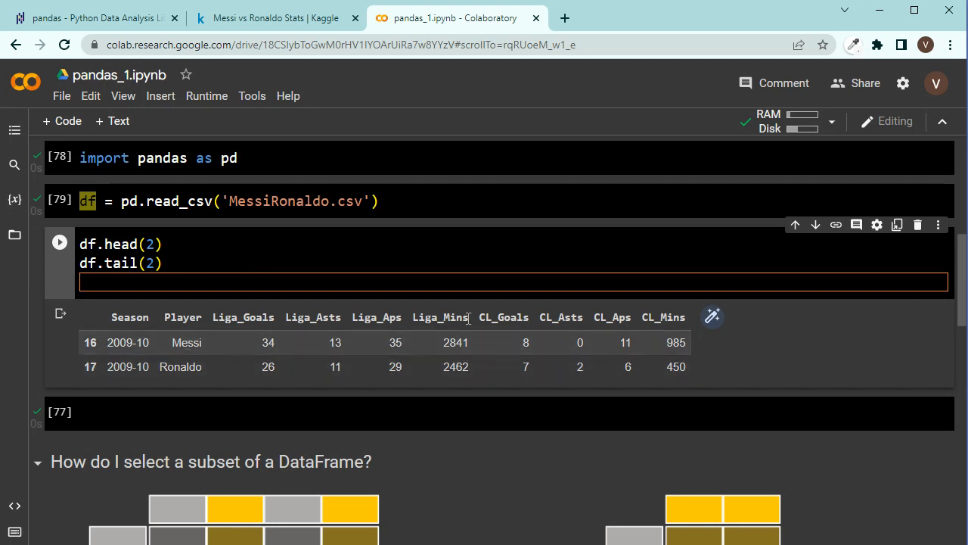
mouse_move(749, 340)
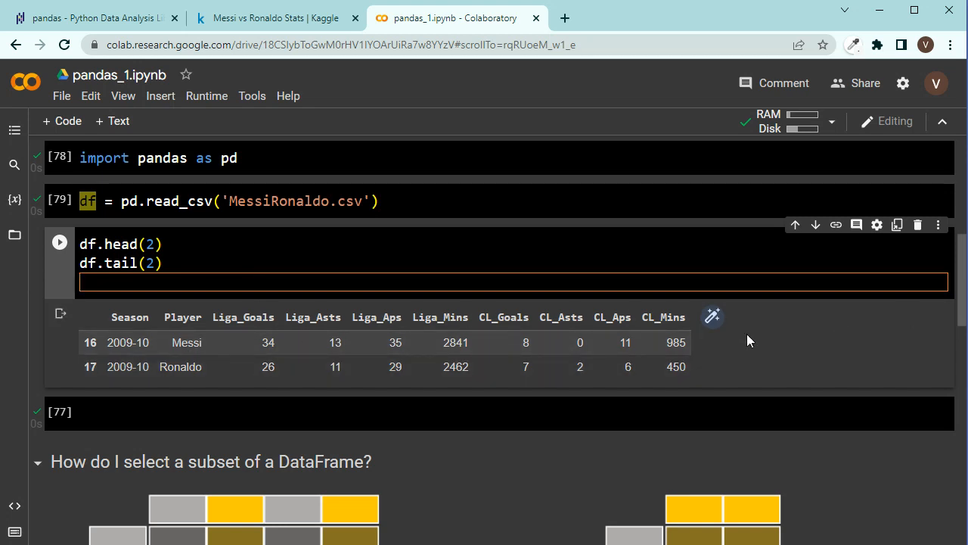
mouse_move(281, 281)
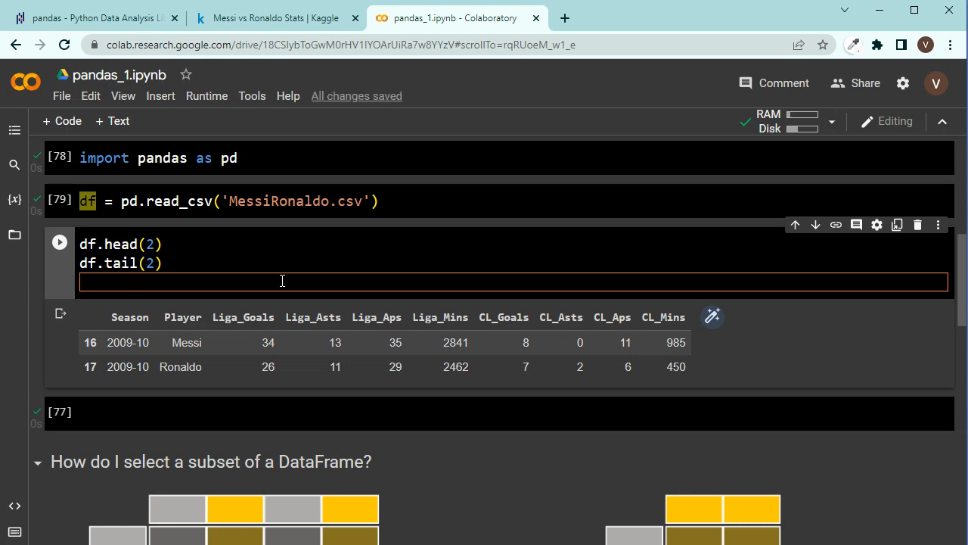
Step: Comment out the head/tail lines and run df.info(), listing 18 entries across 10 columns
text(df.inf)
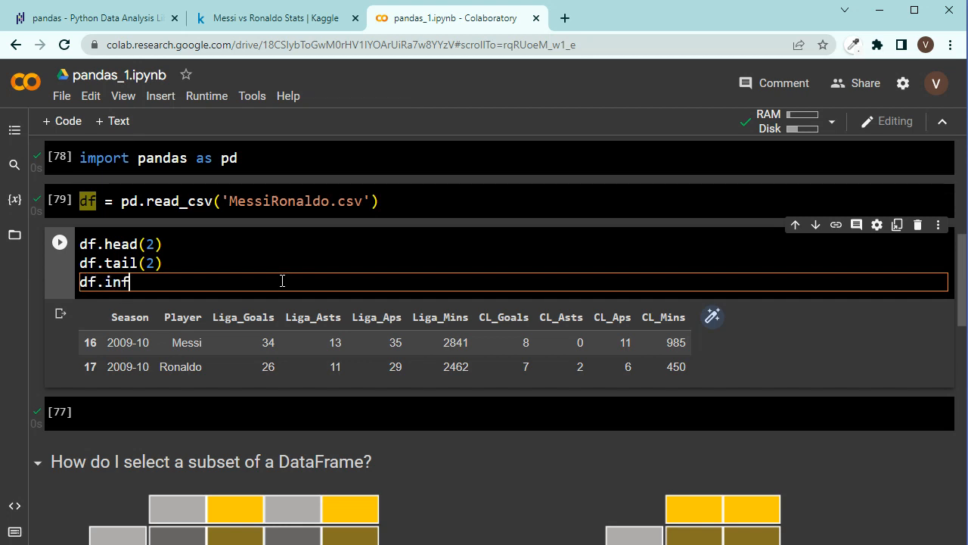
text(o())
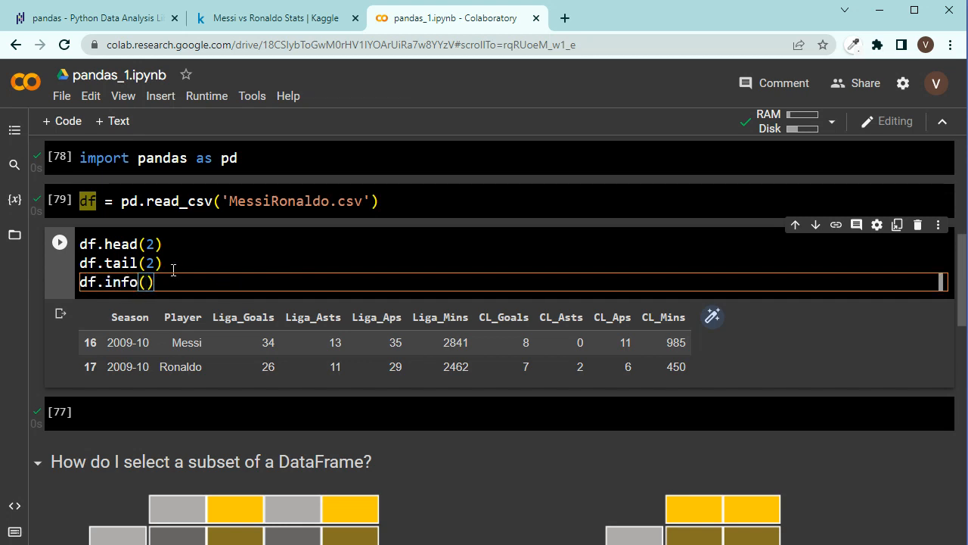
key(ctrl+/)
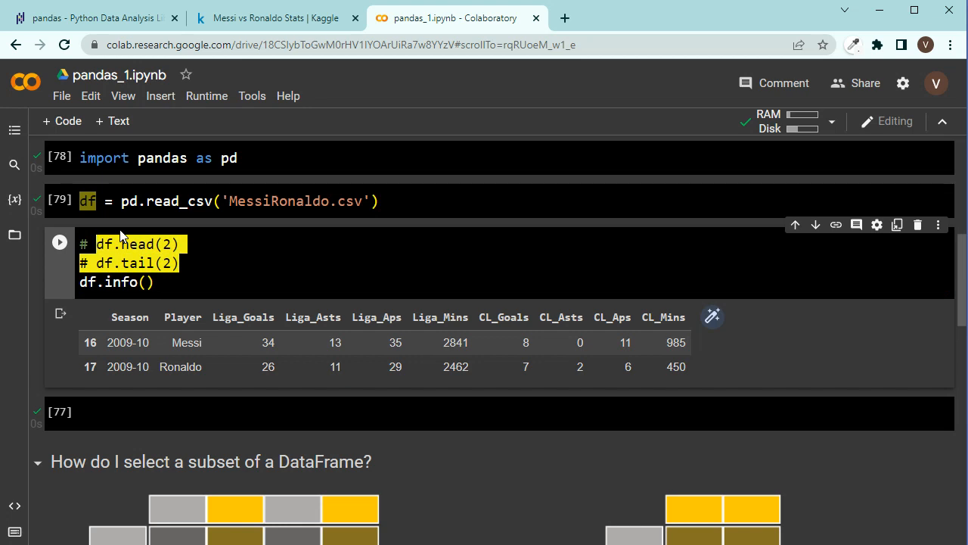
click(196, 281)
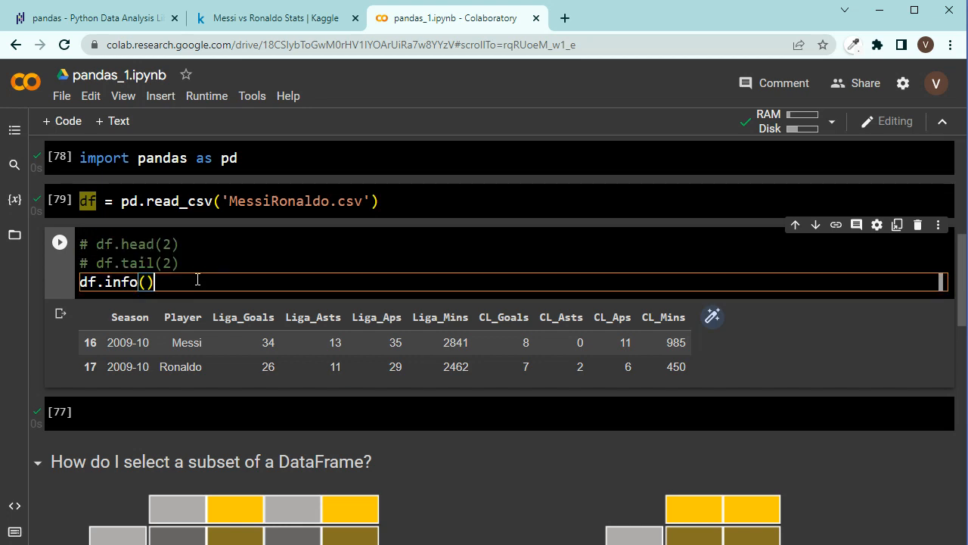
click(59, 242)
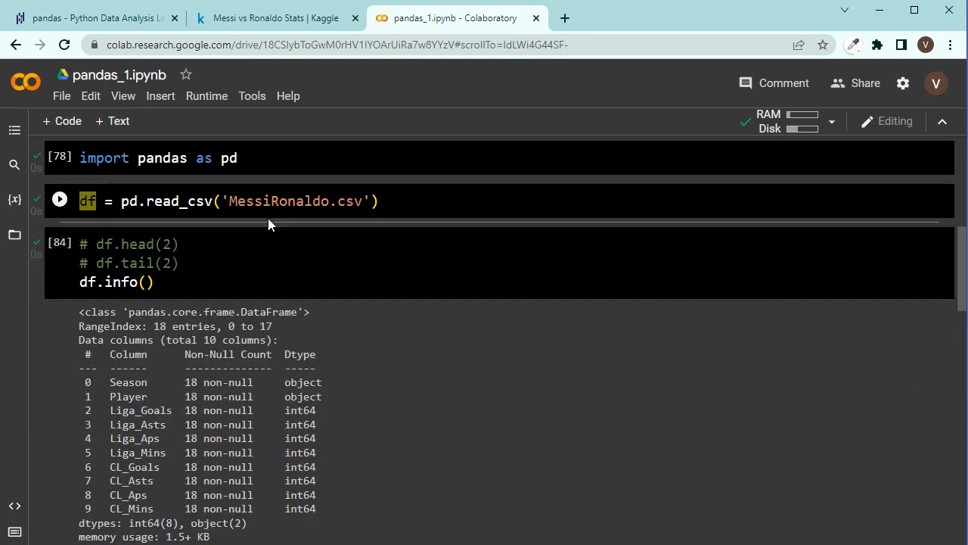
scroll(down, 3)
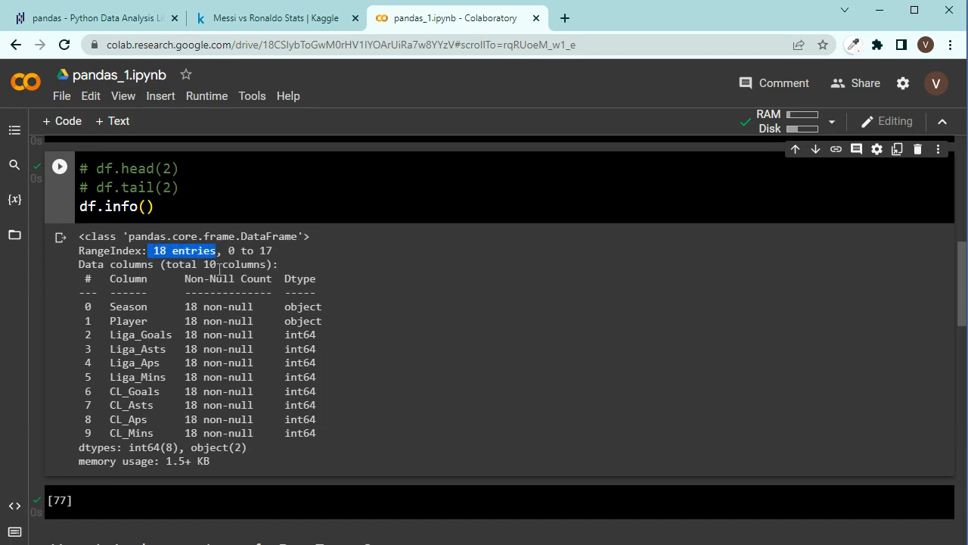
click(200, 264)
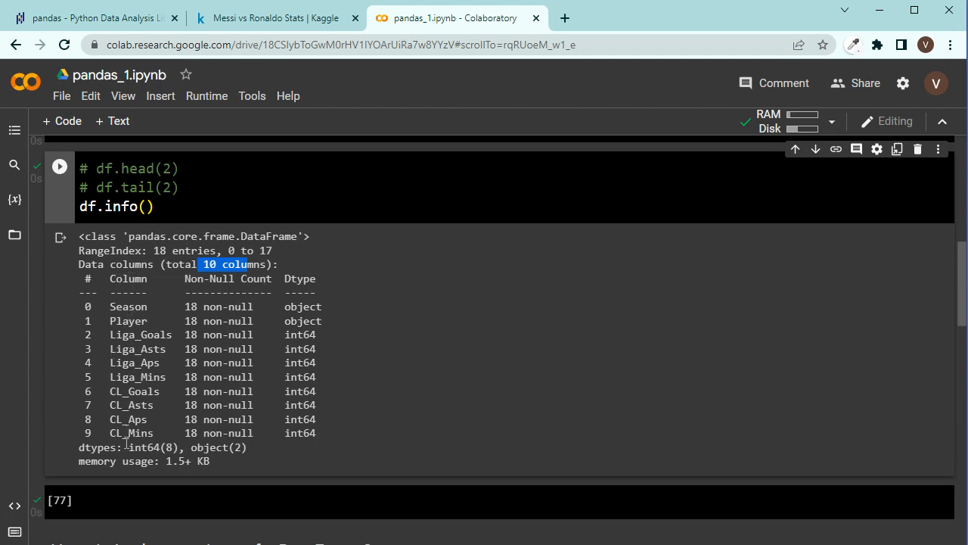
mouse_move(238, 308)
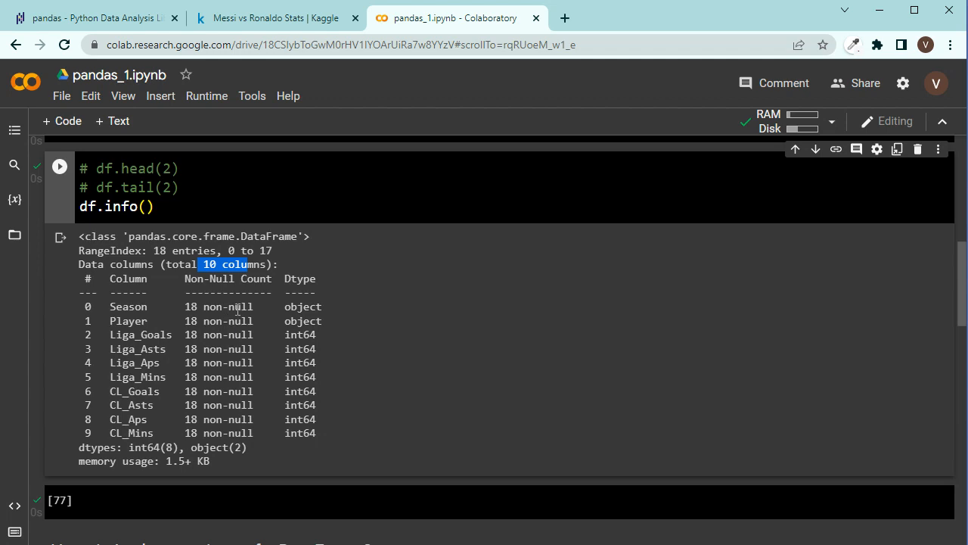
double_click(227, 307)
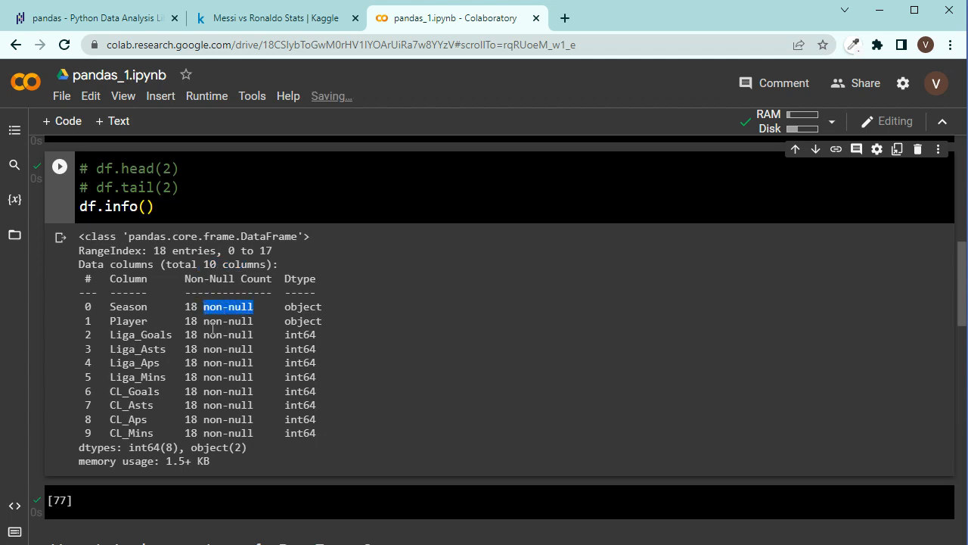
double_click(179, 251)
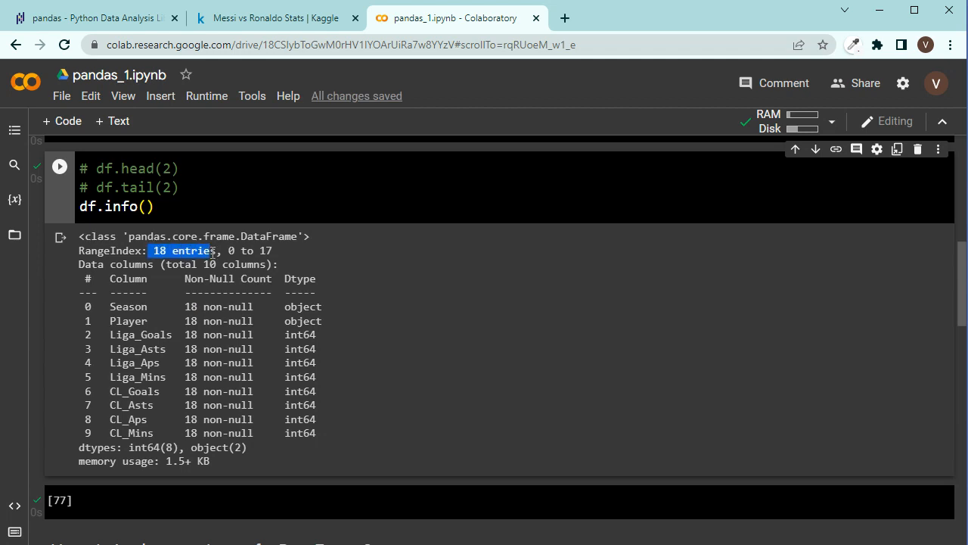
mouse_move(223, 297)
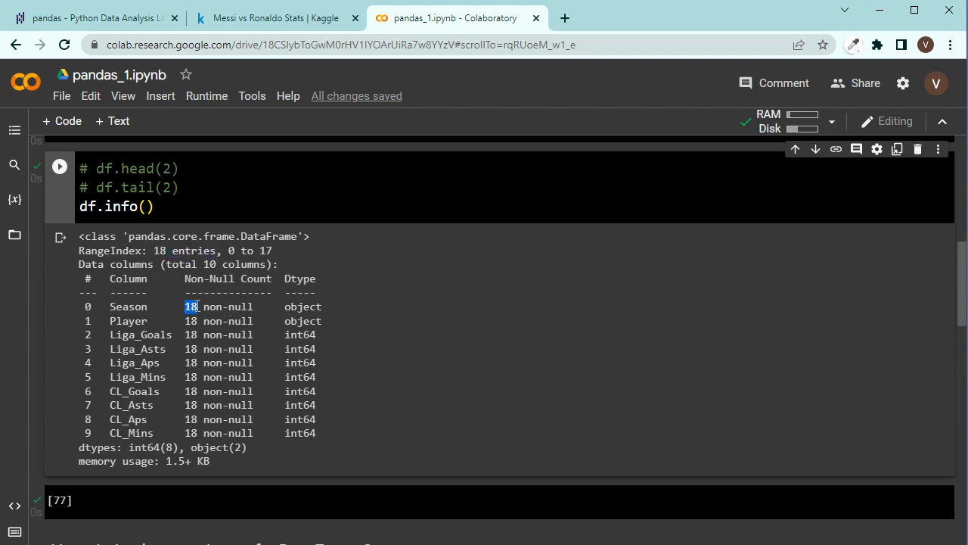
mouse_move(216, 308)
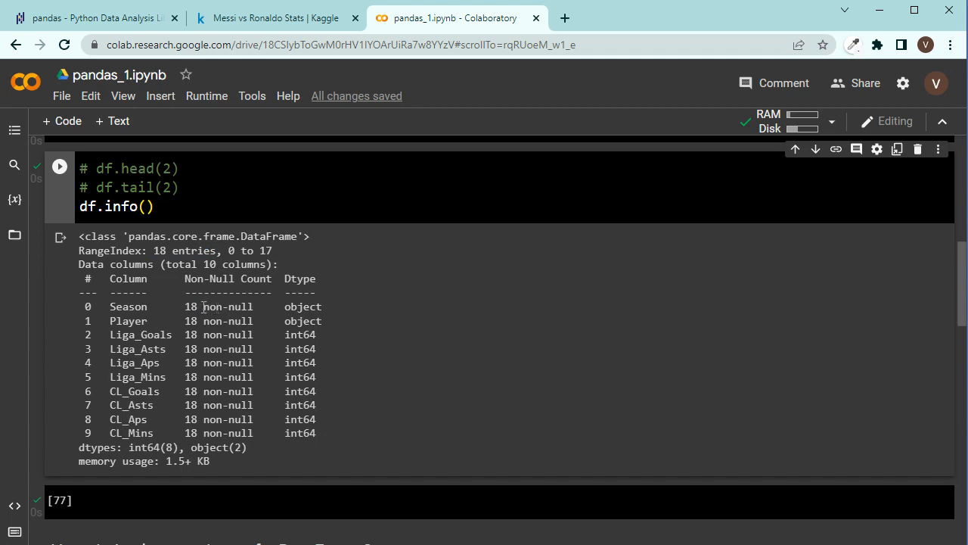
double_click(189, 307)
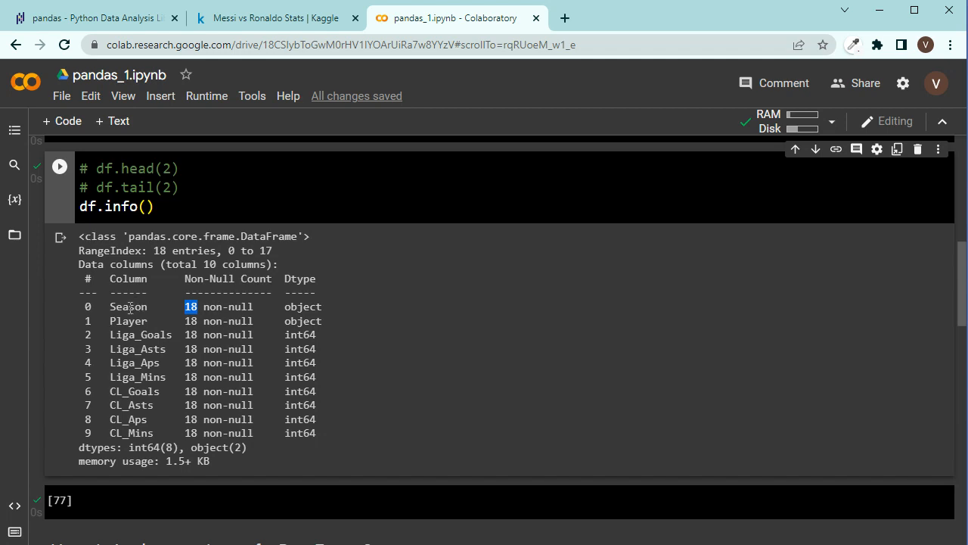
mouse_move(190, 433)
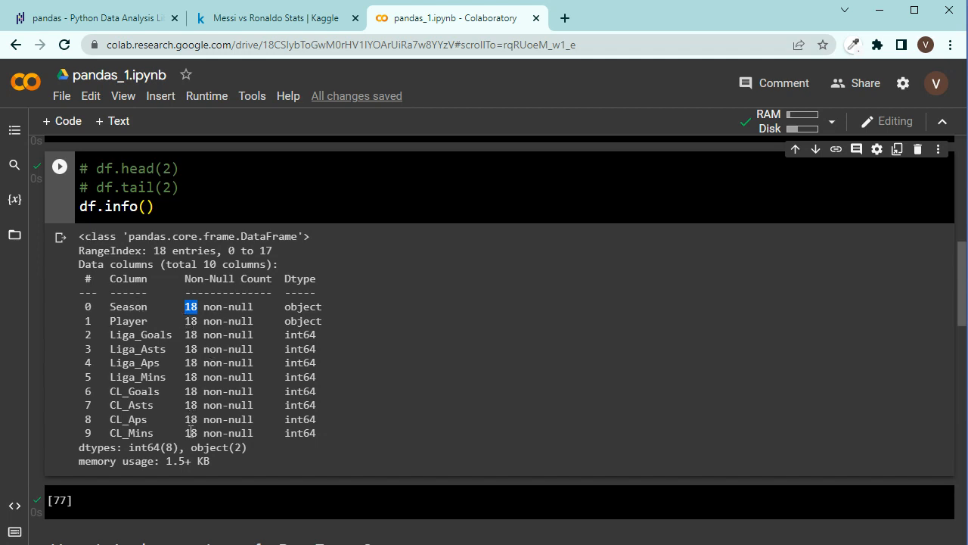
mouse_move(189, 334)
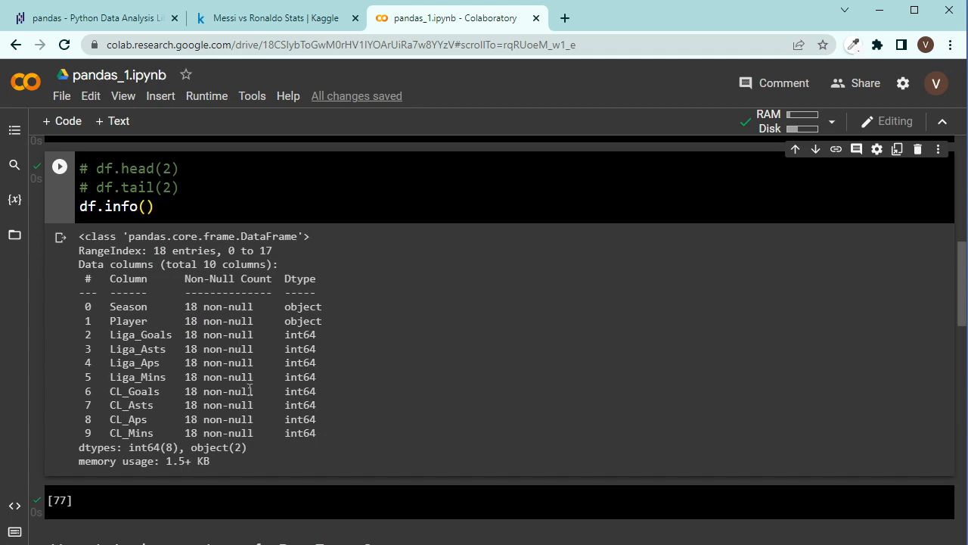
mouse_move(174, 301)
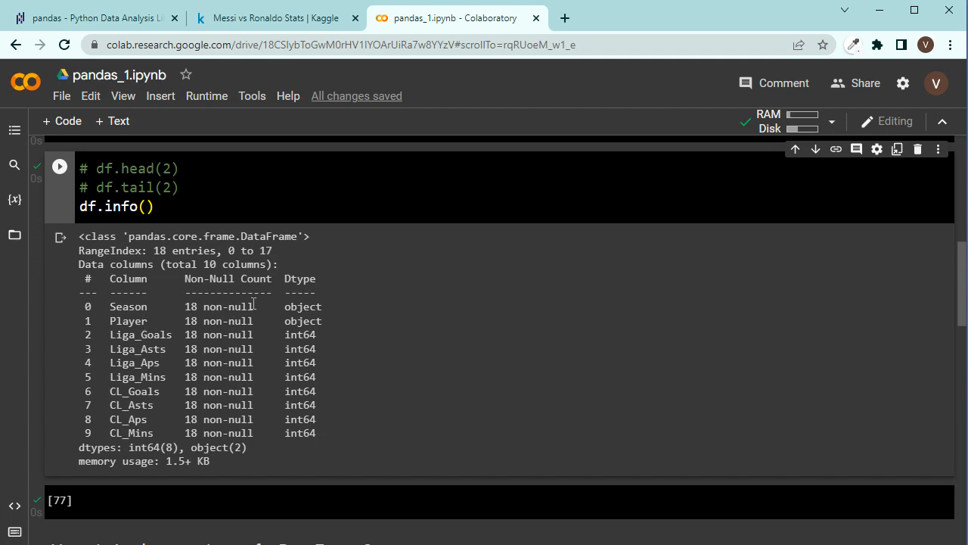
double_click(296, 278)
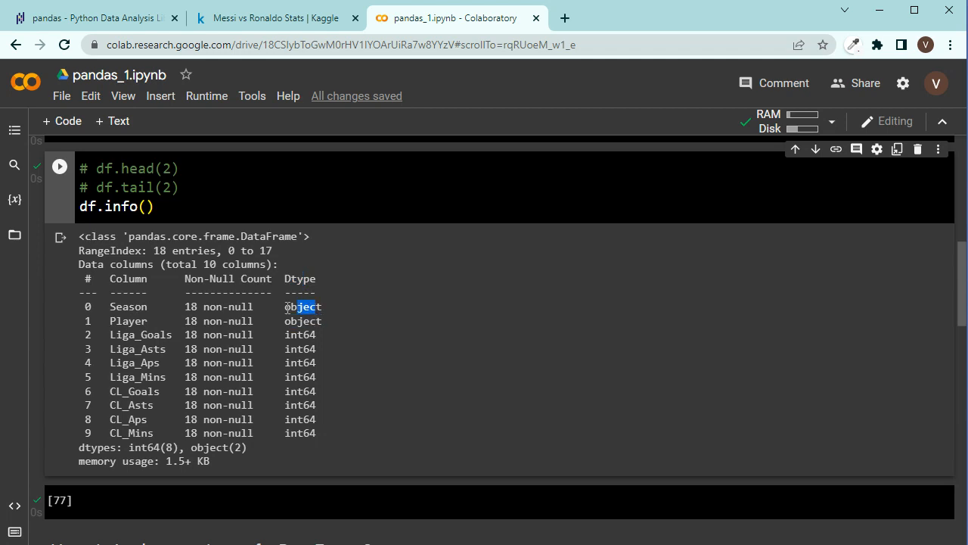
mouse_move(136, 321)
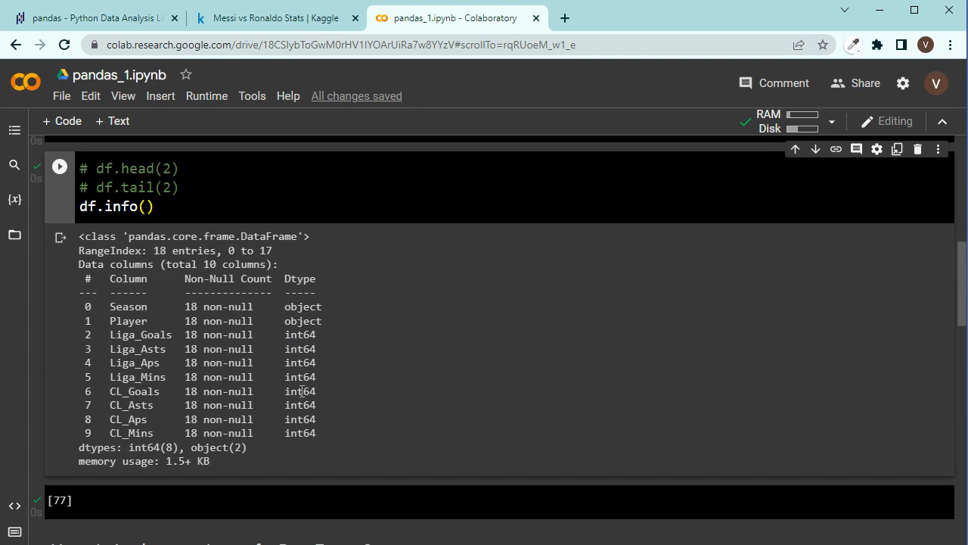
scroll(down, 3)
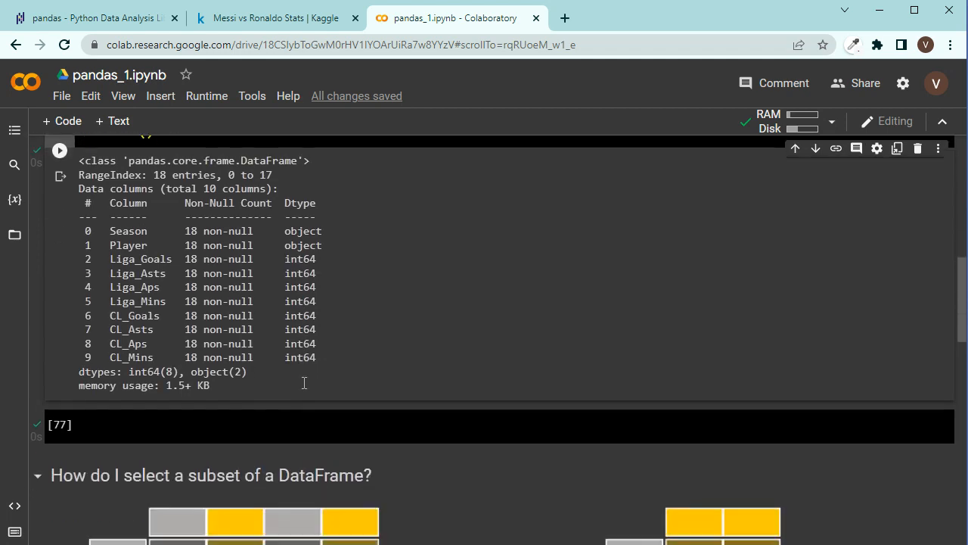
scroll(up, 3)
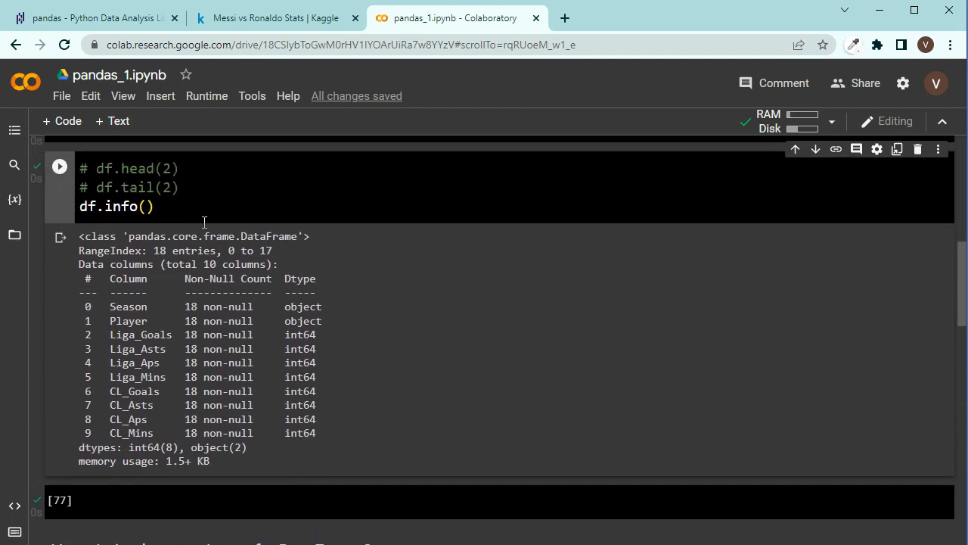
Step: Comment out df.info() and run df.shape, returning (18, 10)
text(#)
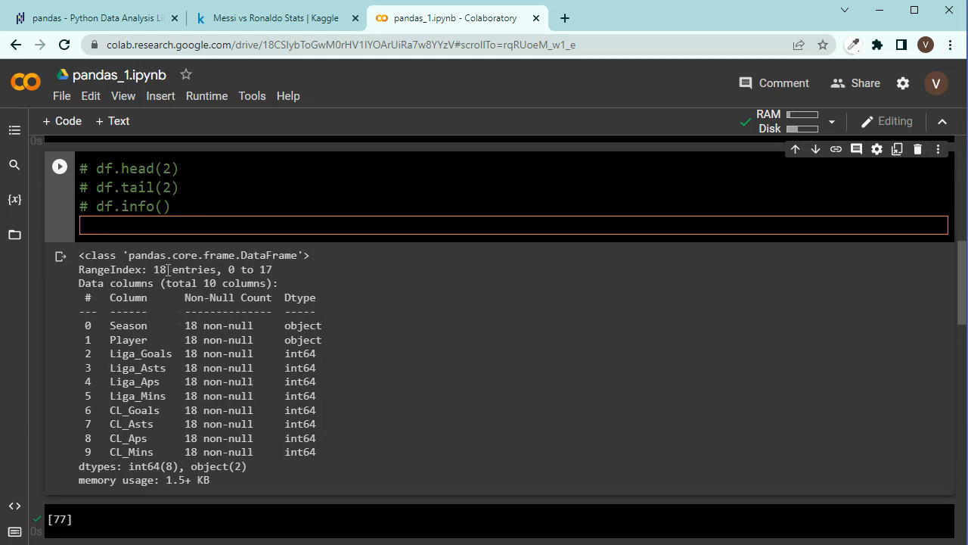
text(df)
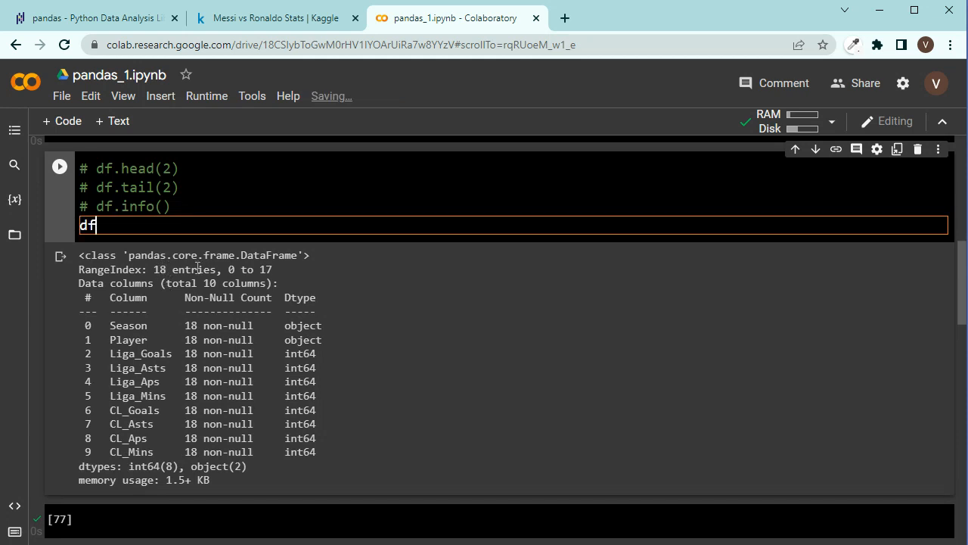
text(.shape)
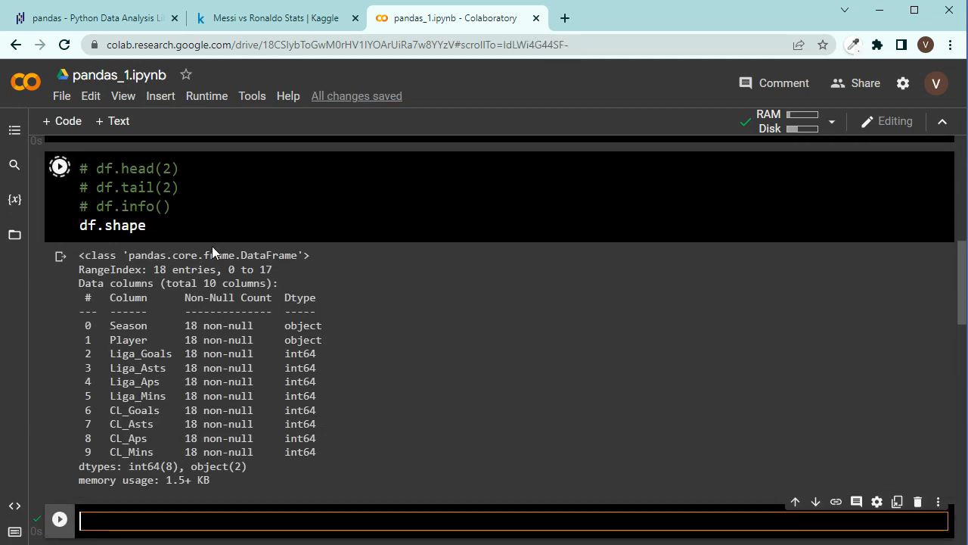
click(59, 166)
text(# )
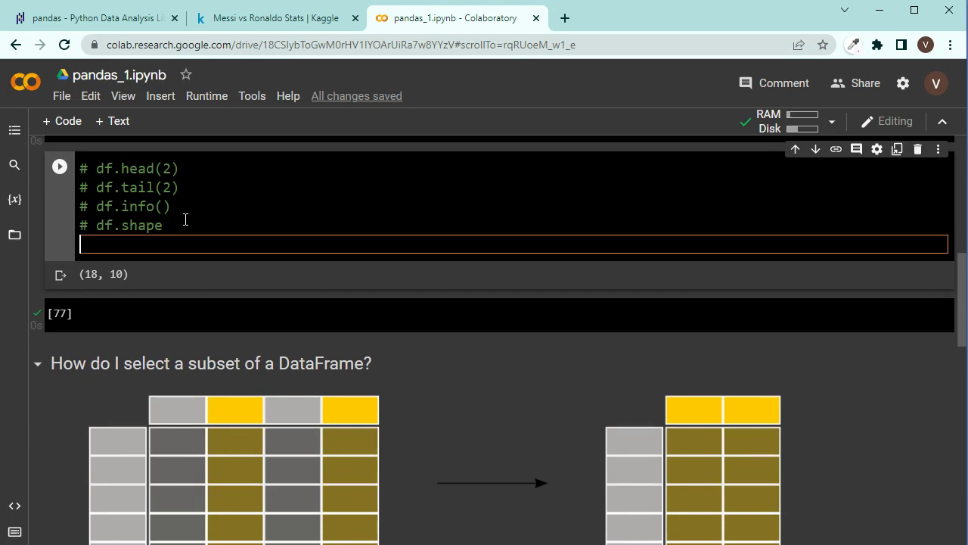
Step: Run df.dtypes, which shows object for Season and Player and int64 elsewhere, then comment it out
text(df.dtypes)
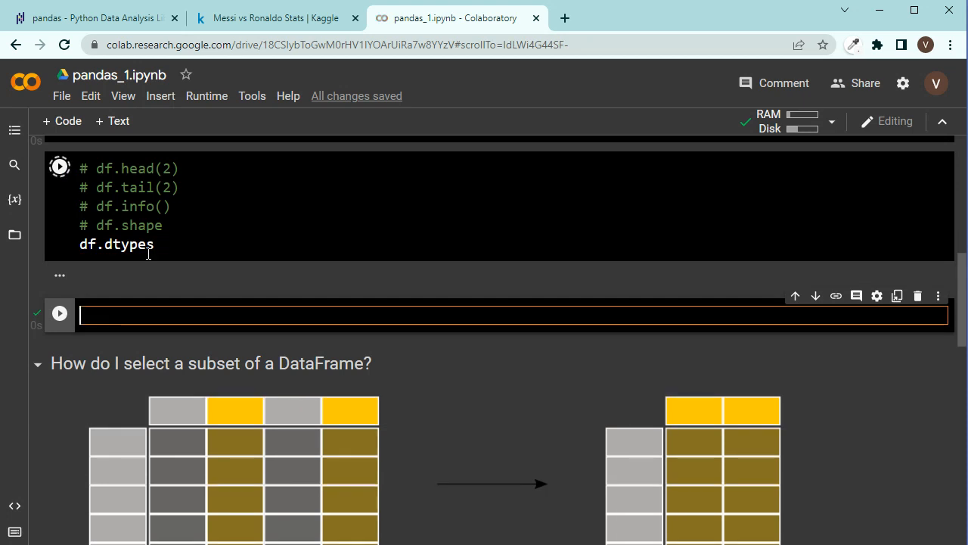
click(59, 166)
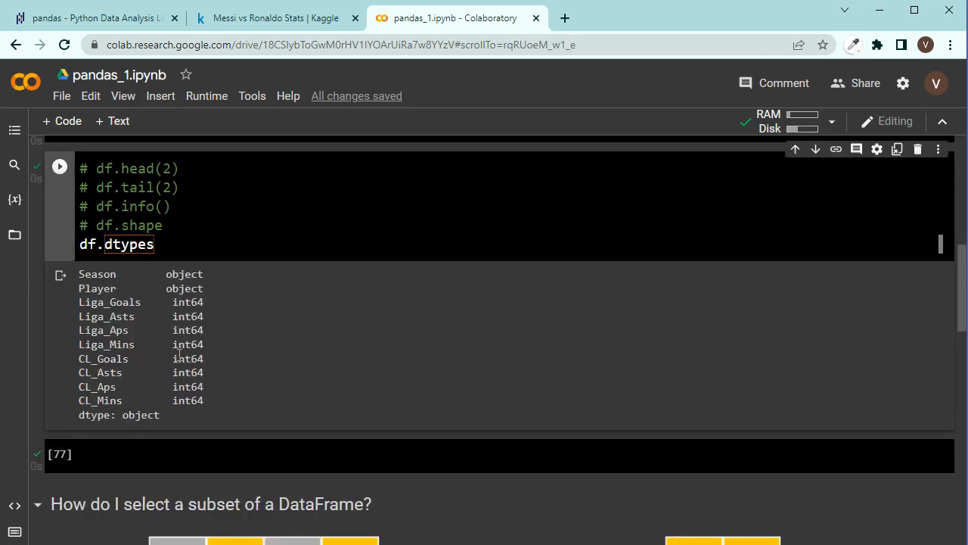
mouse_move(149, 350)
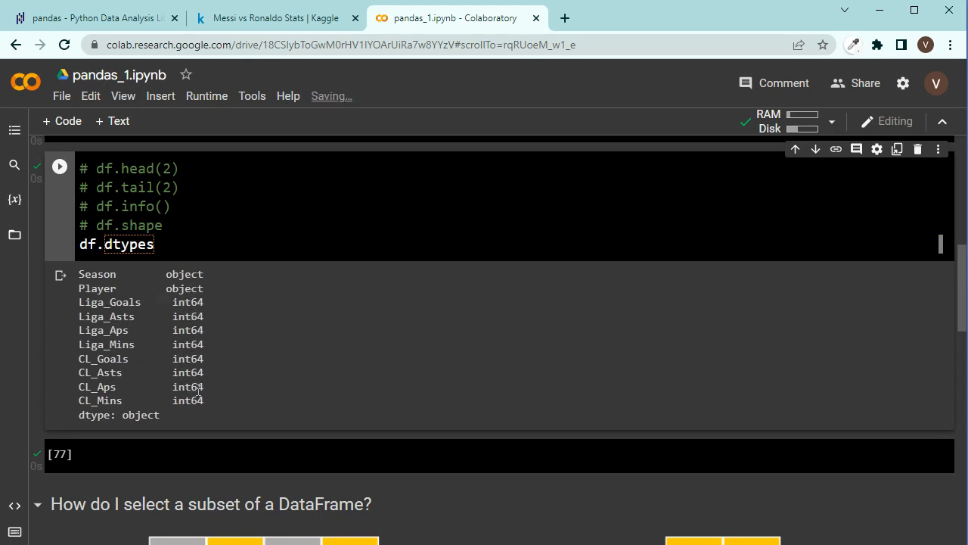
click(175, 243)
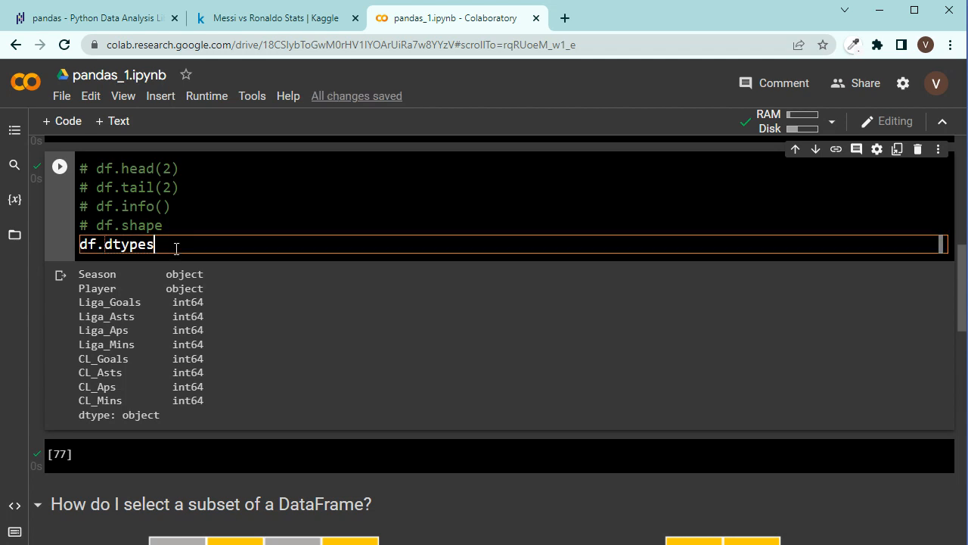
key(enter)
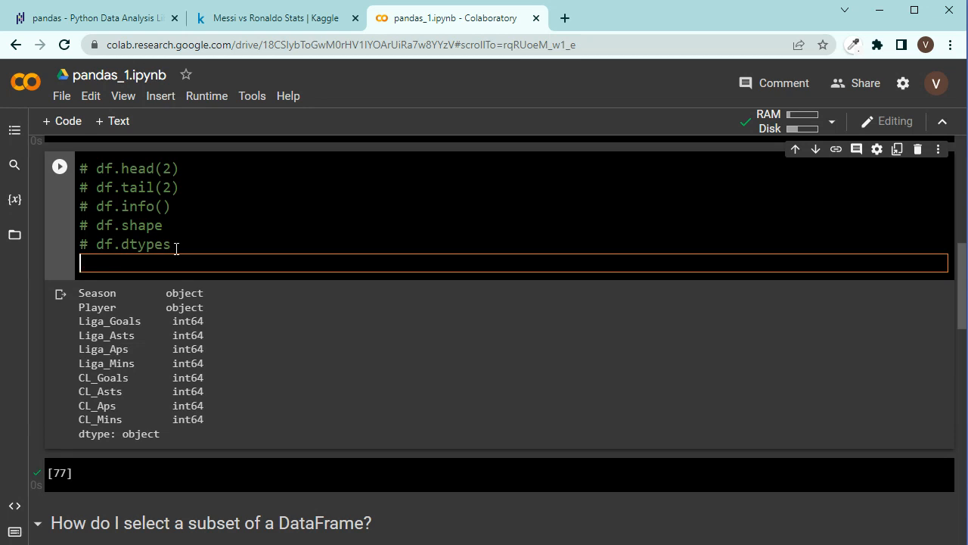
Step: Add df.describe() below the commented lines and run the cell
scroll(up, 3)
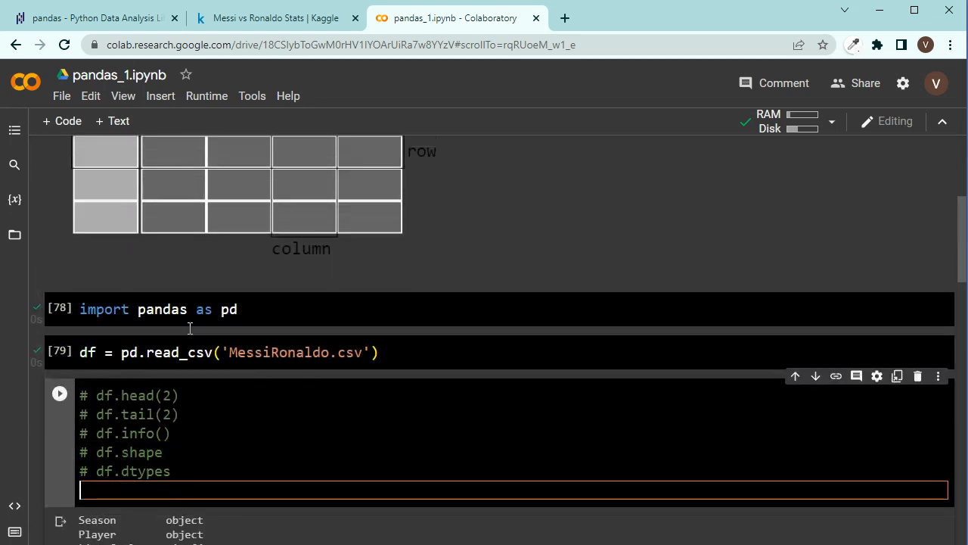
scroll(down, 3)
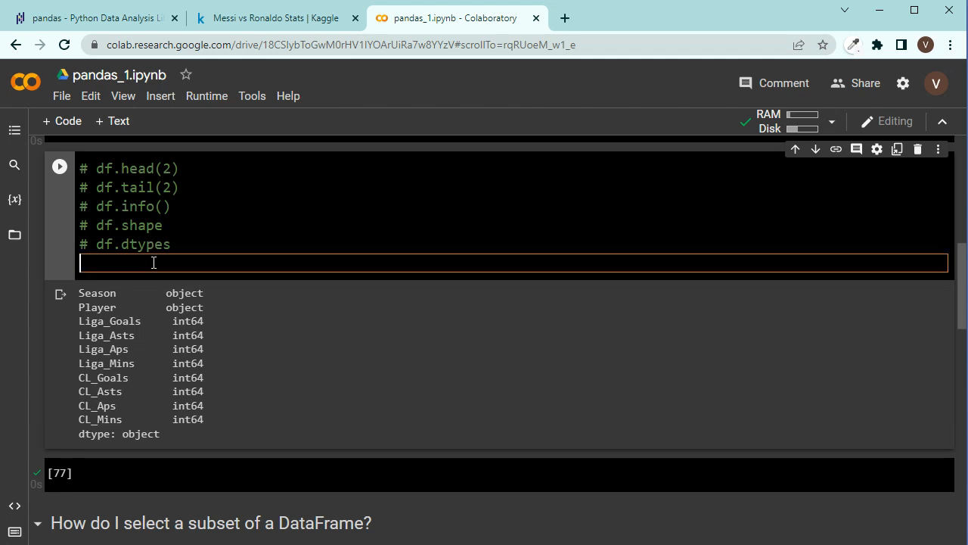
mouse_move(197, 301)
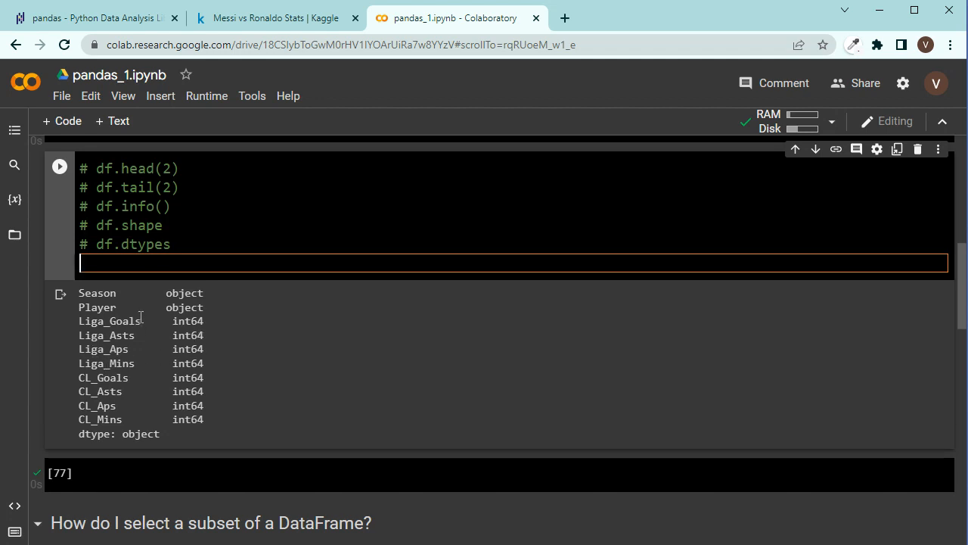
text(df.describe()
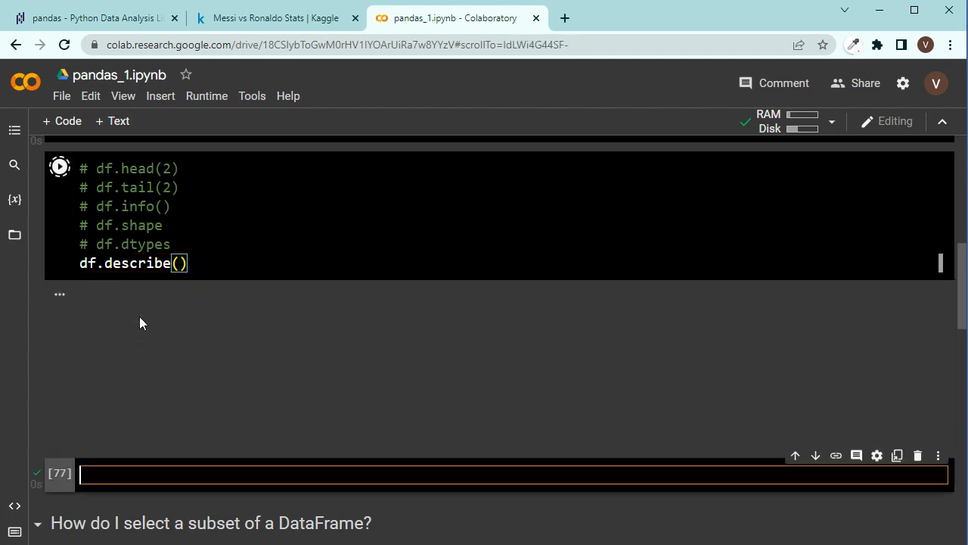
Step: Save the notebook and review the describe() table, noting mean and minimum Liga_Goals
click(59, 167)
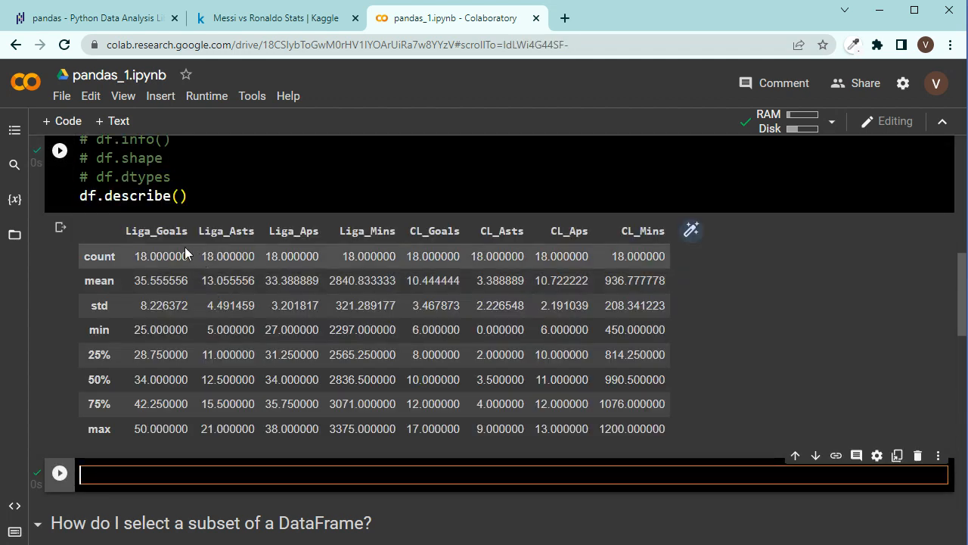
key(ctrl+s)
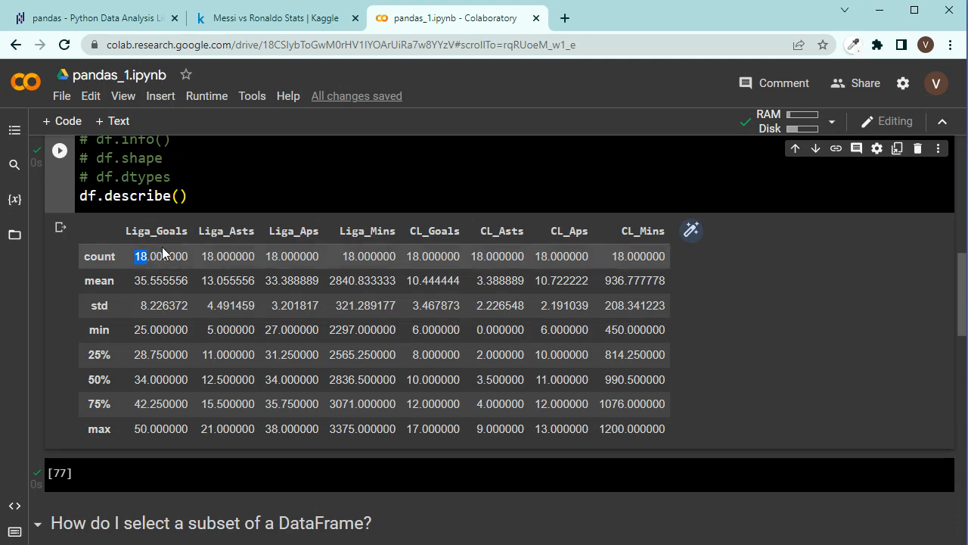
mouse_move(586, 255)
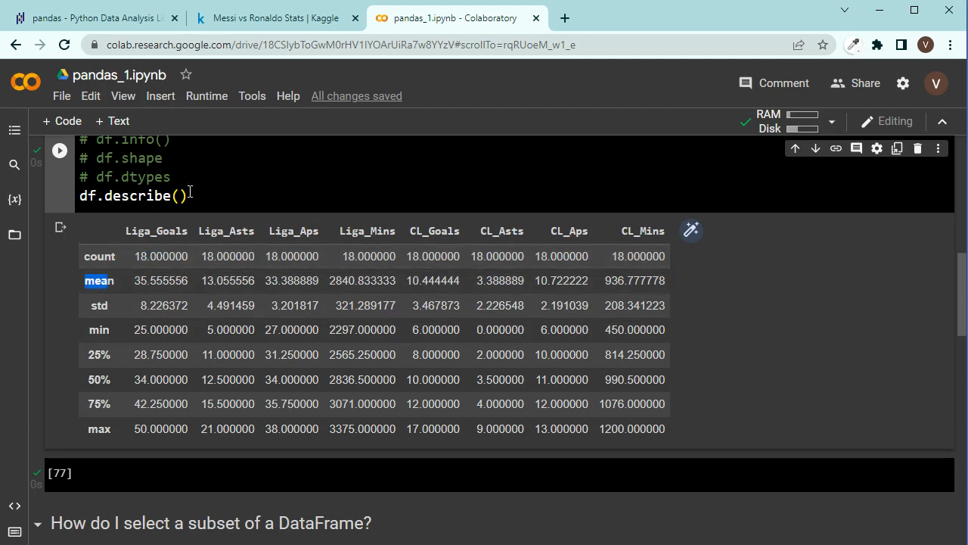
mouse_move(132, 306)
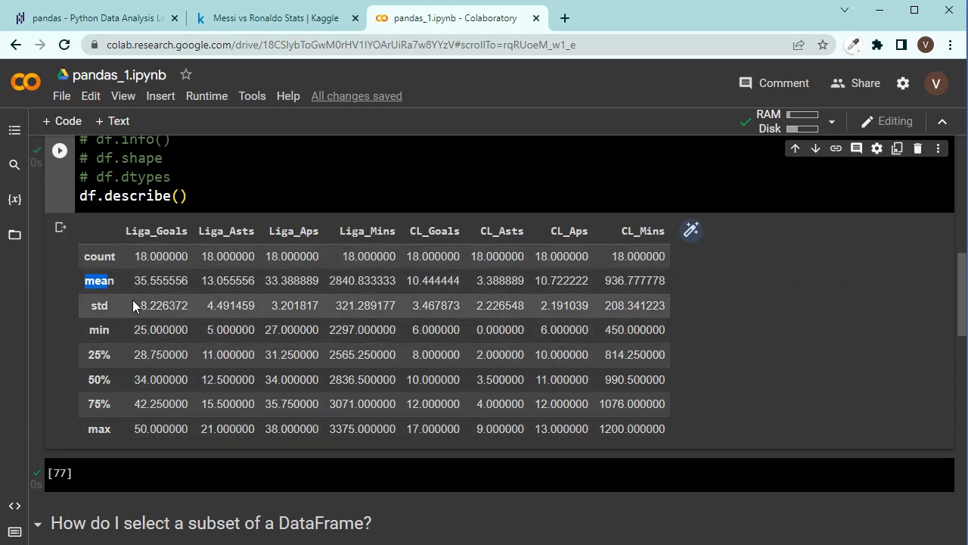
double_click(149, 280)
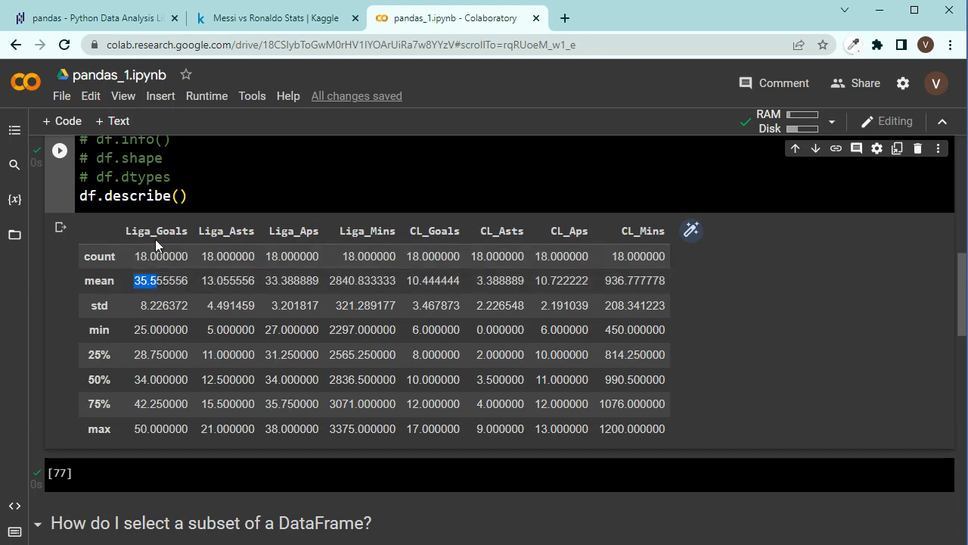
mouse_move(158, 277)
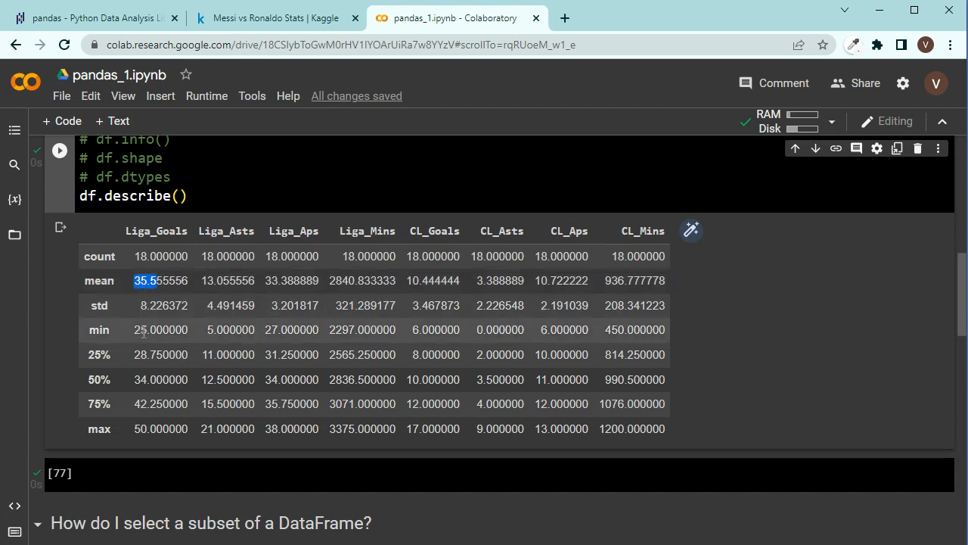
click(144, 329)
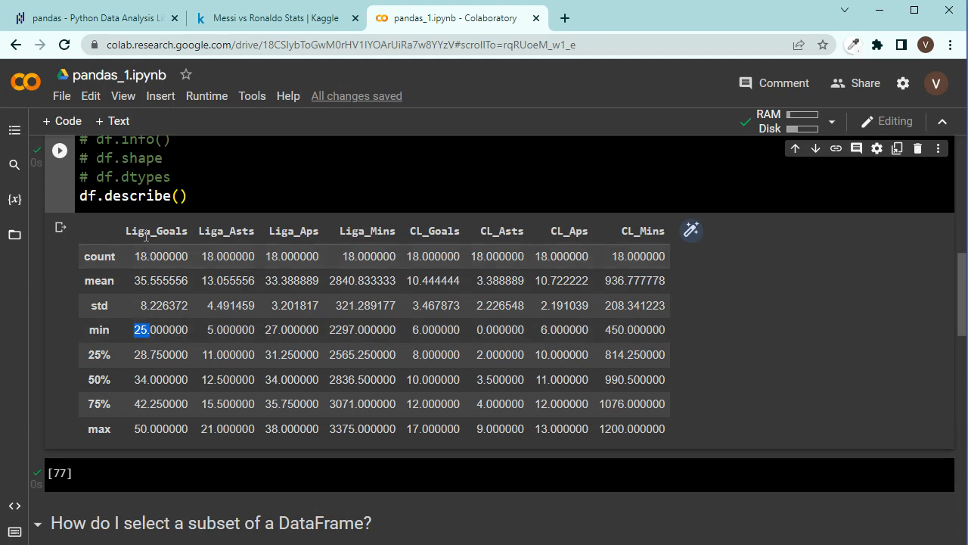
mouse_move(145, 428)
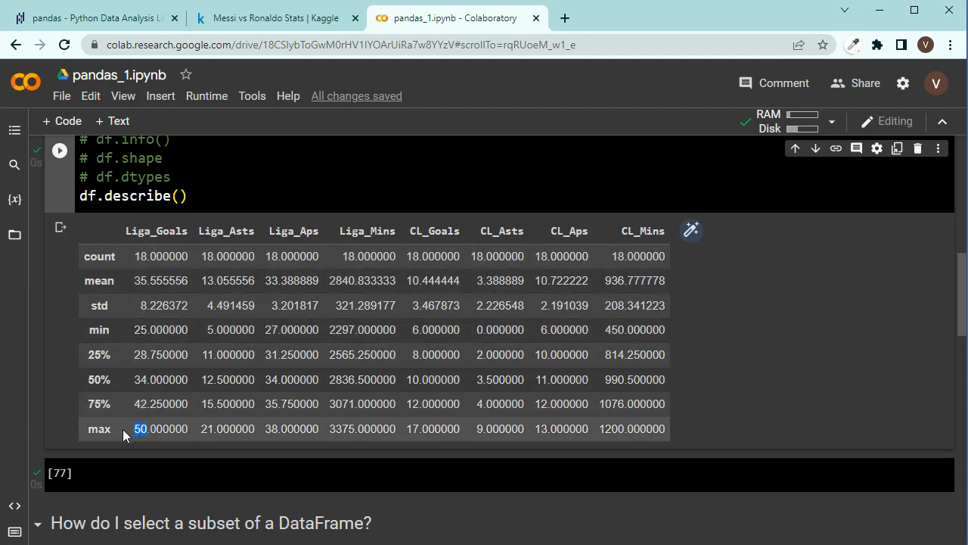
mouse_move(102, 435)
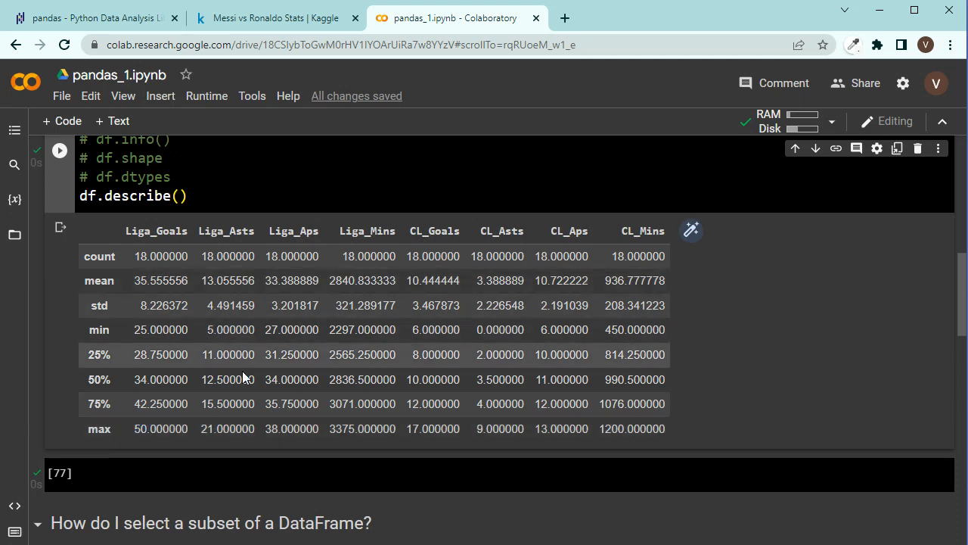
mouse_move(663, 368)
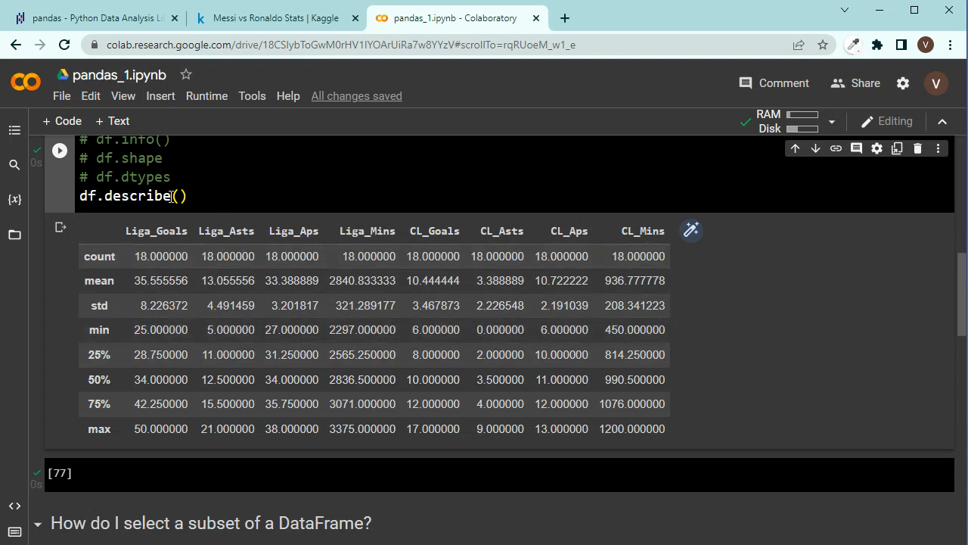
double_click(136, 196)
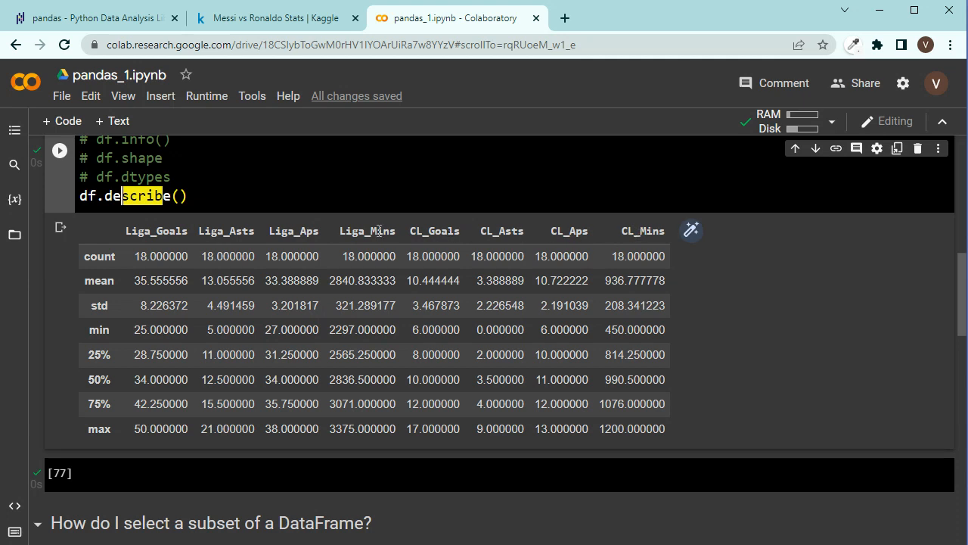
mouse_move(573, 279)
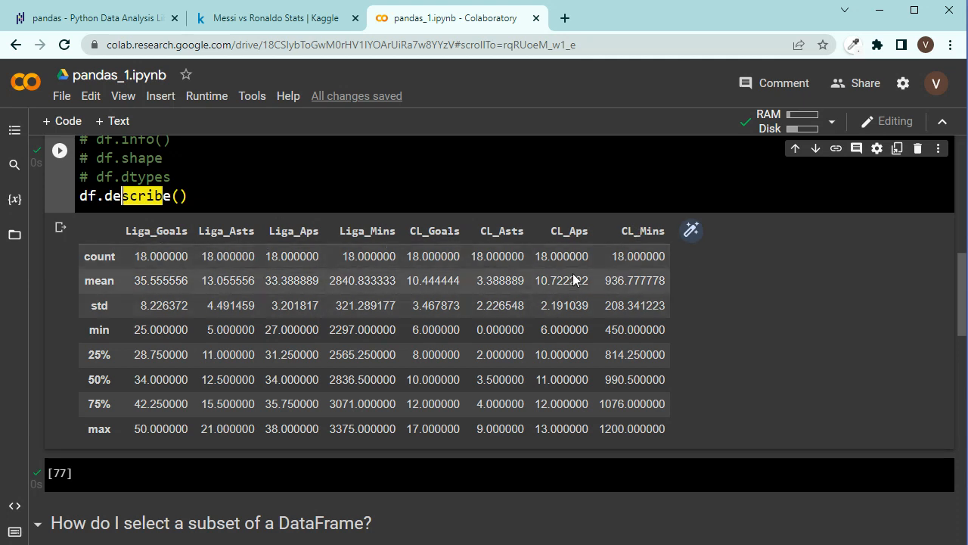
mouse_move(355, 280)
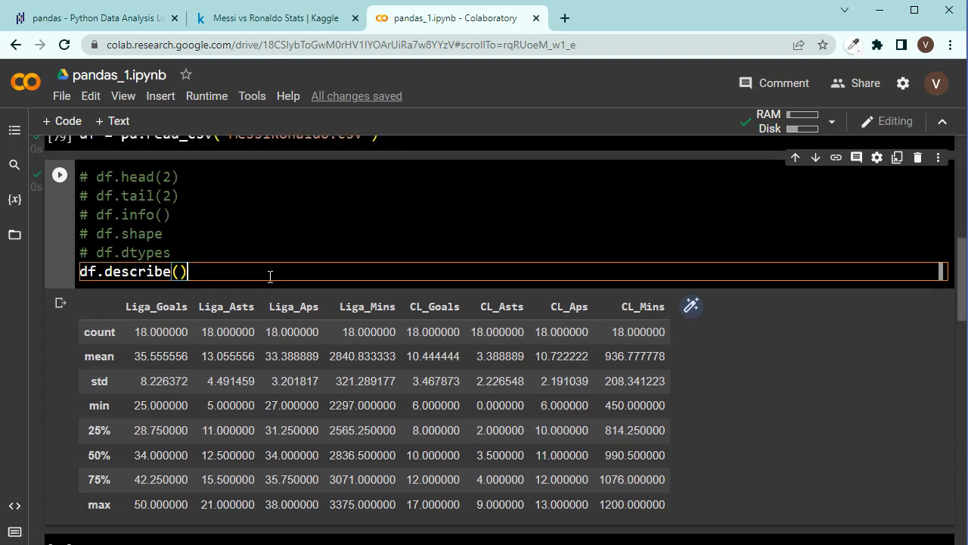
Step: Comment out the df.describe() line with Ctrl+/
key(ctrl+/)
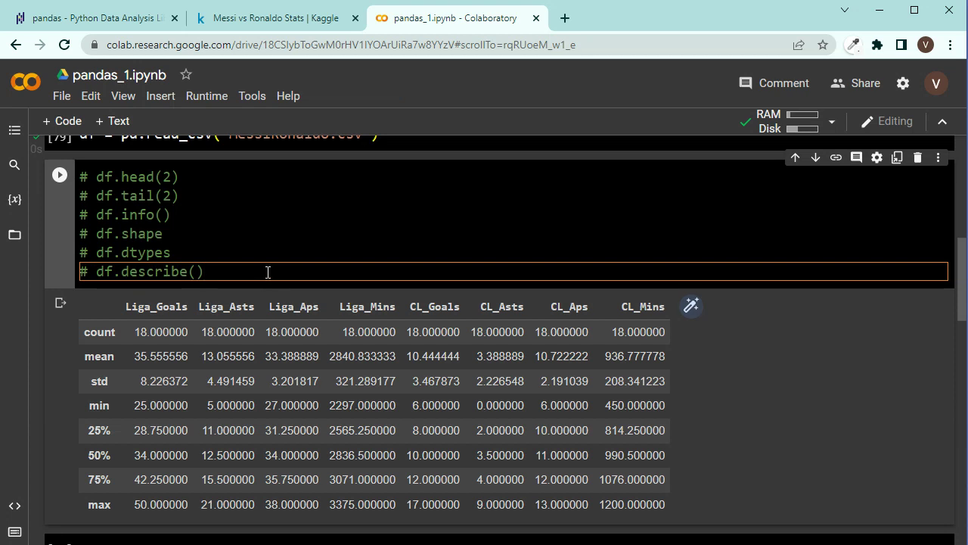
scroll(up, 3)
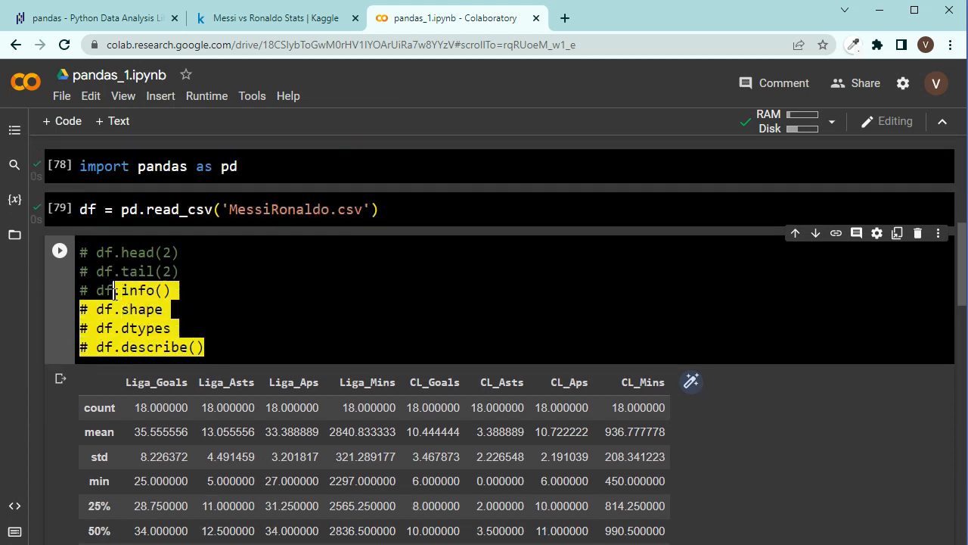
click(136, 271)
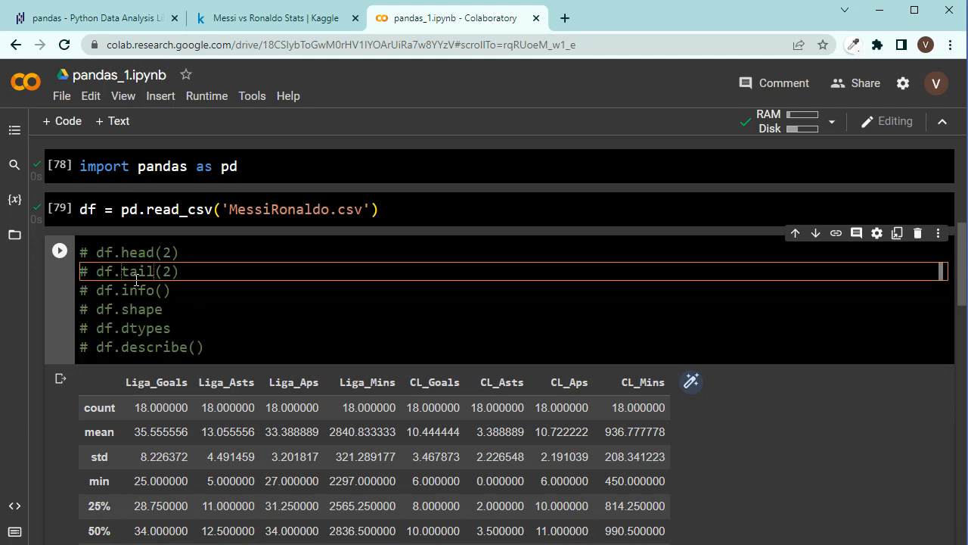
mouse_move(159, 300)
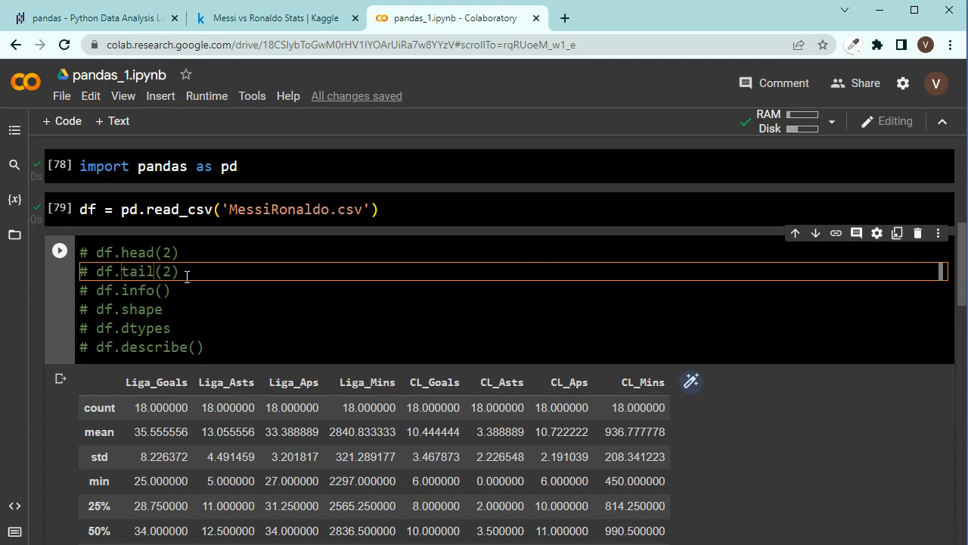
scroll(down, 3)
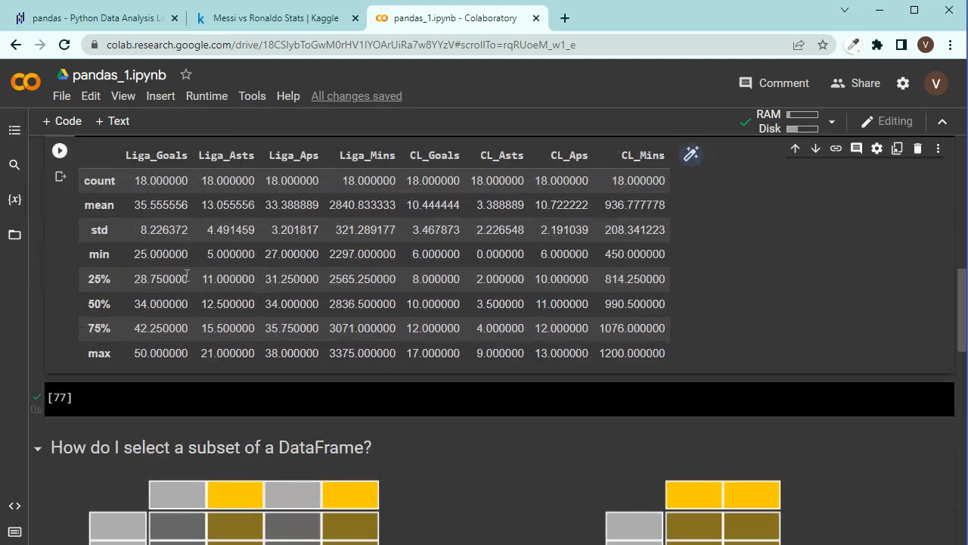
Step: Run df.head(2) in the empty cell to show the 2017-18 Messi and Ronaldo rows
scroll(up, 3)
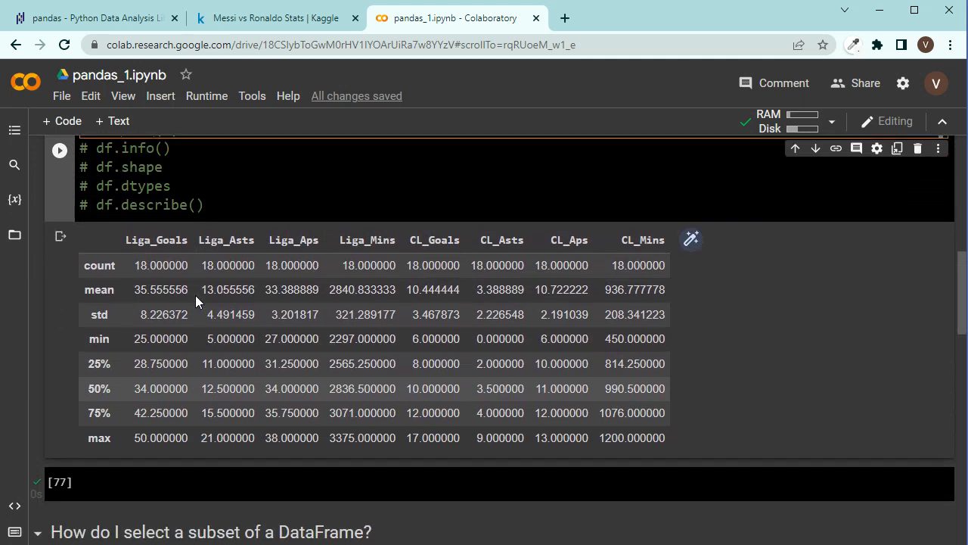
scroll(down, 3)
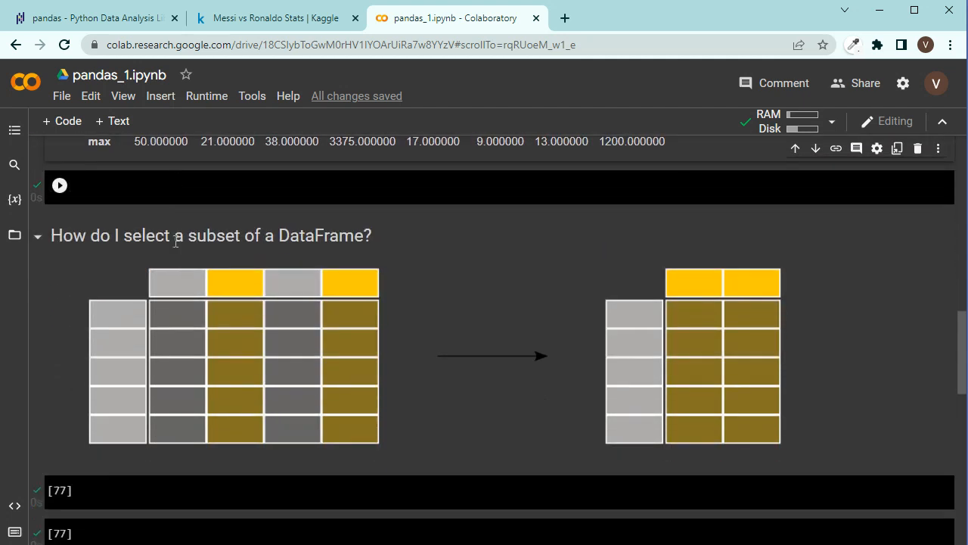
scroll(down, 3)
text(df)
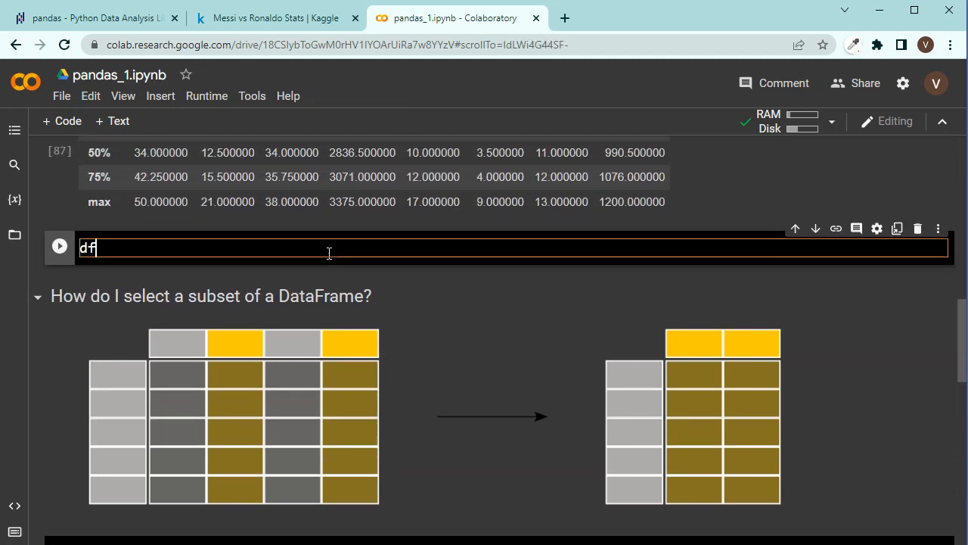
text(.head())
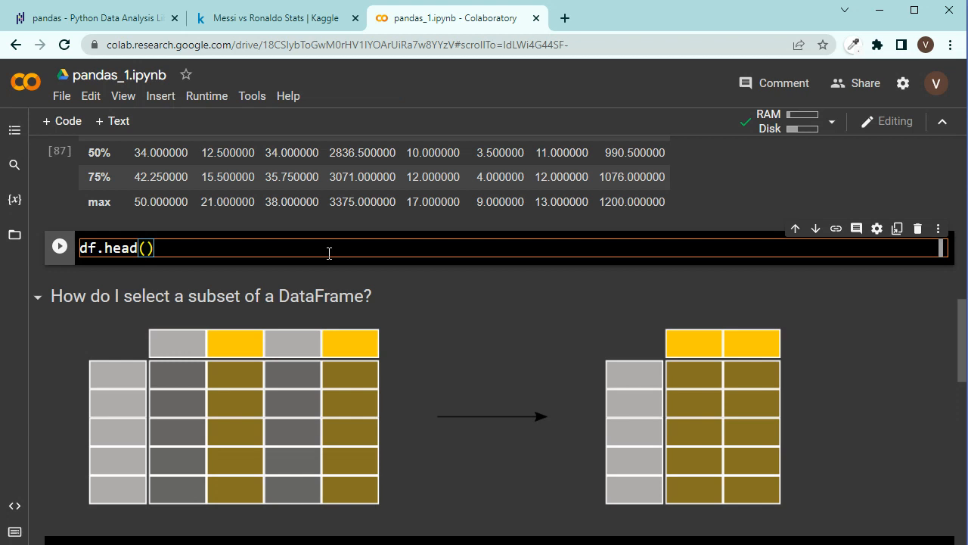
text(2)
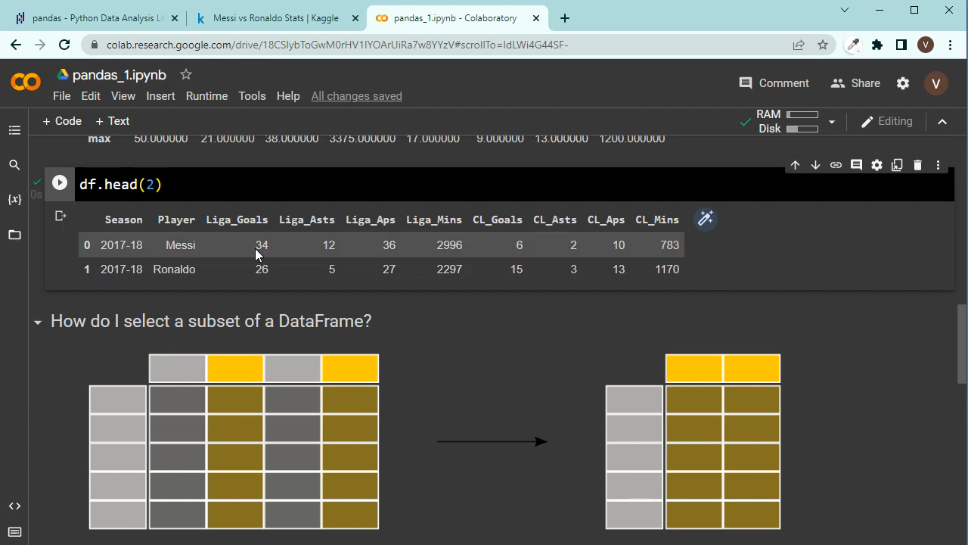
Step: Run df['Liga_Goals'] to list the 18 Liga goal values
scroll(down, 3)
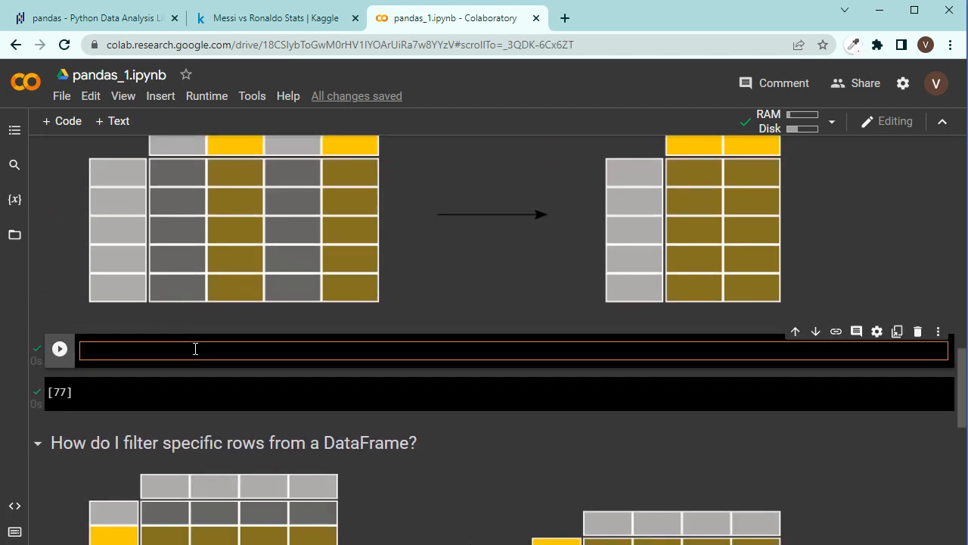
text(df)
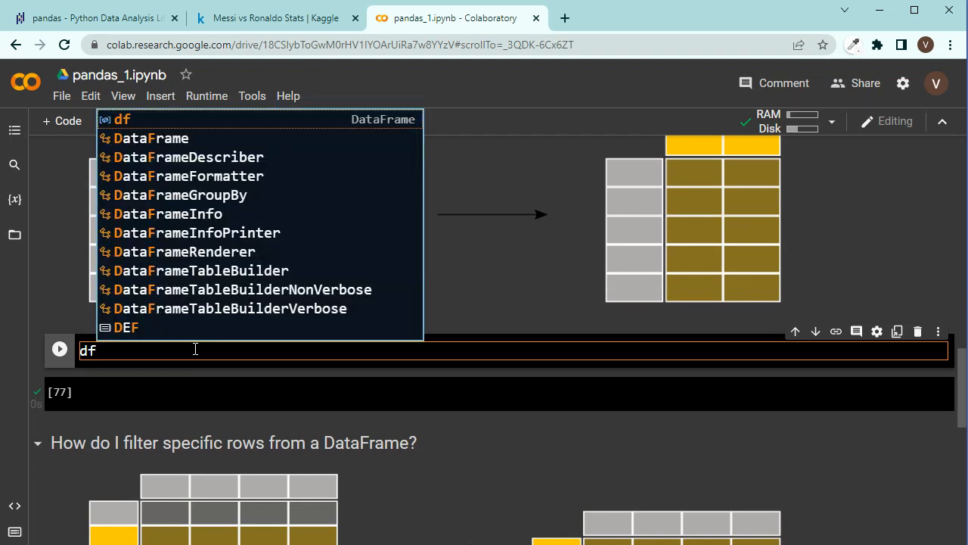
text([])
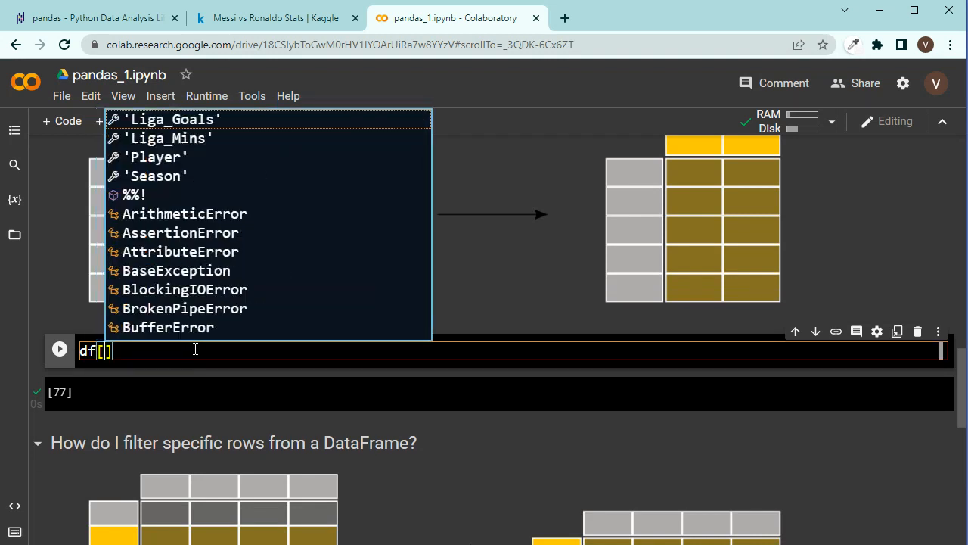
text(')
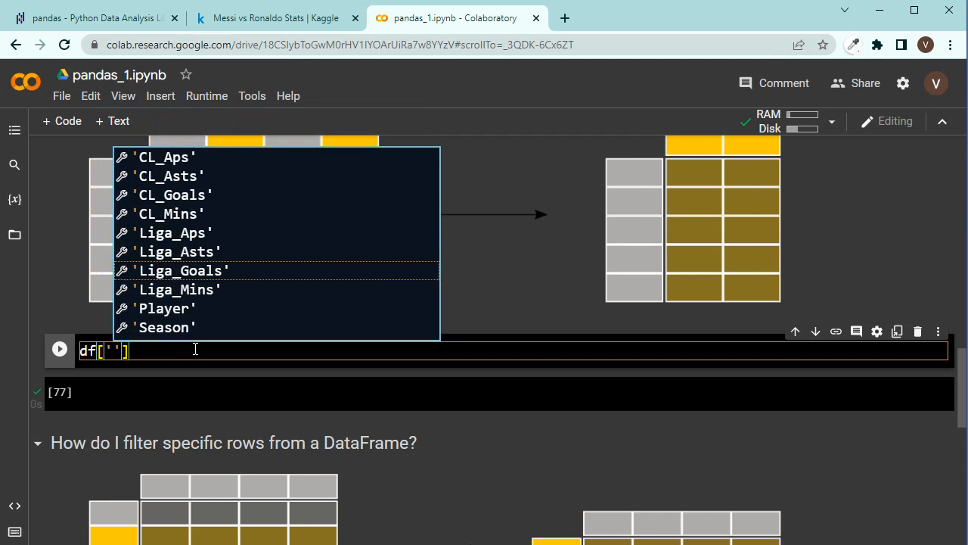
text(Liga)
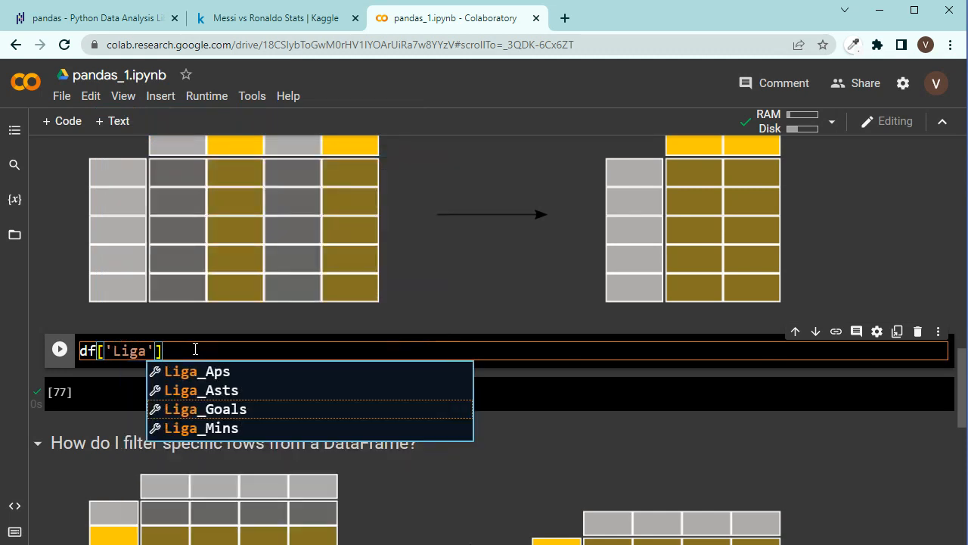
click(204, 408)
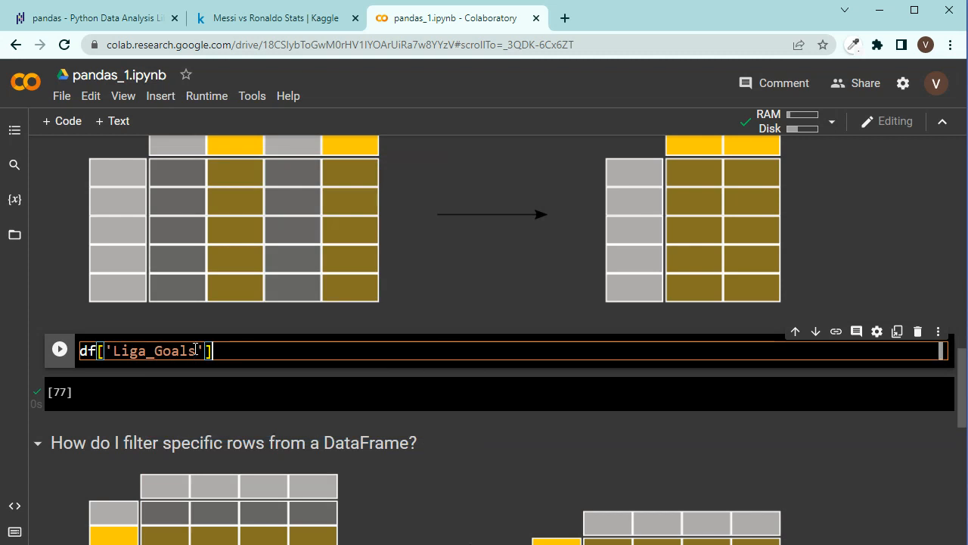
click(59, 349)
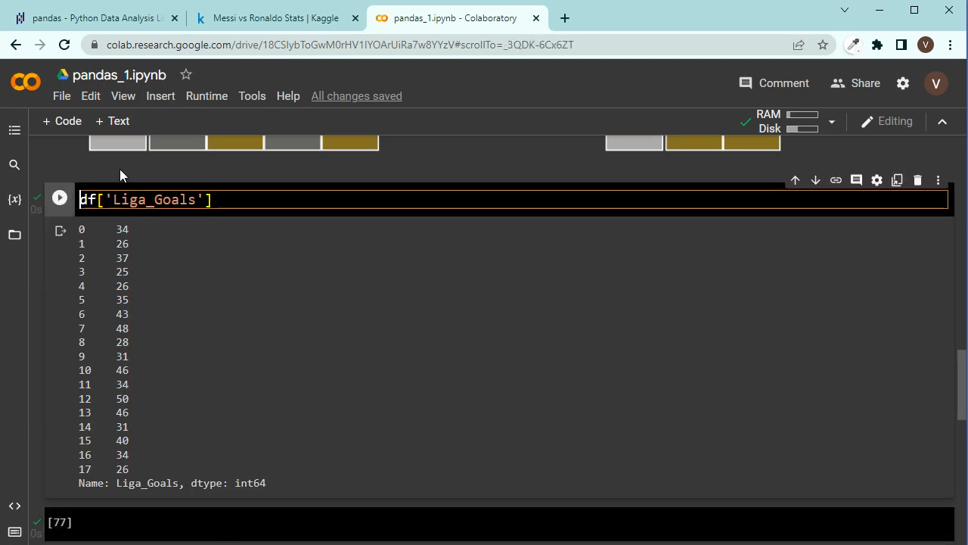
Step: Prefix the line with goals = to assign the column to goals
text(goals =)
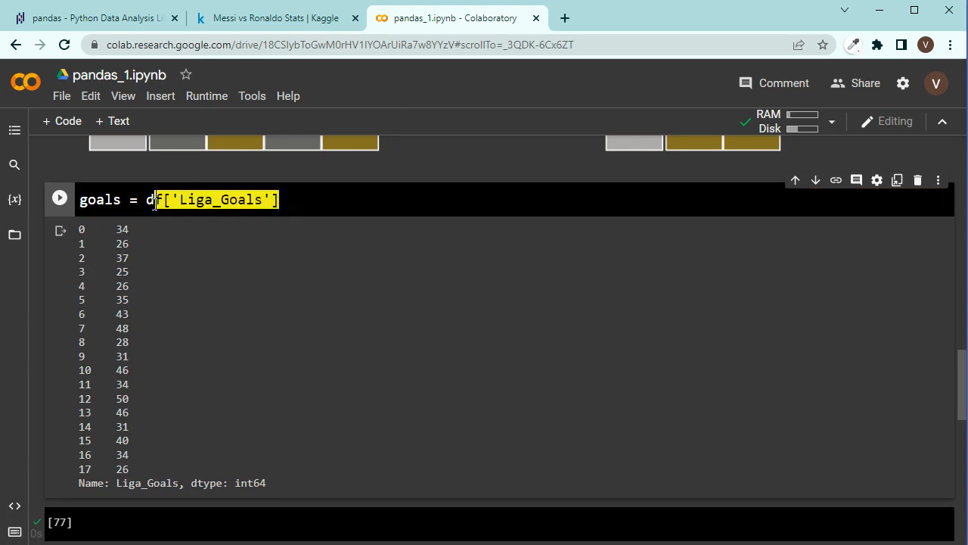
click(158, 199)
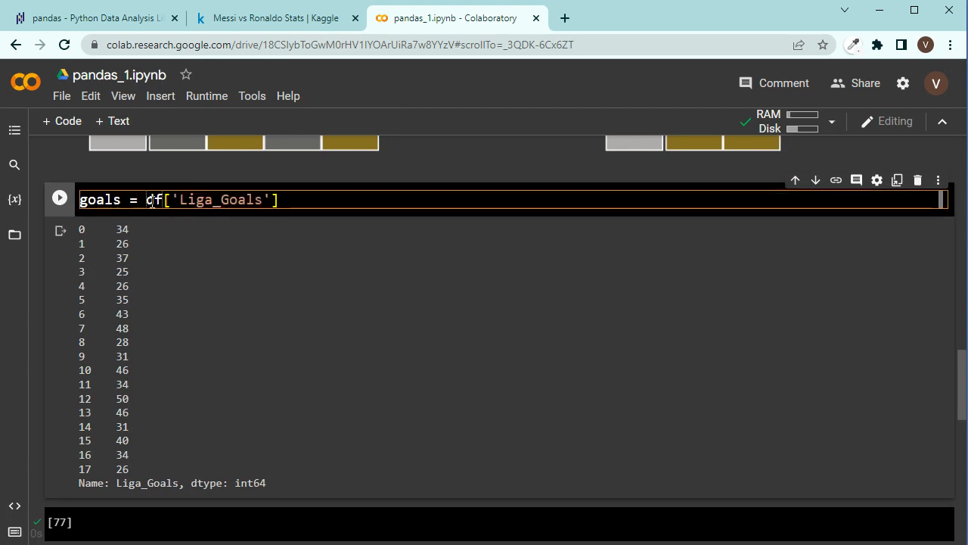
double_click(98, 198)
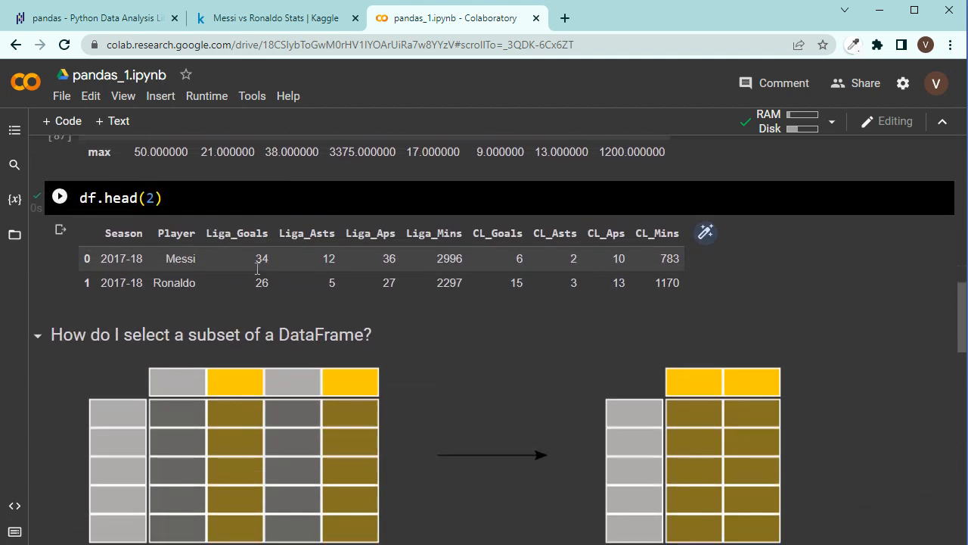
Step: Change goals to df[['Player', 'Liga_Goals', 'CL_Goals']]
scroll(up, 3)
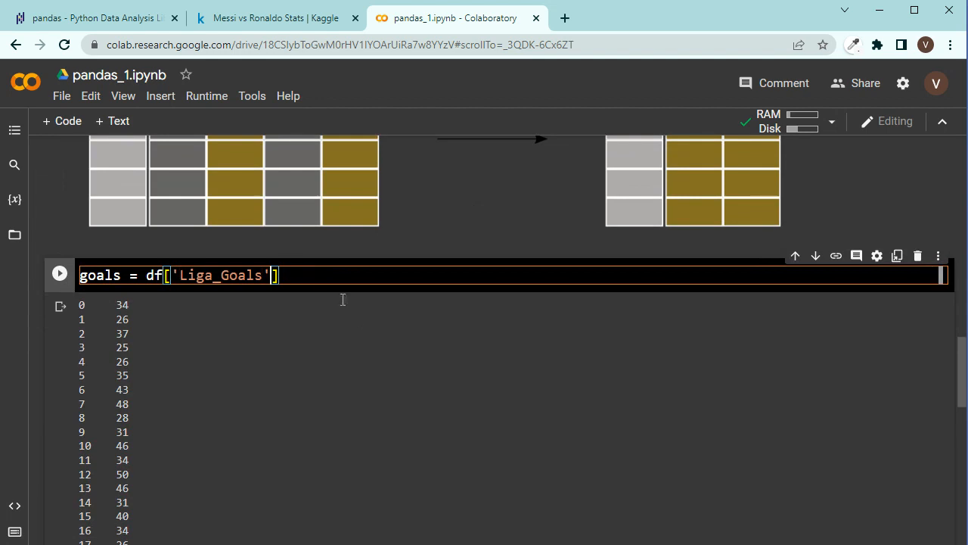
text(,)
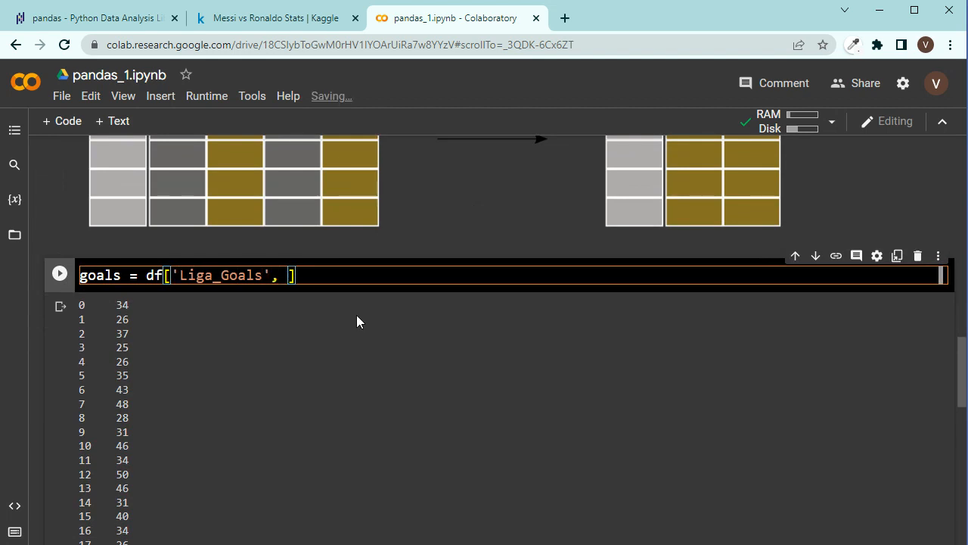
text(Player',)
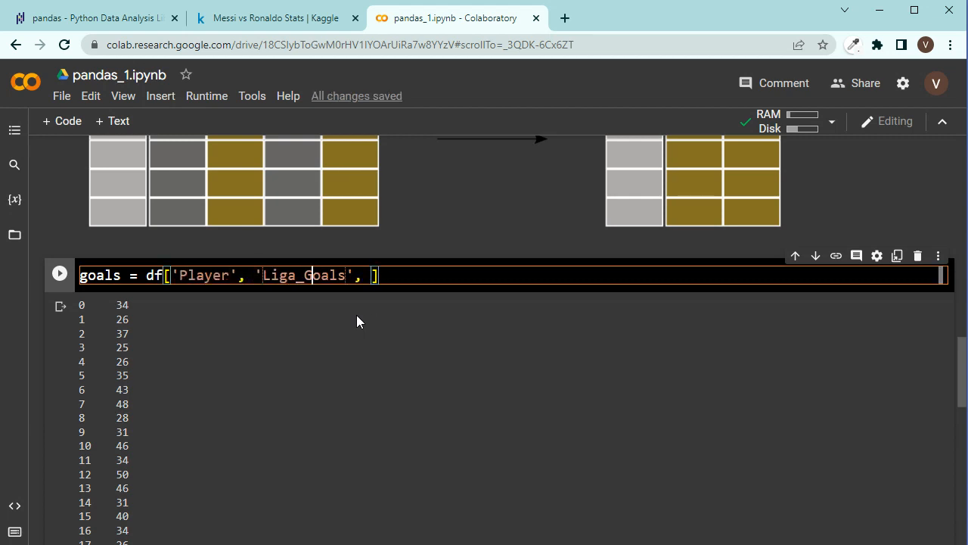
text('')
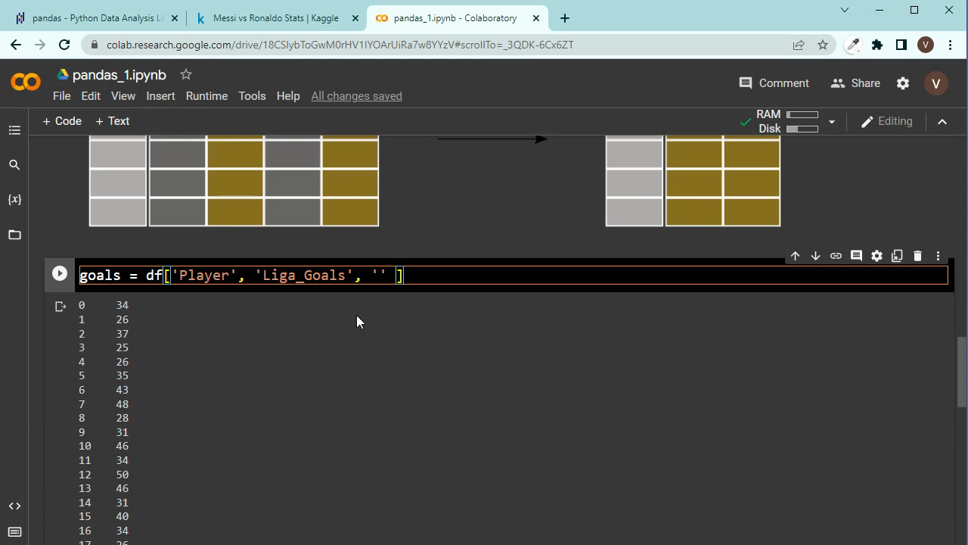
text(CL_Go)
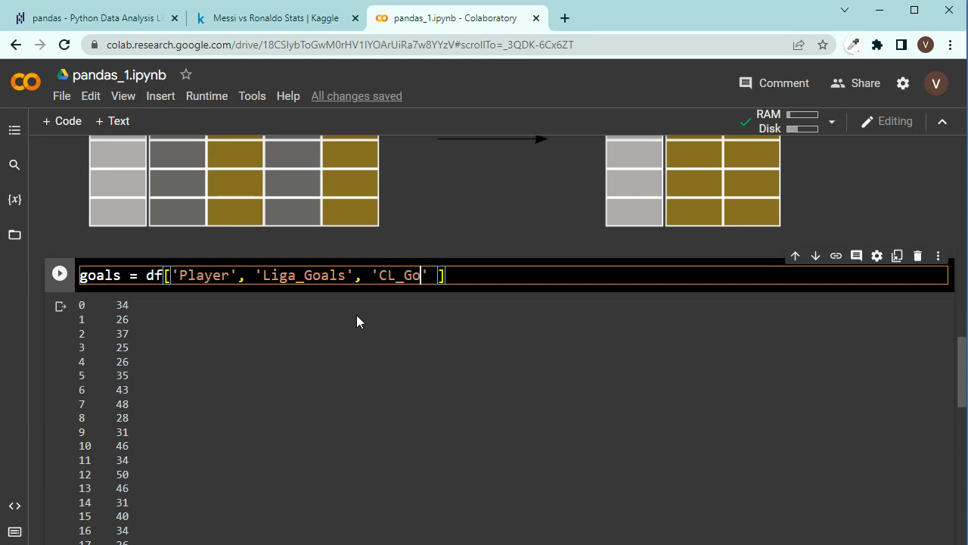
text(als)
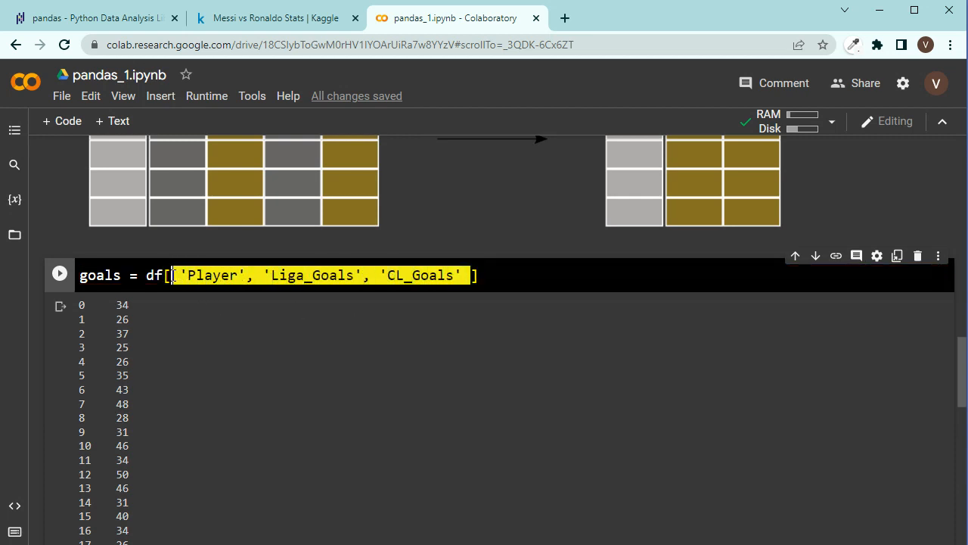
key(Delete)
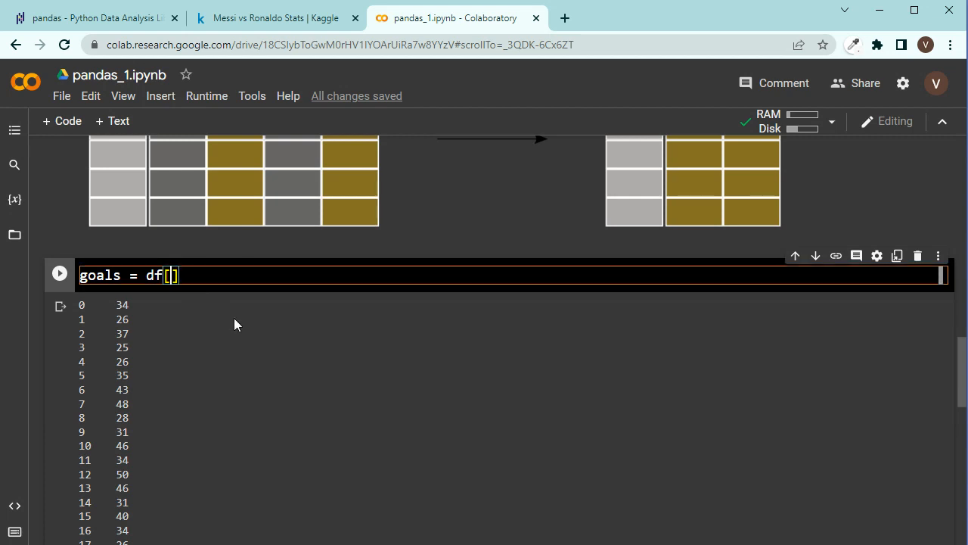
text([)
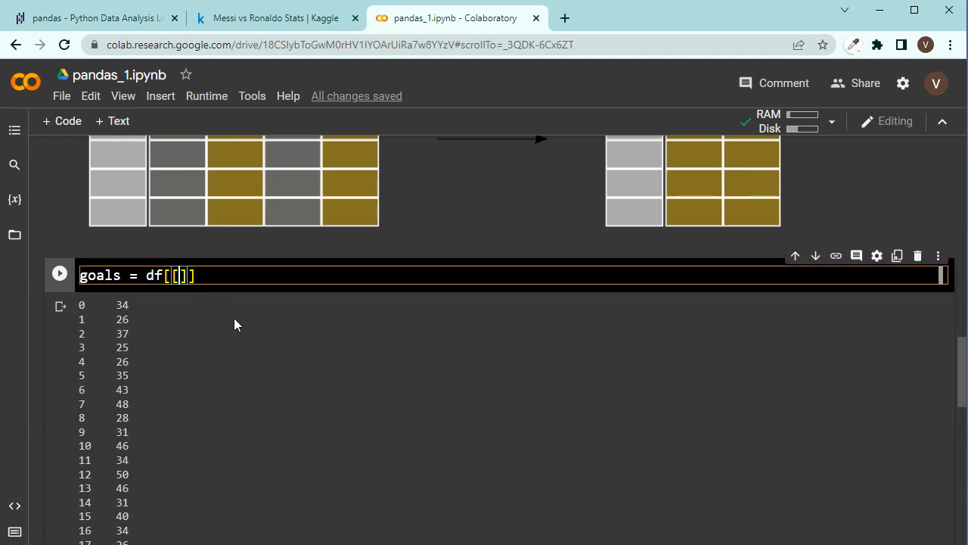
text('Player', 'Liga_Goals', 'CL_Goals')
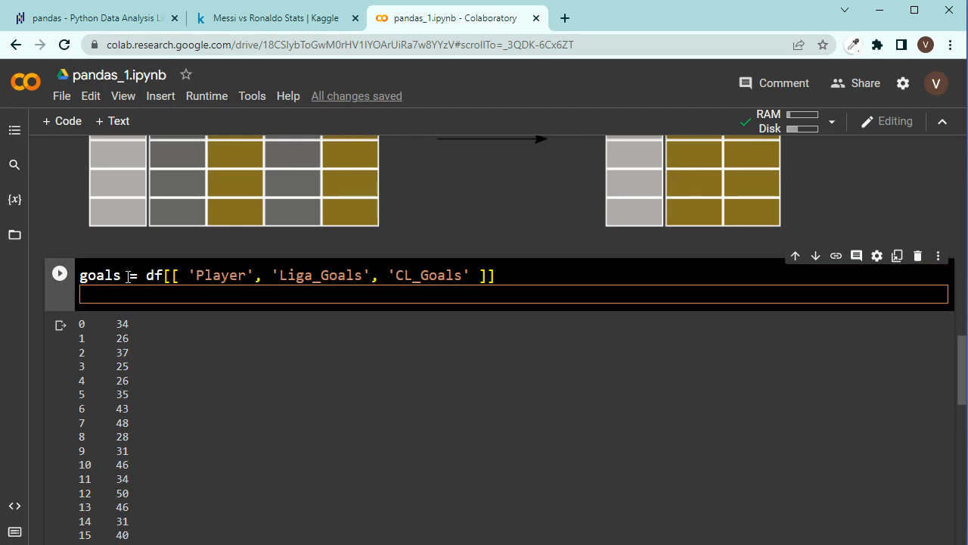
Step: Add goals.head() and run the cell to show five rows
text(g)
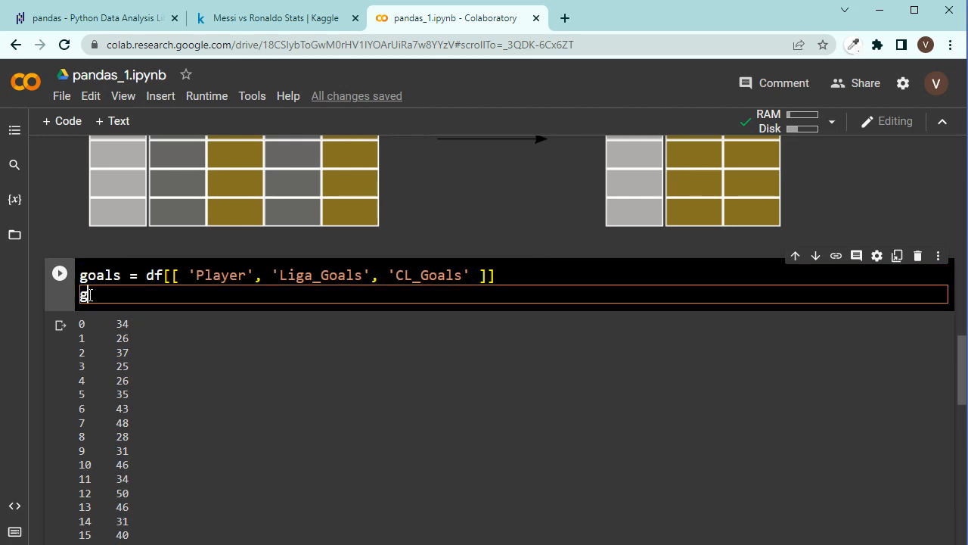
text(oals.head())
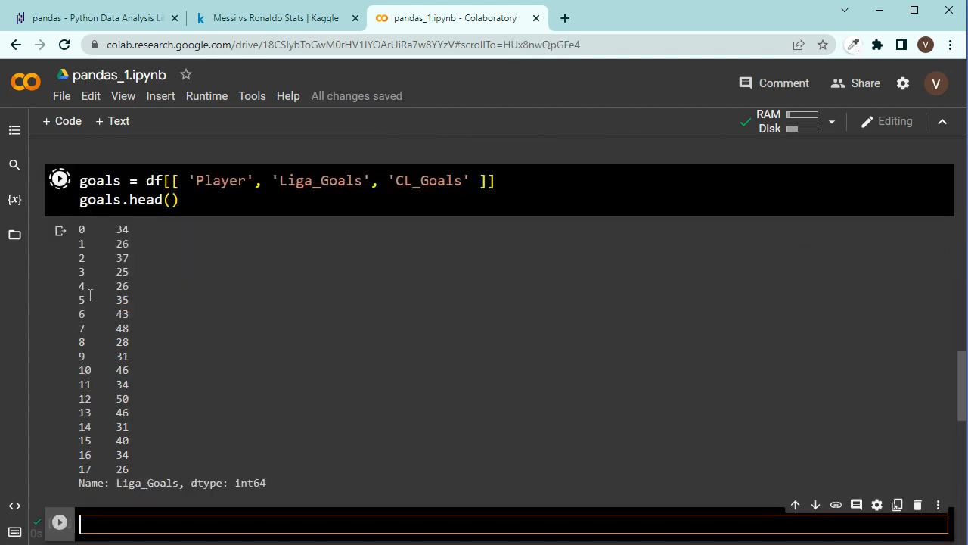
click(59, 178)
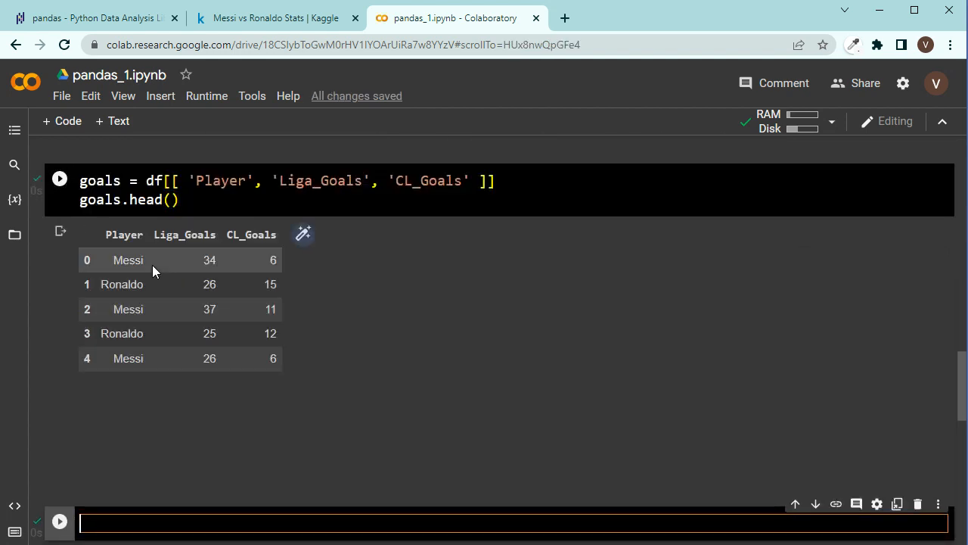
scroll(down, 3)
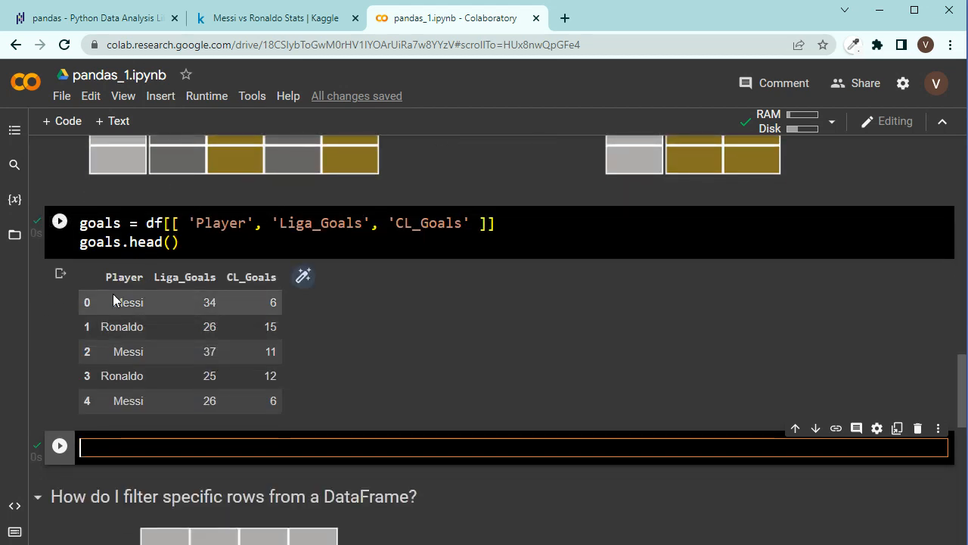
mouse_move(144, 373)
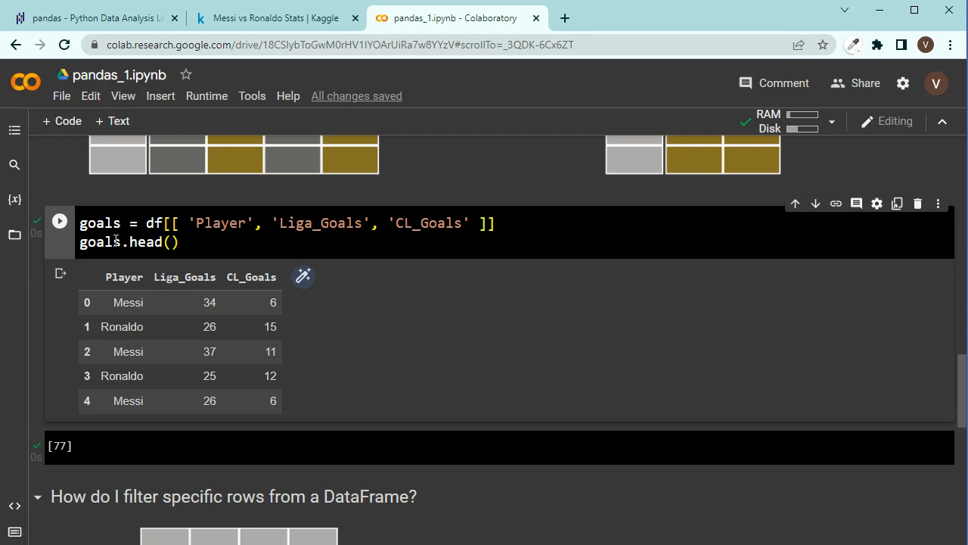
click(321, 223)
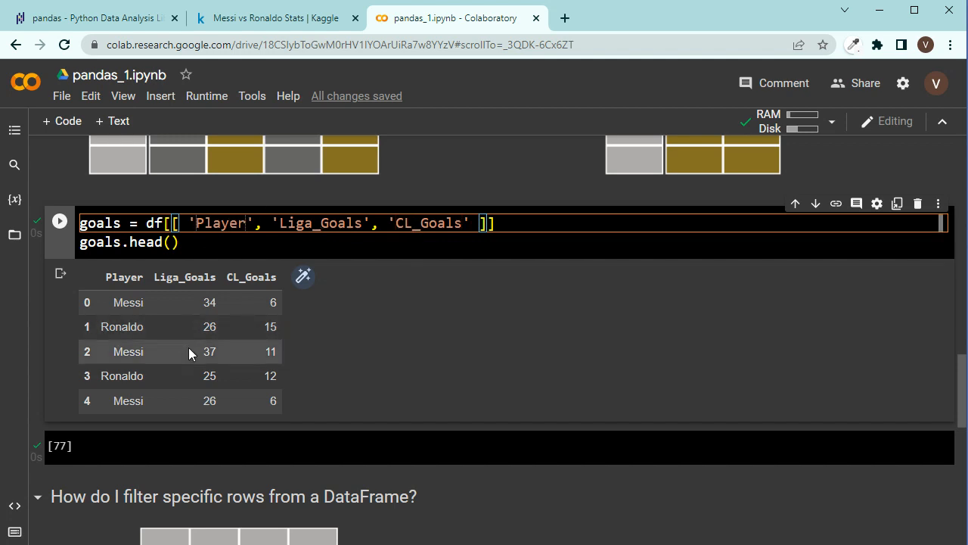
mouse_move(185, 354)
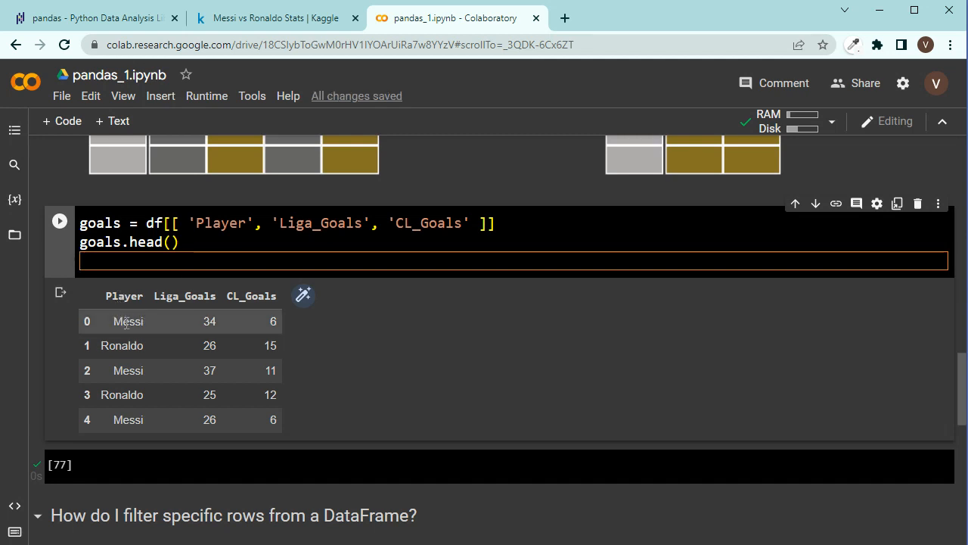
mouse_move(112, 326)
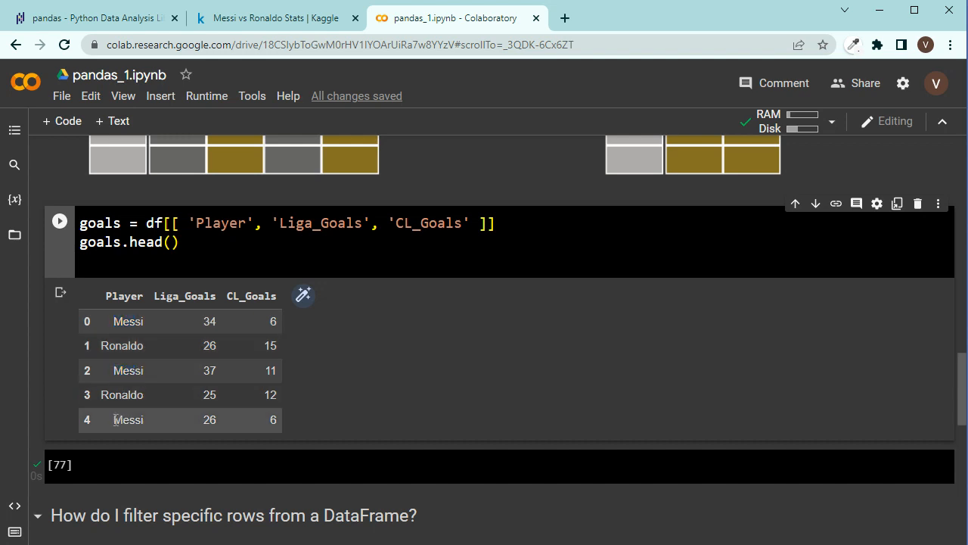
double_click(127, 420)
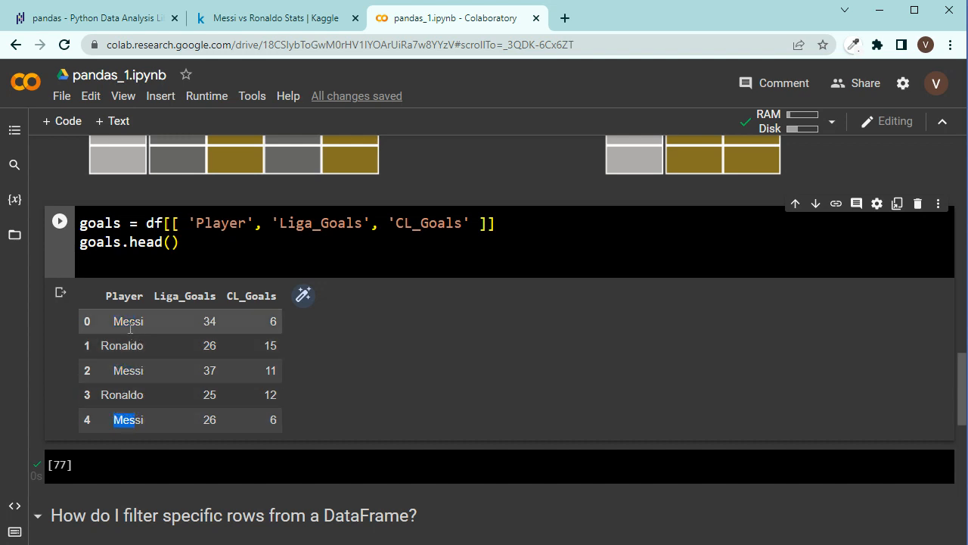
Step: Type messi = df['Player'] == 'Messi' in the empty cell
scroll(down, 3)
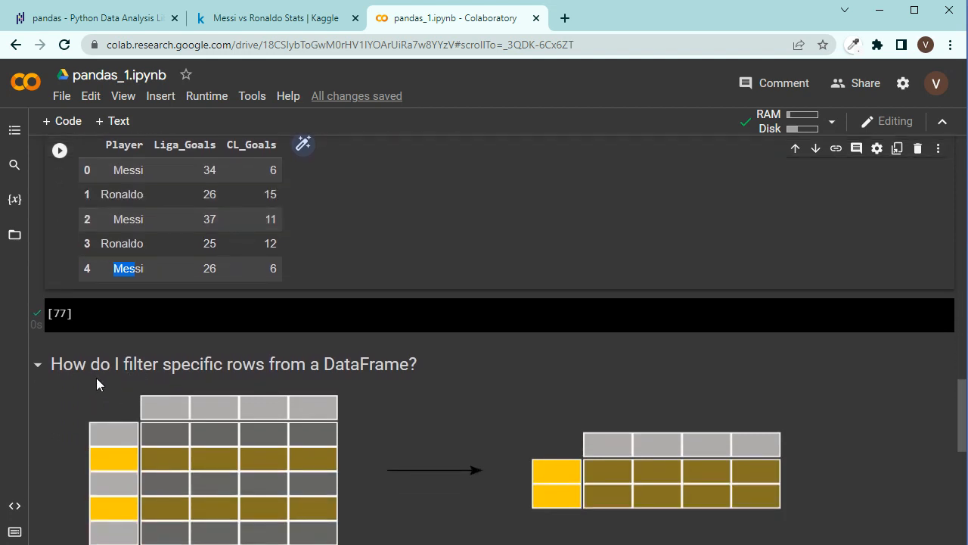
mouse_move(242, 369)
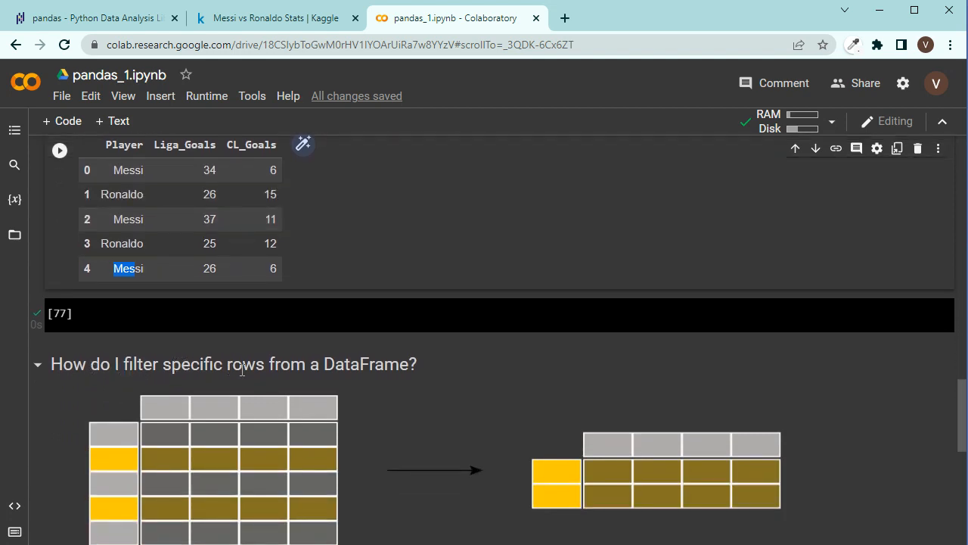
mouse_move(382, 367)
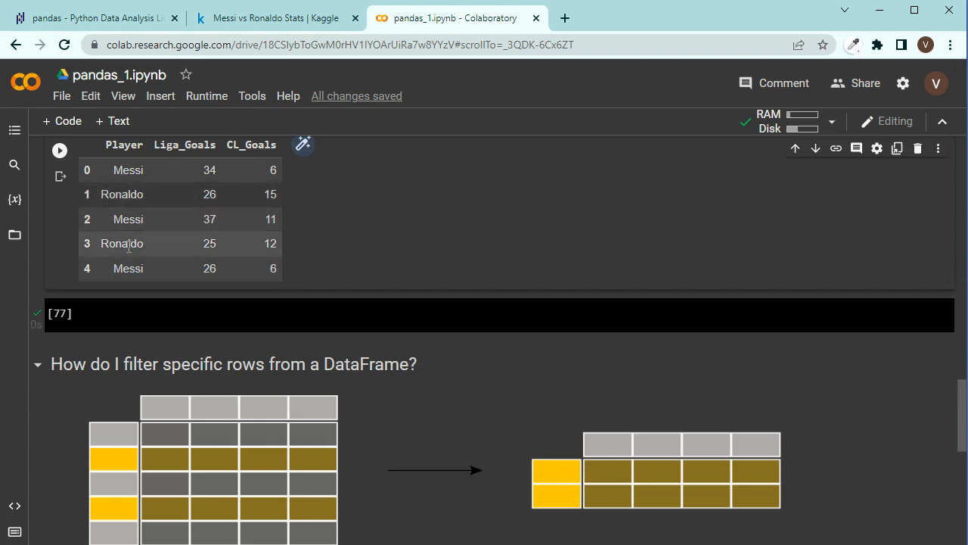
scroll(down, 3)
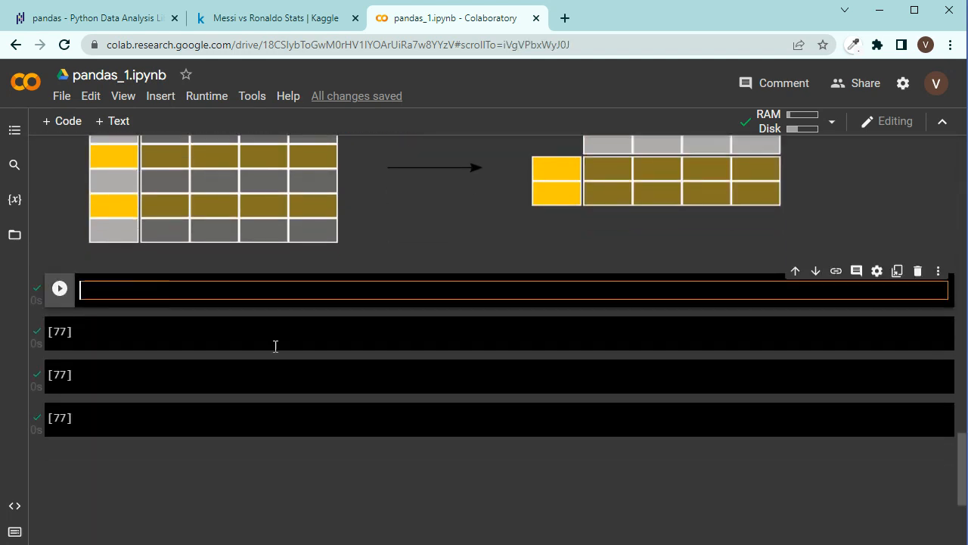
text(messi)
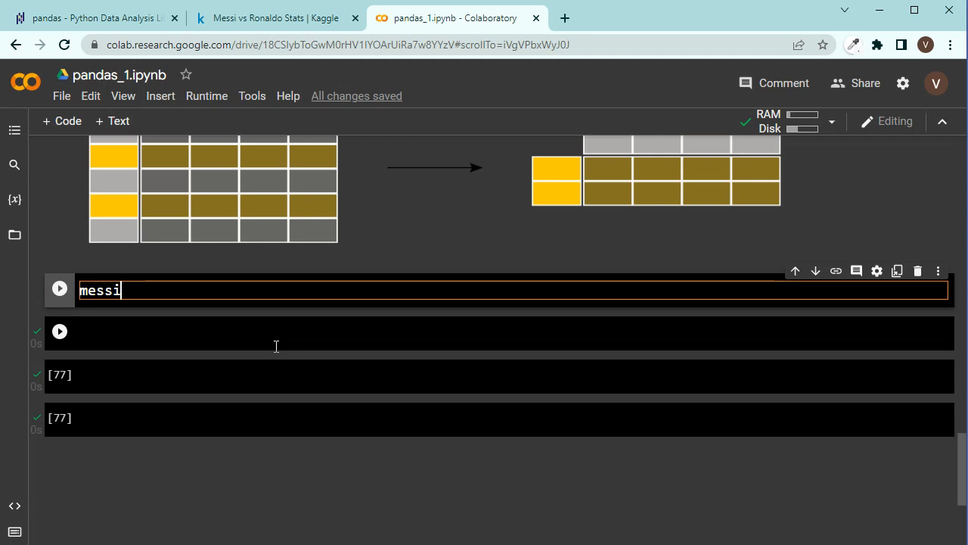
text(=)
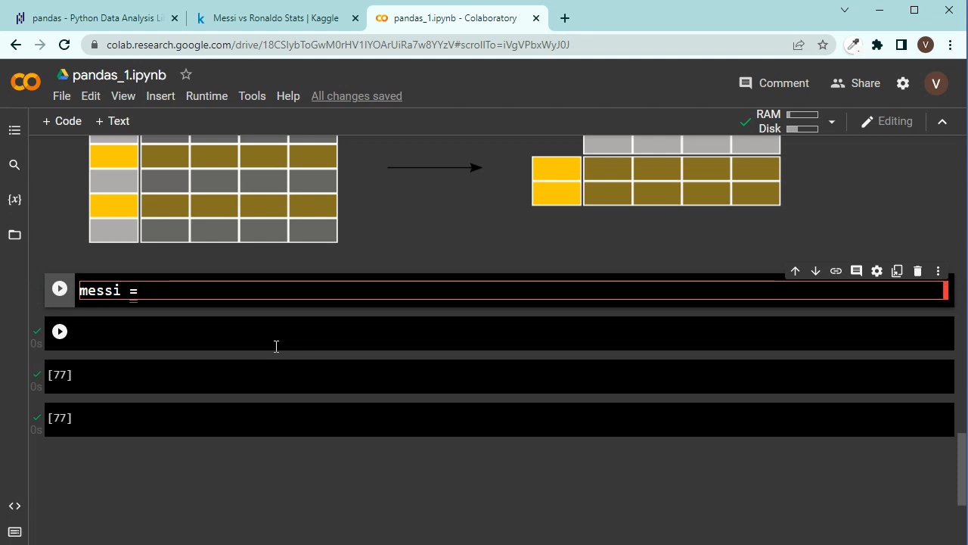
text(df['P'])
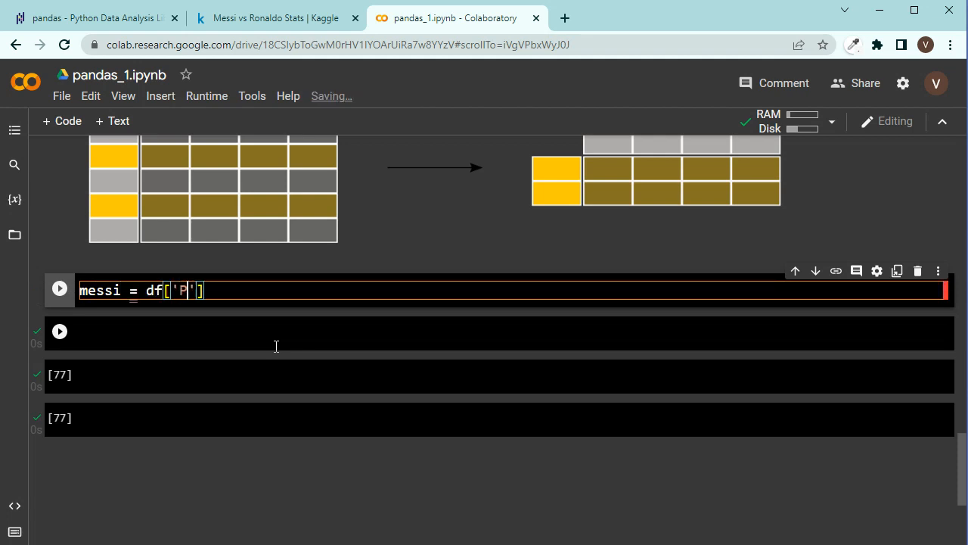
text(layer)
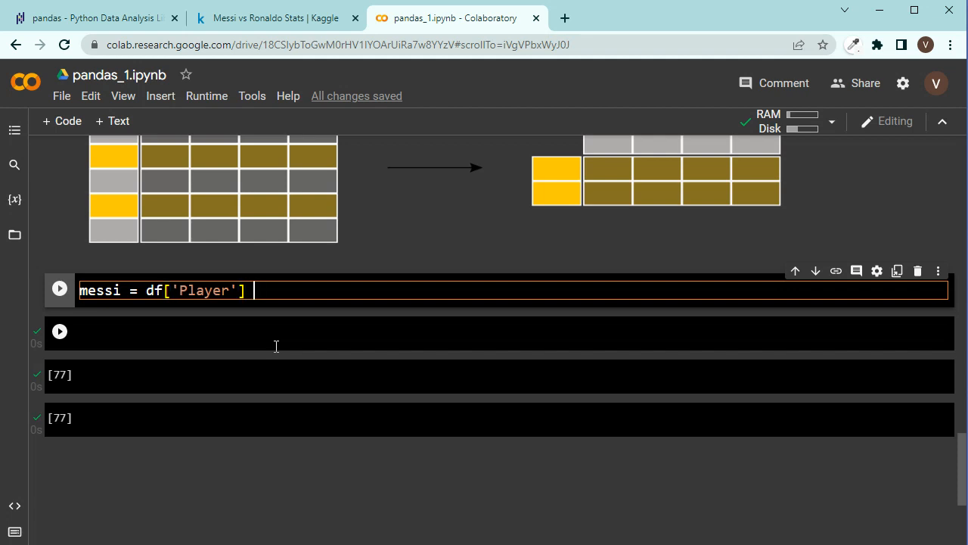
text(==)
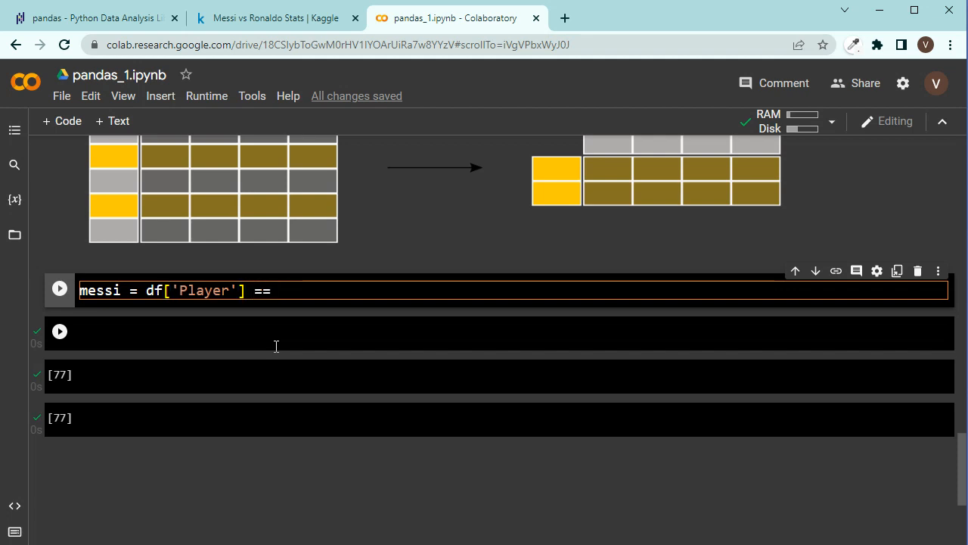
text('Messi')
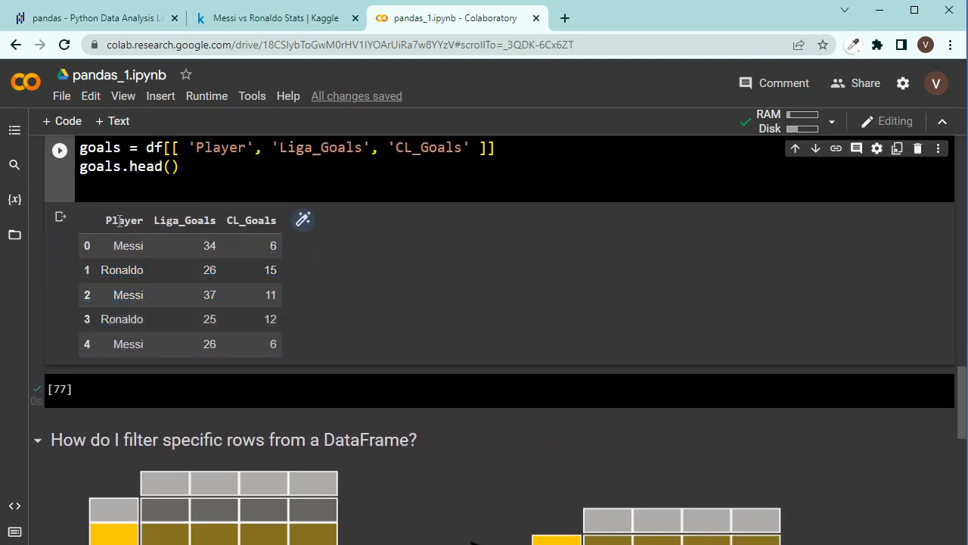
Step: Verify the Messi spelling in the goals output and select the messi assignment for removal
double_click(128, 245)
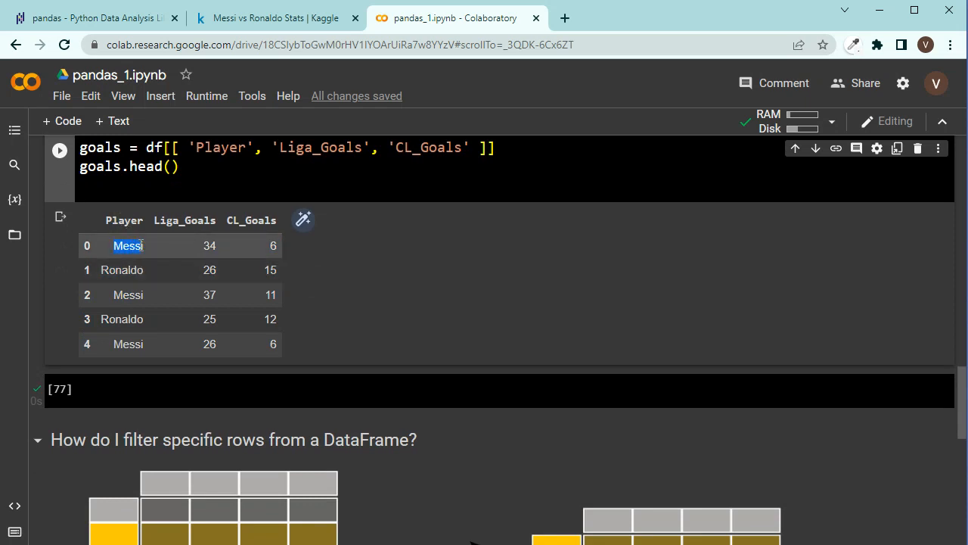
scroll(down, 3)
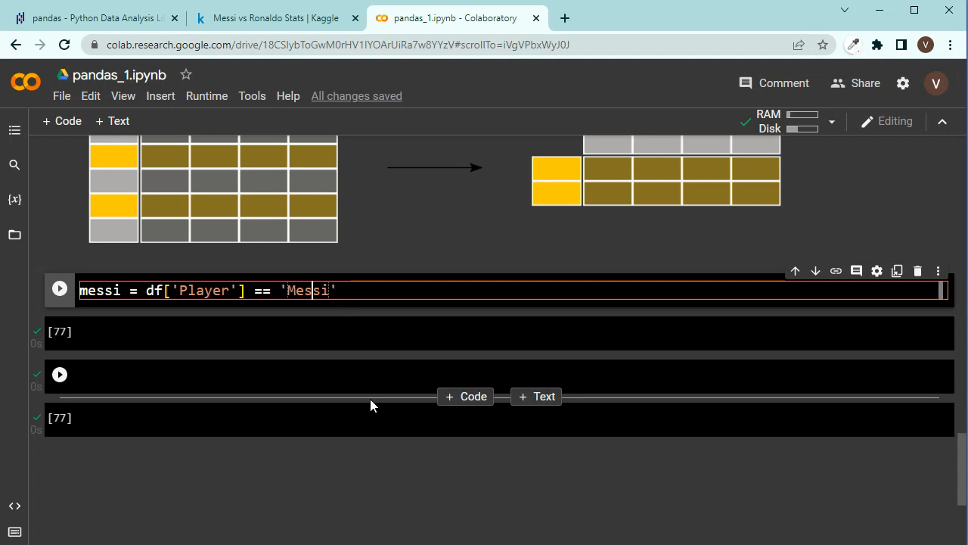
double_click(98, 289)
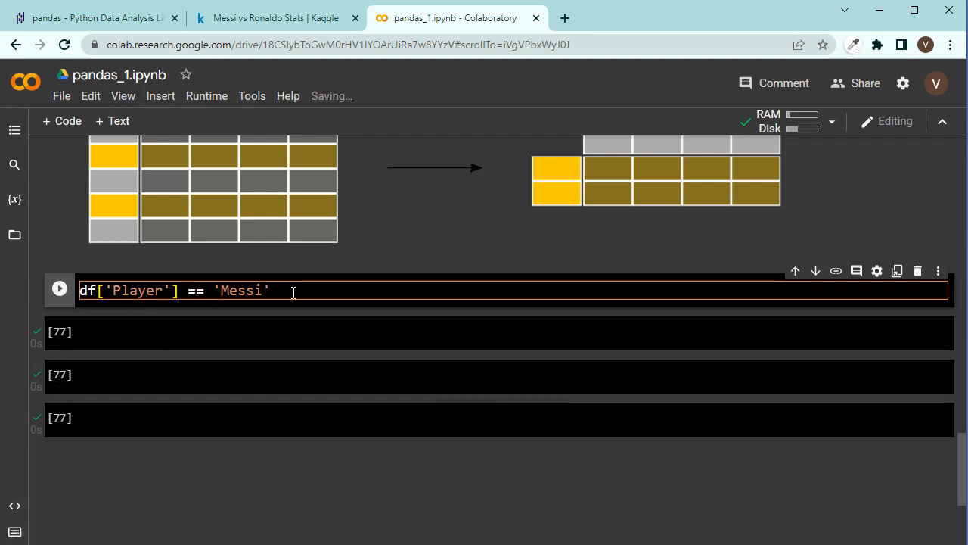
Step: Run df['Player'] == 'Messi' to get True for Messi rows and False for Ronaldo's
click(59, 289)
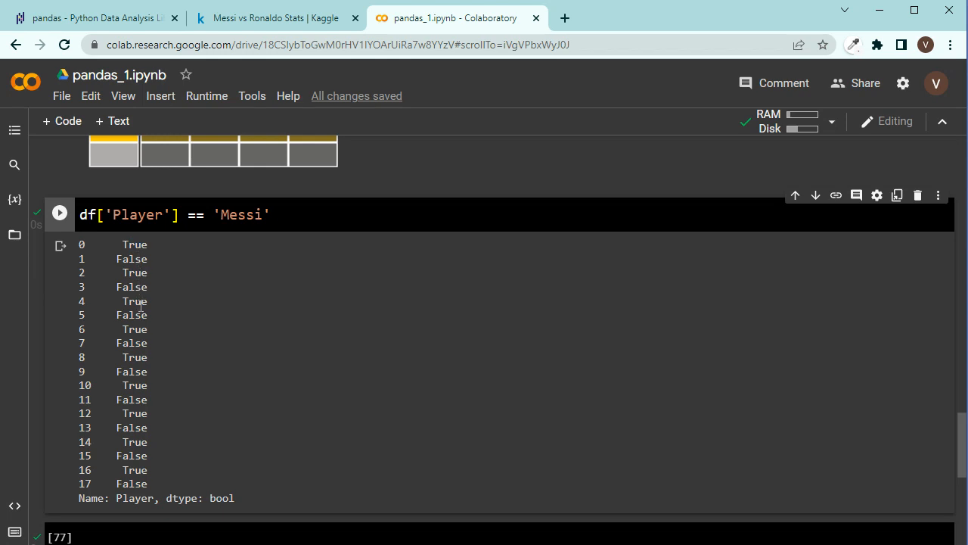
mouse_move(148, 244)
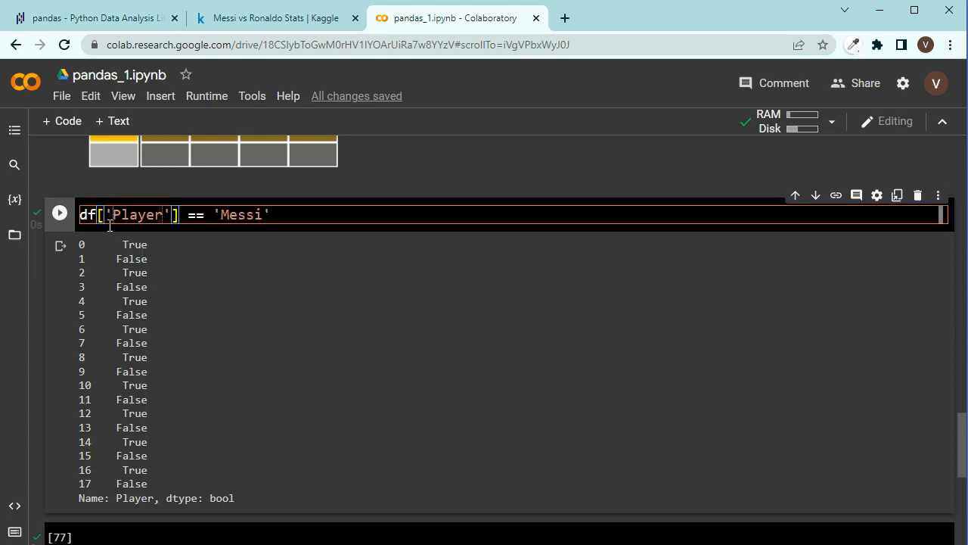
Step: Rewrite the line as messi = df[df['Player'] == 'Messi']
text(messi =)
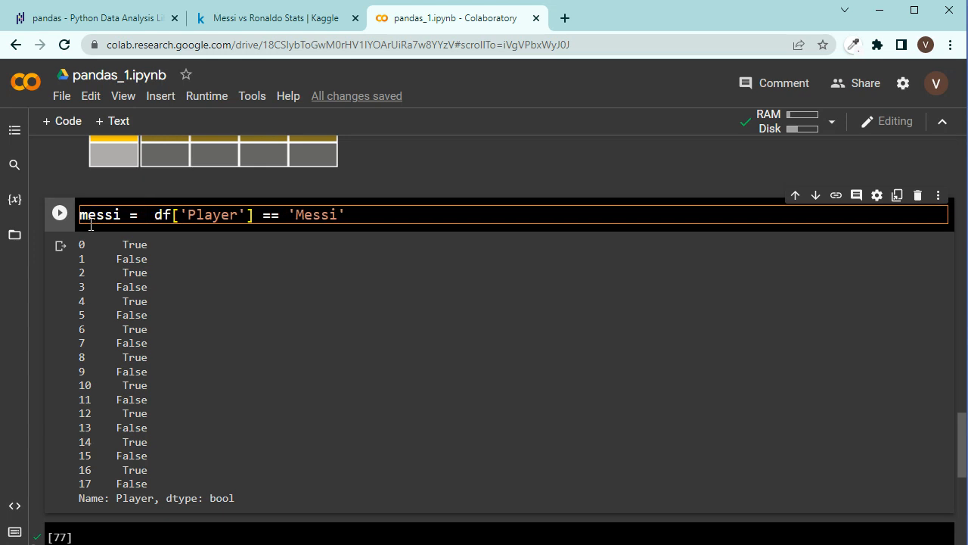
double_click(211, 215)
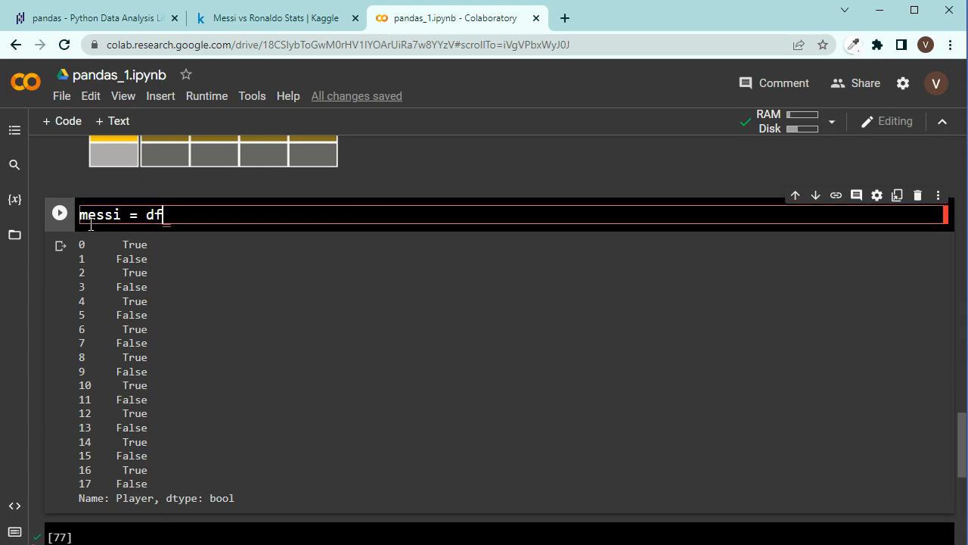
text([])
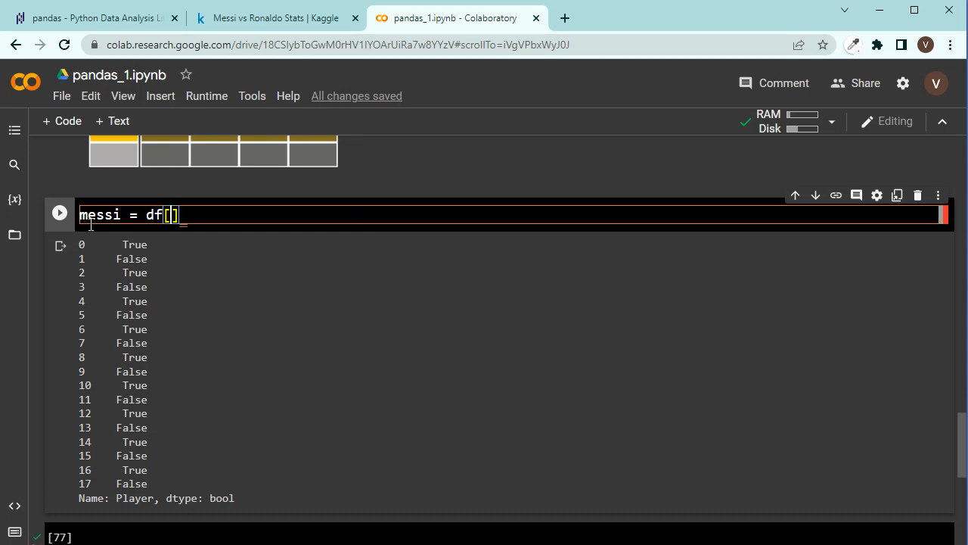
text(df['Player'] == 'Messi'])
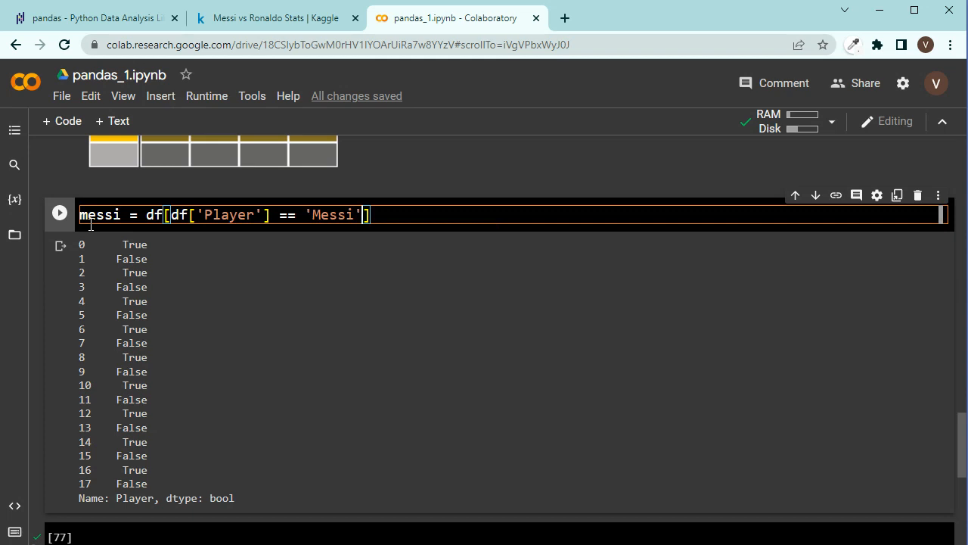
mouse_move(275, 249)
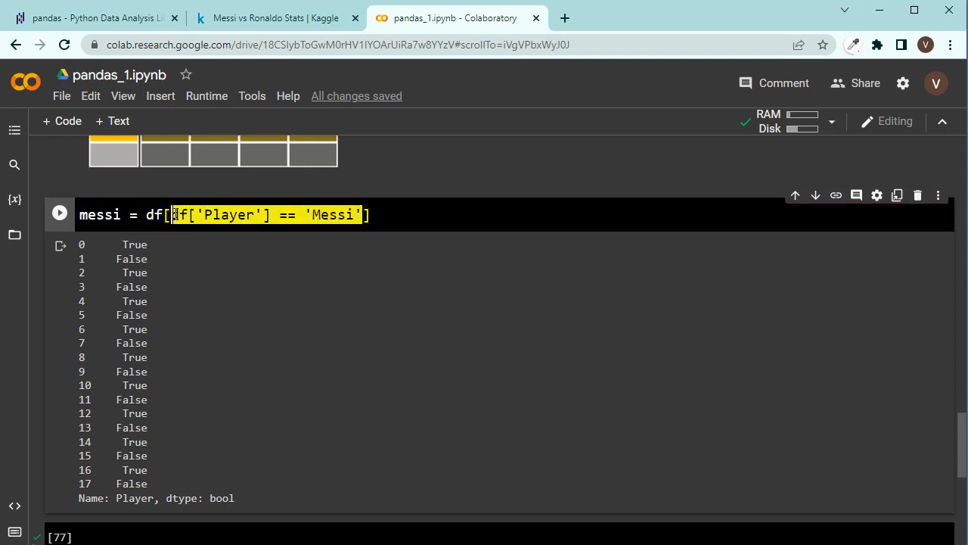
Step: Add a matching ronaldo filter for Ronaldo's rows and start messi.head()
click(329, 215)
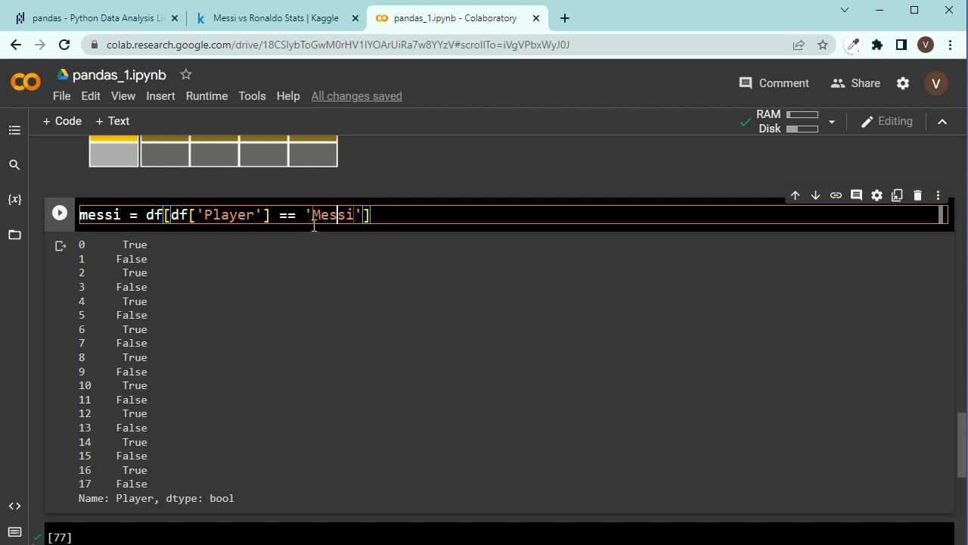
double_click(99, 215)
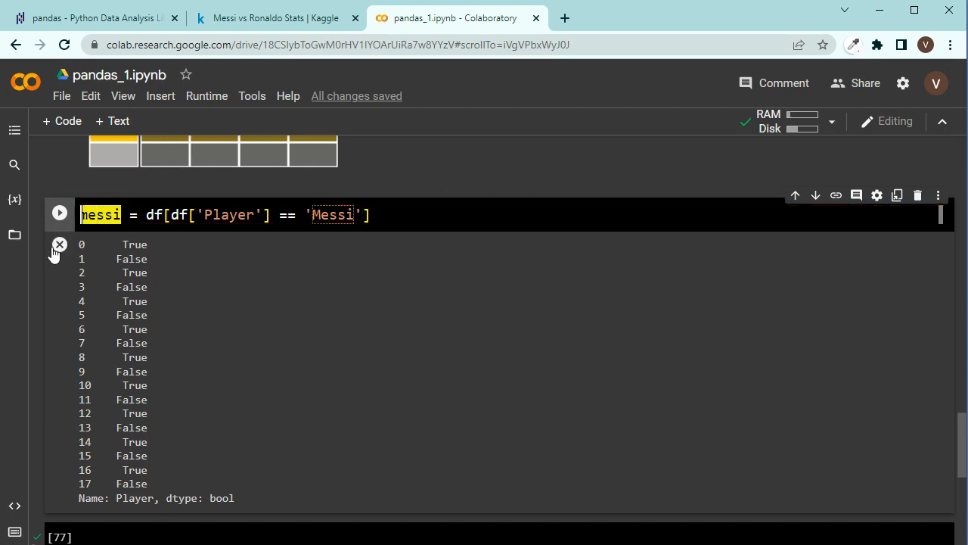
mouse_move(156, 258)
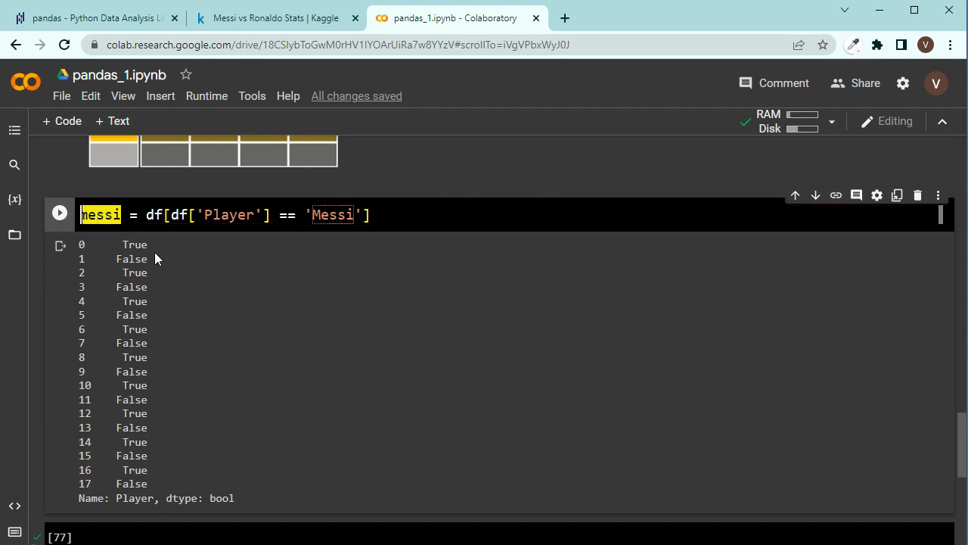
click(408, 215)
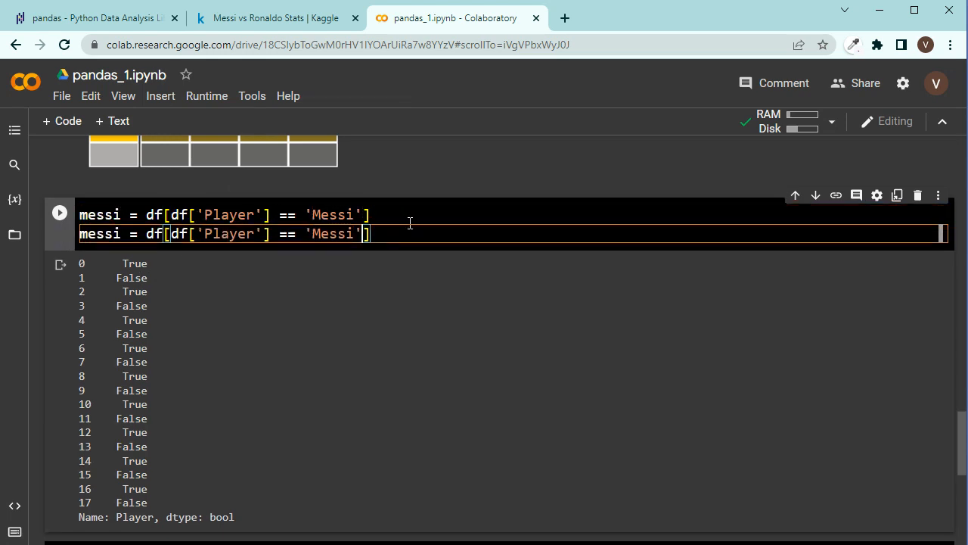
text(Ronal)
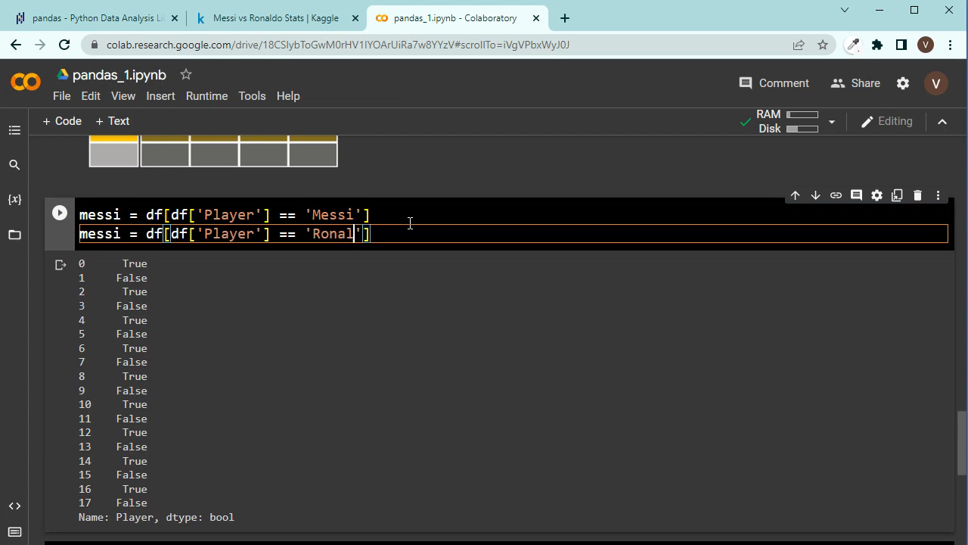
text(do)
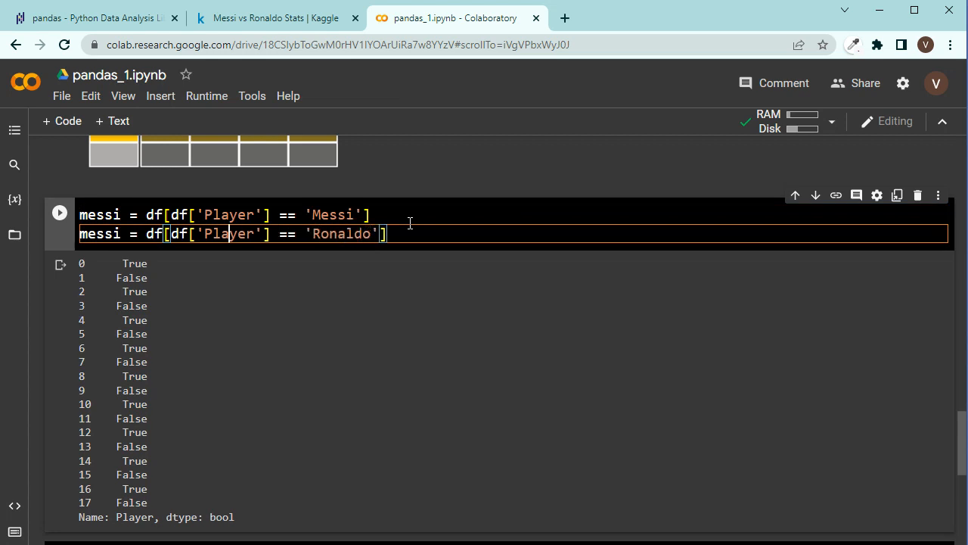
text(r)
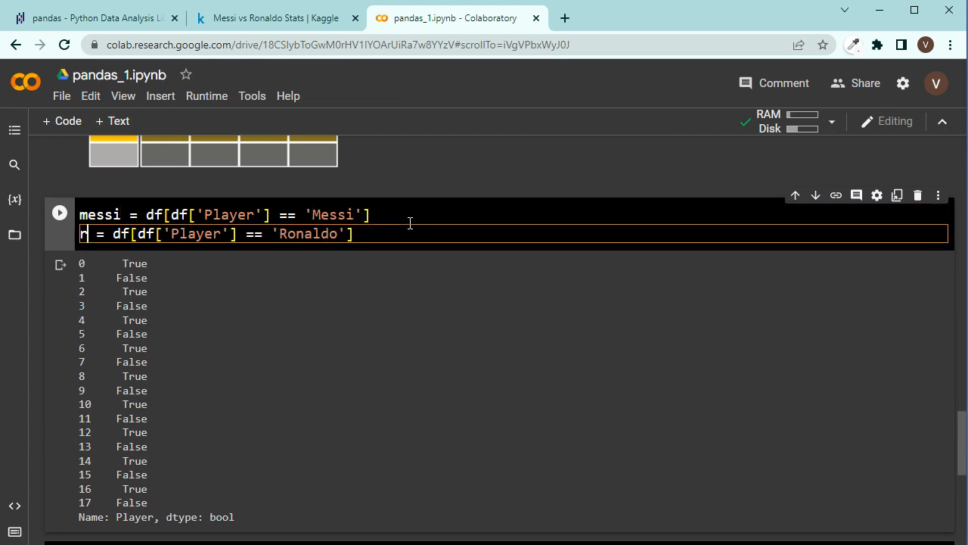
text(onaldo)
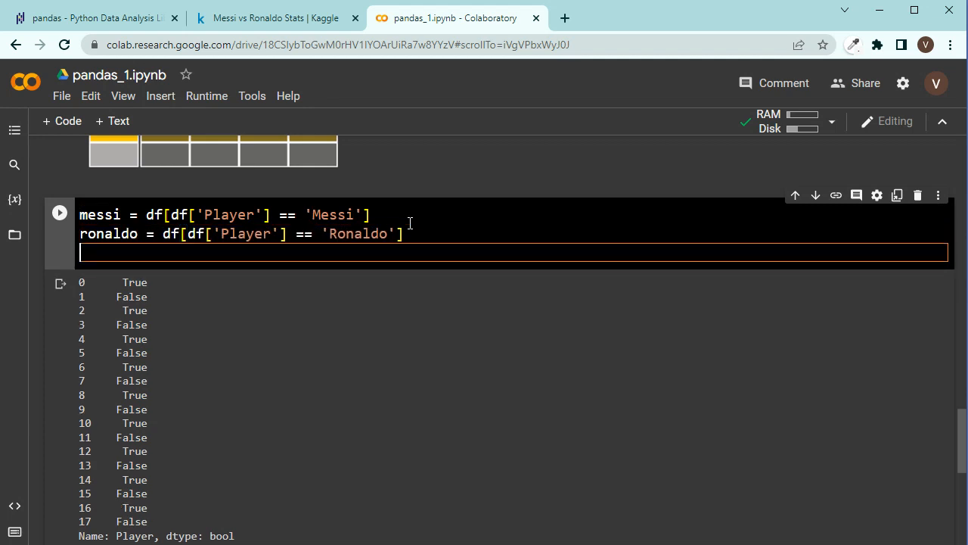
text(messi.head()
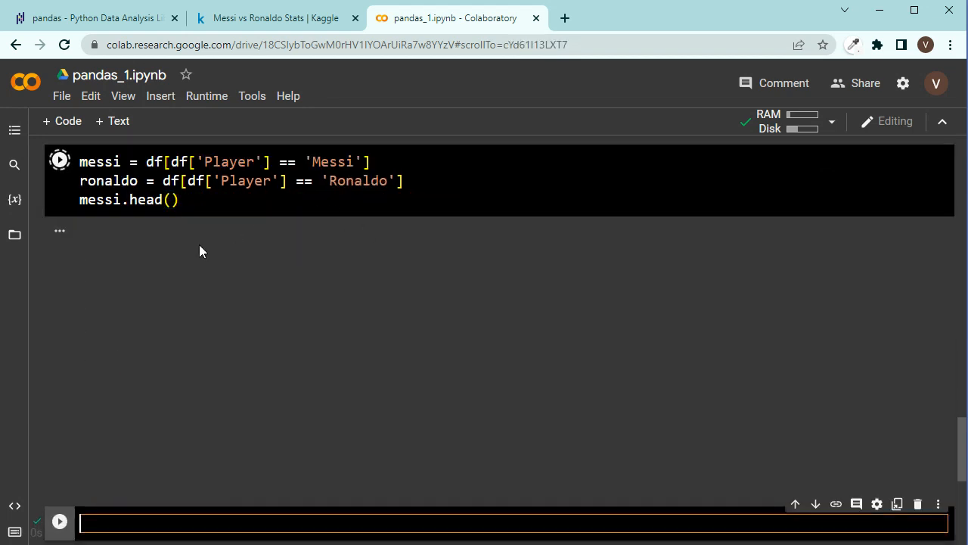
Step: Run the messi and ronaldo filter cell, showing five Messi seasons via messi.head()
click(59, 160)
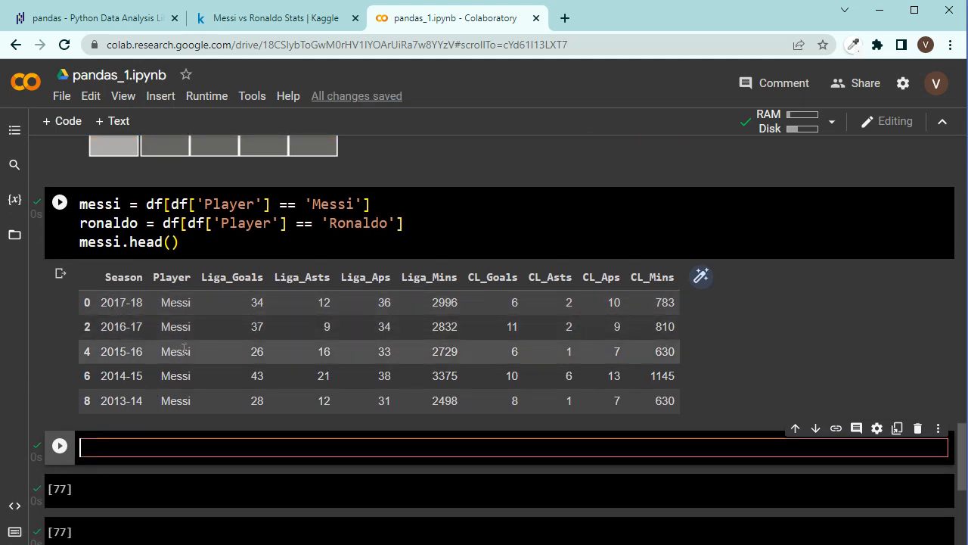
mouse_move(215, 400)
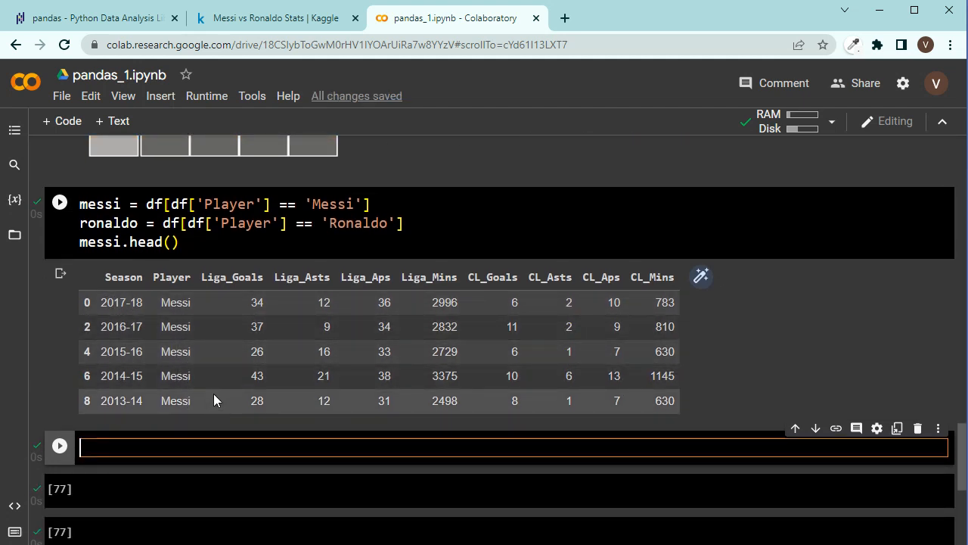
mouse_move(186, 318)
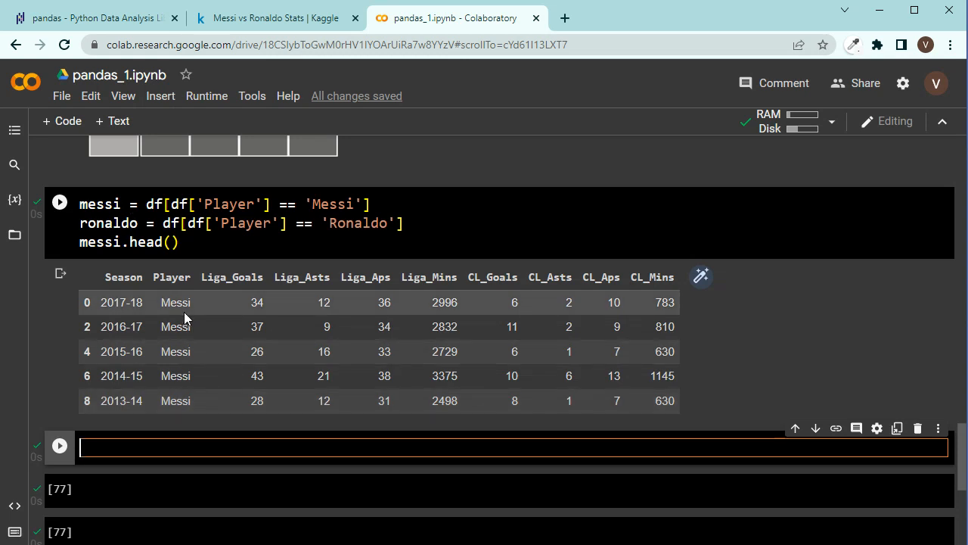
mouse_move(221, 294)
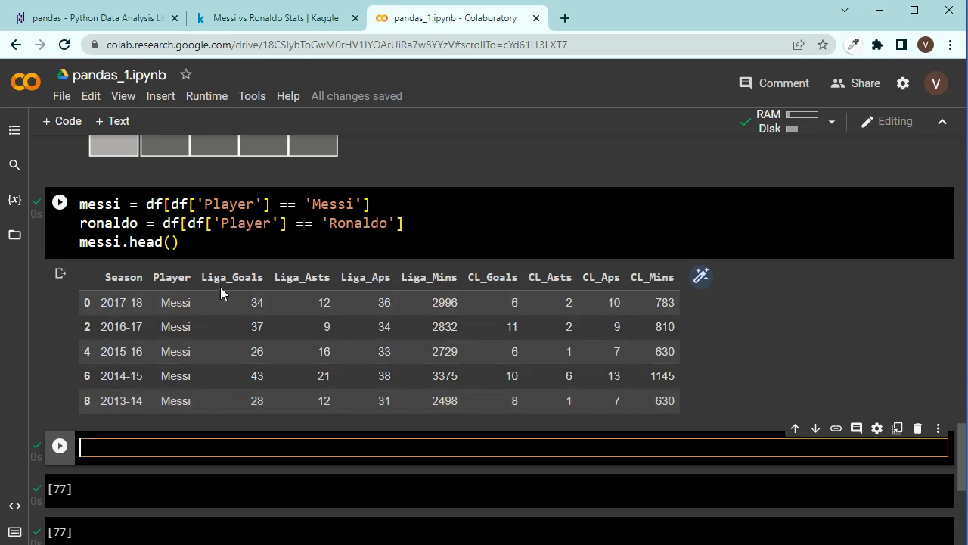
mouse_move(321, 264)
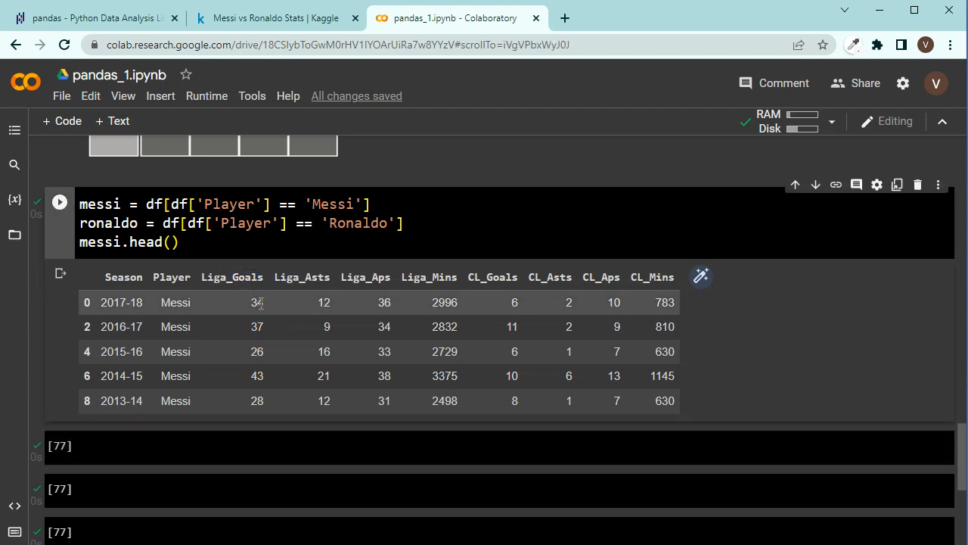
mouse_move(255, 297)
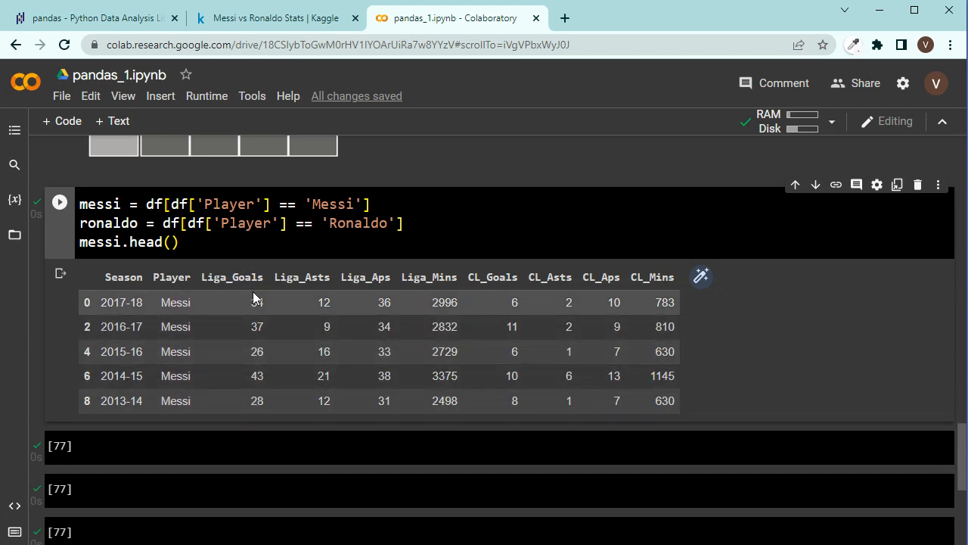
mouse_move(189, 272)
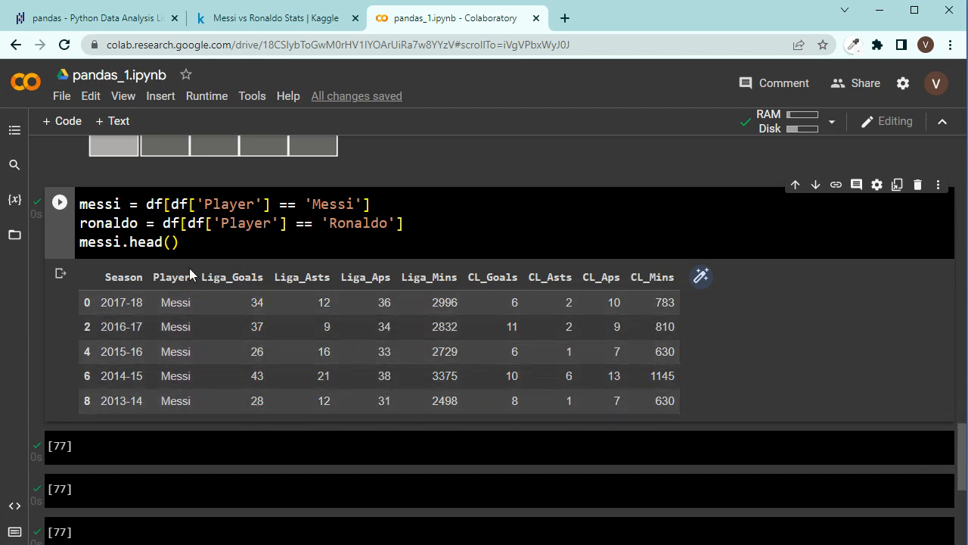
click(60, 445)
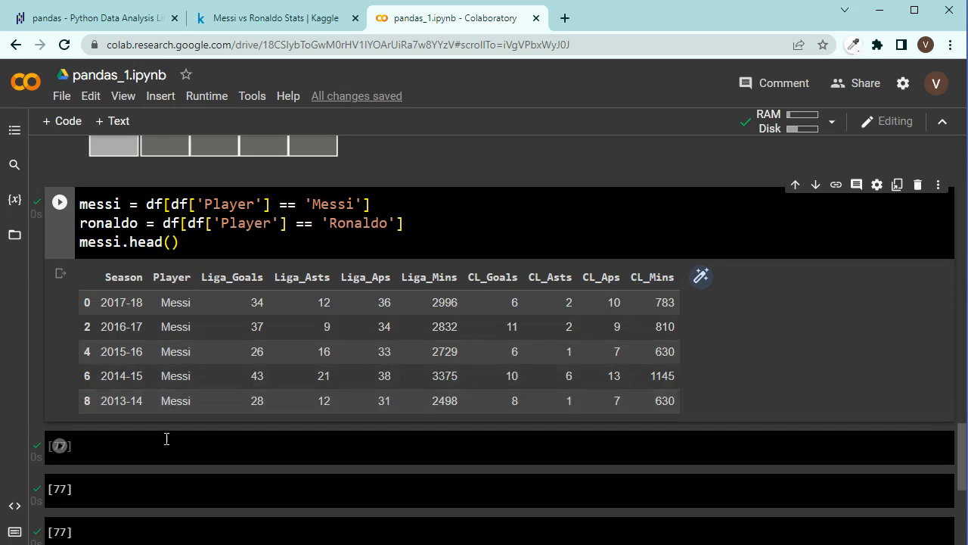
Step: Sum Messi's Liga_Goals, fixing the 'mess' typo to 'messi', to get 329
text(me)
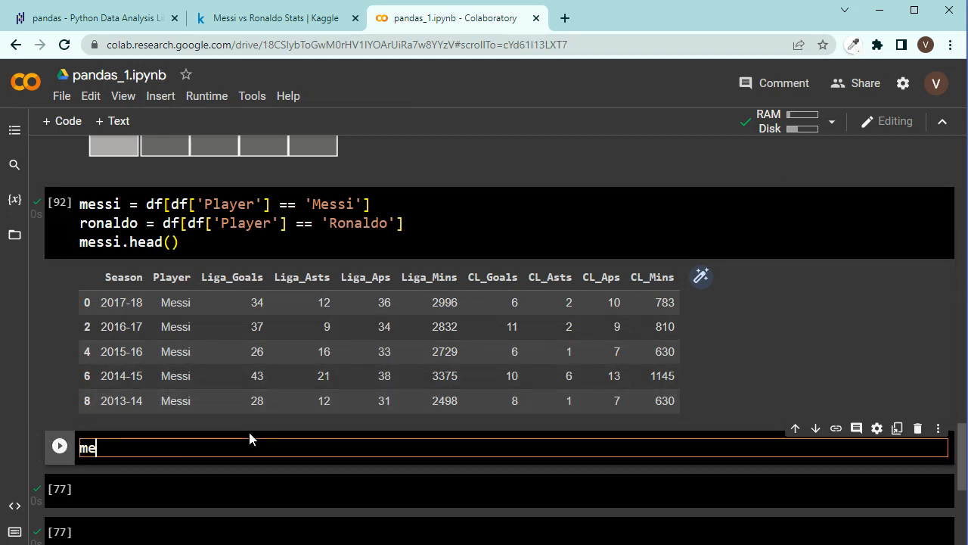
text(ss[''])
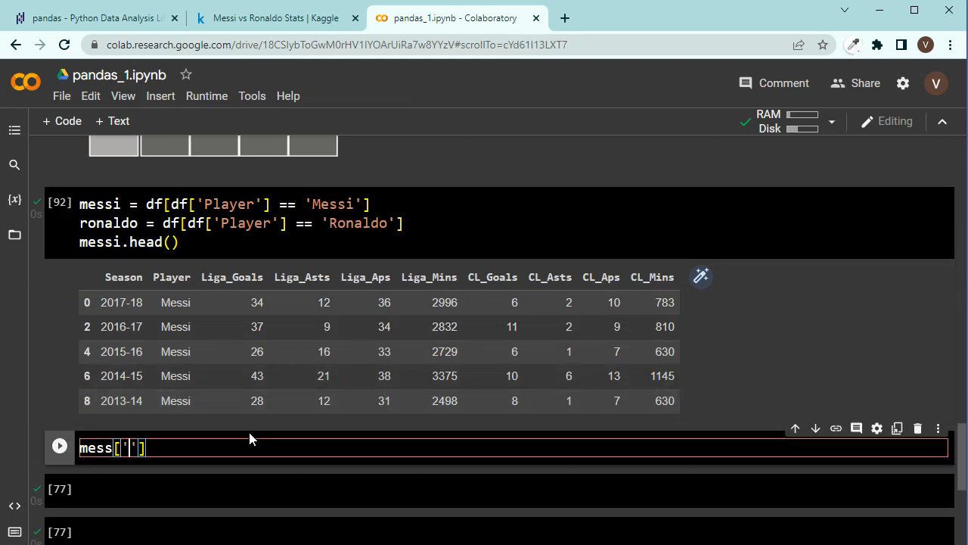
text(Liga_Goals)
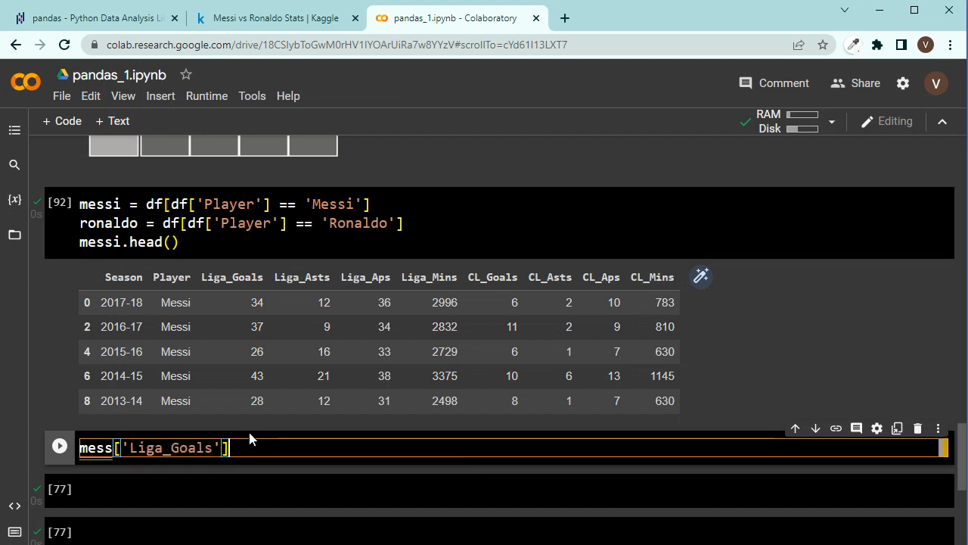
text(.sum())
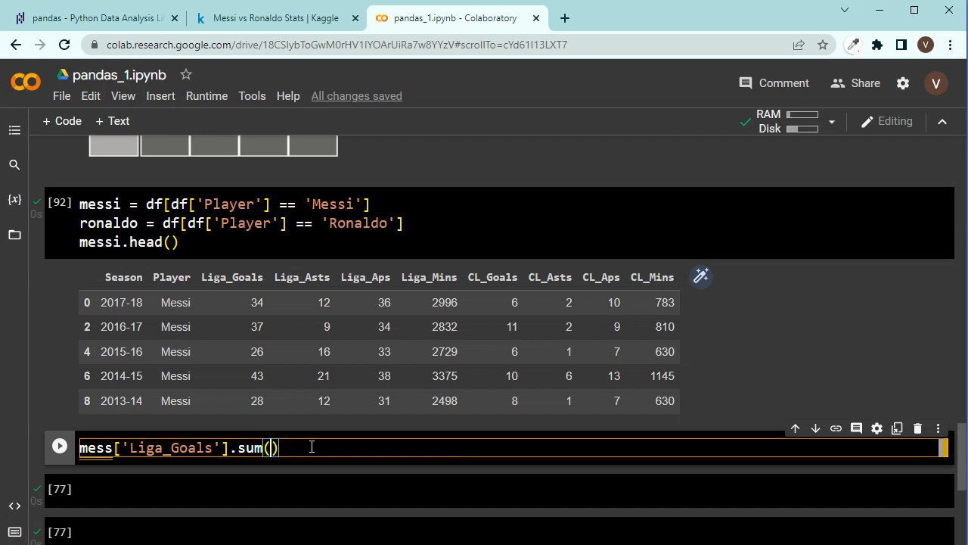
click(59, 445)
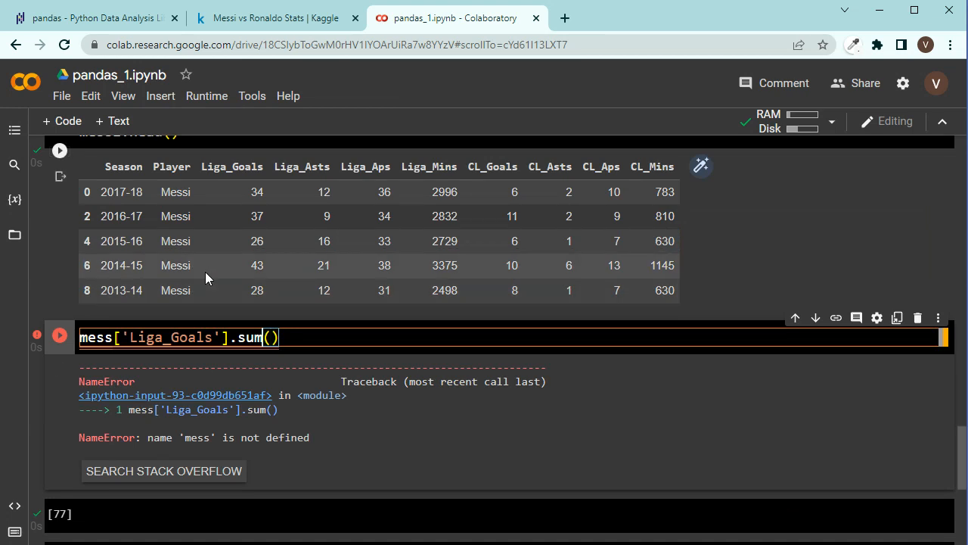
text(i)
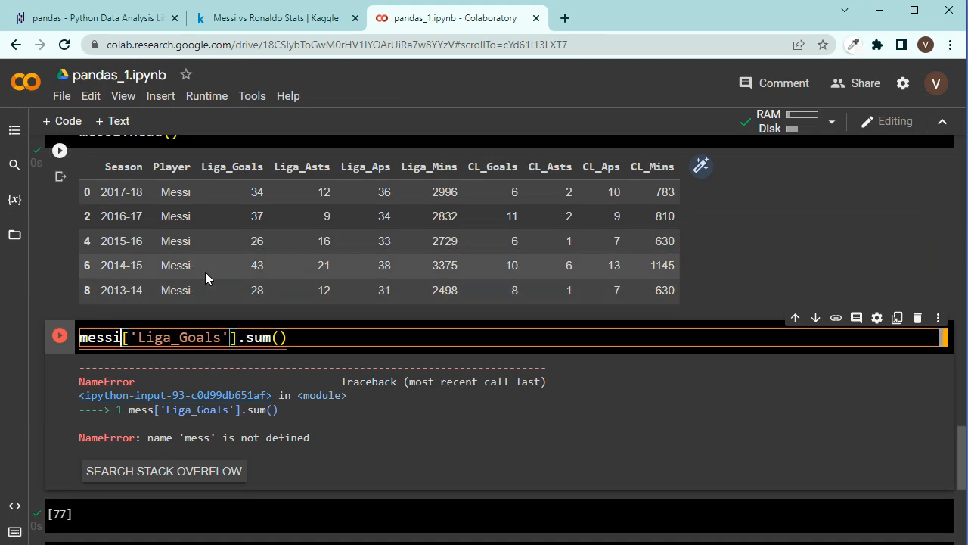
click(59, 337)
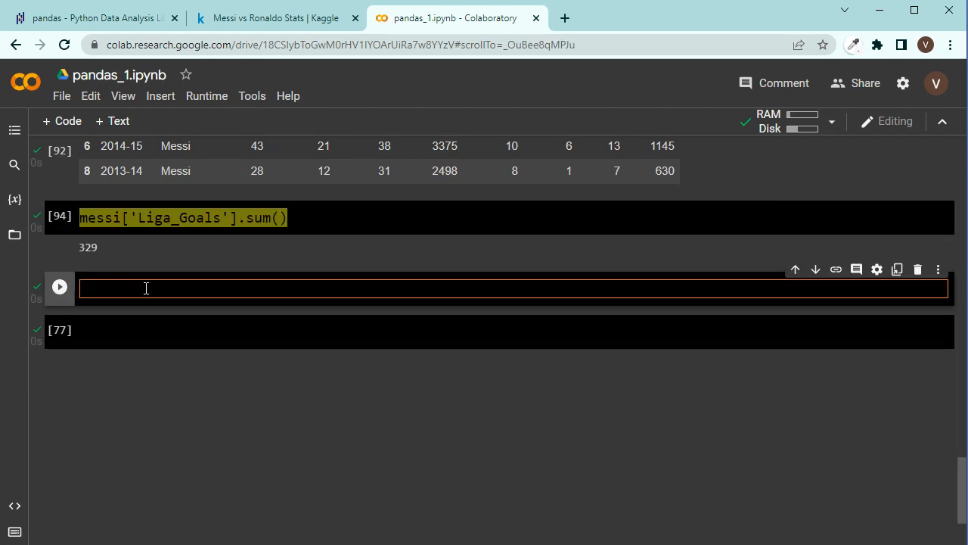
Step: Run ronaldo['Liga_Goals'].sum() in a new cell, returning 311
text(ro['Liga_Goals'].sum())
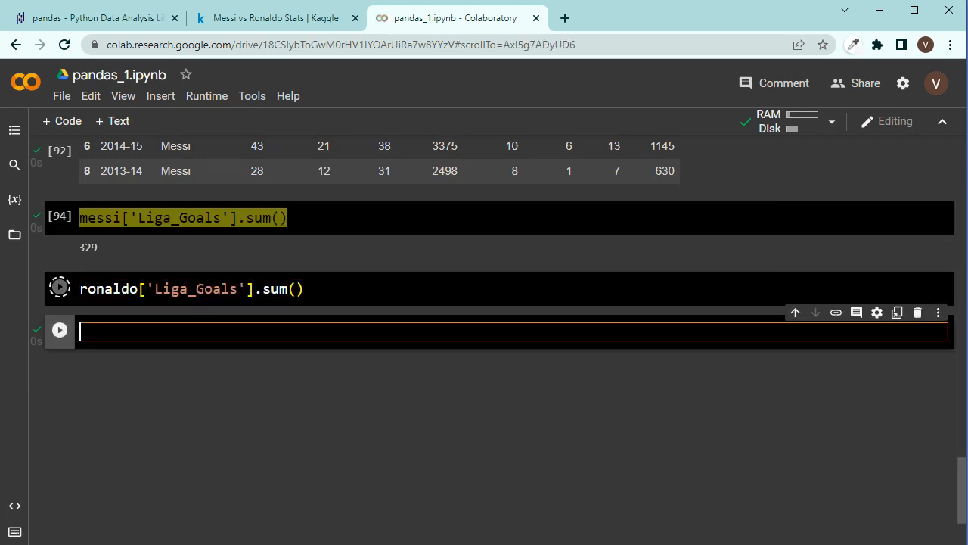
click(59, 288)
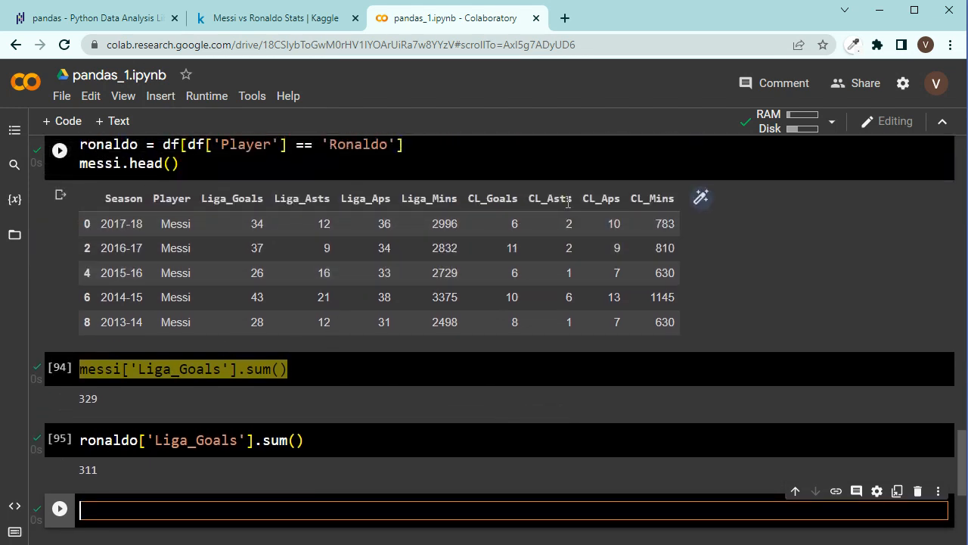
click(182, 369)
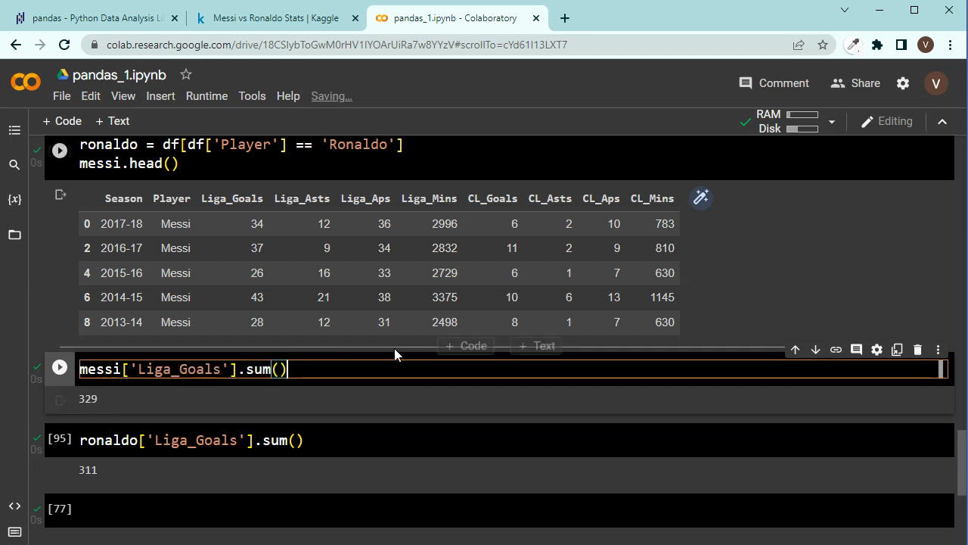
Step: Add each player's CL_Goals sum and rerun, giving Messi 412 and Ronaldo 416
text(+ messi['Liga_Goals'].sum()
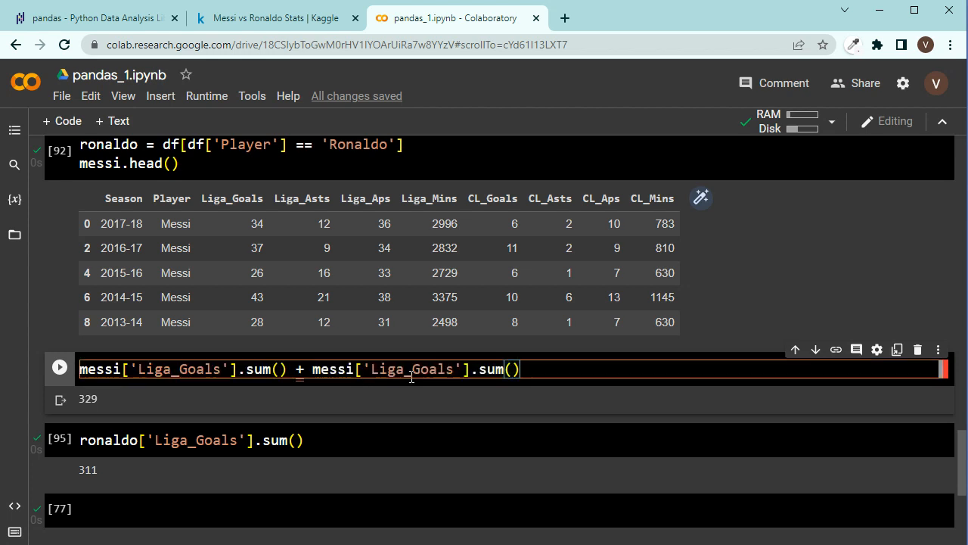
double_click(392, 369)
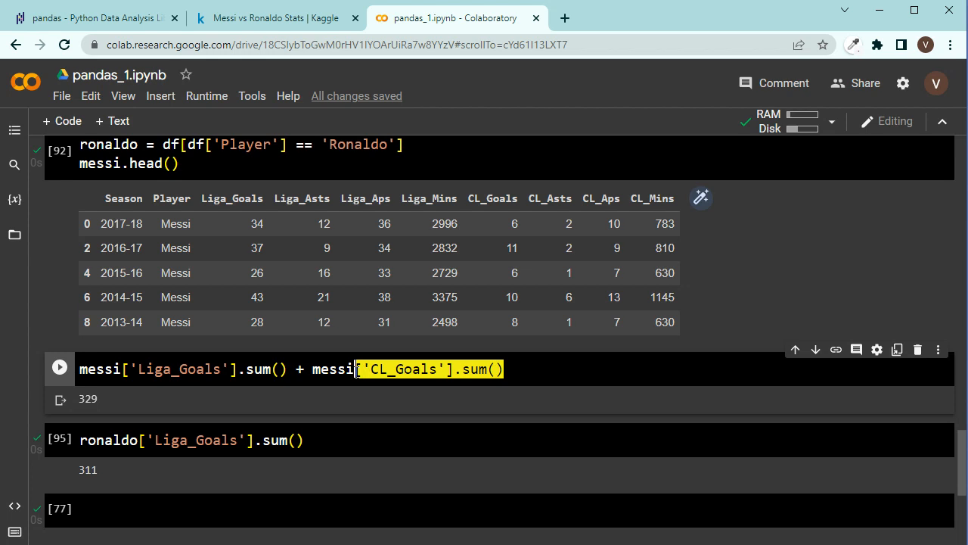
click(353, 440)
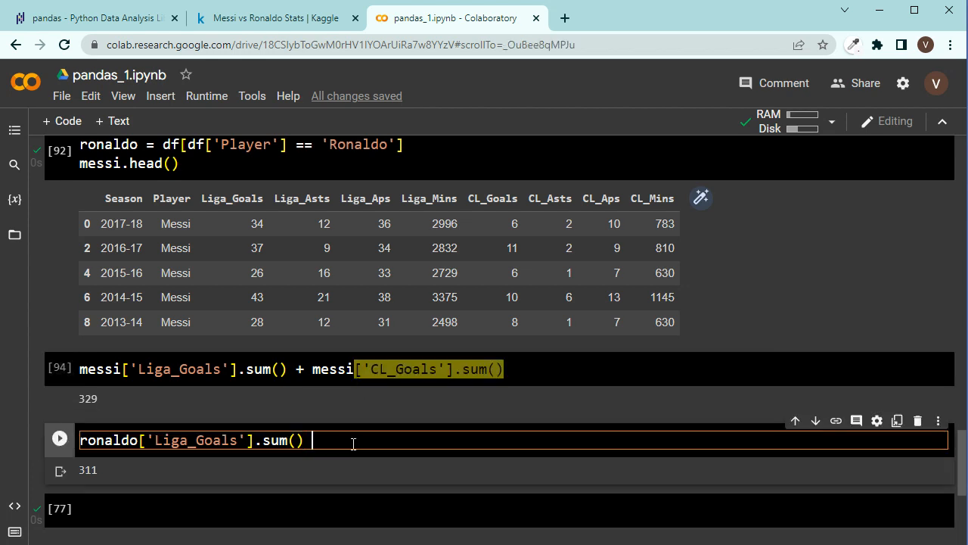
text(+ ro)
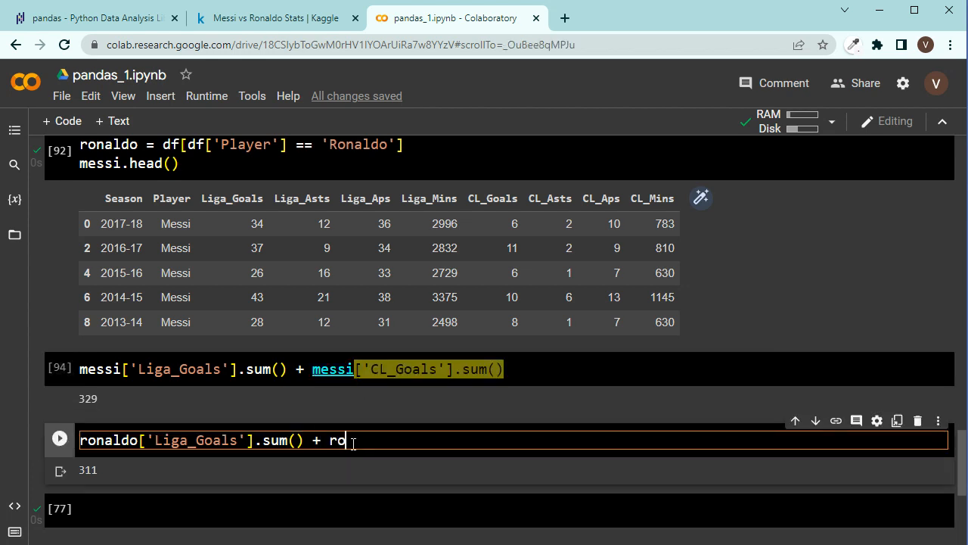
text(naldo['CL_Goals'].sum())
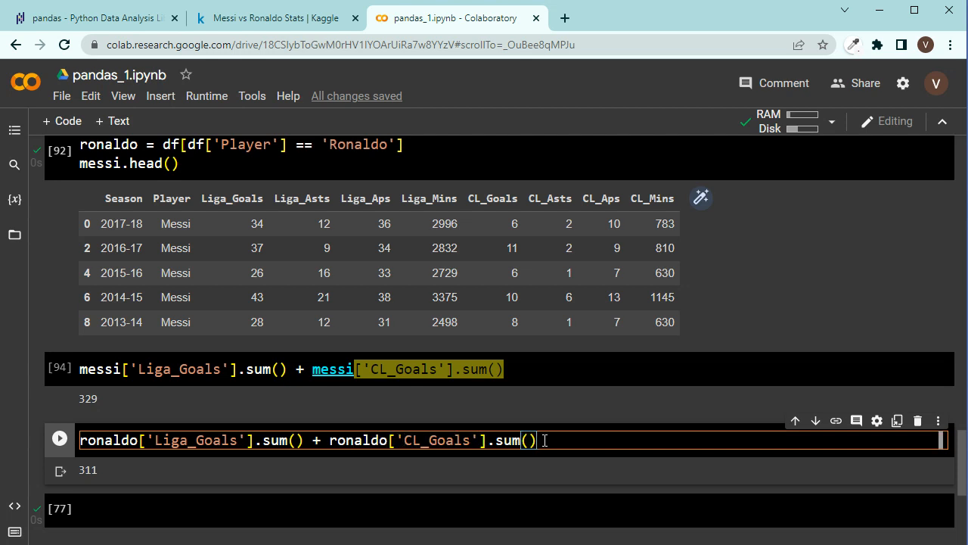
click(514, 369)
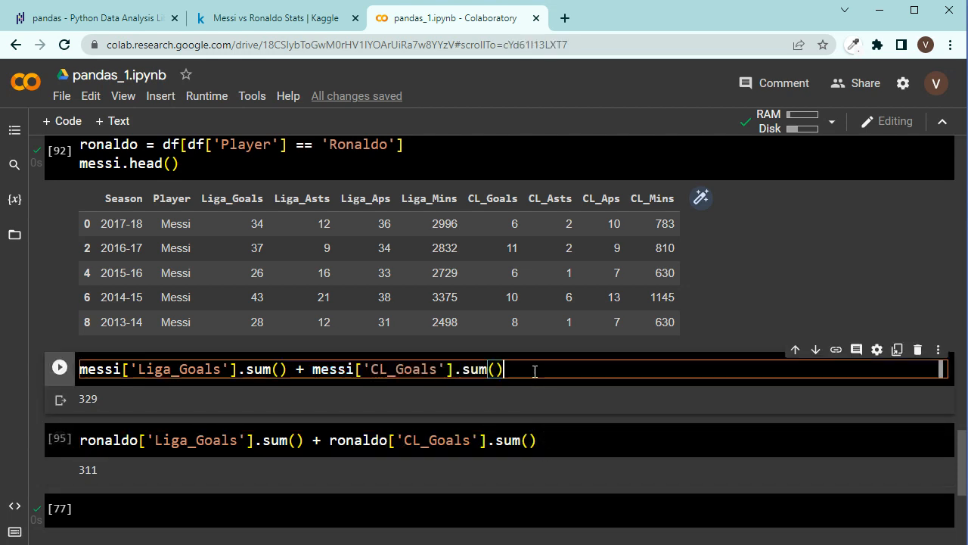
click(59, 367)
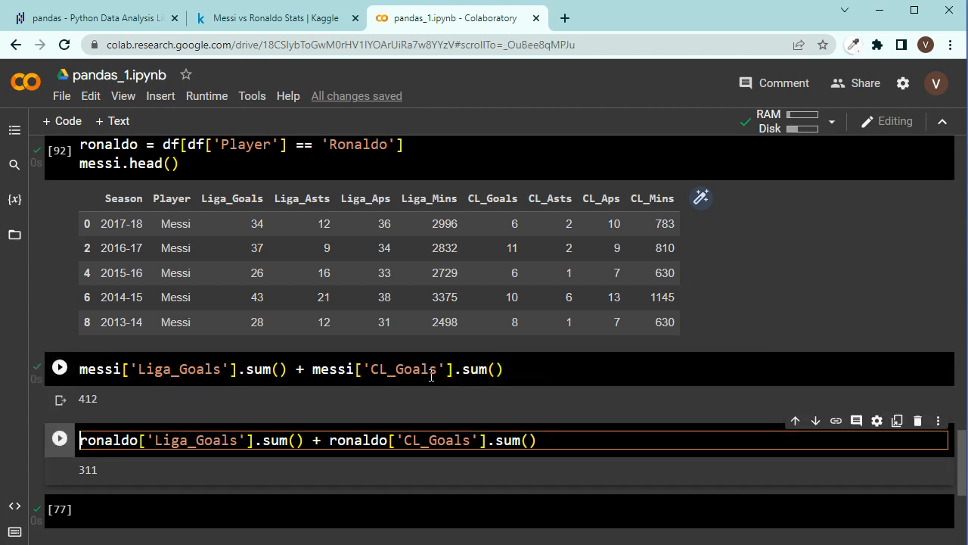
double_click(88, 399)
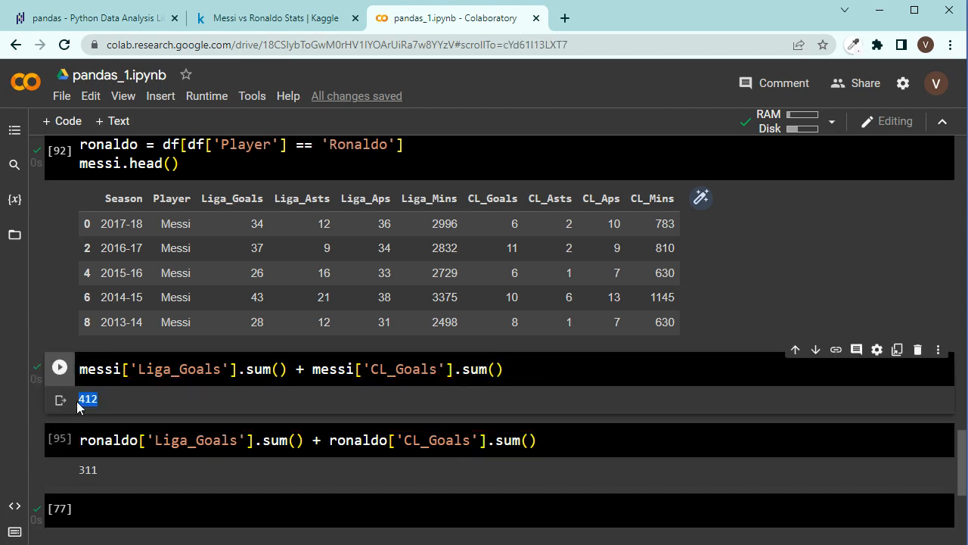
click(580, 440)
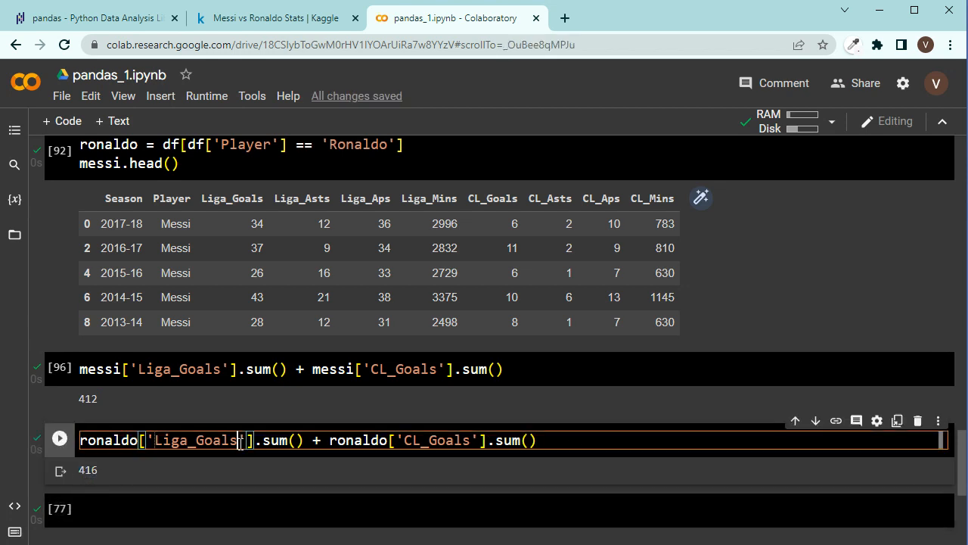
Step: Scroll through the notebook to review the messi.head() table and goal totals
scroll(down, 3)
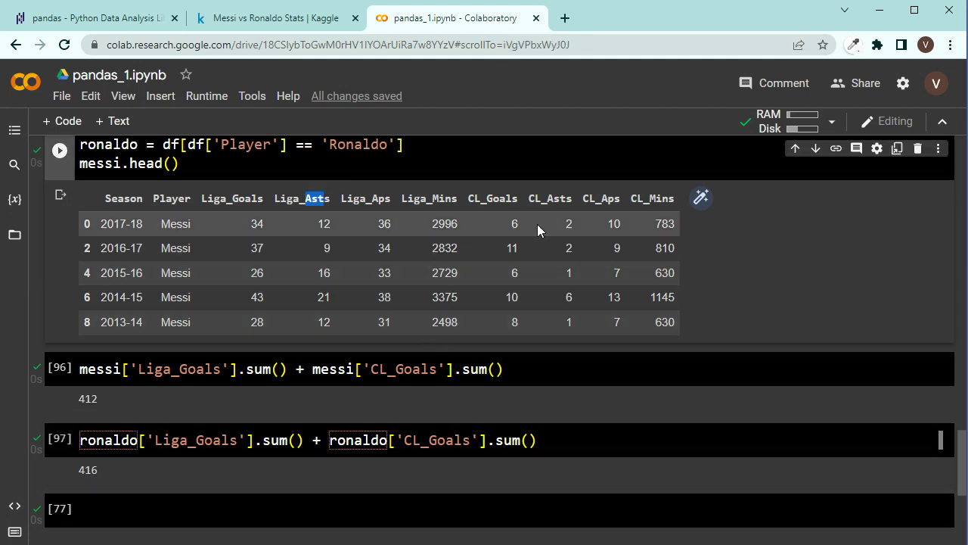
mouse_move(459, 243)
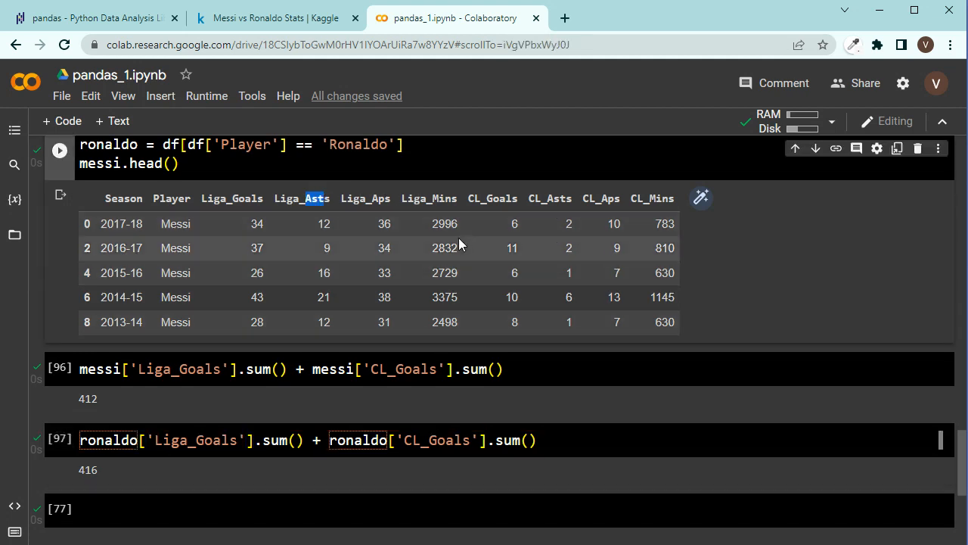
mouse_move(295, 217)
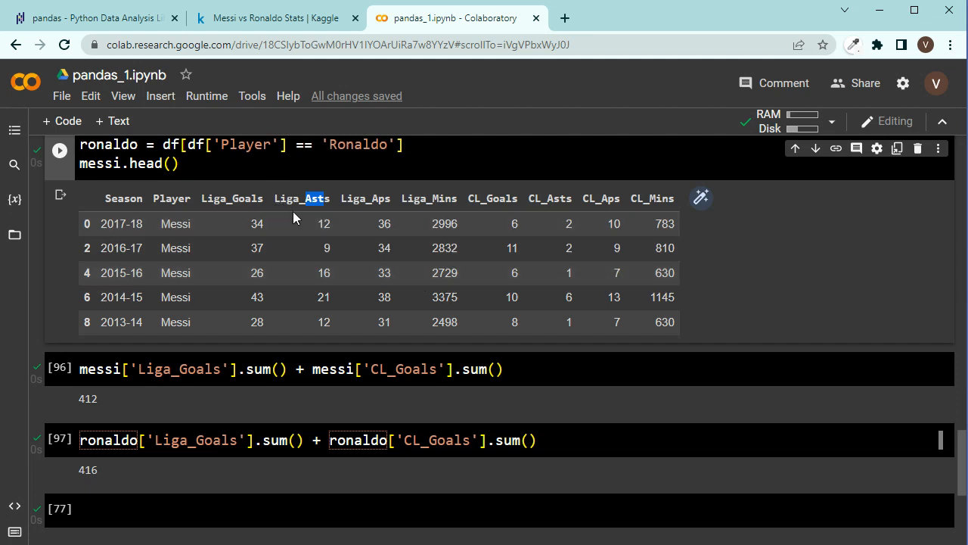
mouse_move(327, 322)
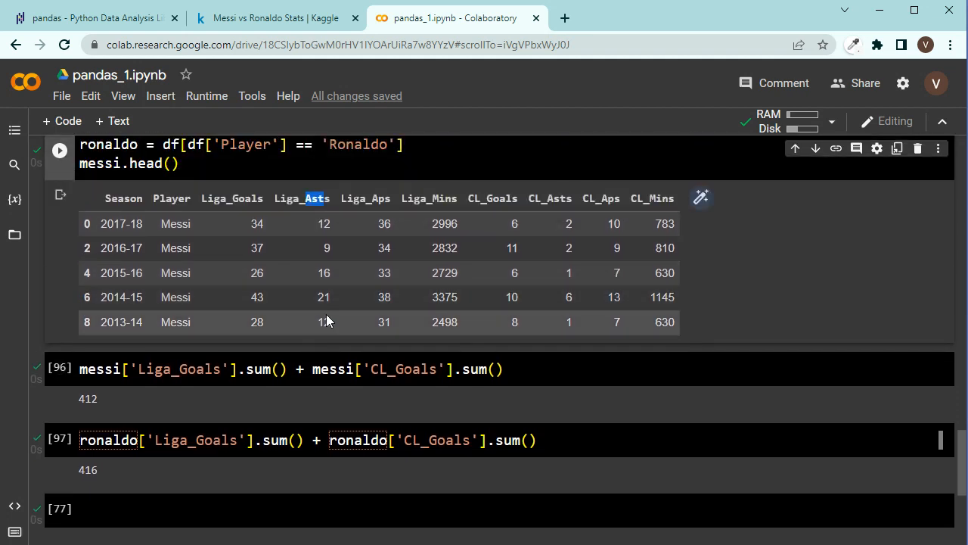
scroll(down, 3)
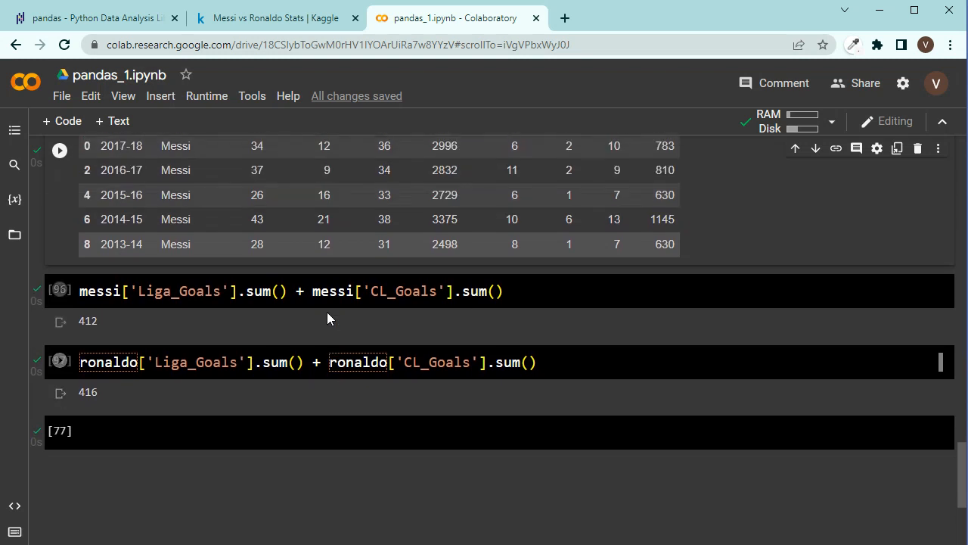
scroll(up, 3)
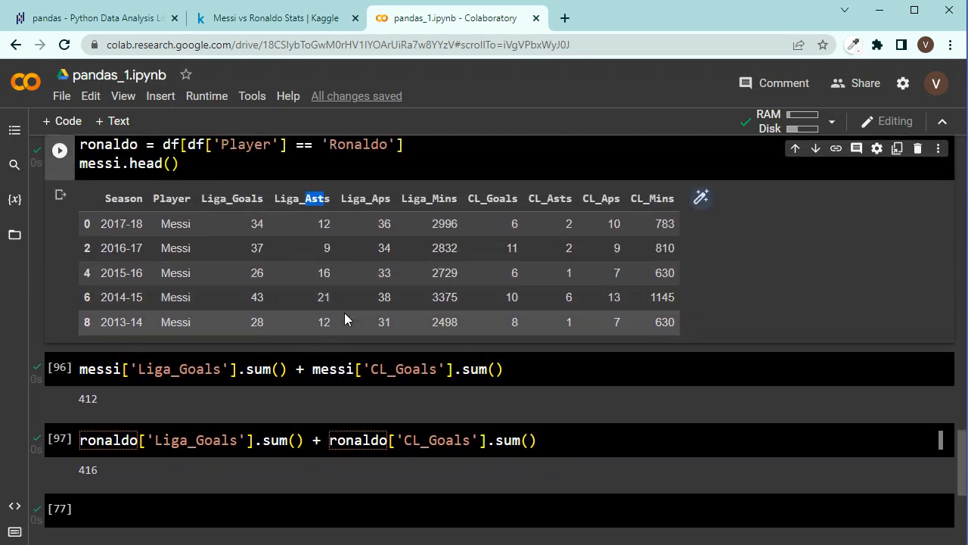
mouse_move(295, 230)
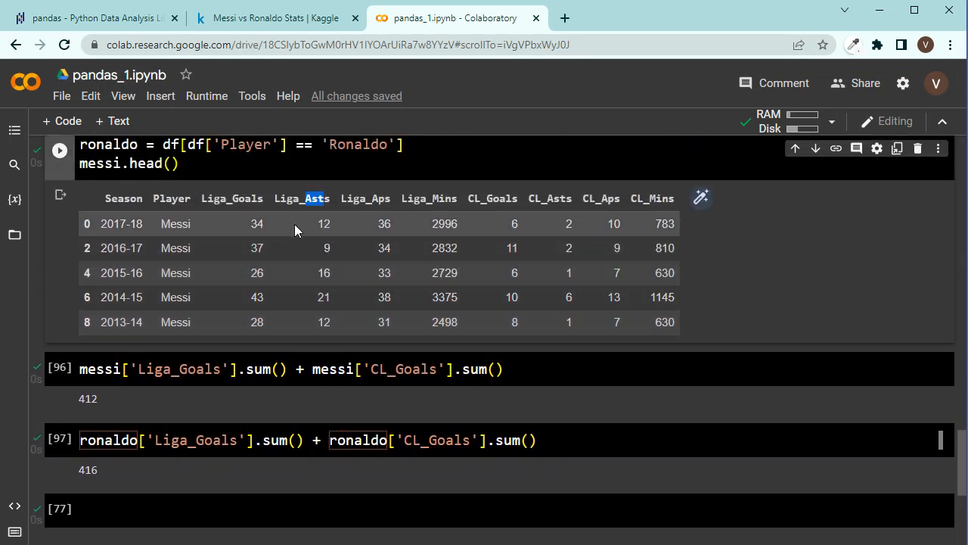
mouse_move(386, 199)
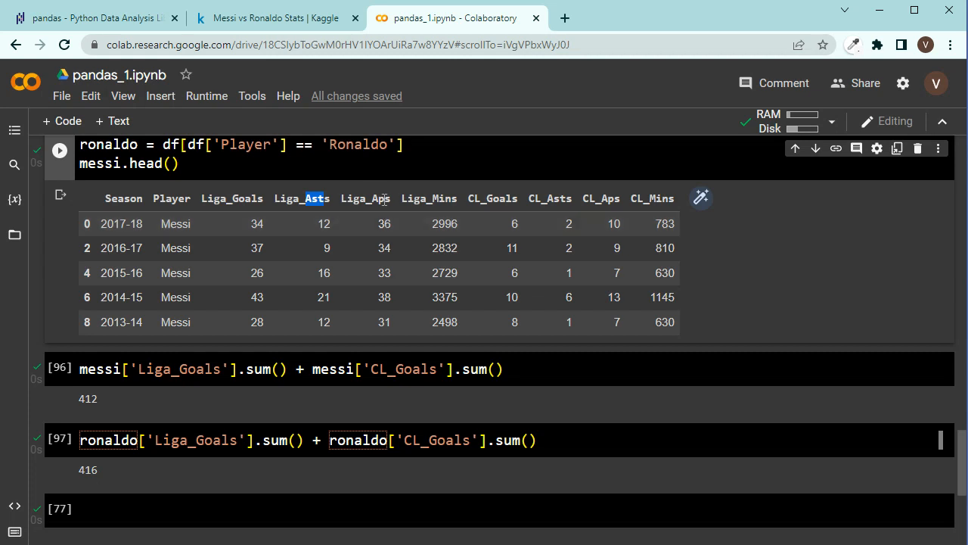
mouse_move(382, 197)
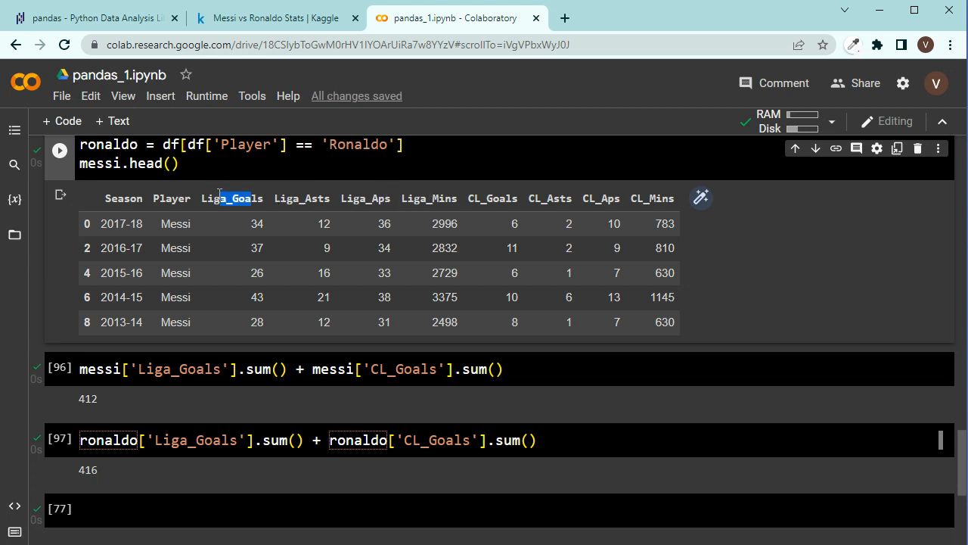
mouse_move(189, 218)
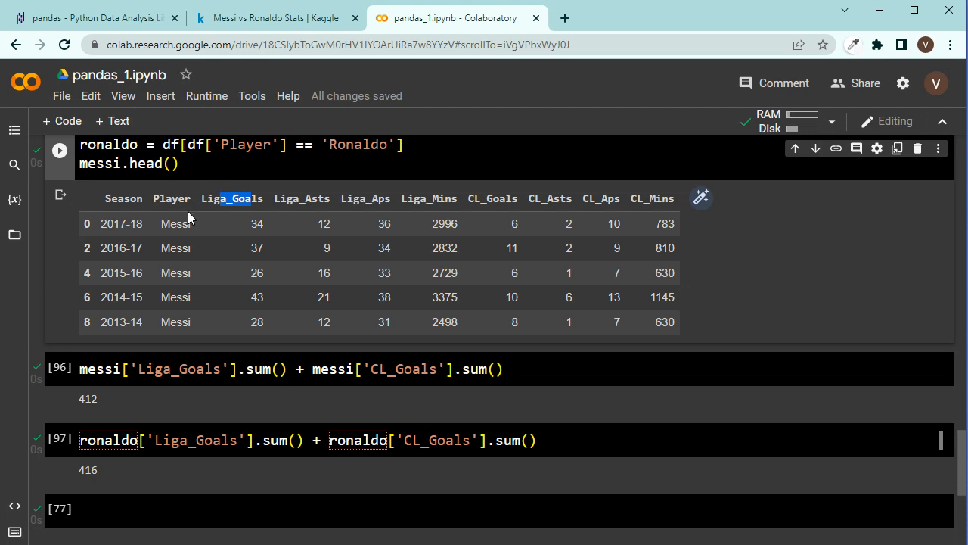
mouse_move(253, 227)
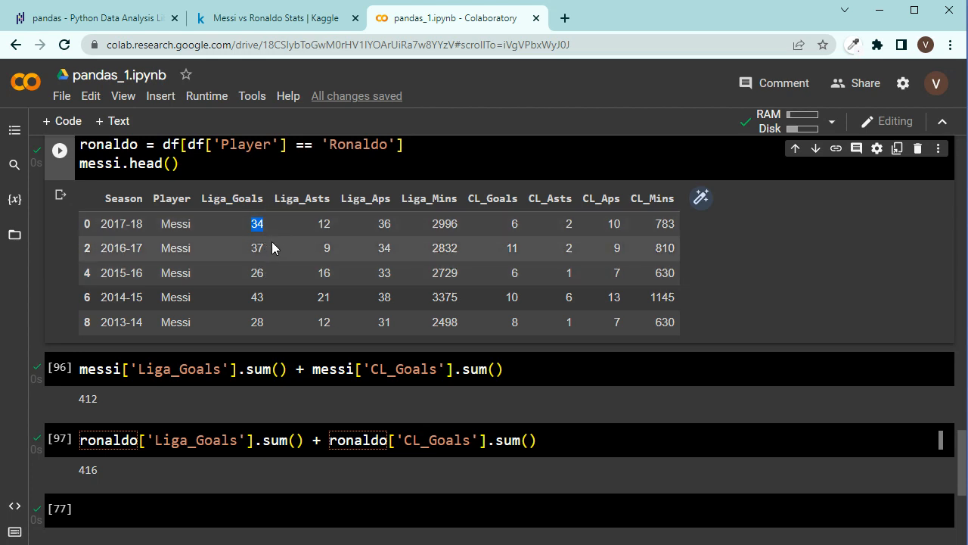
scroll(down, 3)
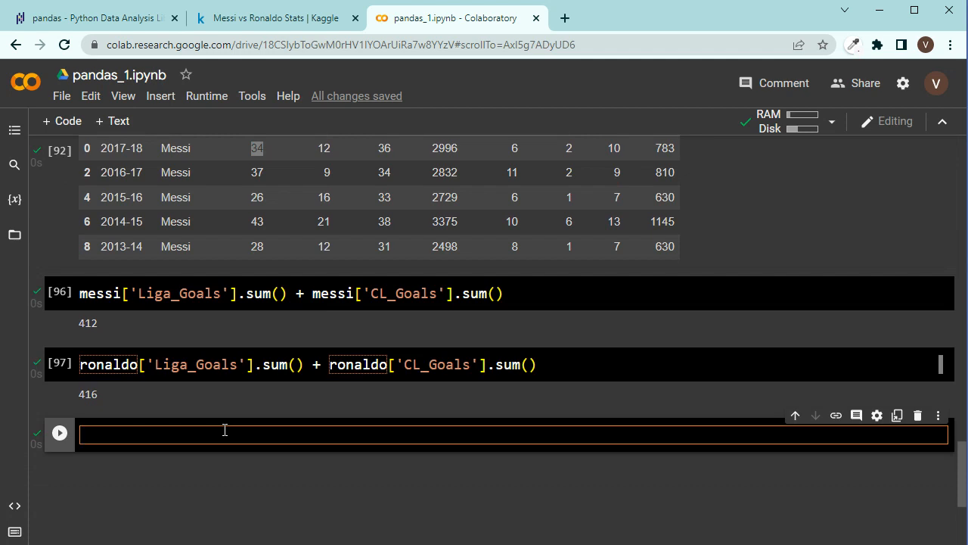
Step: Run df[df['Liga_Goals'] >= 30] to list seasons with 30+ Liga goals
scroll(up, 3)
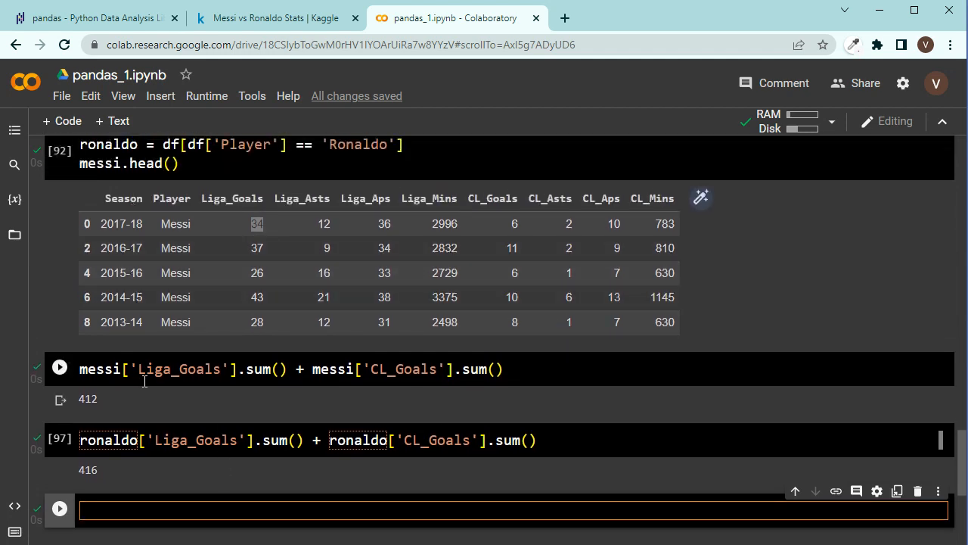
text(df)
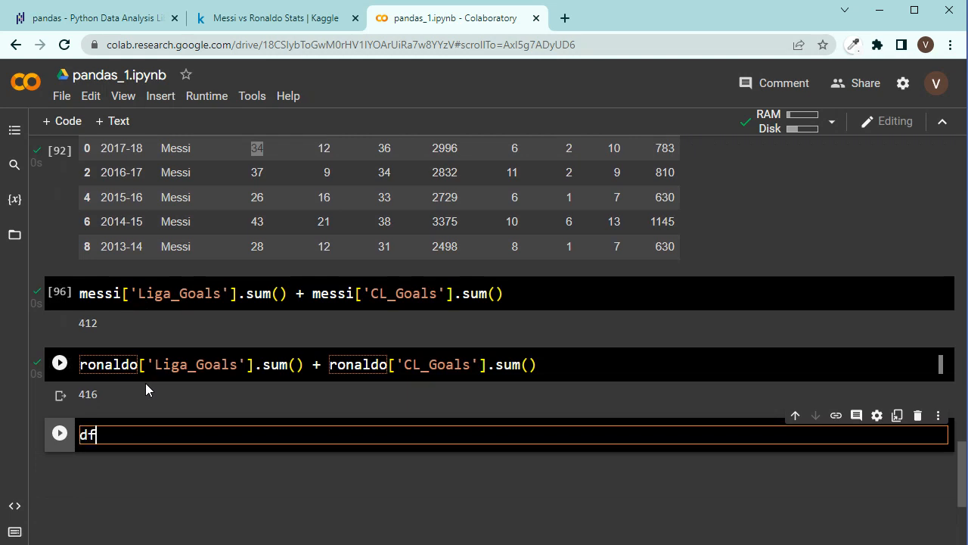
text(.)
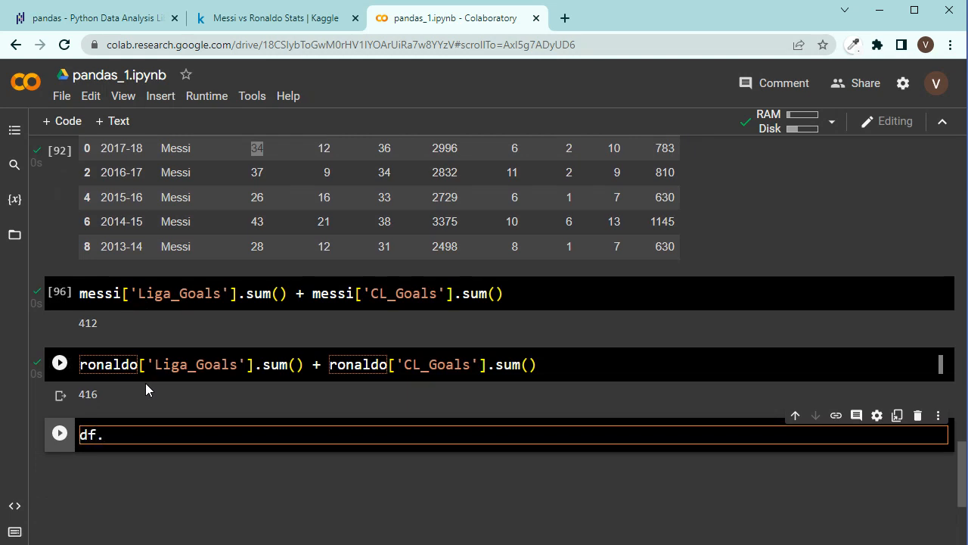
text([''])
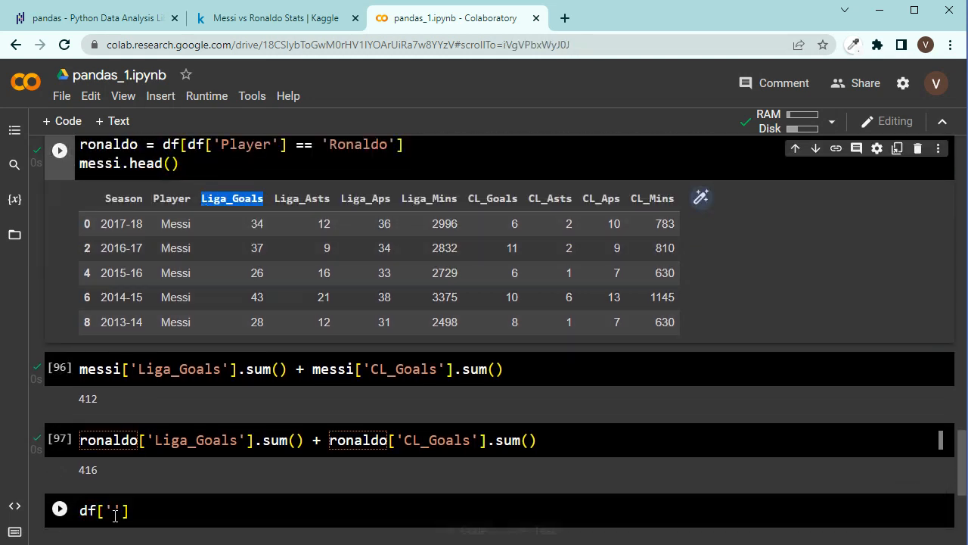
text(Liga_Goals)
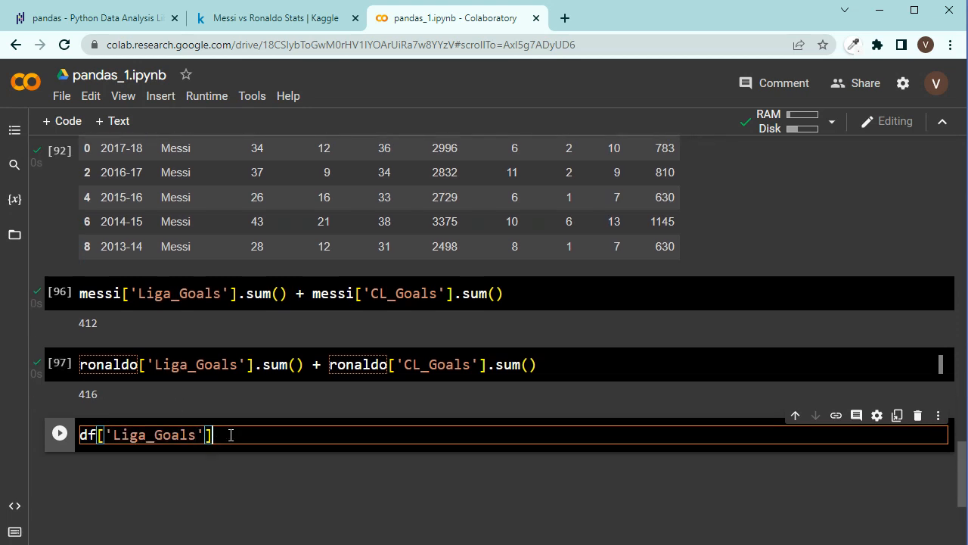
text(>= 30)
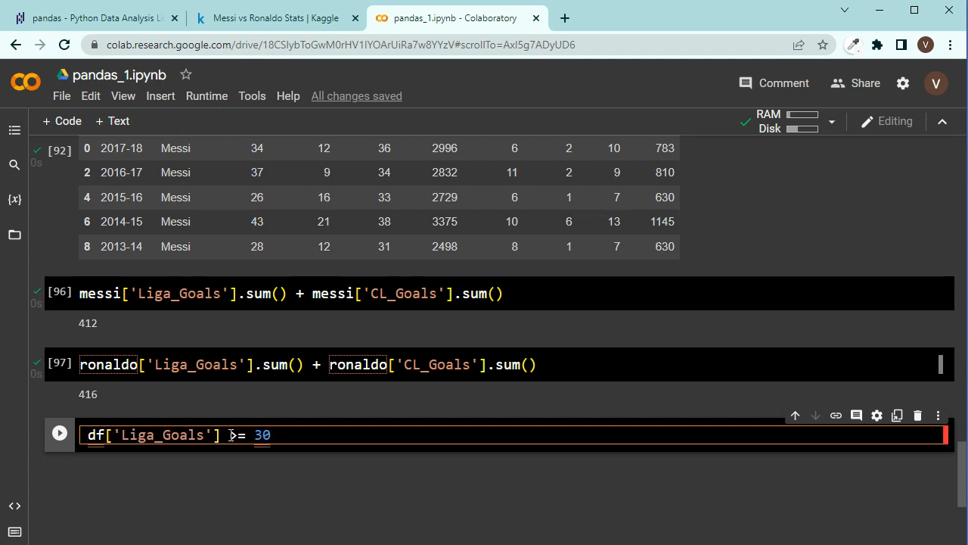
text(df[)
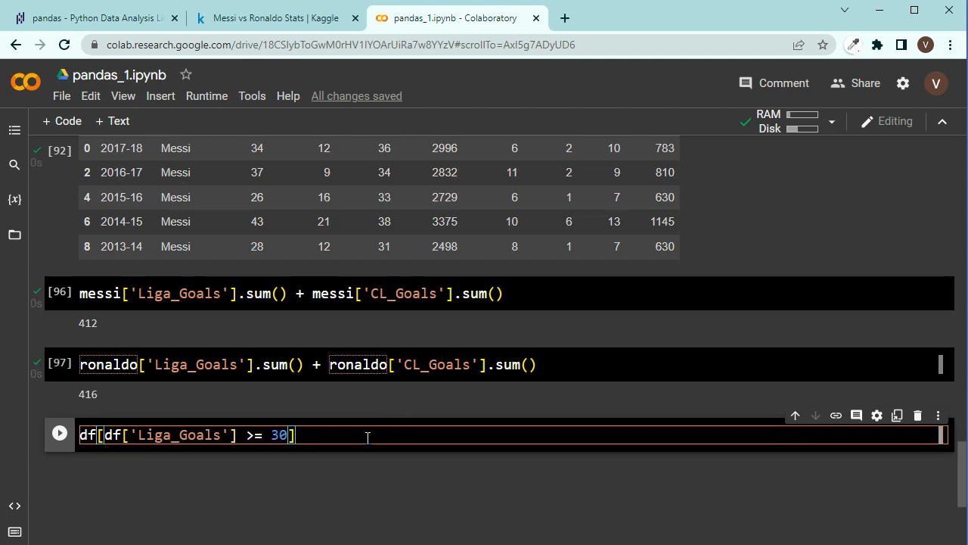
click(59, 433)
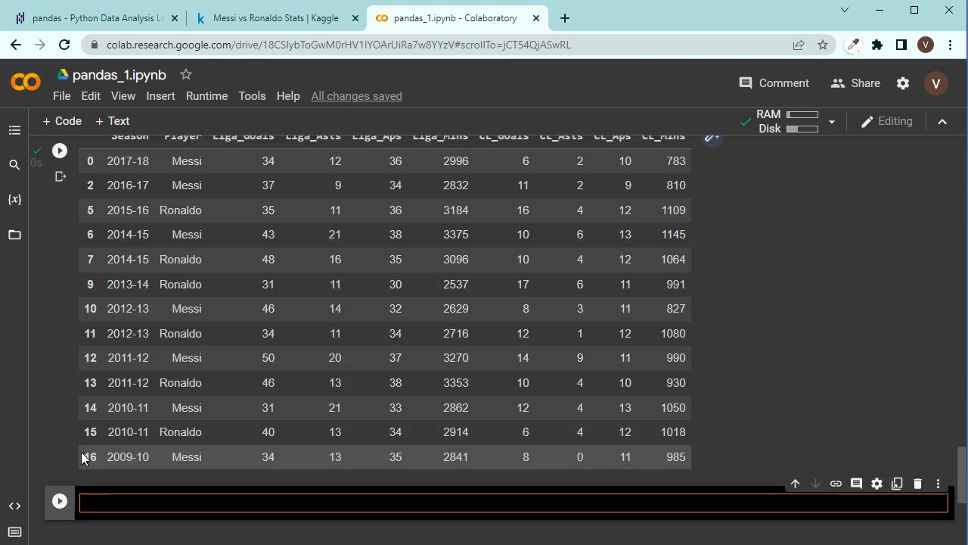
Step: Scroll through the filter output listing the 13 seasons with 30+ Liga goals
scroll(up, 3)
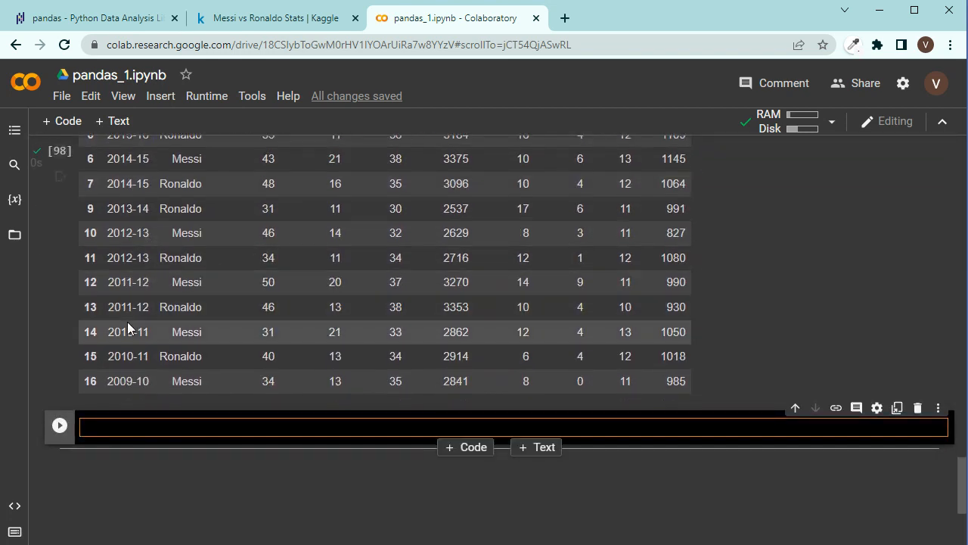
scroll(up, 3)
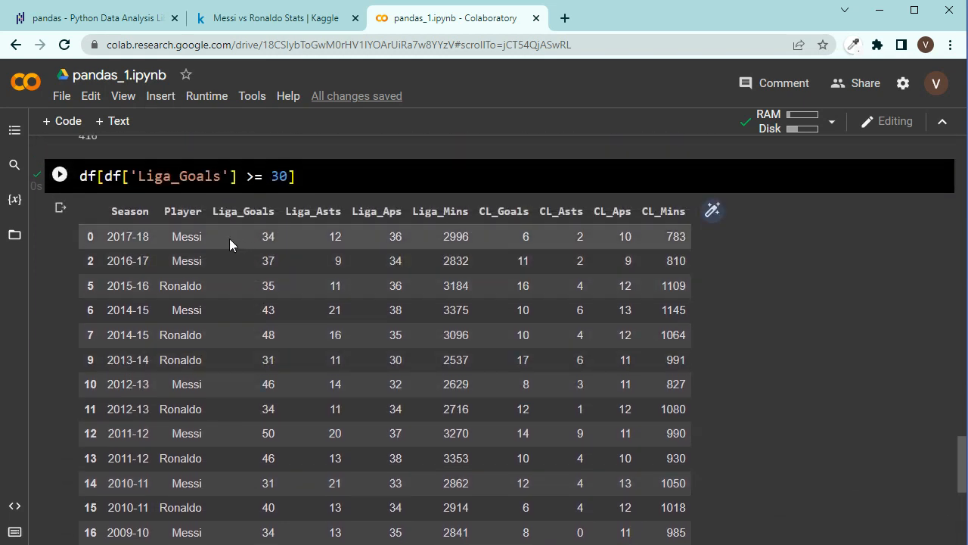
mouse_move(184, 309)
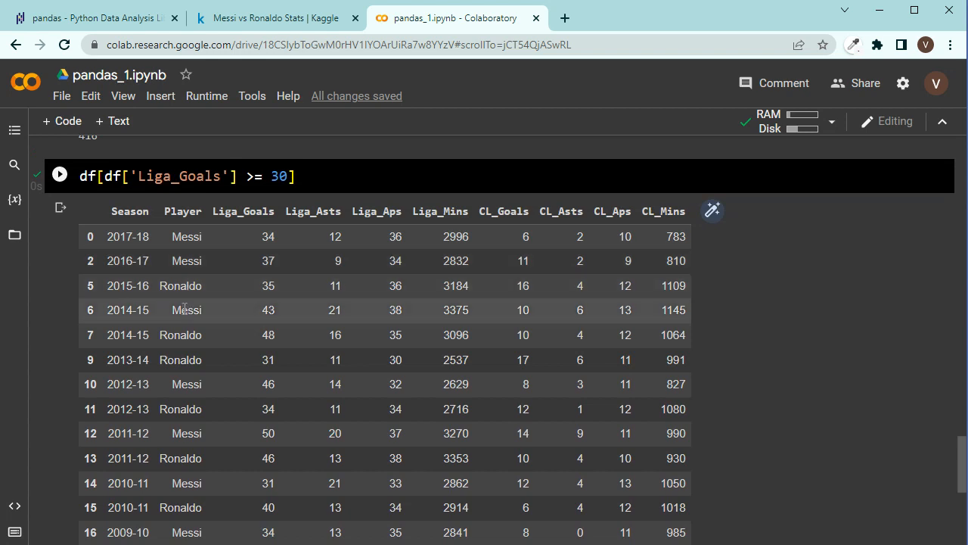
scroll(down, 3)
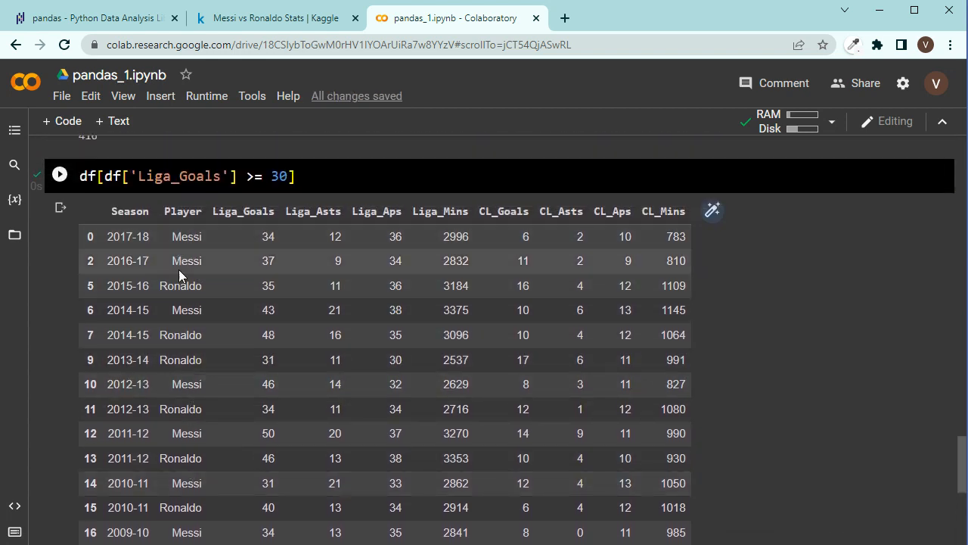
mouse_move(180, 384)
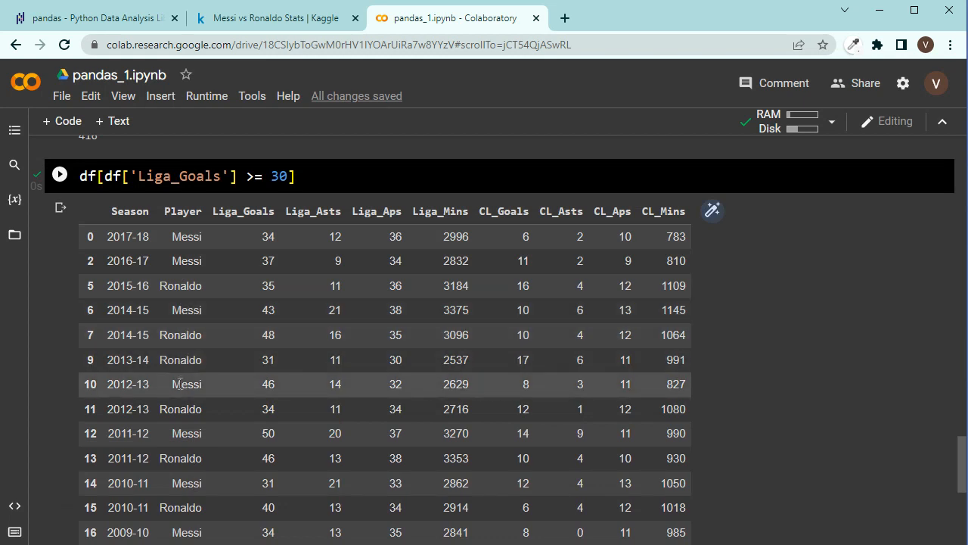
mouse_move(306, 246)
text(4)
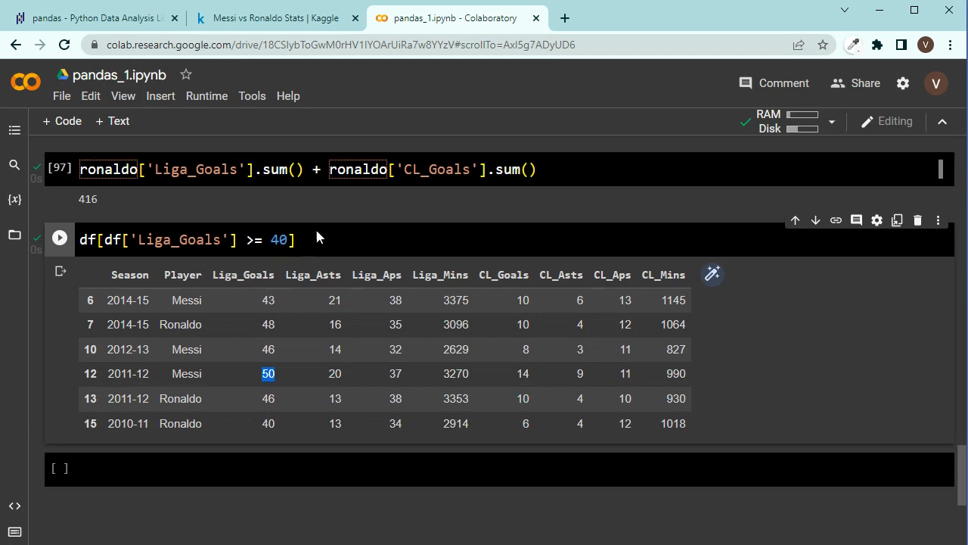
scroll(up, 3)
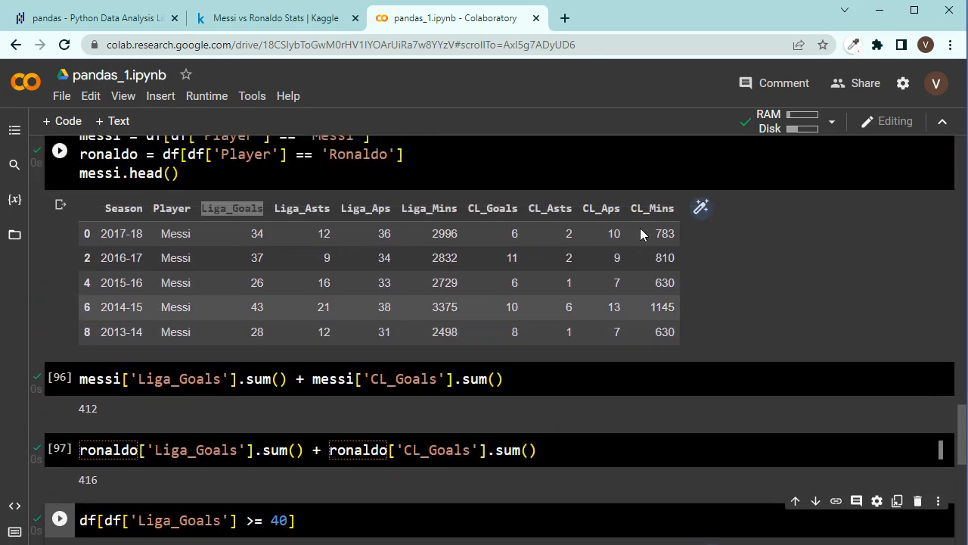
scroll(up, 3)
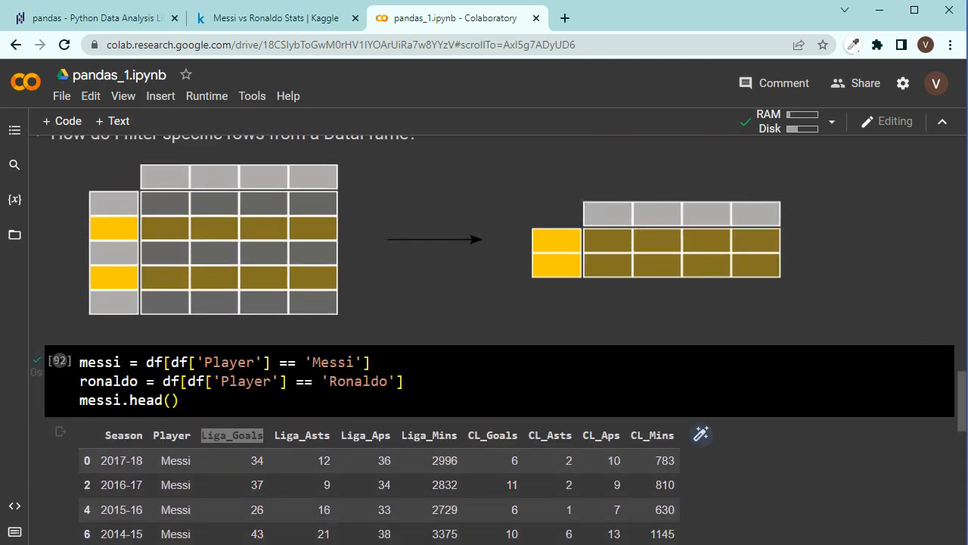
scroll(down, 3)
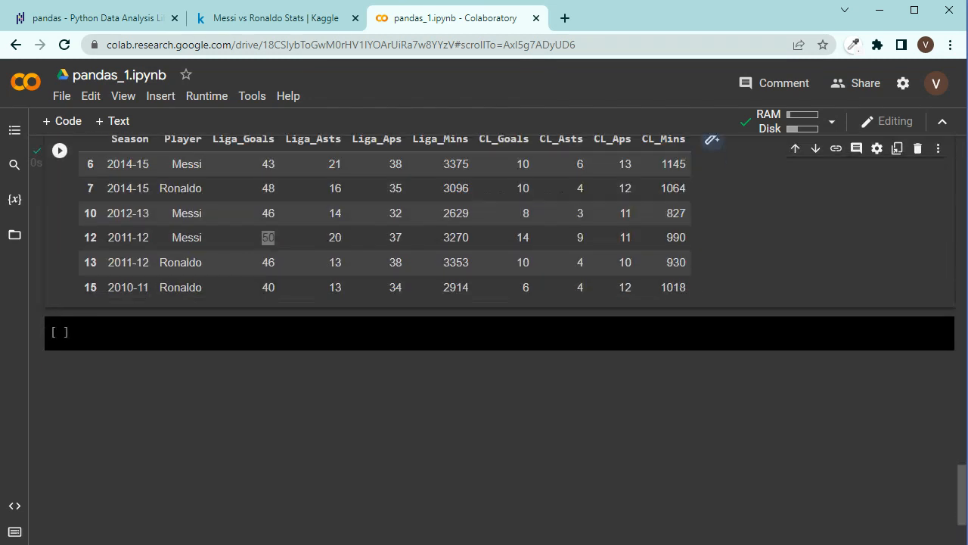
scroll(up, 3)
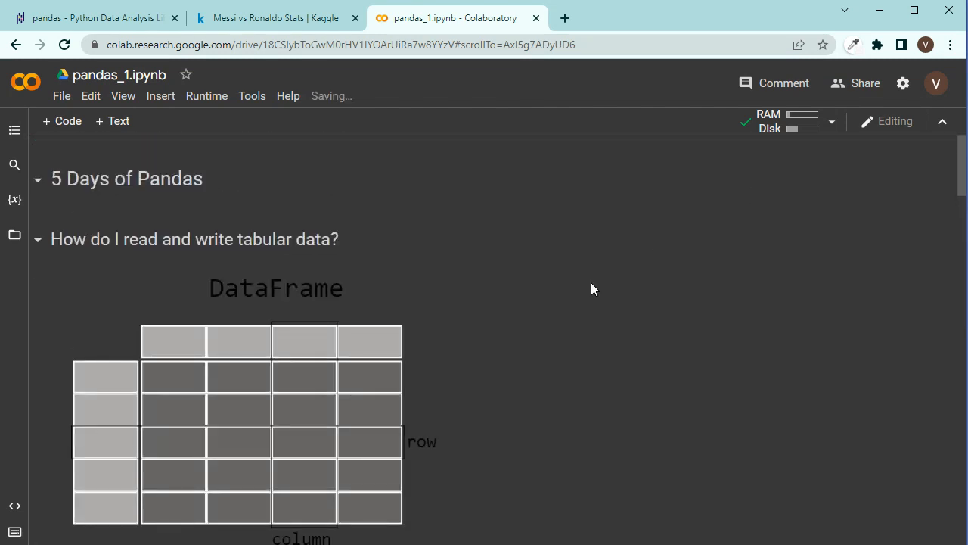
scroll(down, 3)
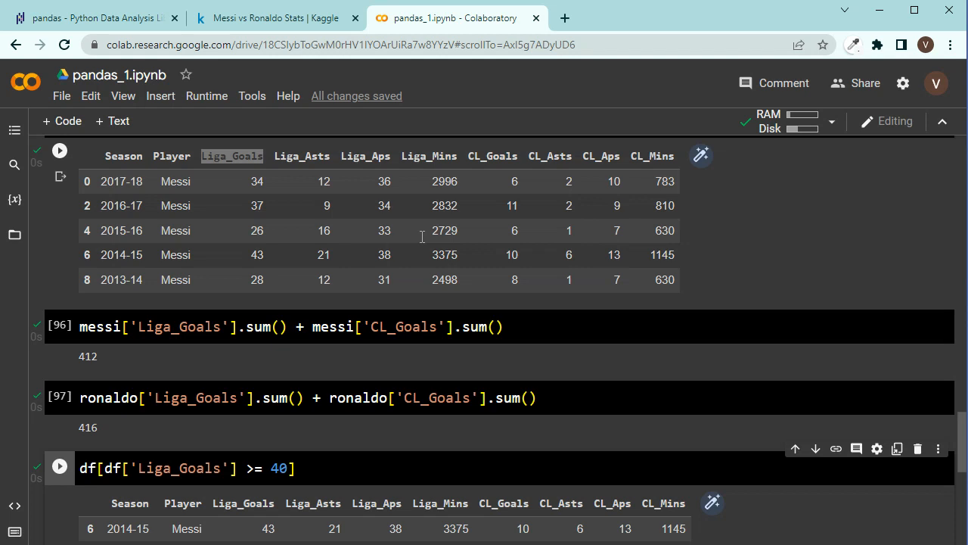
mouse_move(420, 255)
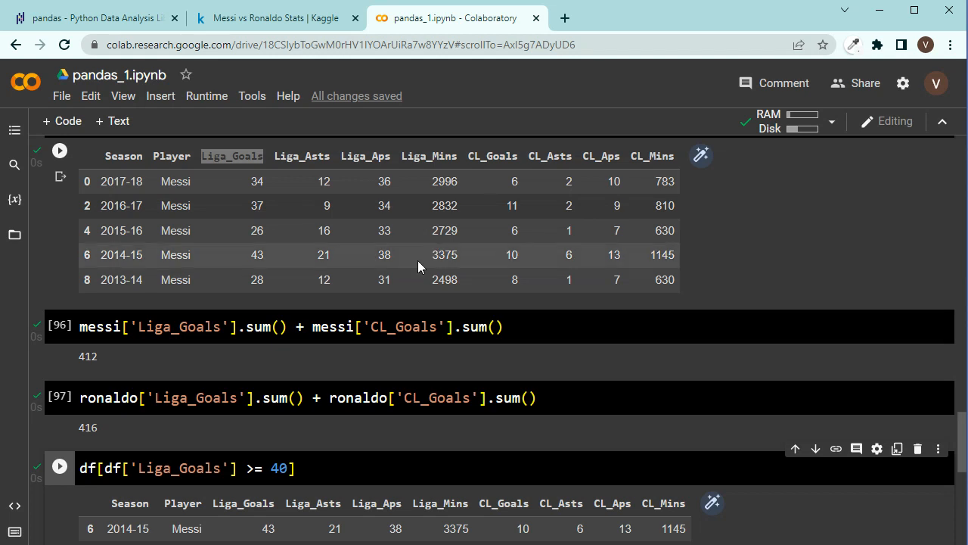
scroll(down, 3)
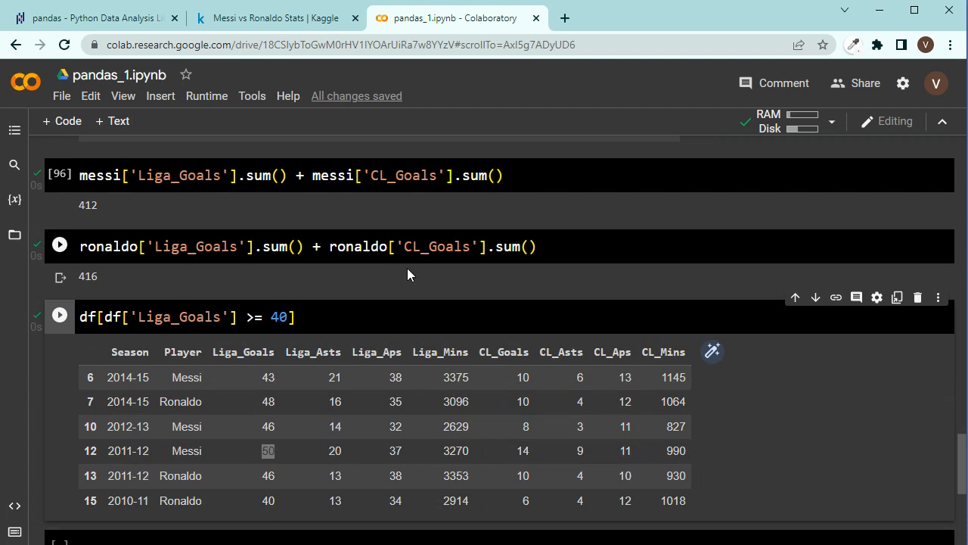
click(59, 244)
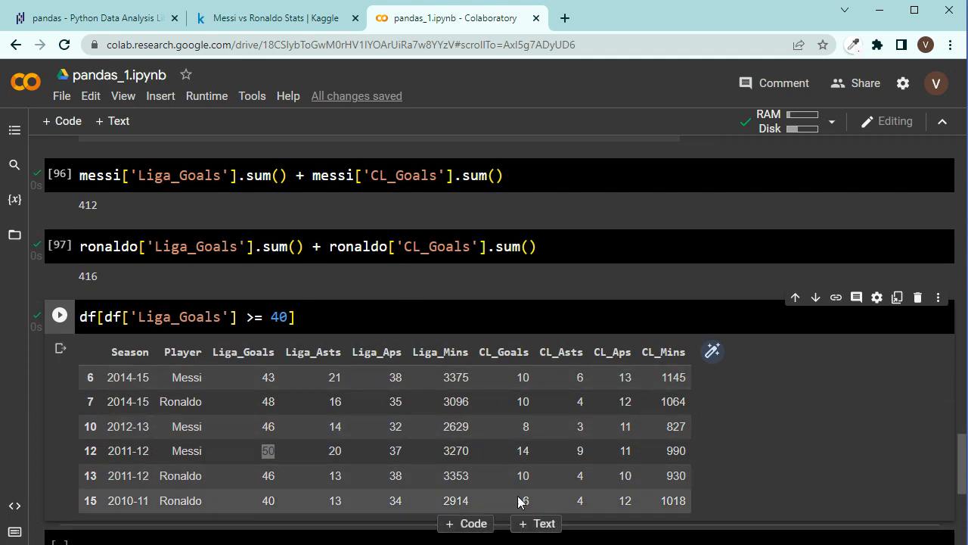